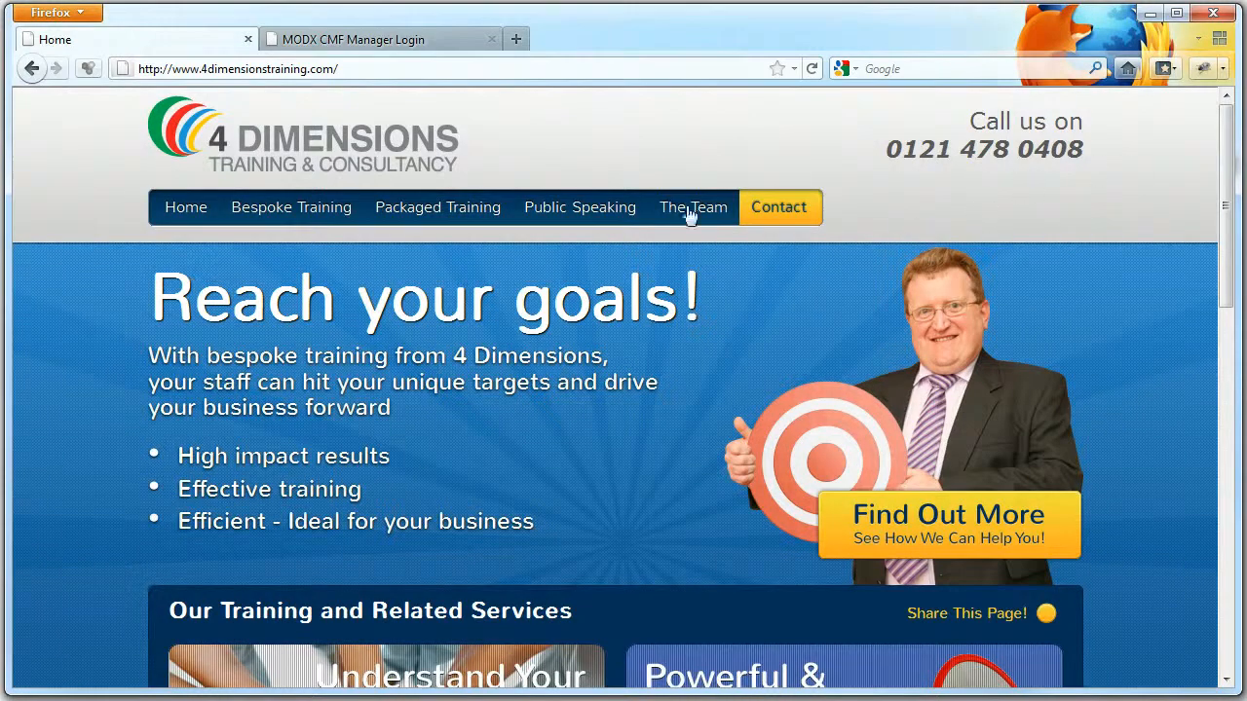
- Browse via Packaged Training to the HABC Level 1 Health and Safety course page, then show the manager login
click(437, 206)
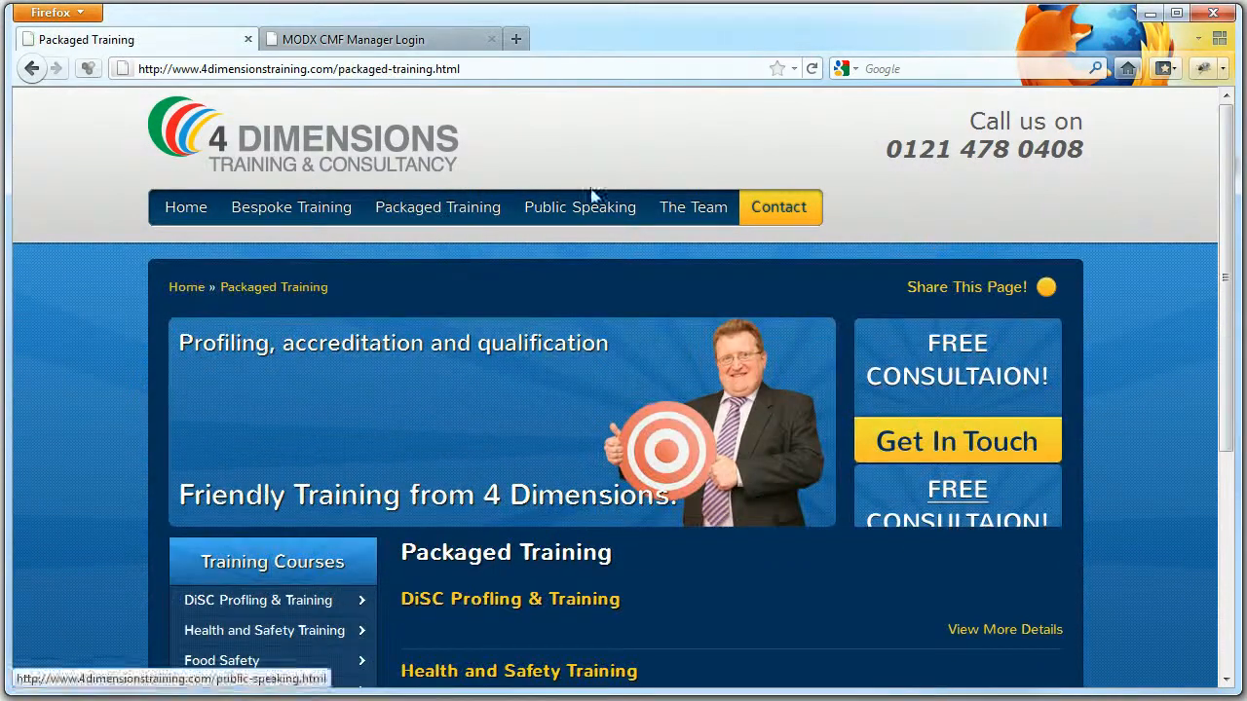
scroll(down, 3)
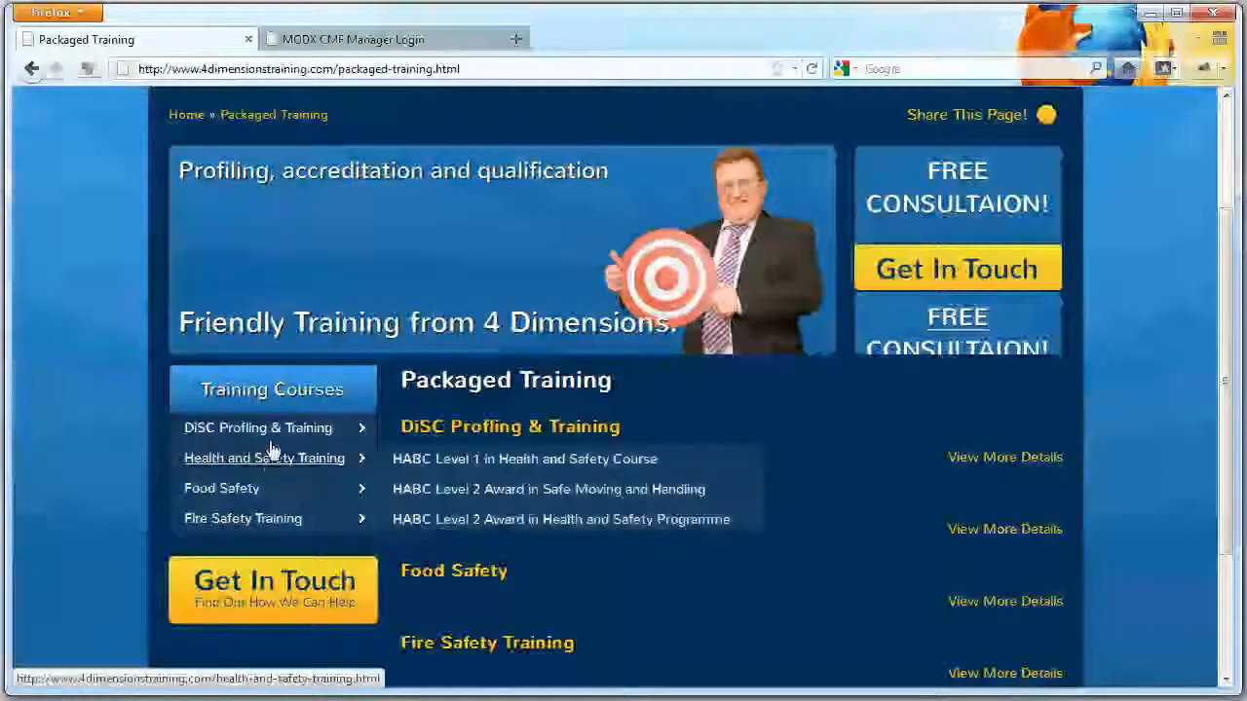
click(524, 459)
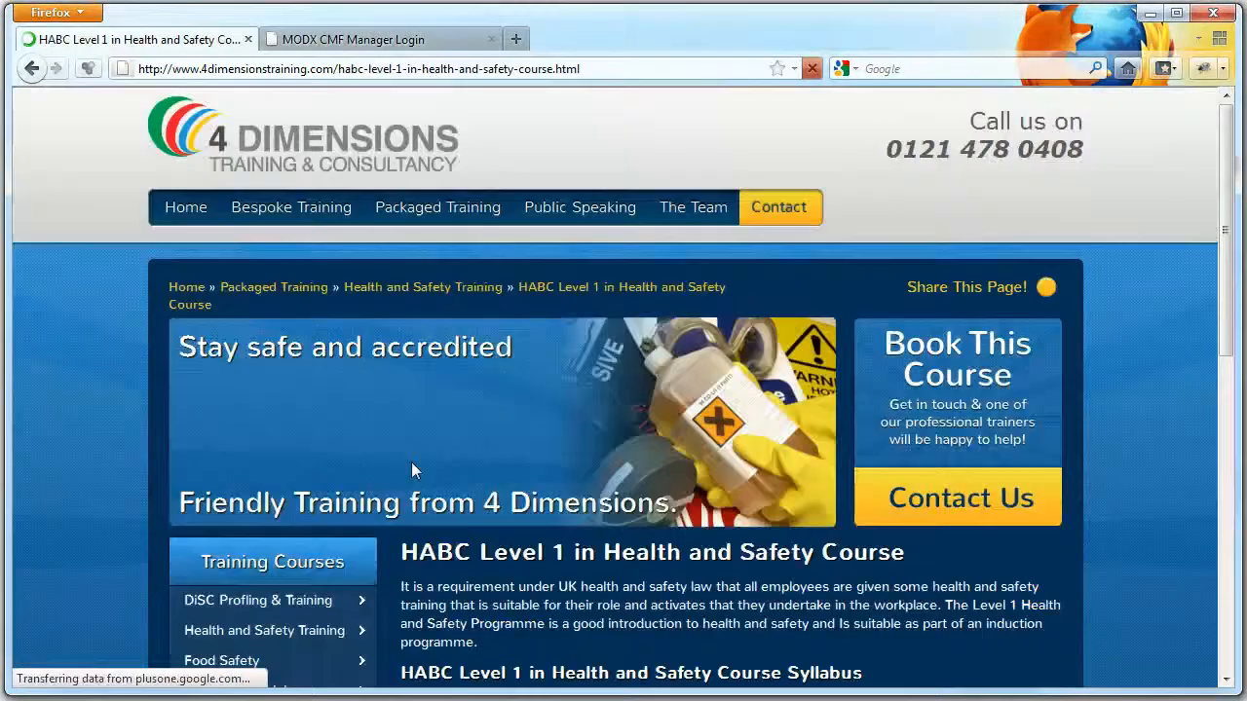
click(380, 39)
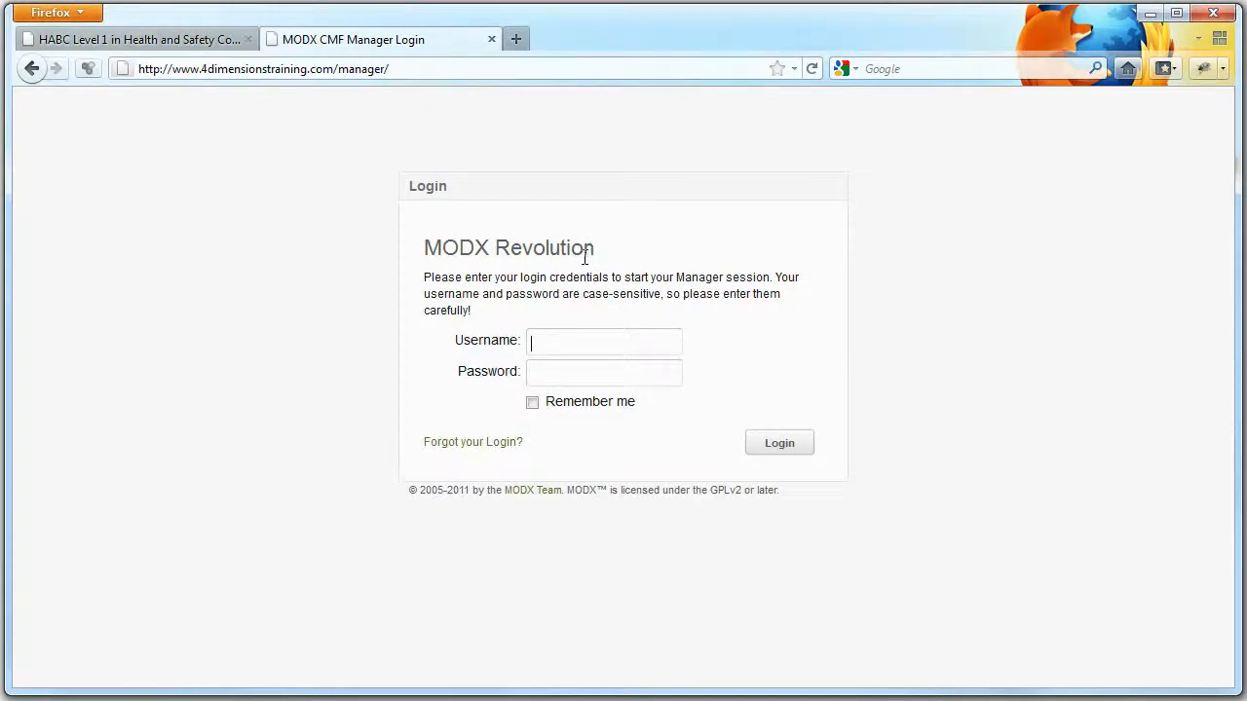
- Reach the CMS login from the site footer and sign in to the MODX manager dashboard
click(491, 39)
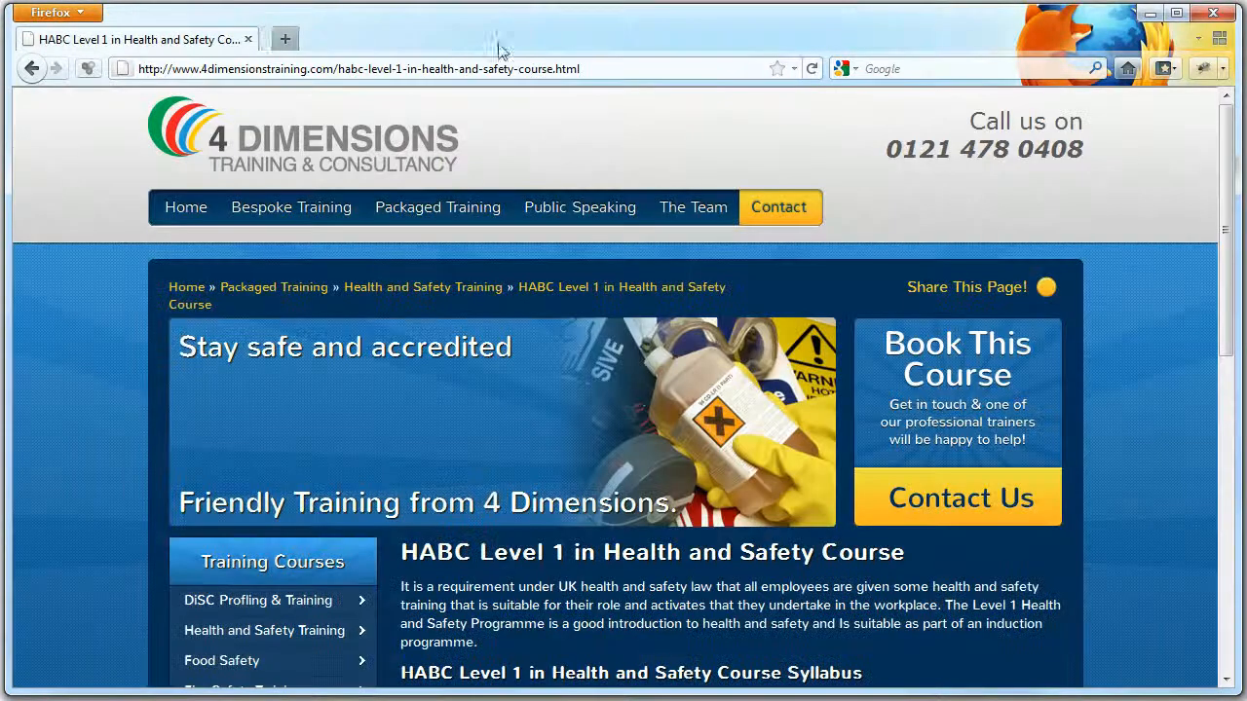
scroll(down, 3)
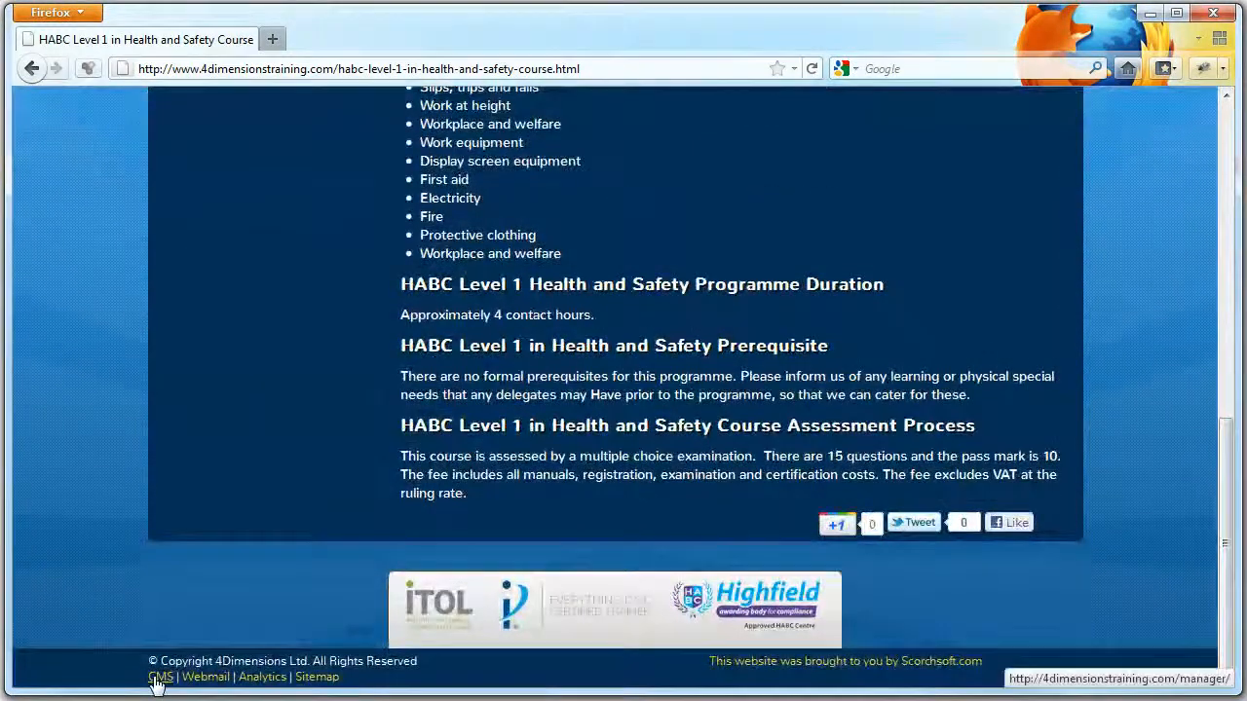
click(159, 678)
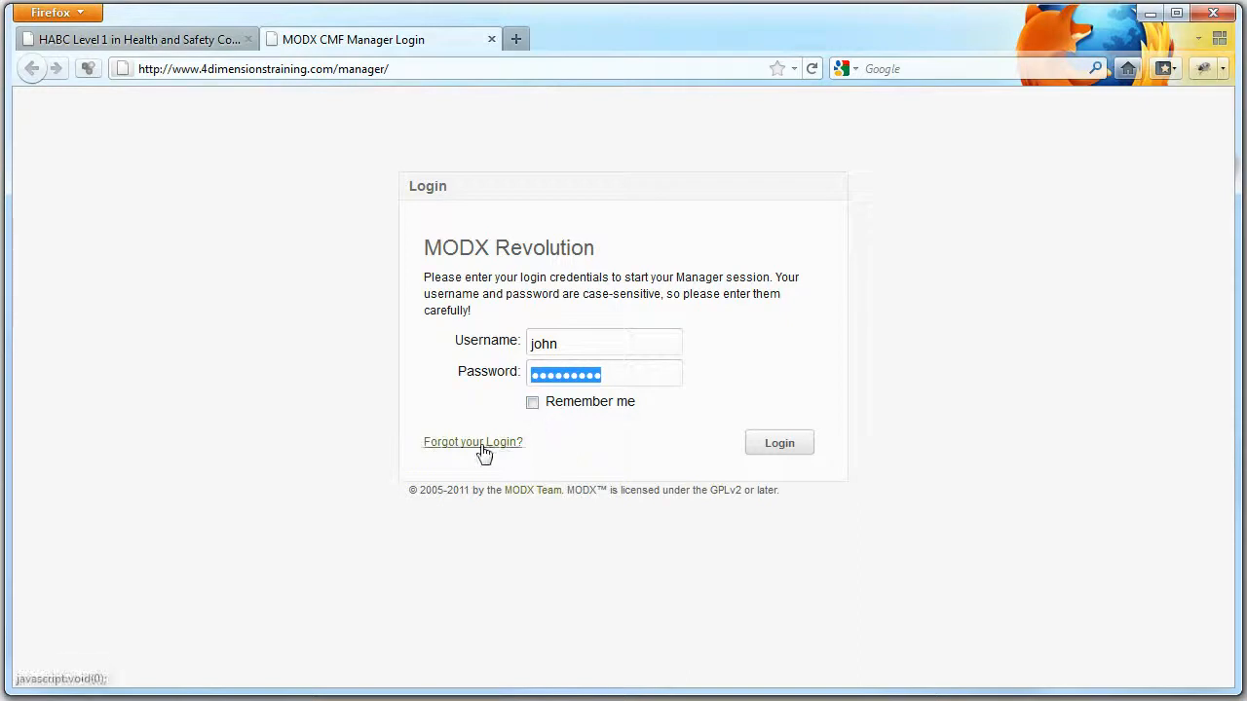
mouse_move(732, 445)
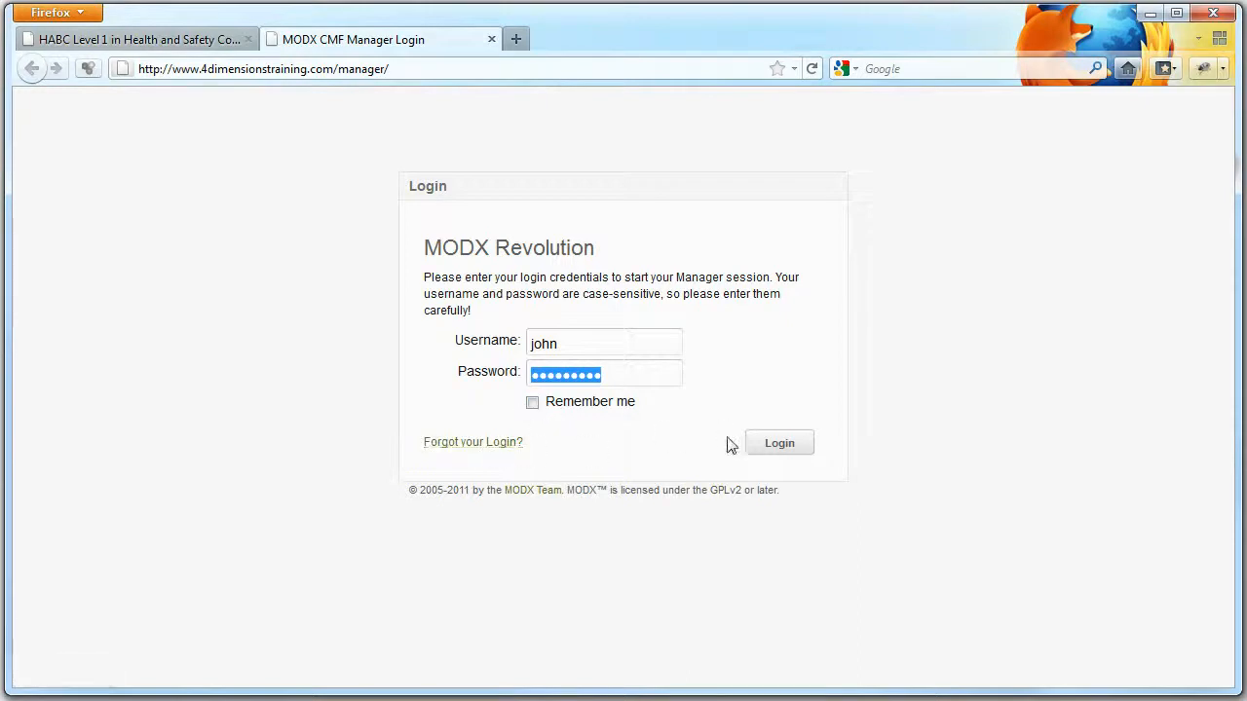
click(779, 442)
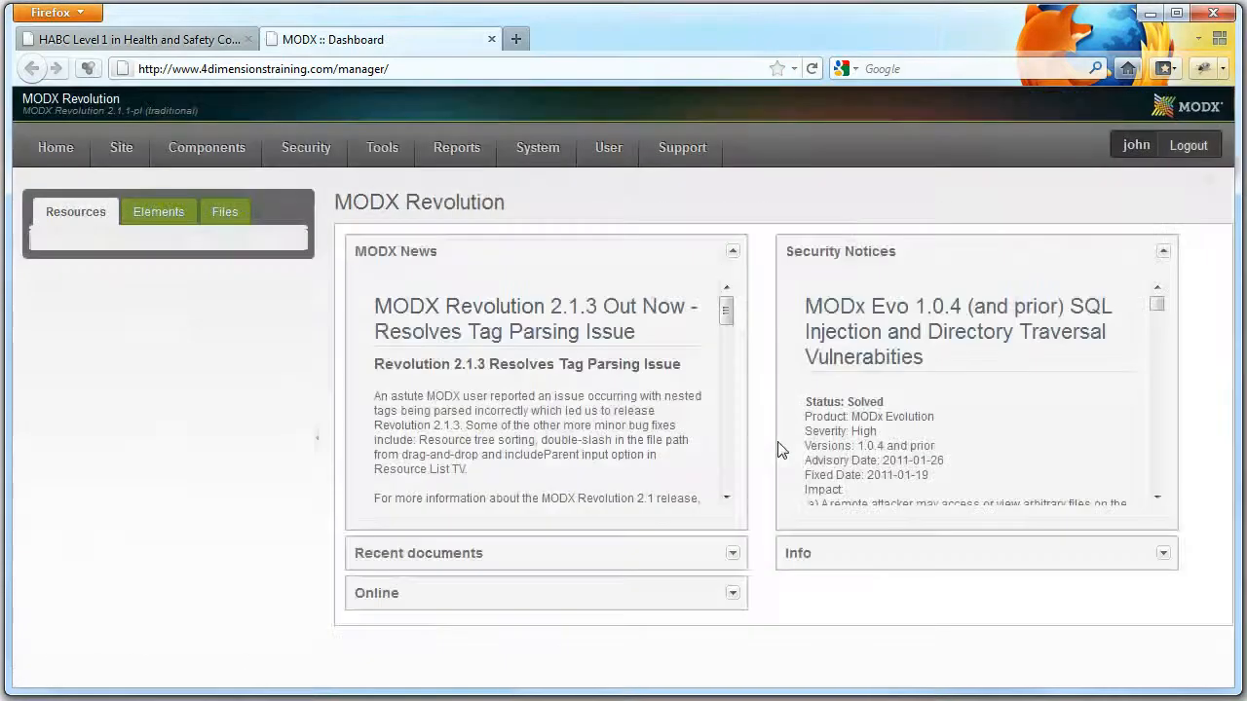
- Expand Packaged Training and The Team in the resource tree, then view the Elements list
click(74, 210)
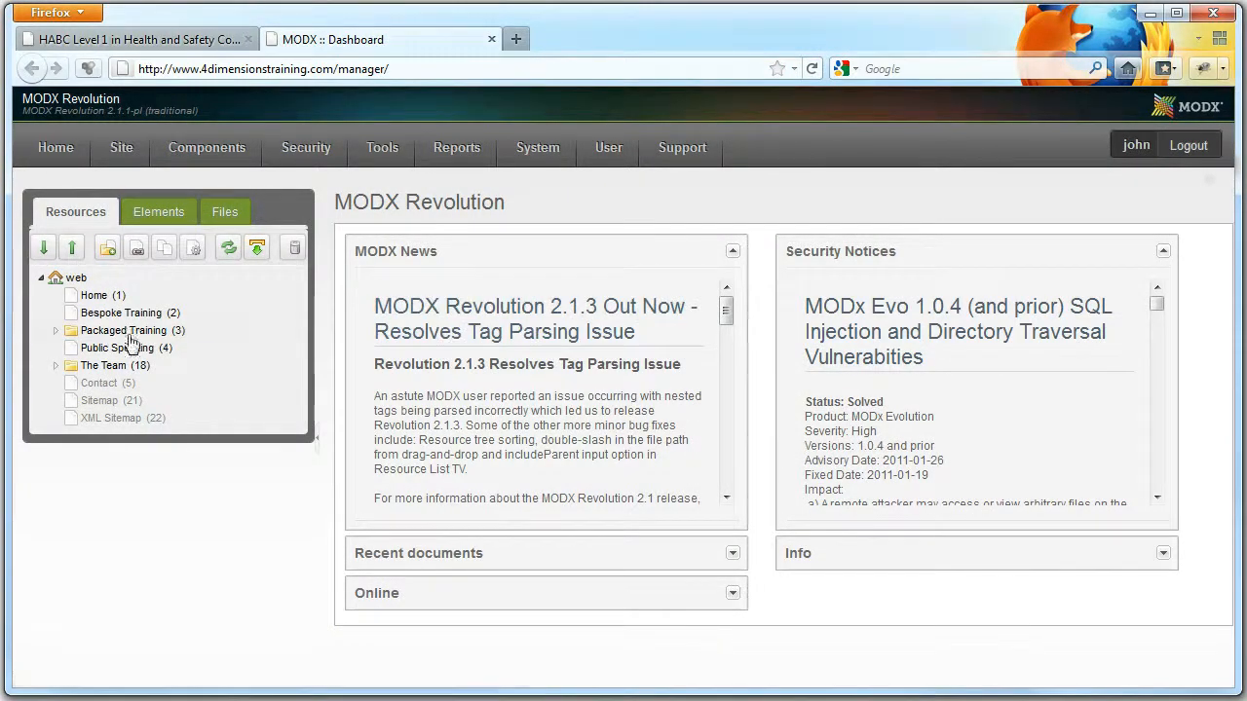
click(54, 331)
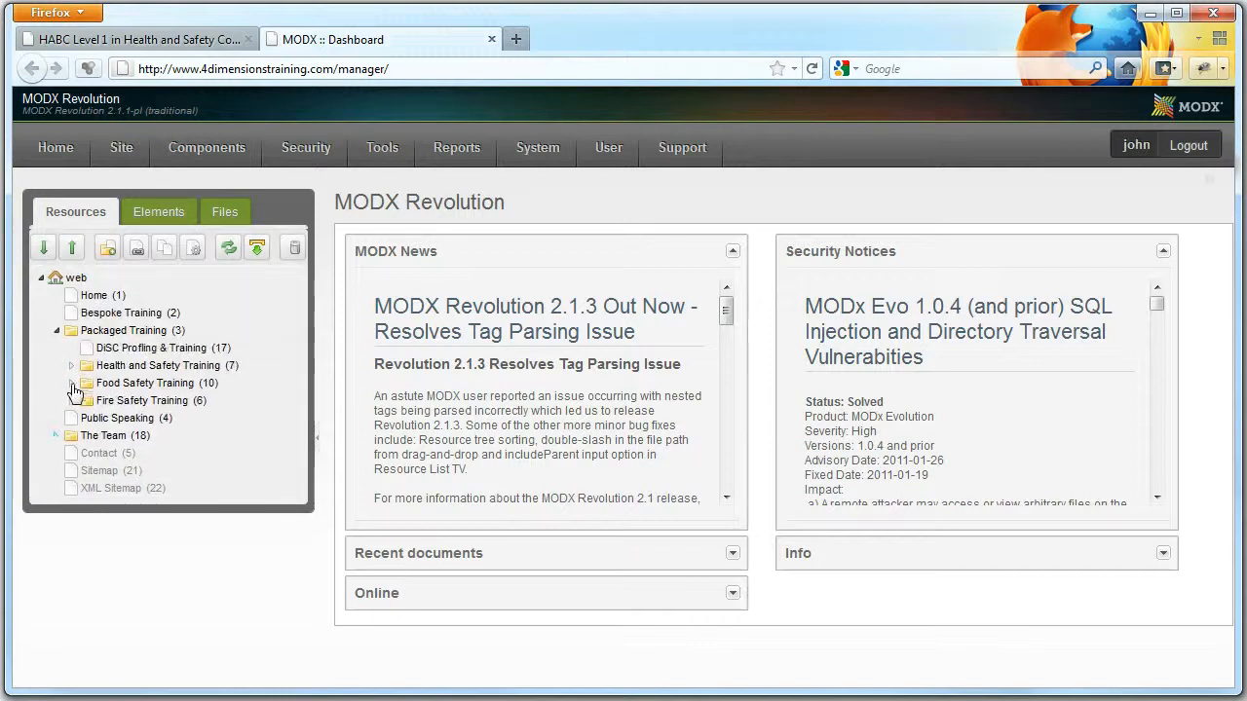
click(56, 437)
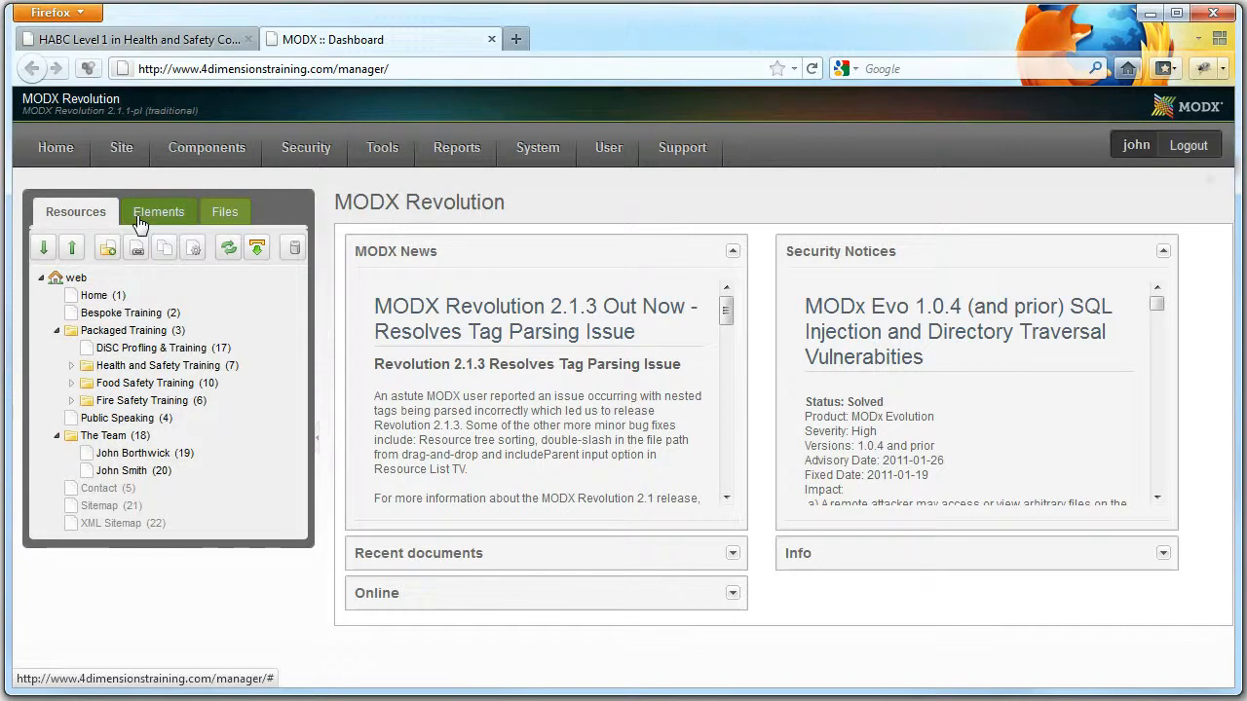
click(158, 210)
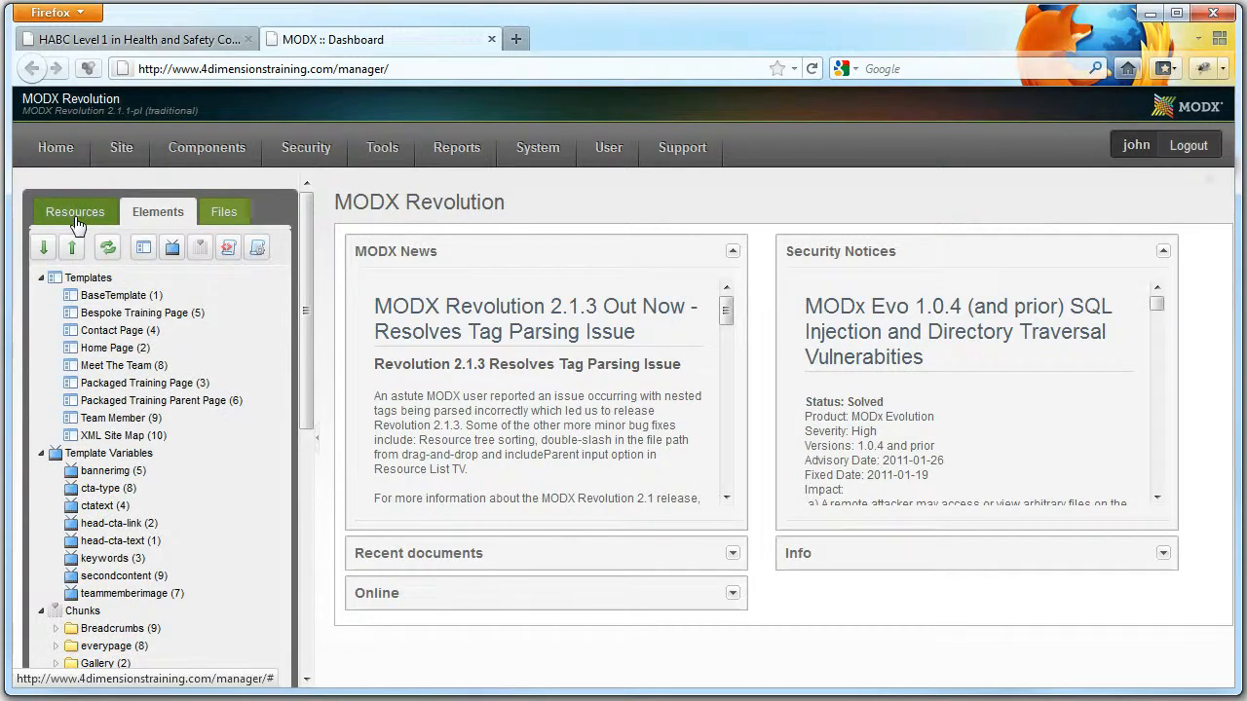
- Back in Resources, expand and collapse the Health and Safety and Food Safety training folders
click(74, 211)
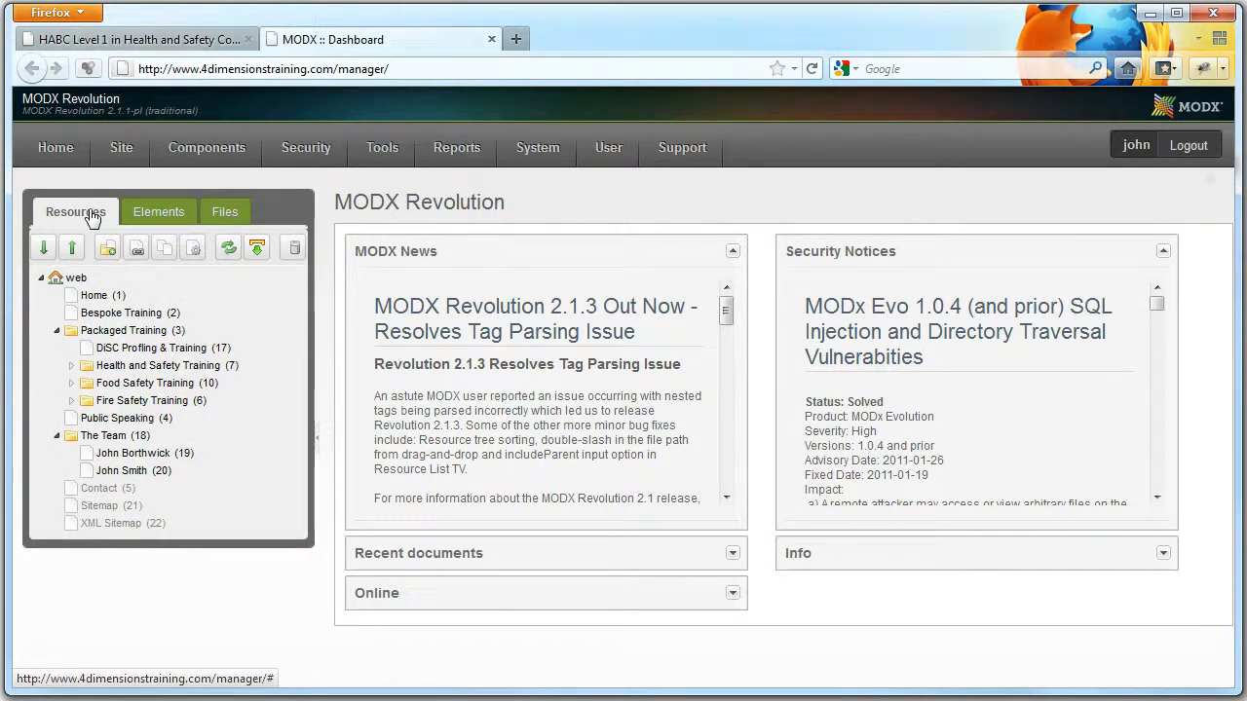
mouse_move(89, 217)
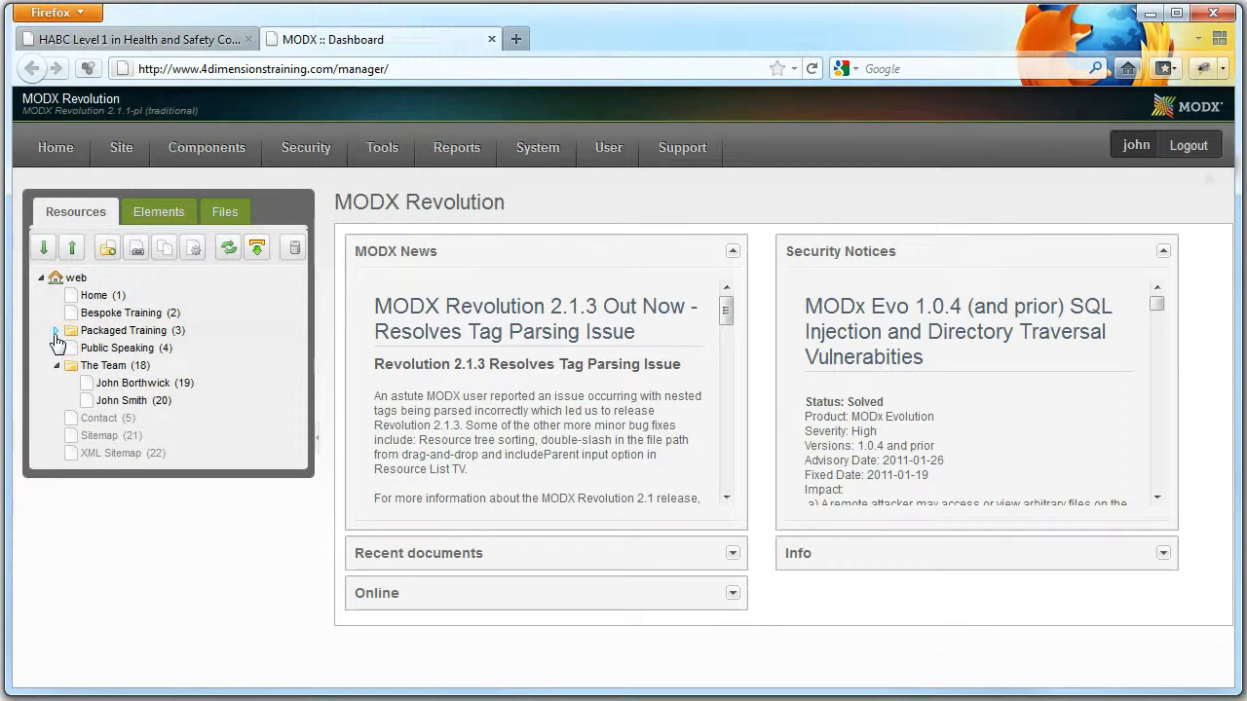
click(57, 331)
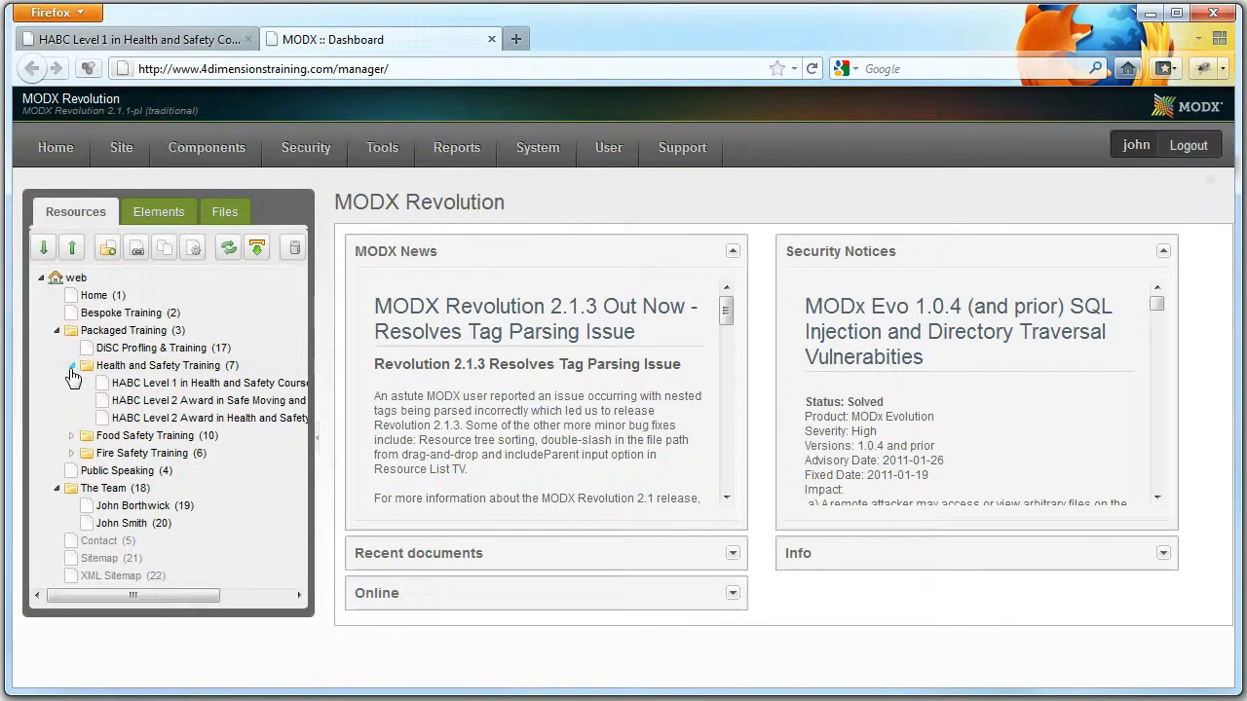
click(72, 436)
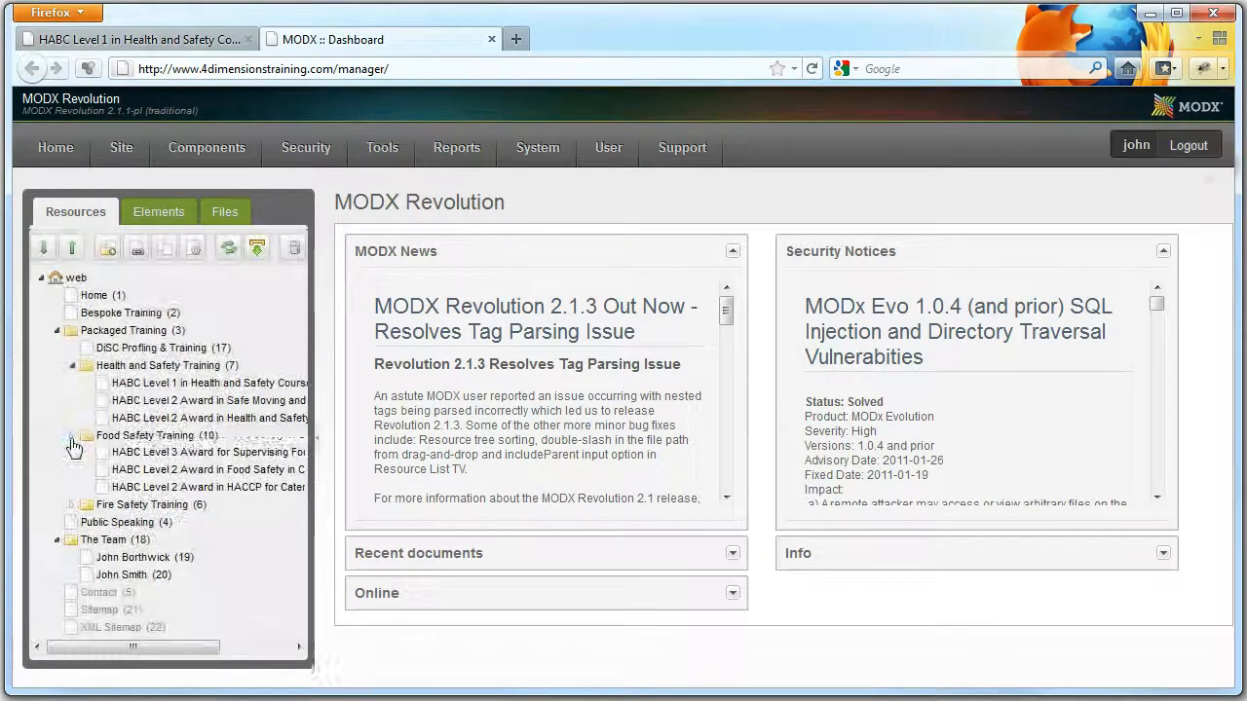
click(70, 367)
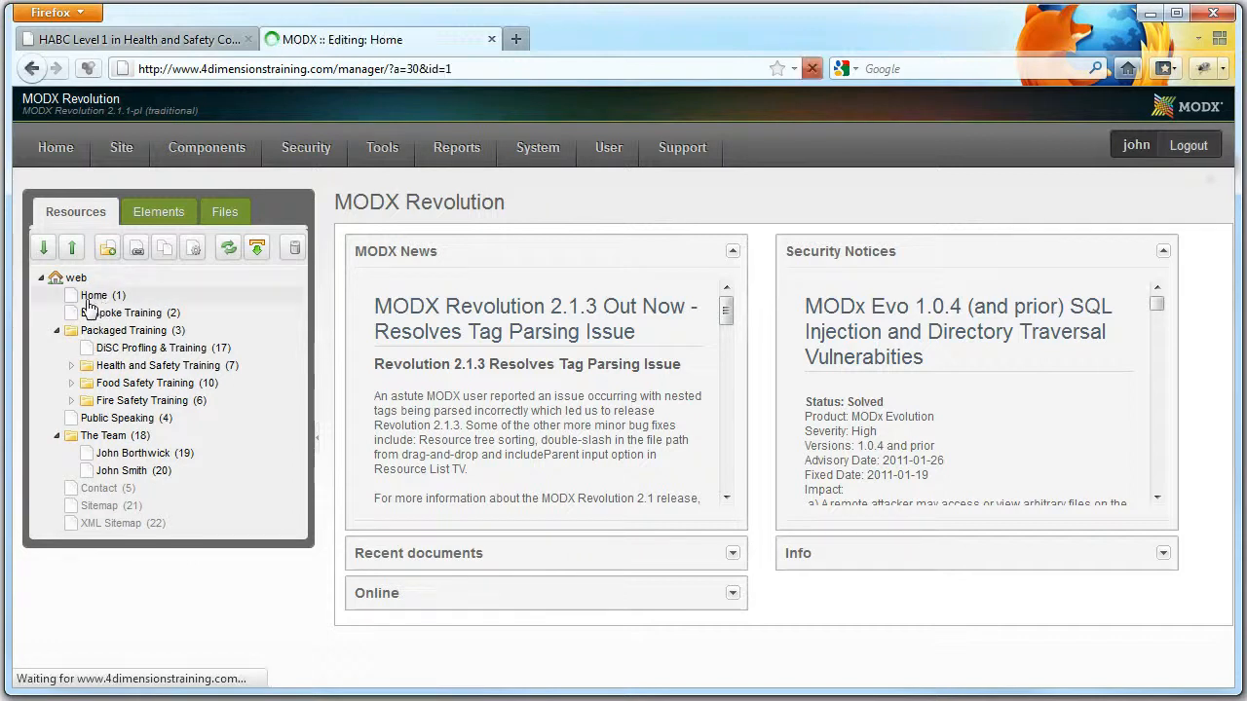
- Open the Home resource editor, compare with the live home page, and show its template variables
click(94, 296)
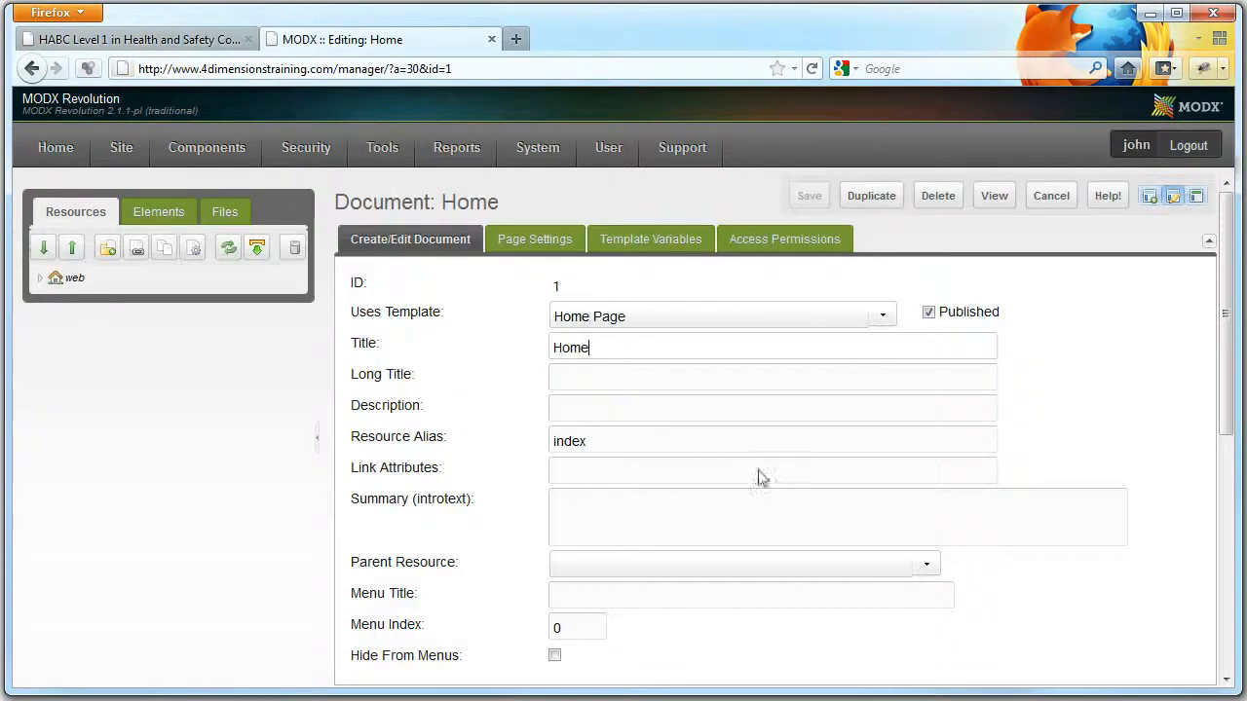
scroll(down, 3)
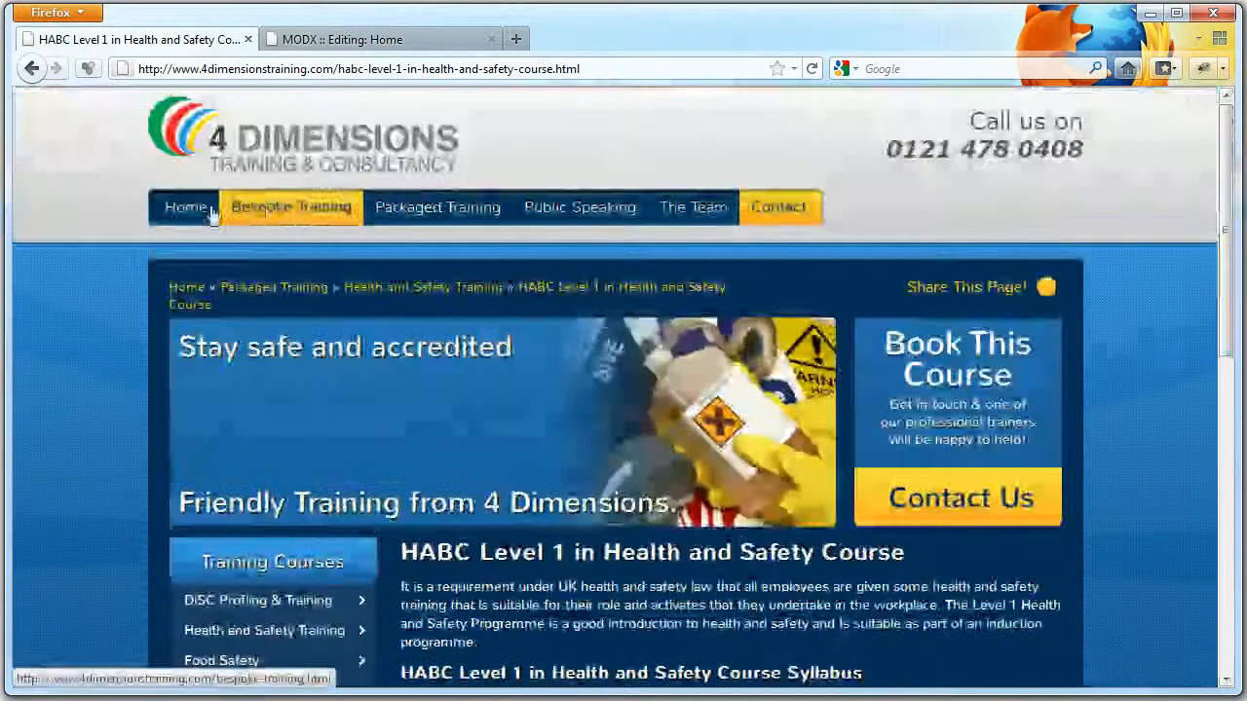
click(185, 206)
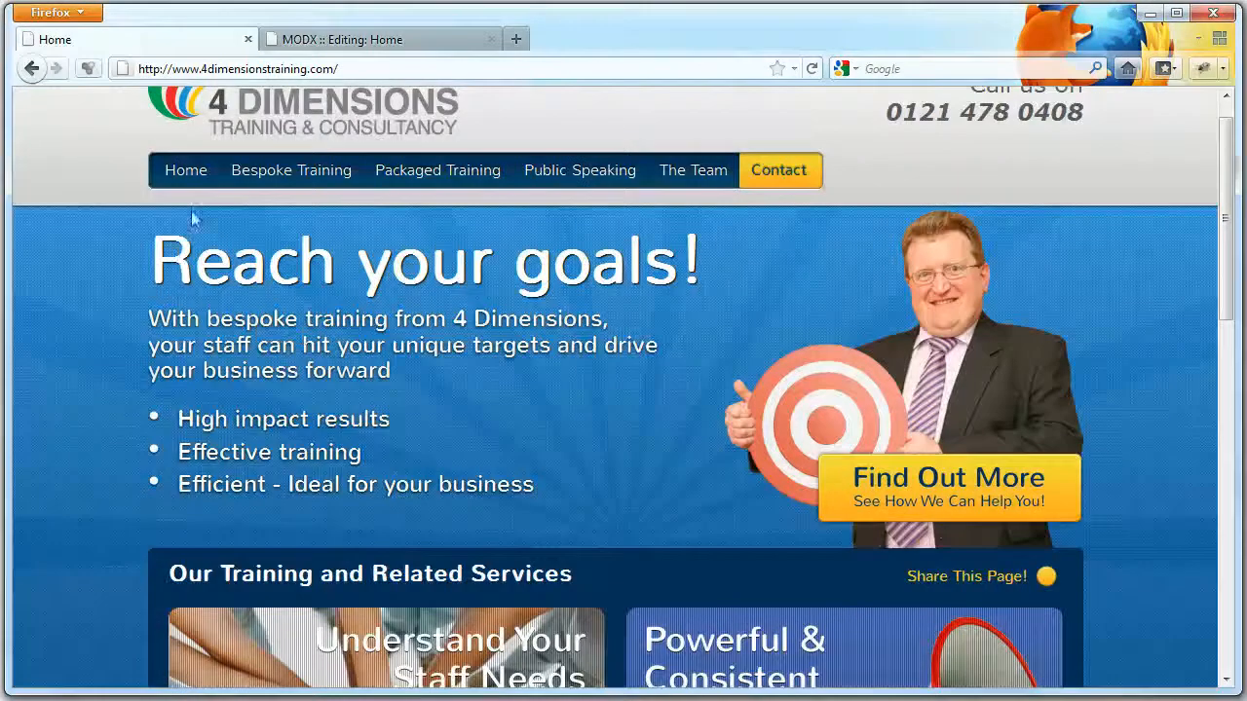
click(380, 39)
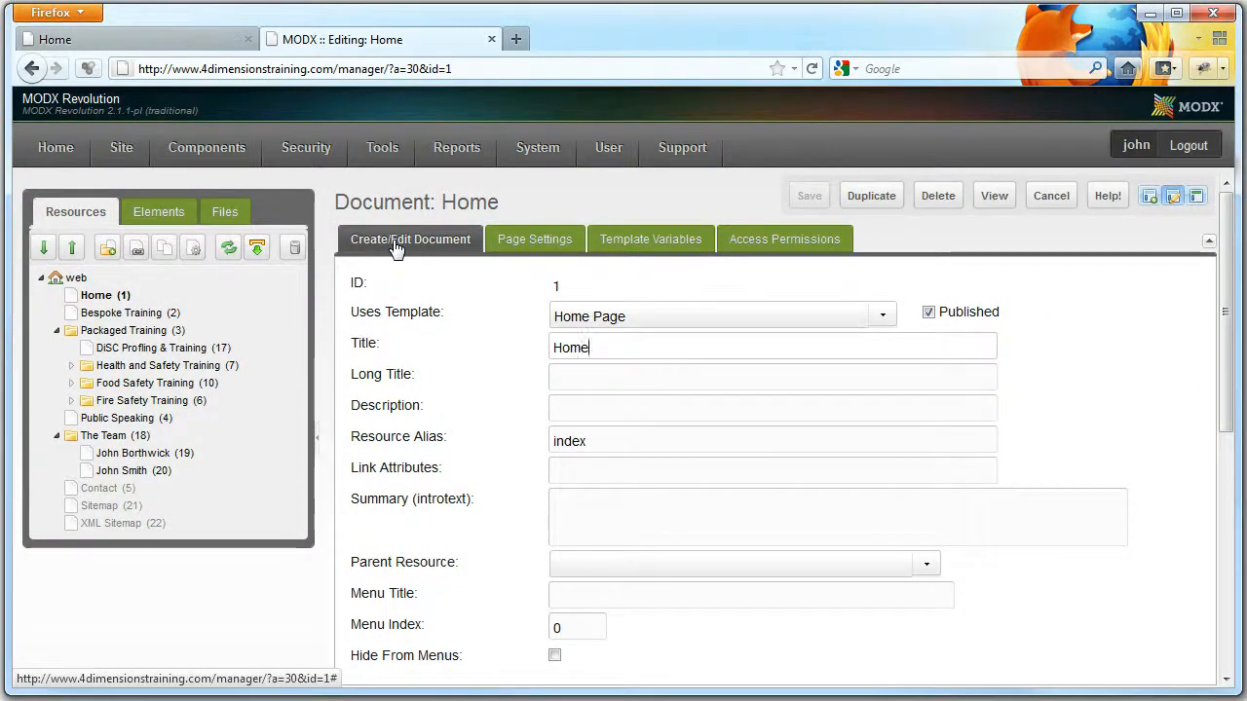
mouse_move(464, 339)
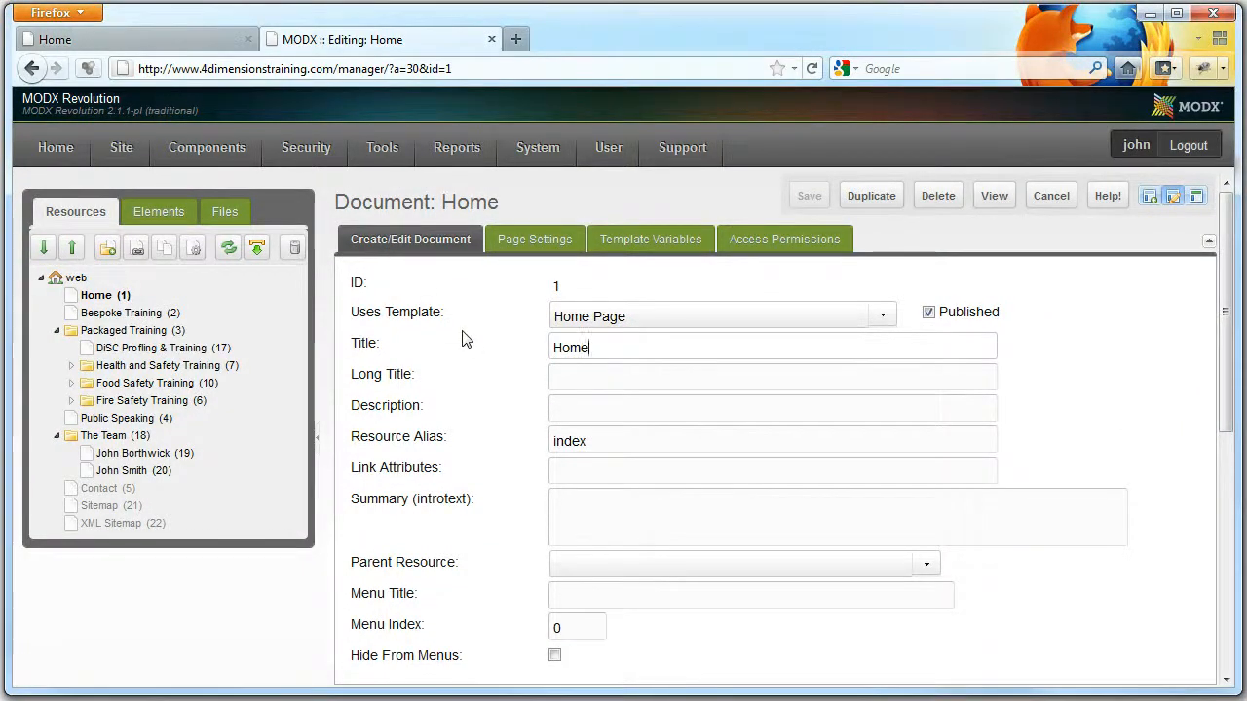
click(651, 237)
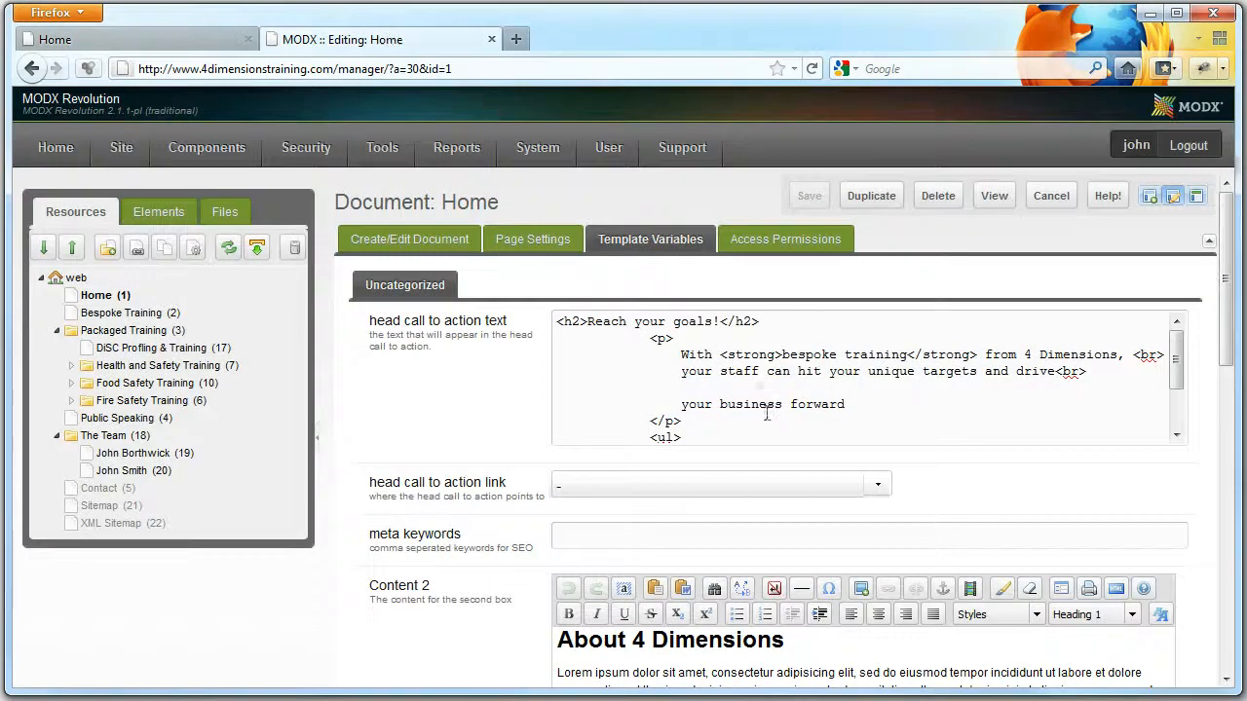
- Compare the Home page's Content 2 field with the About 4 Dimensions section on the live site
scroll(down, 3)
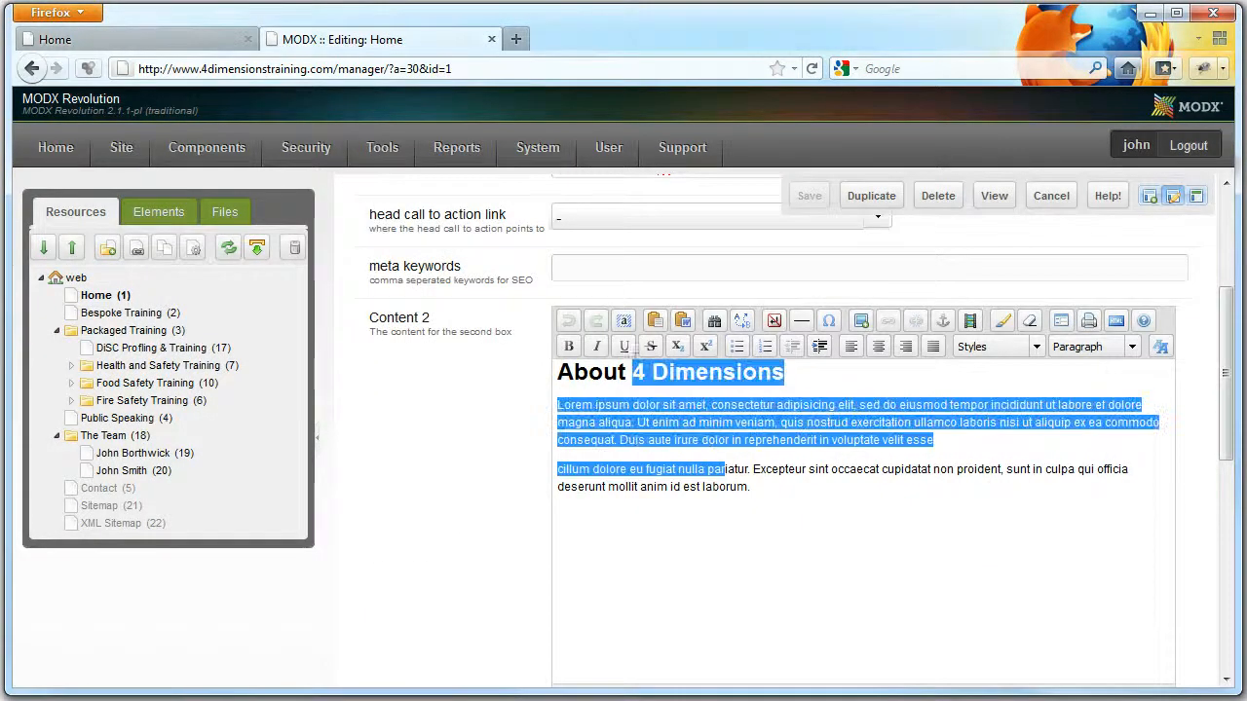
click(136, 39)
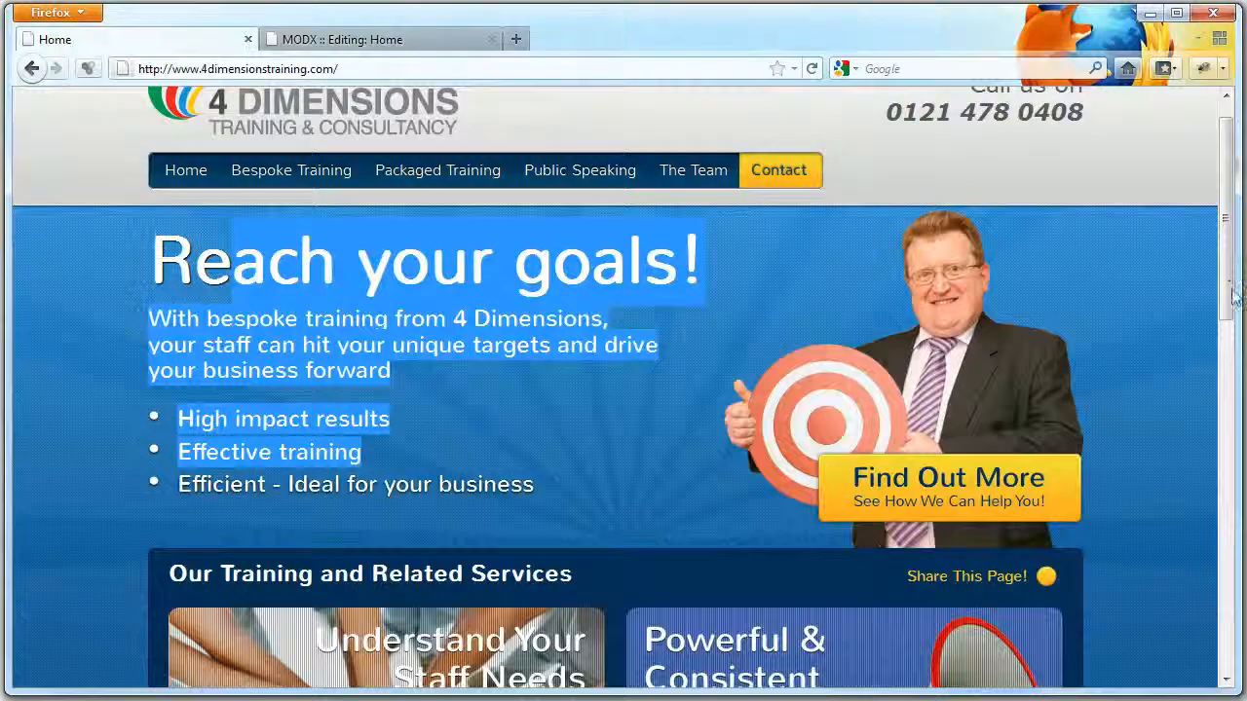
scroll(down, 3)
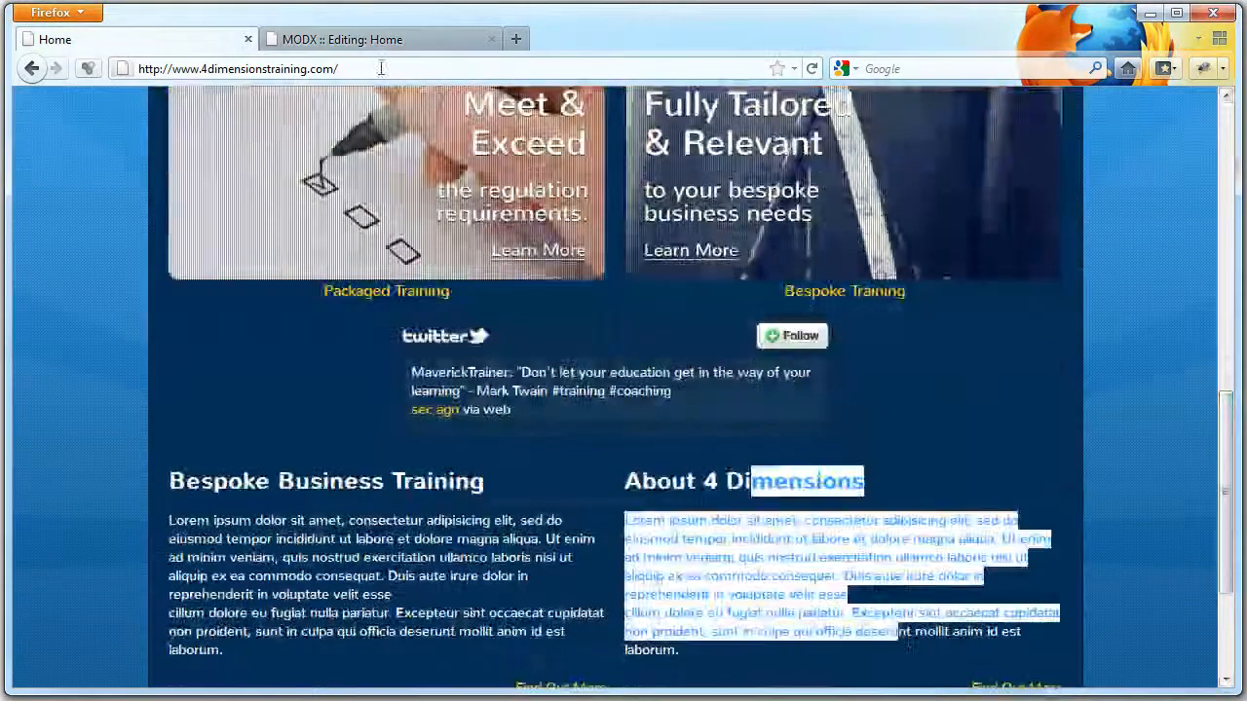
click(380, 39)
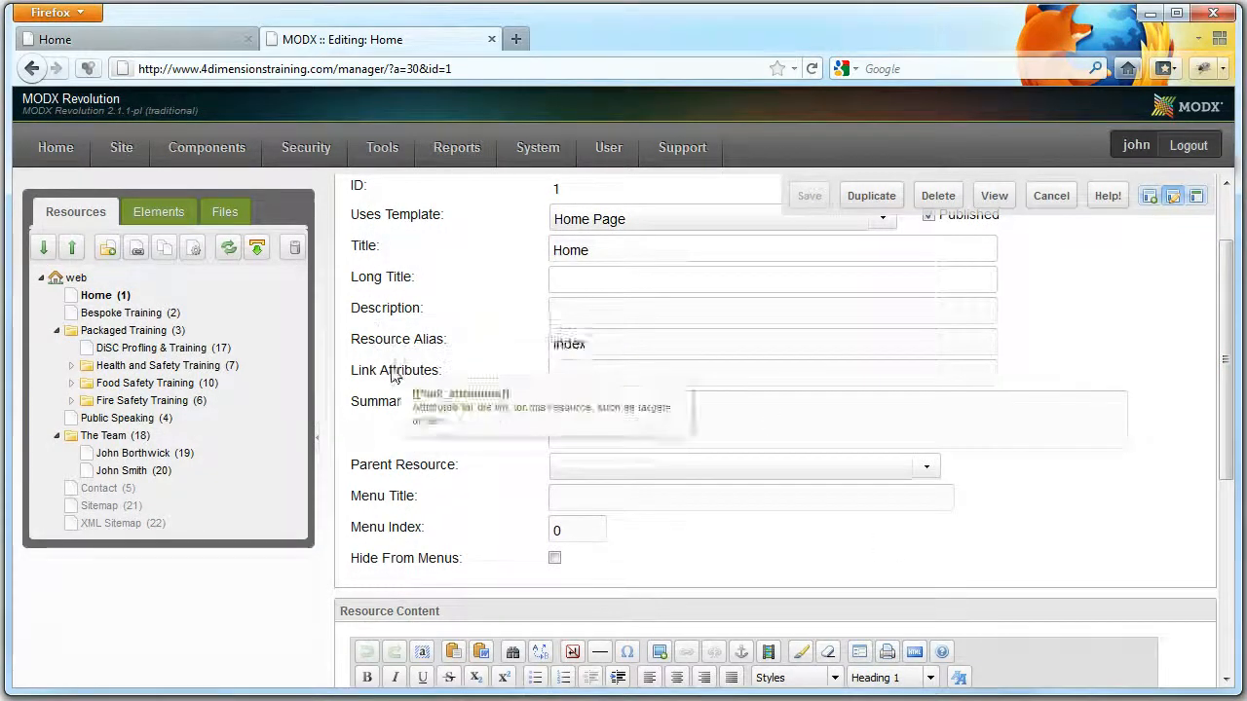
- Save the Home long title '4 dimensions training and consultancy' and check it as the live tab title
click(771, 280)
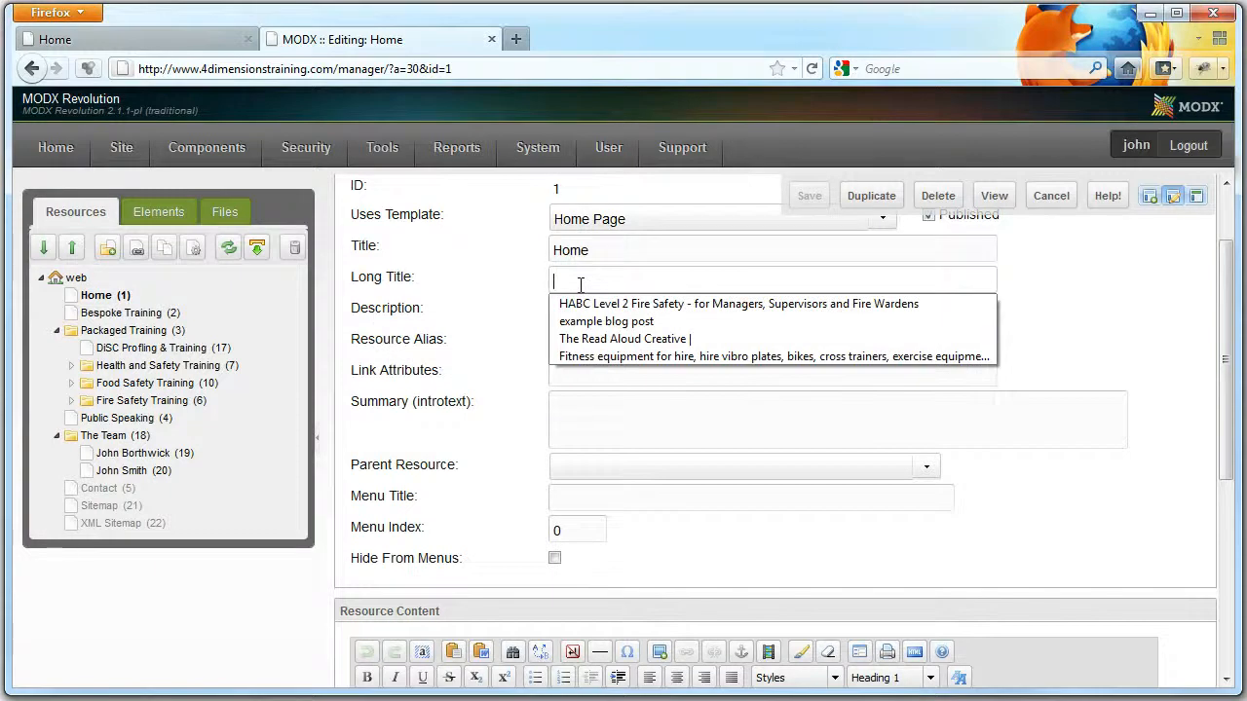
text(4)
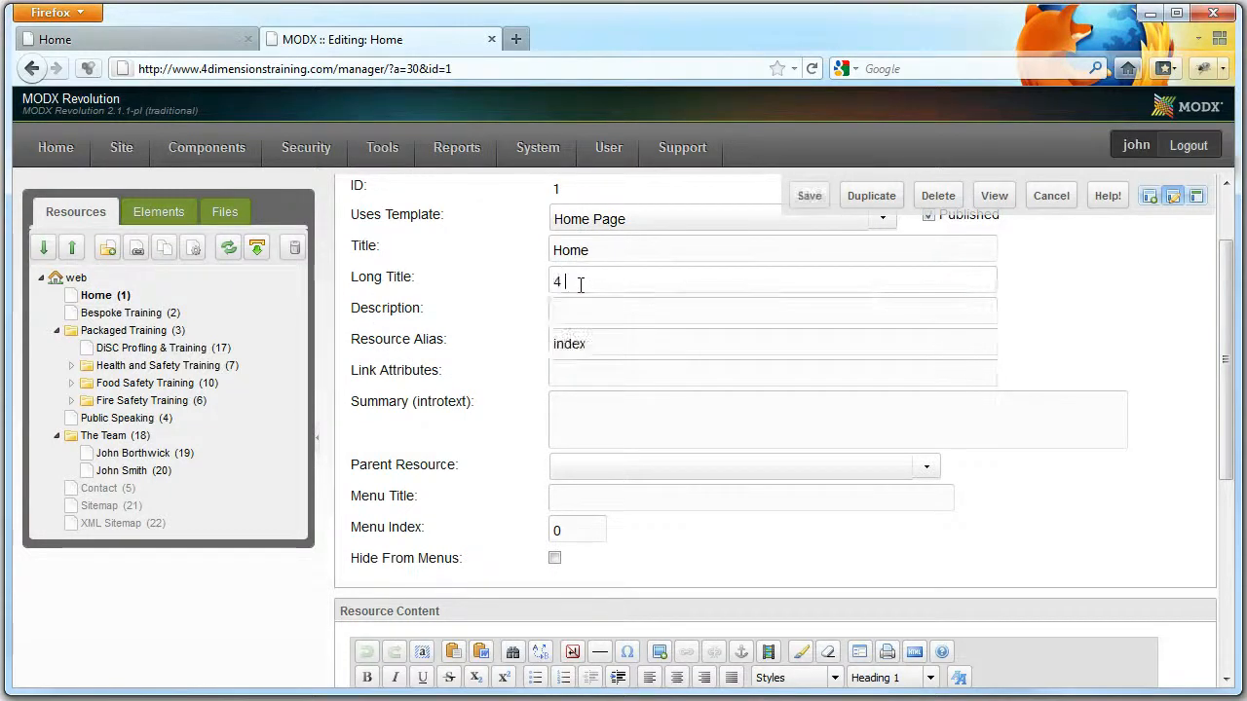
text(dimensions t)
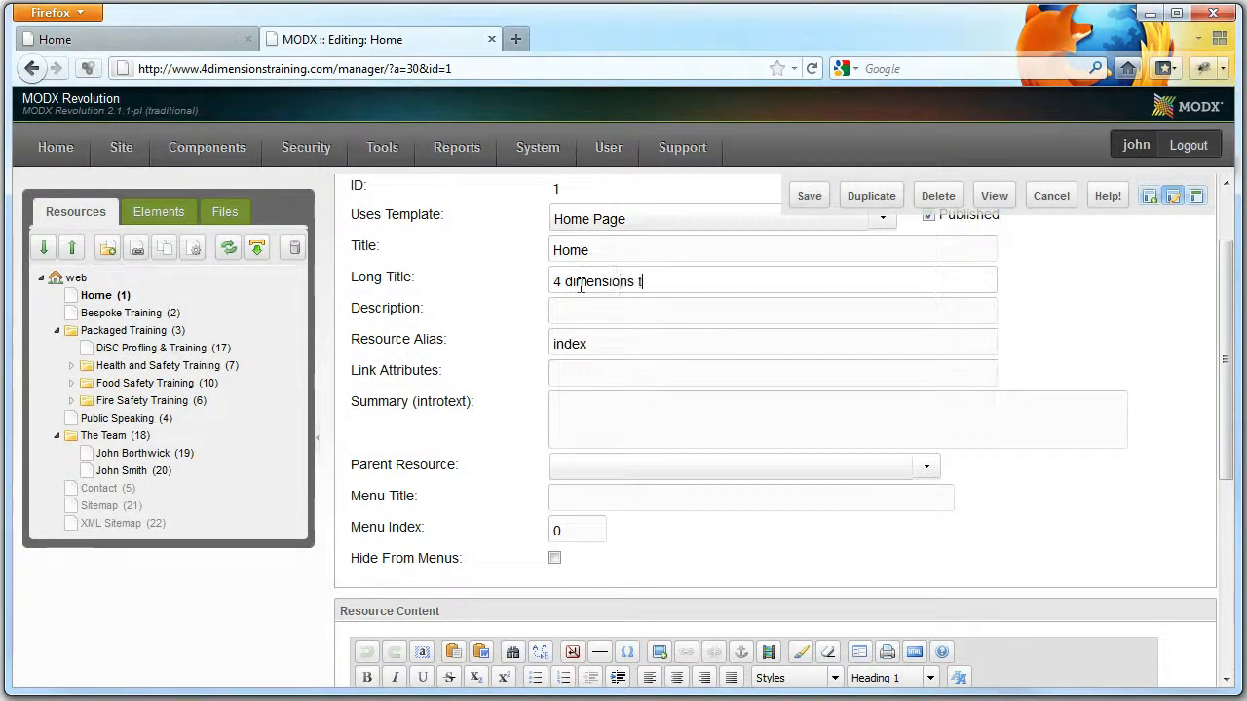
text(raining a)
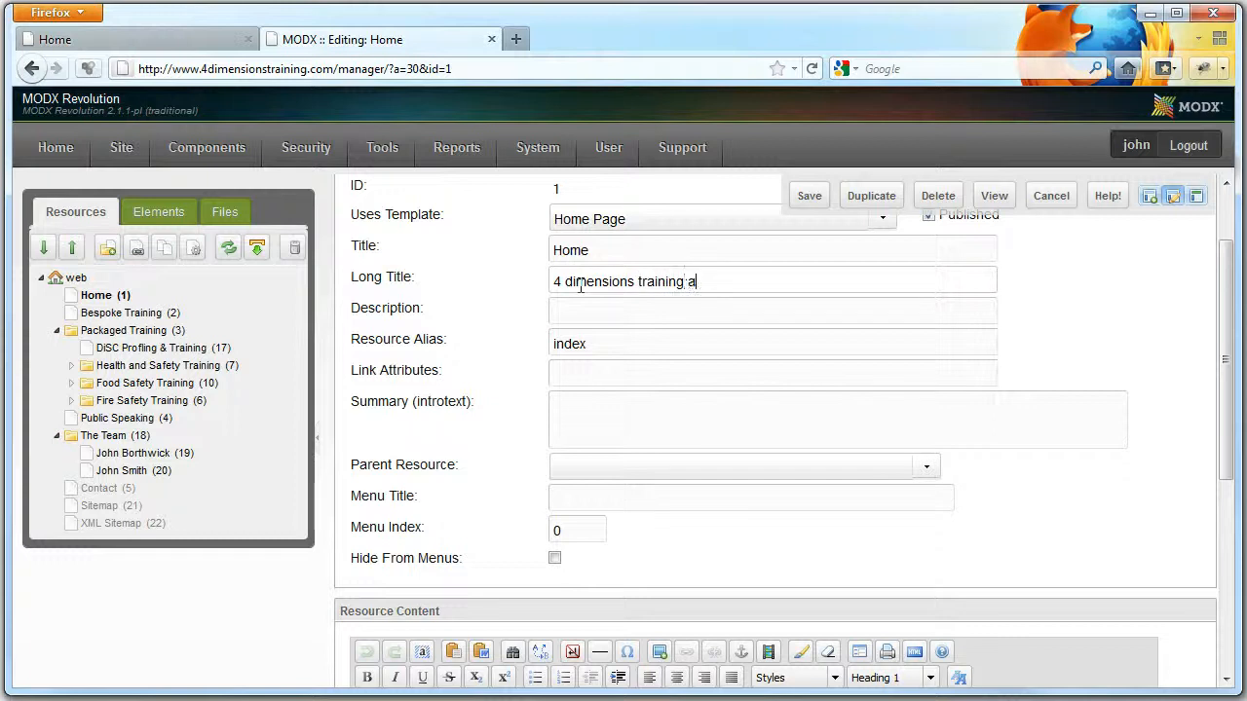
text(nd consultanc)
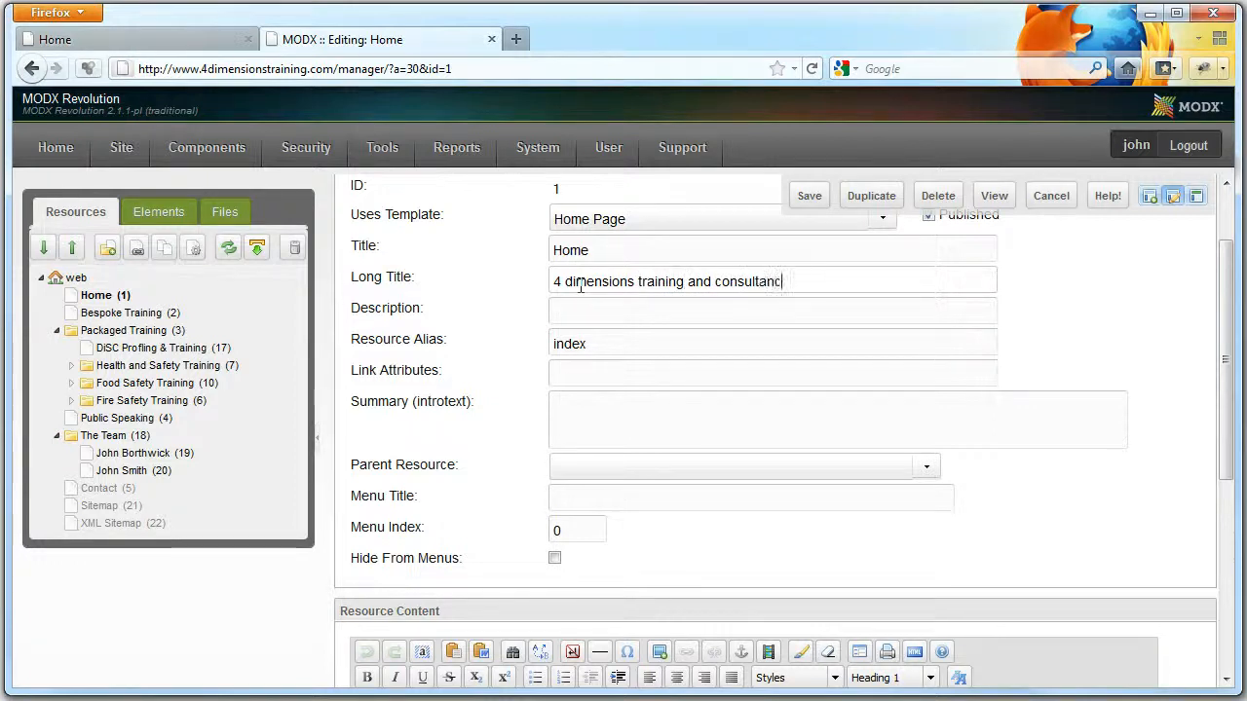
mouse_move(810, 225)
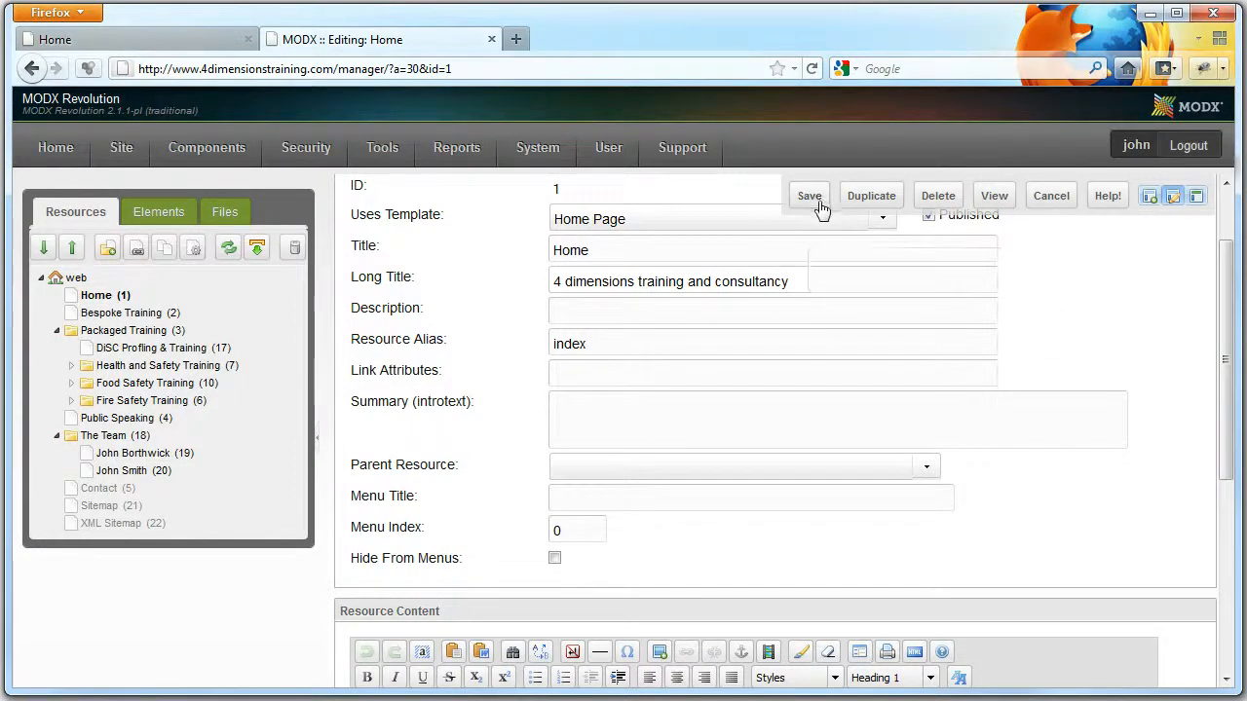
click(808, 195)
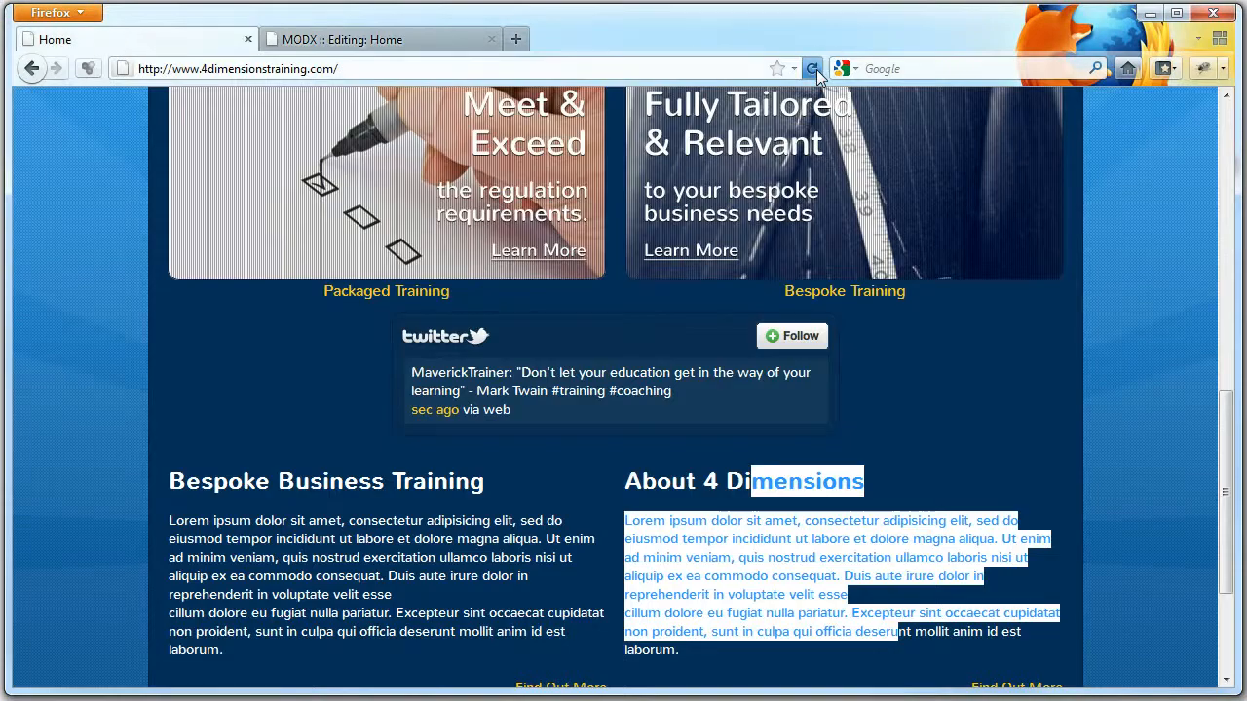
click(813, 68)
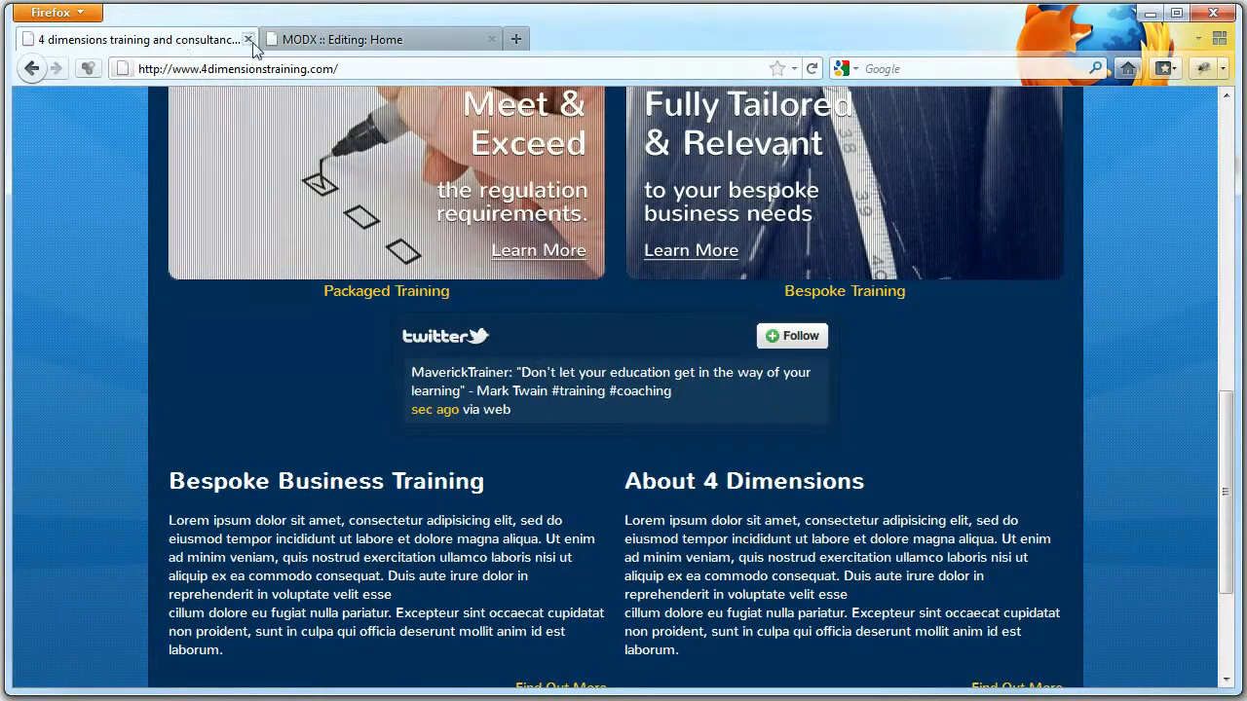
click(380, 38)
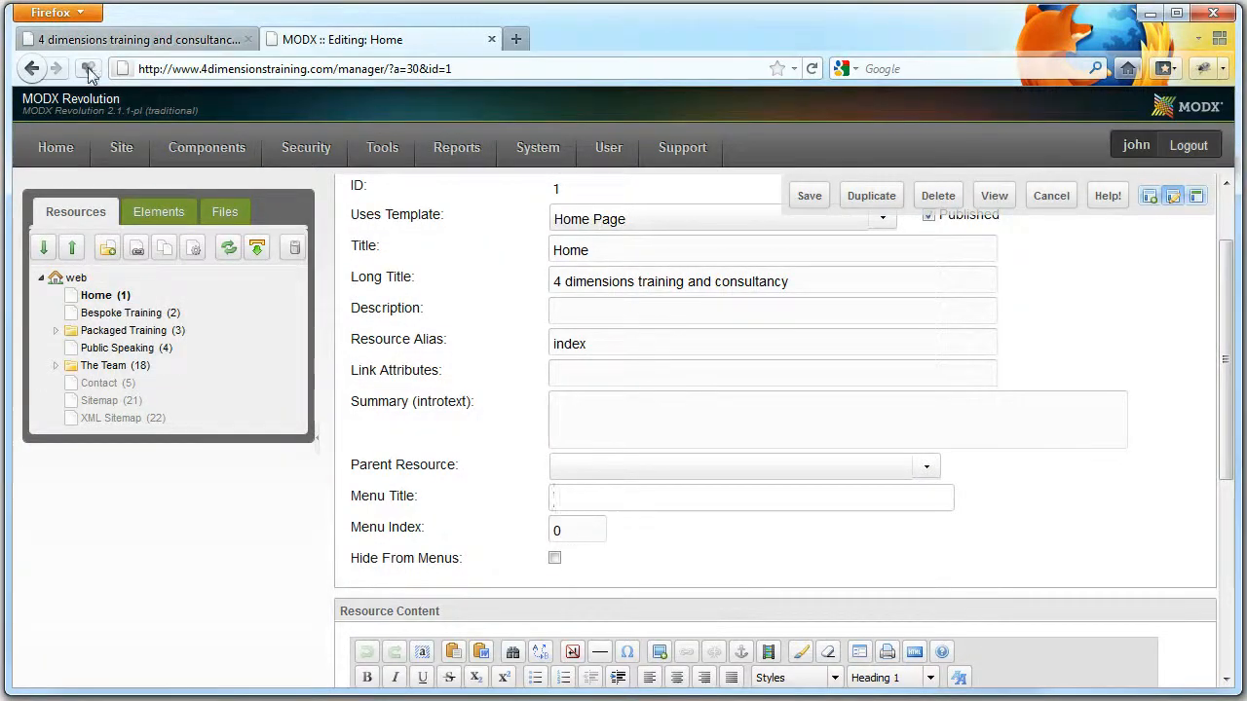
- Try a test menu title 'sdaff' on the Home page and check the live homepage
click(137, 39)
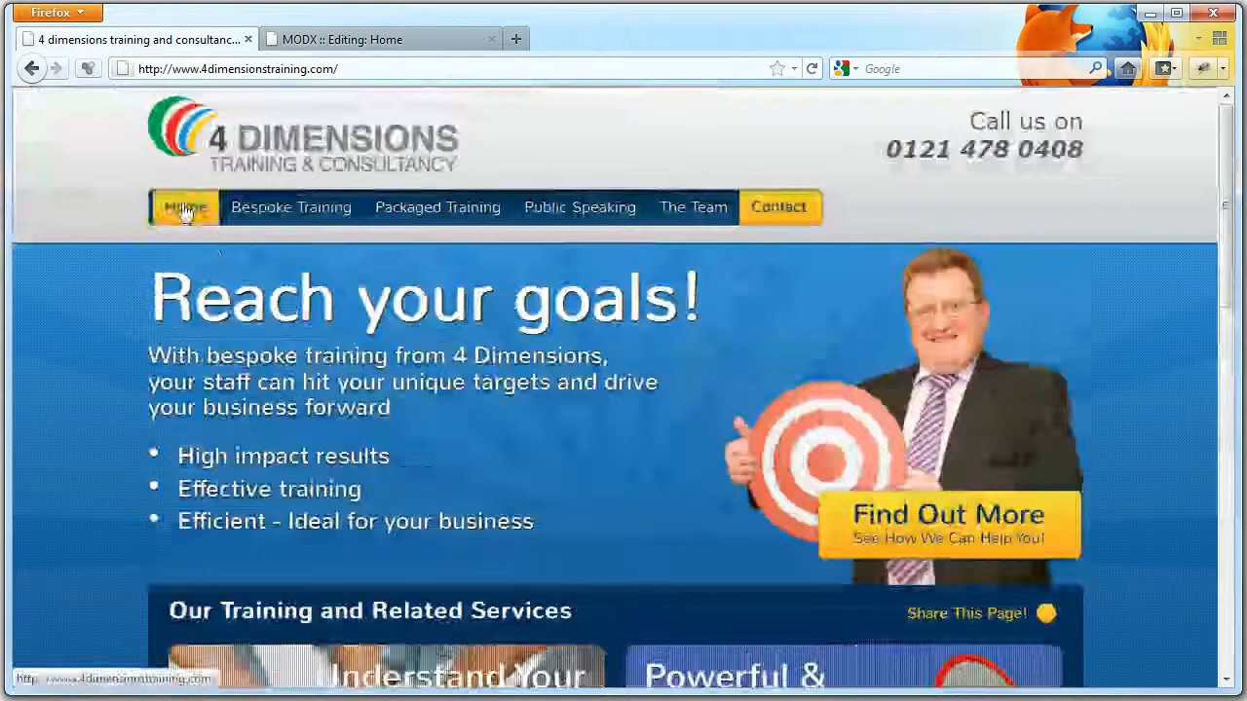
click(380, 39)
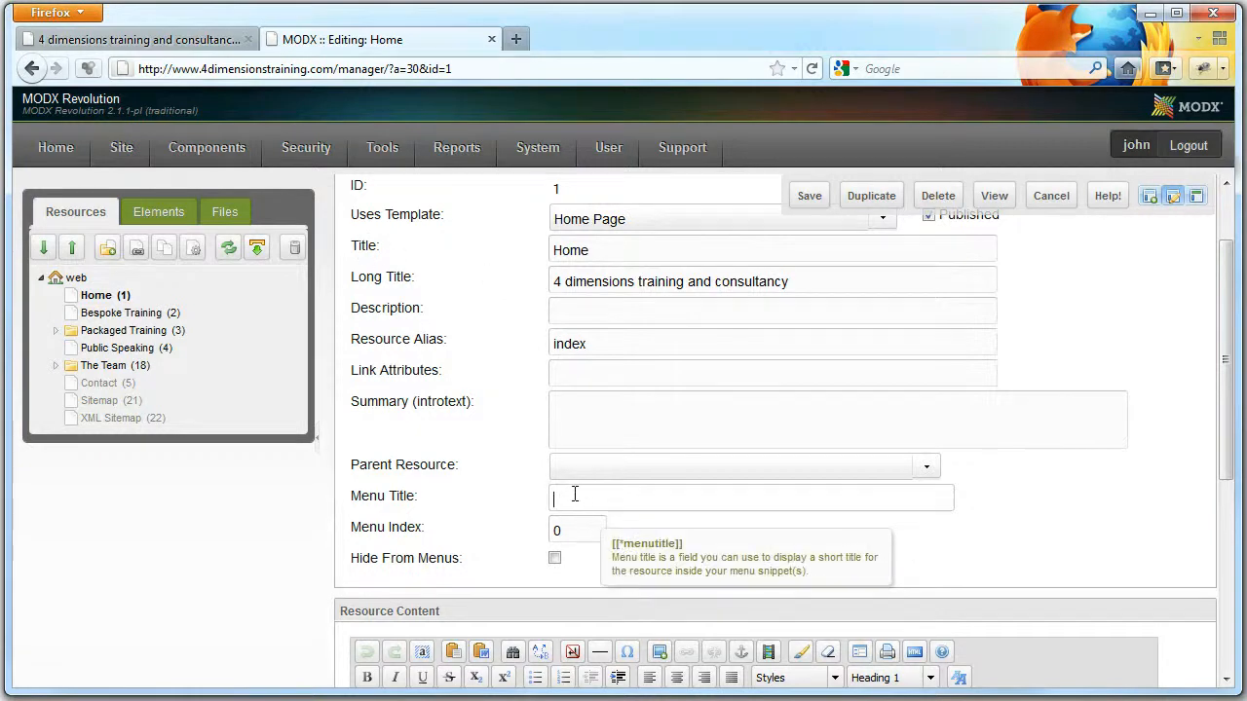
text(sdaff)
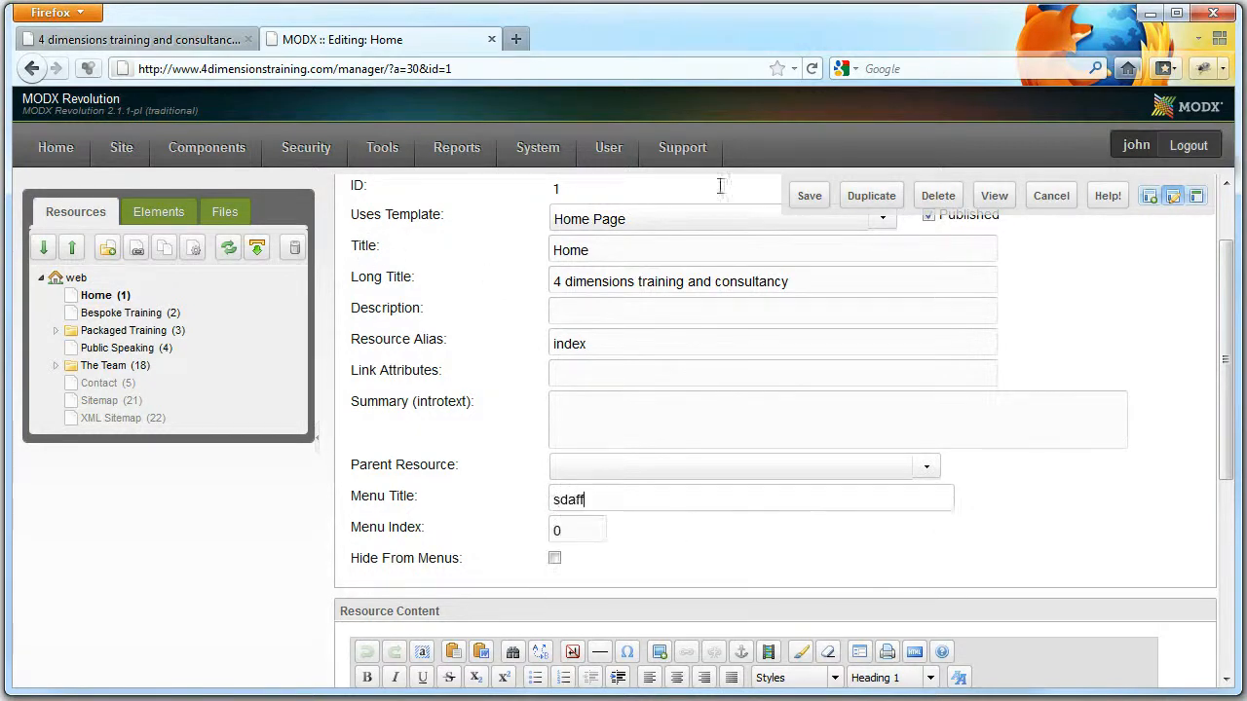
click(809, 195)
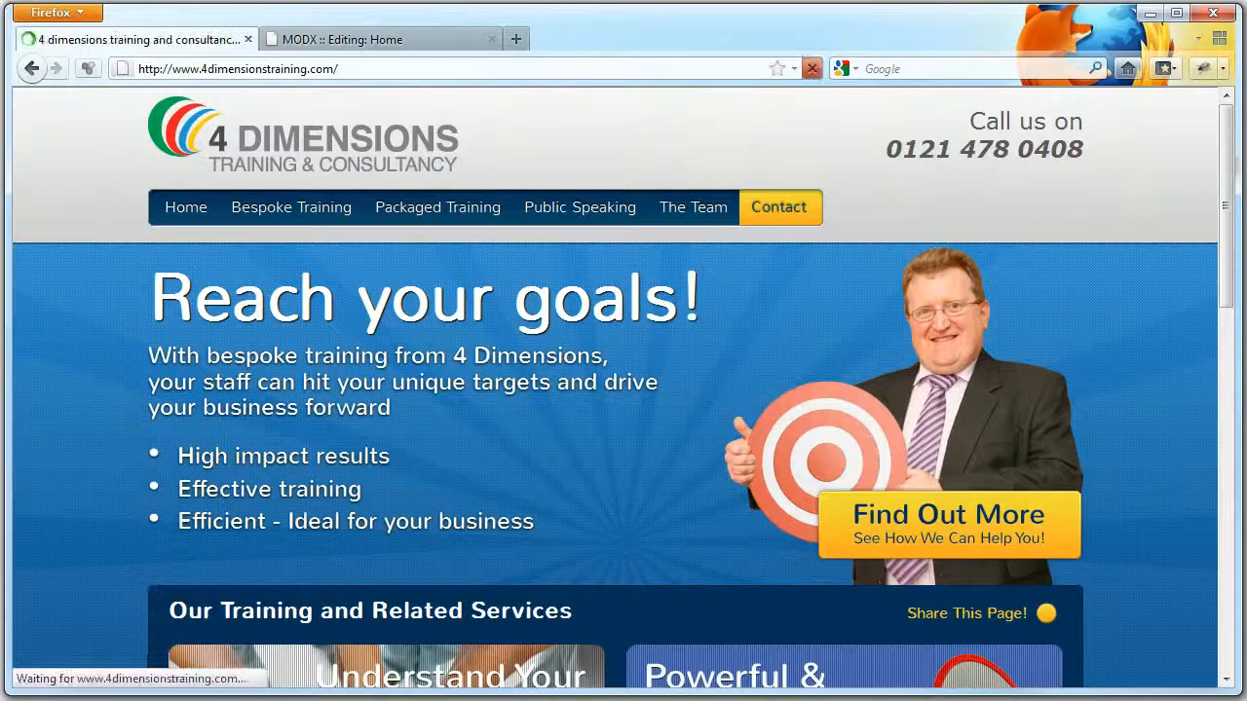
click(380, 39)
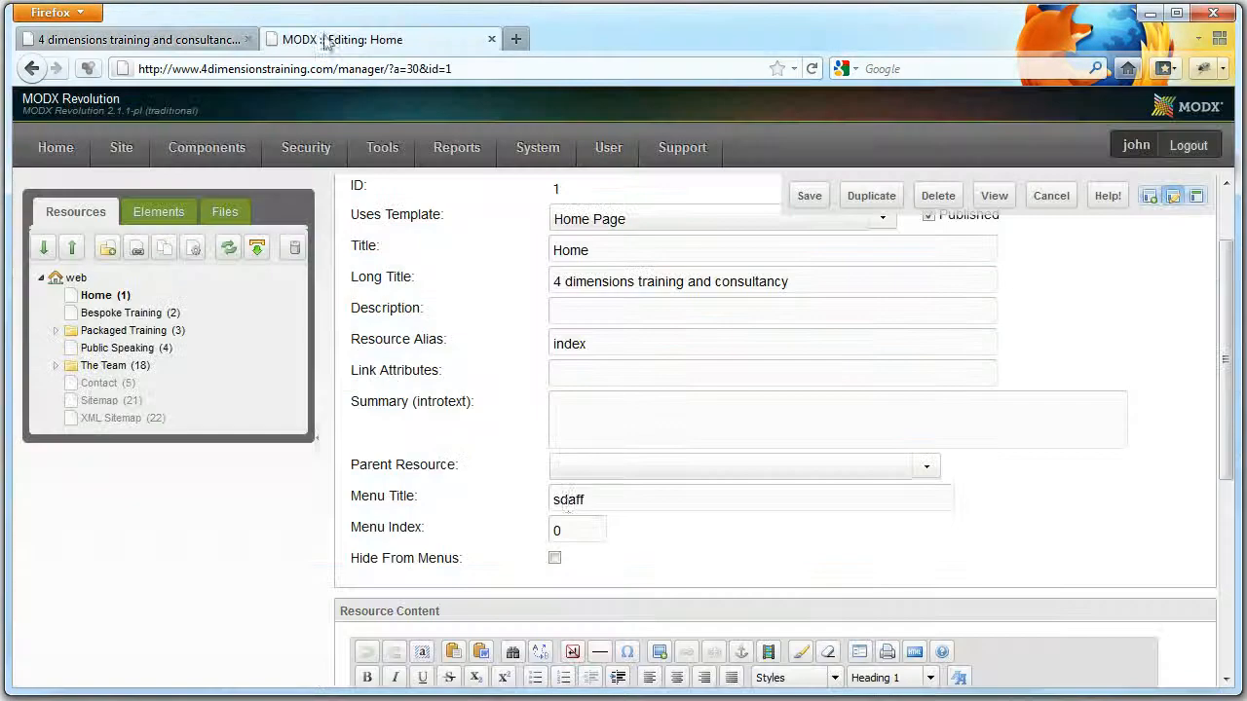
- Set the Home page's menu title to 'Home' and save it
text(Ho)
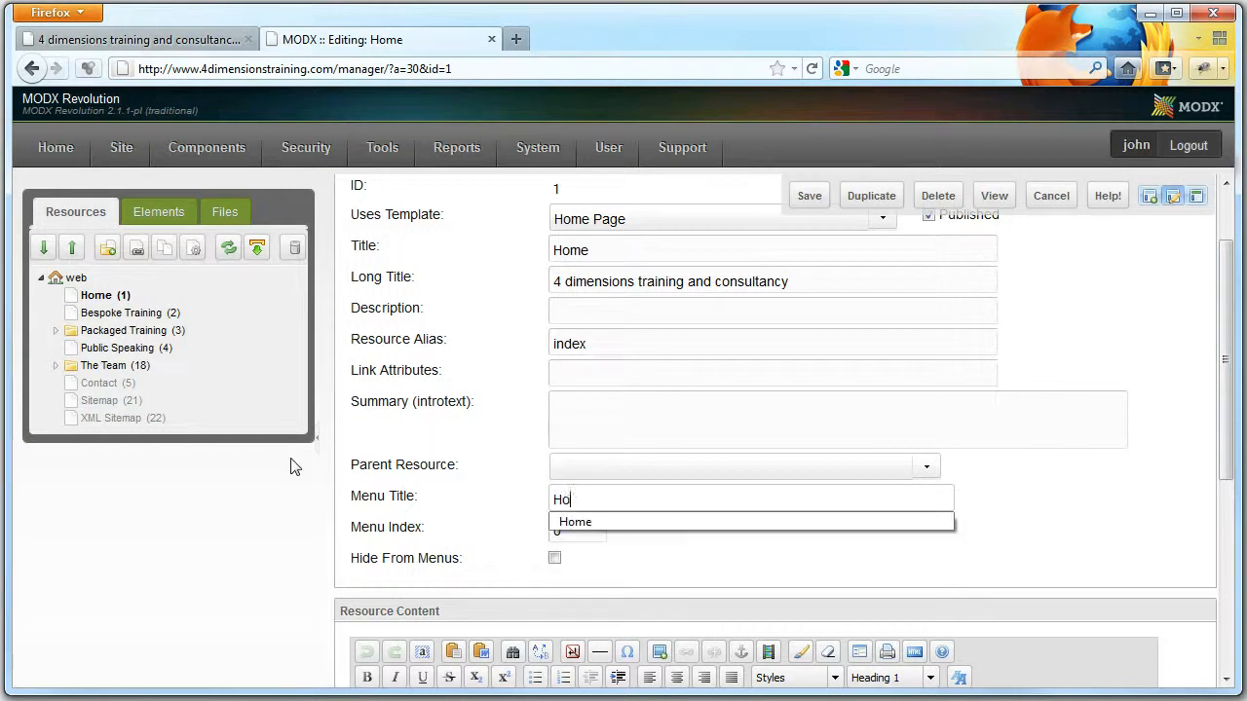
click(811, 195)
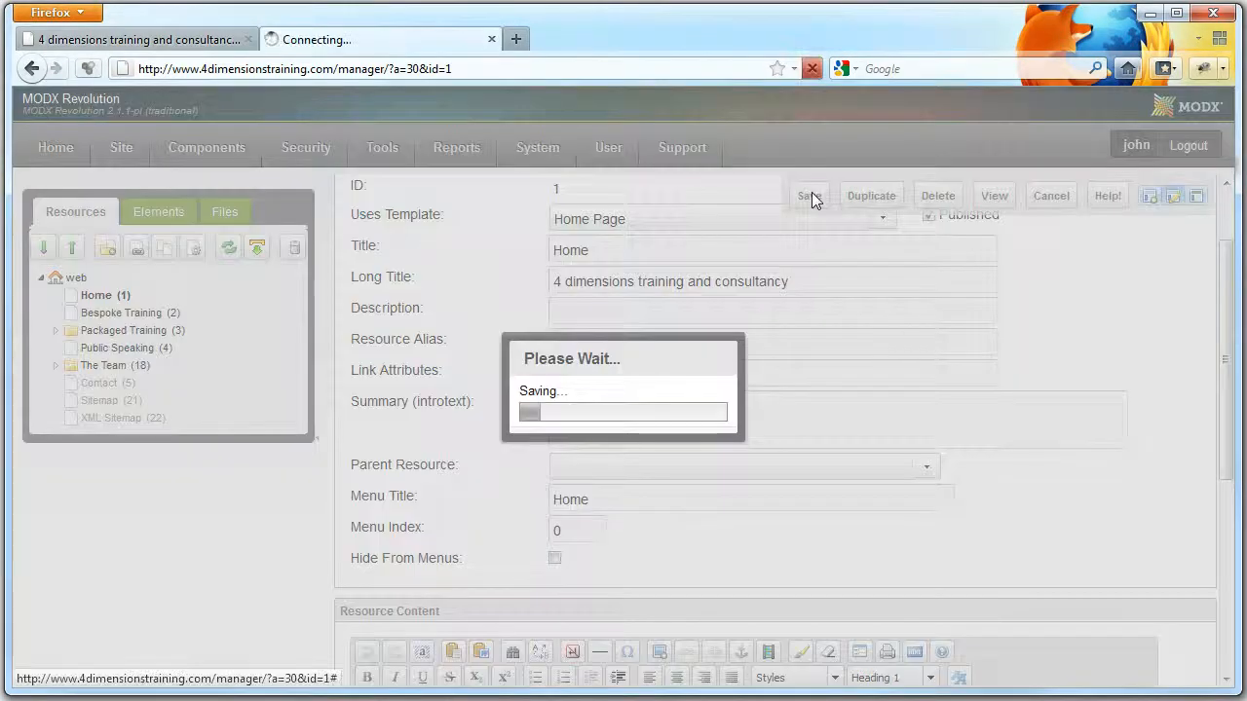
click(809, 195)
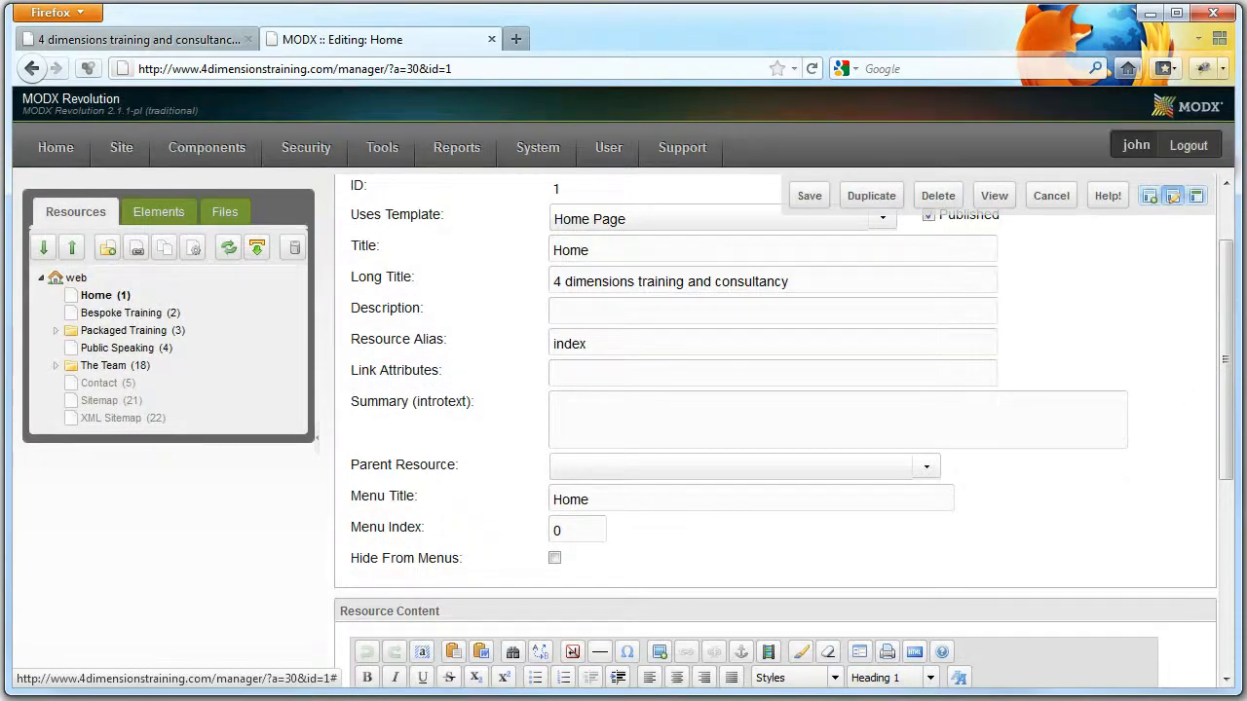
click(57, 332)
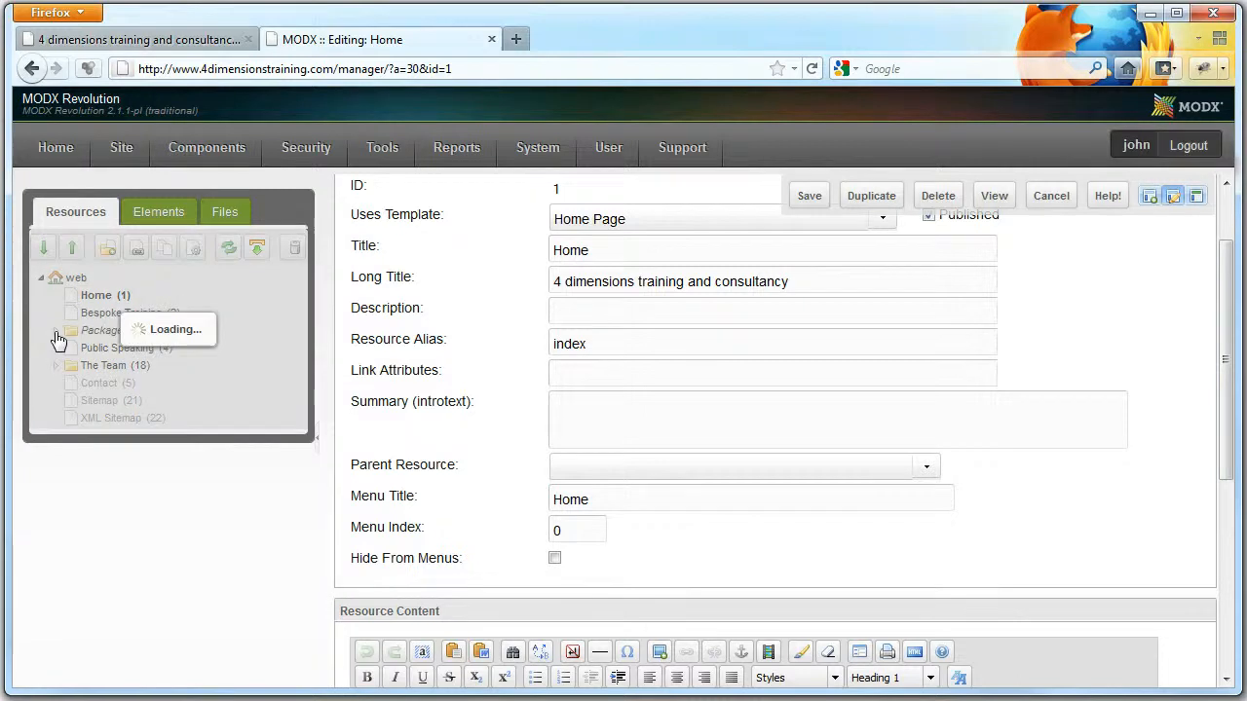
- Open the DiSC Profling & Training resource and compare its content with the live page
click(57, 331)
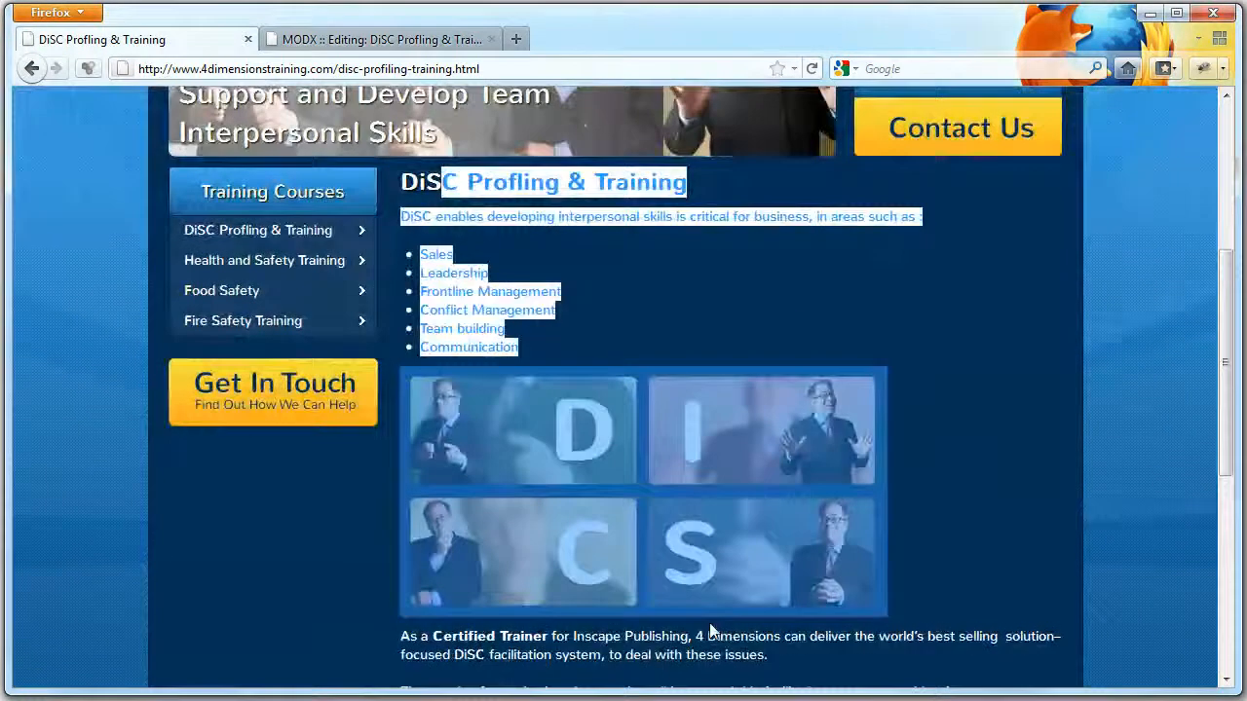
click(380, 39)
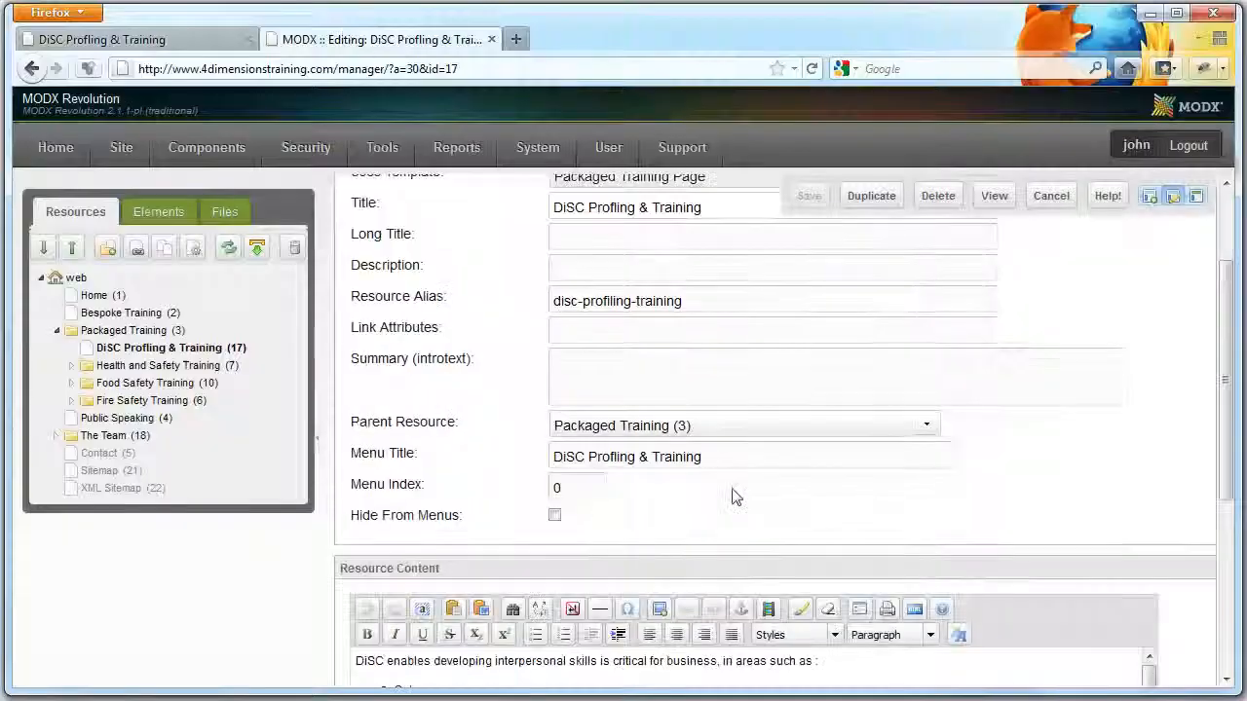
scroll(down, 3)
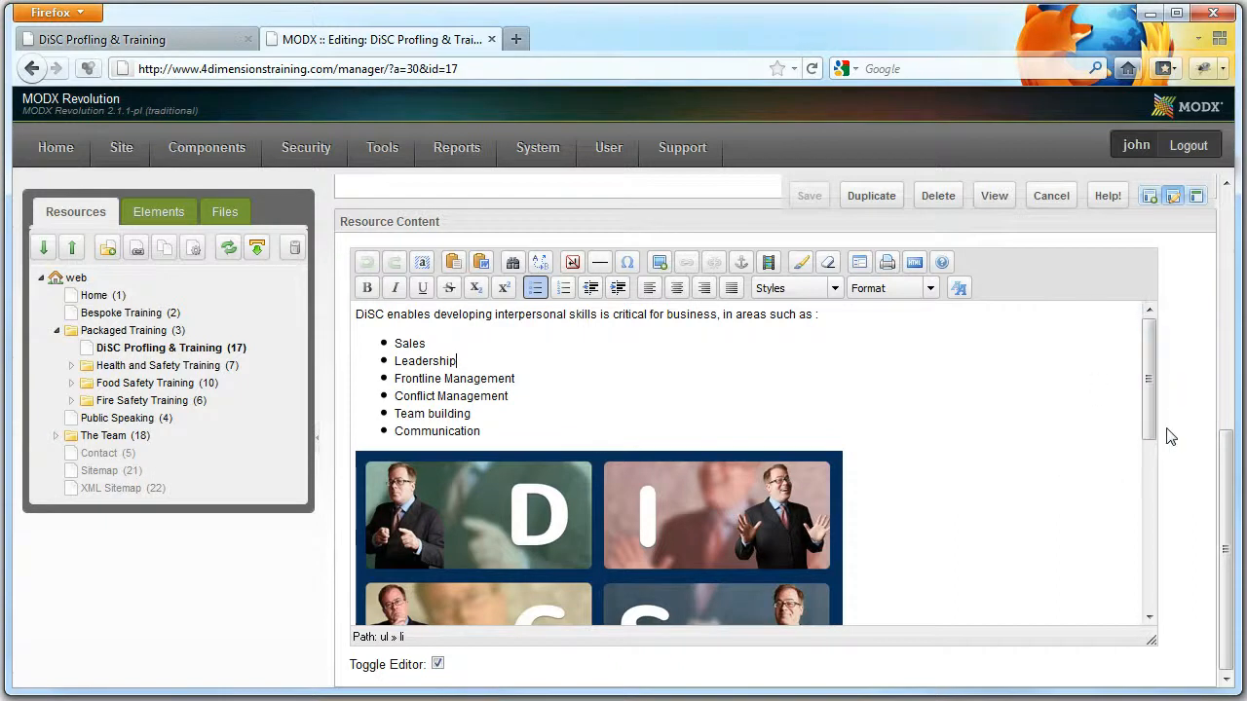
- Show the DiSC page's head banner text, Top Banner Image and Top Right Call To Action variables
click(650, 237)
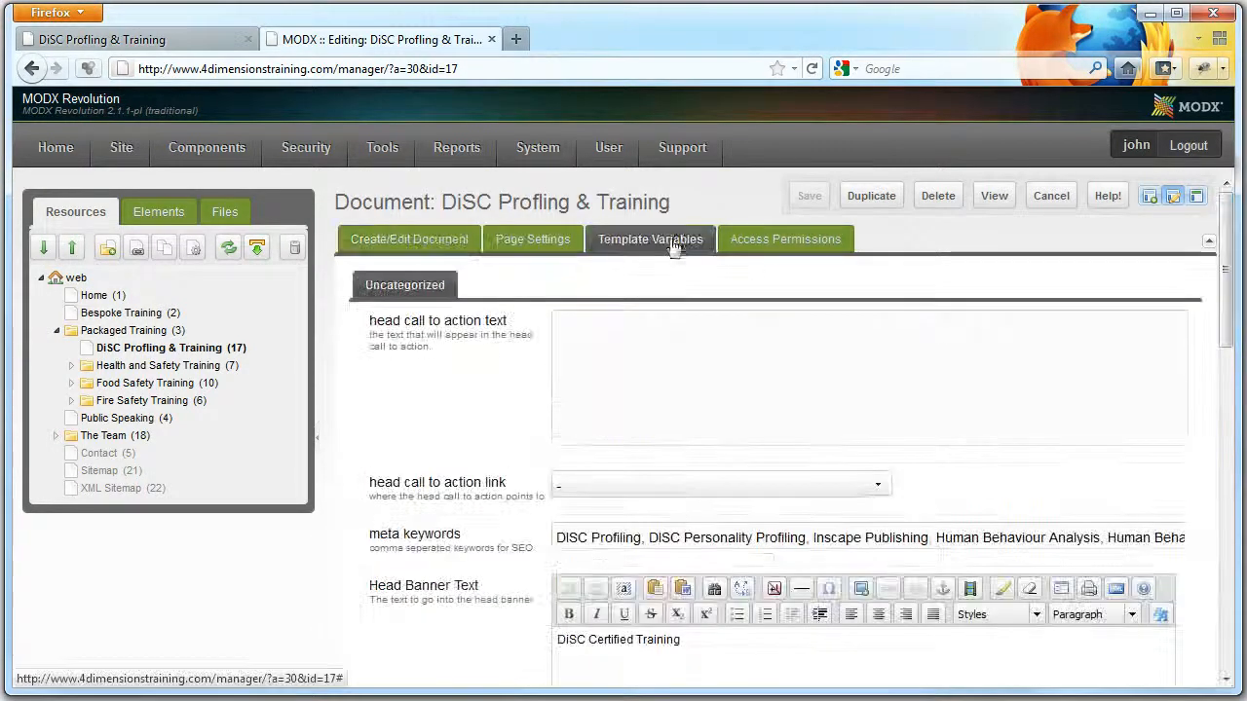
scroll(down, 3)
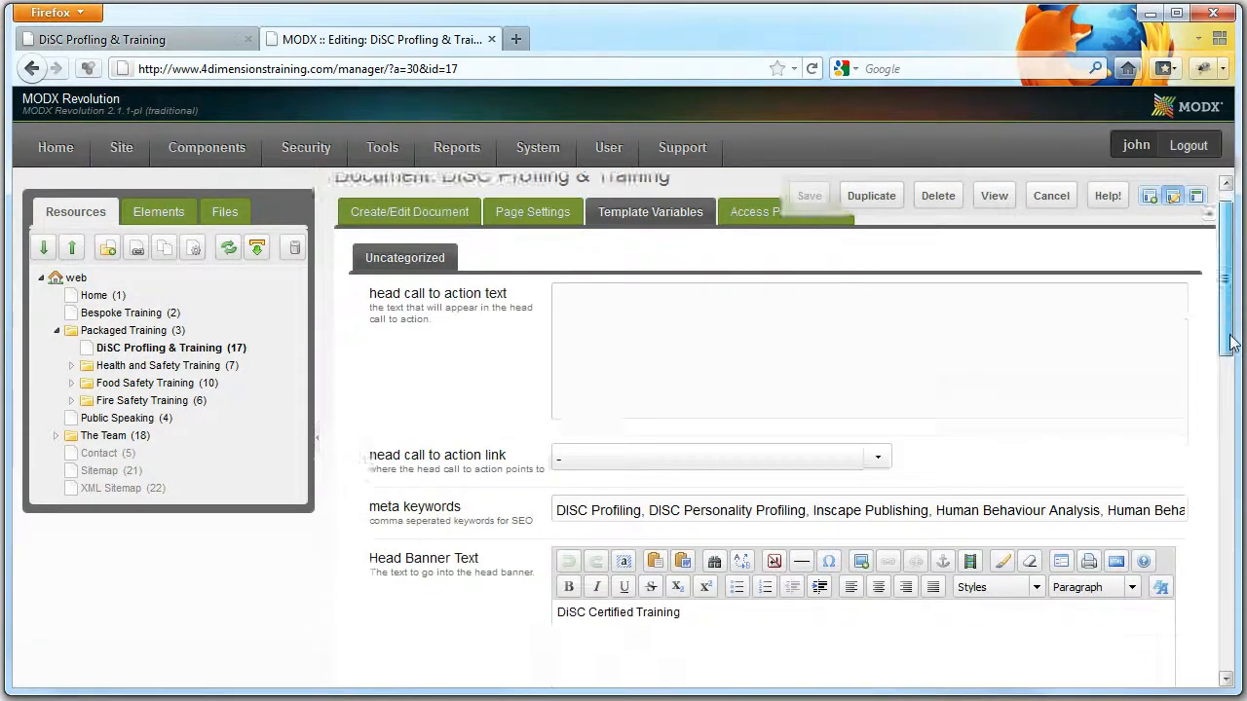
scroll(down, 3)
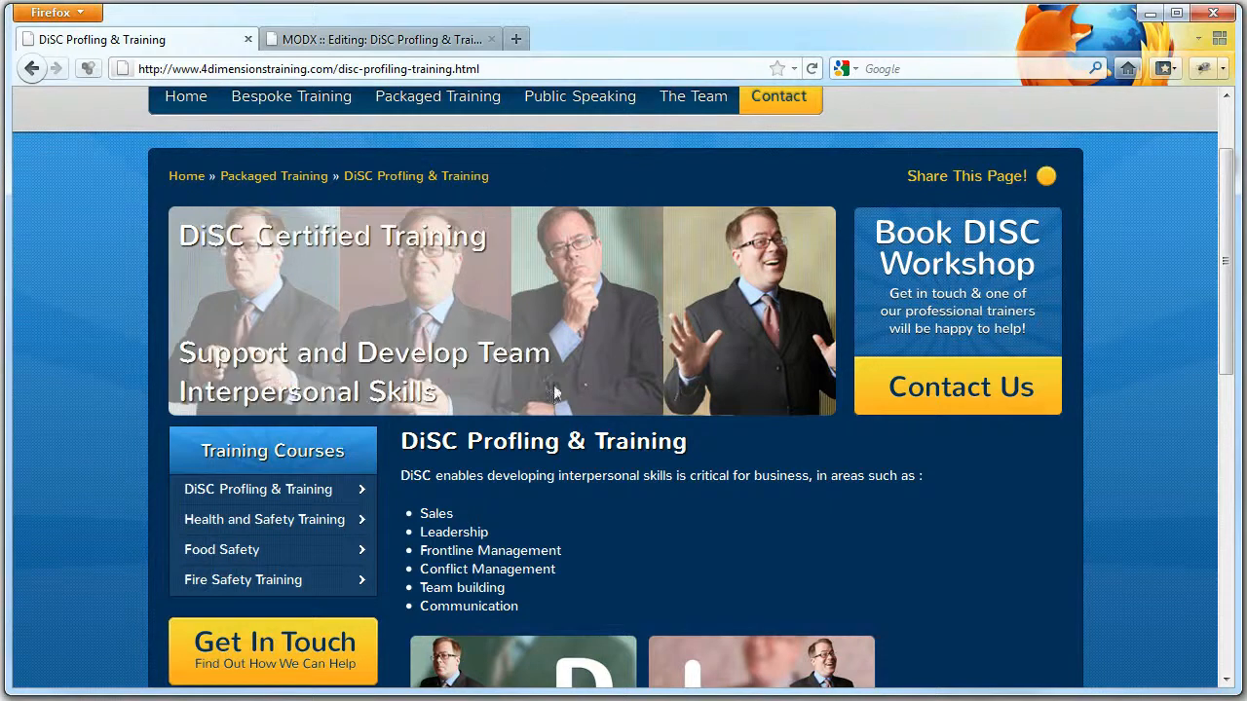
click(380, 39)
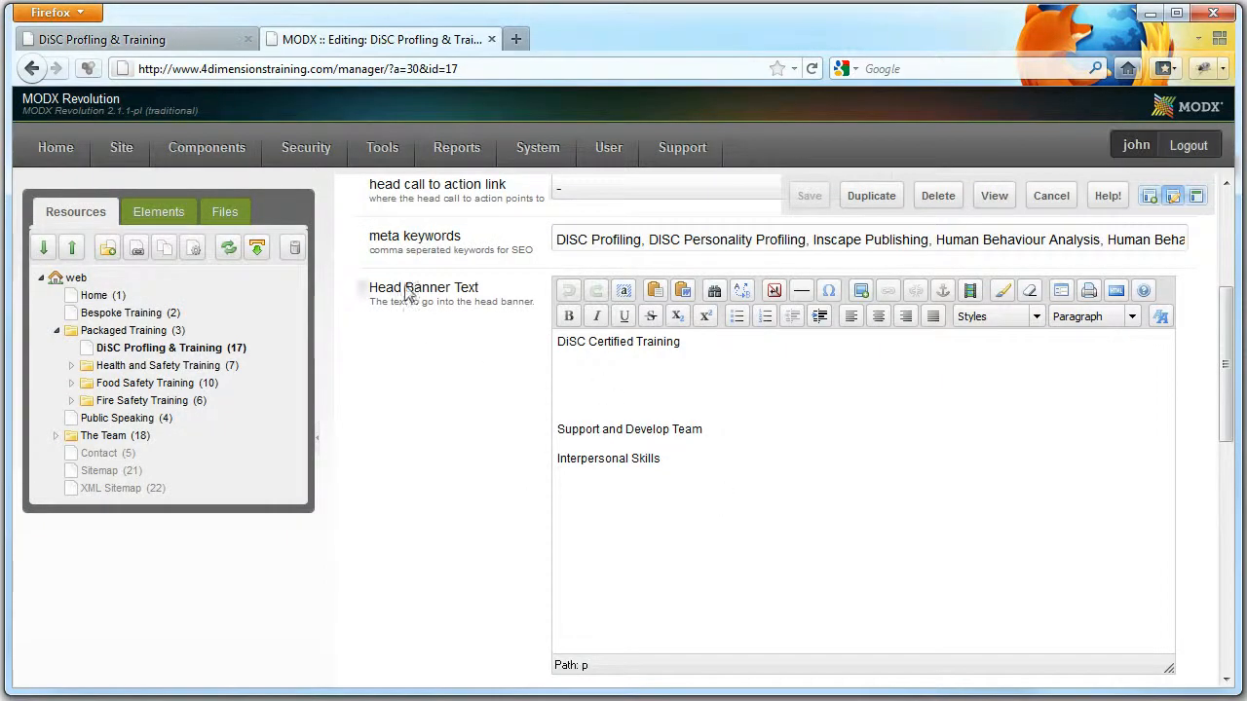
scroll(down, 3)
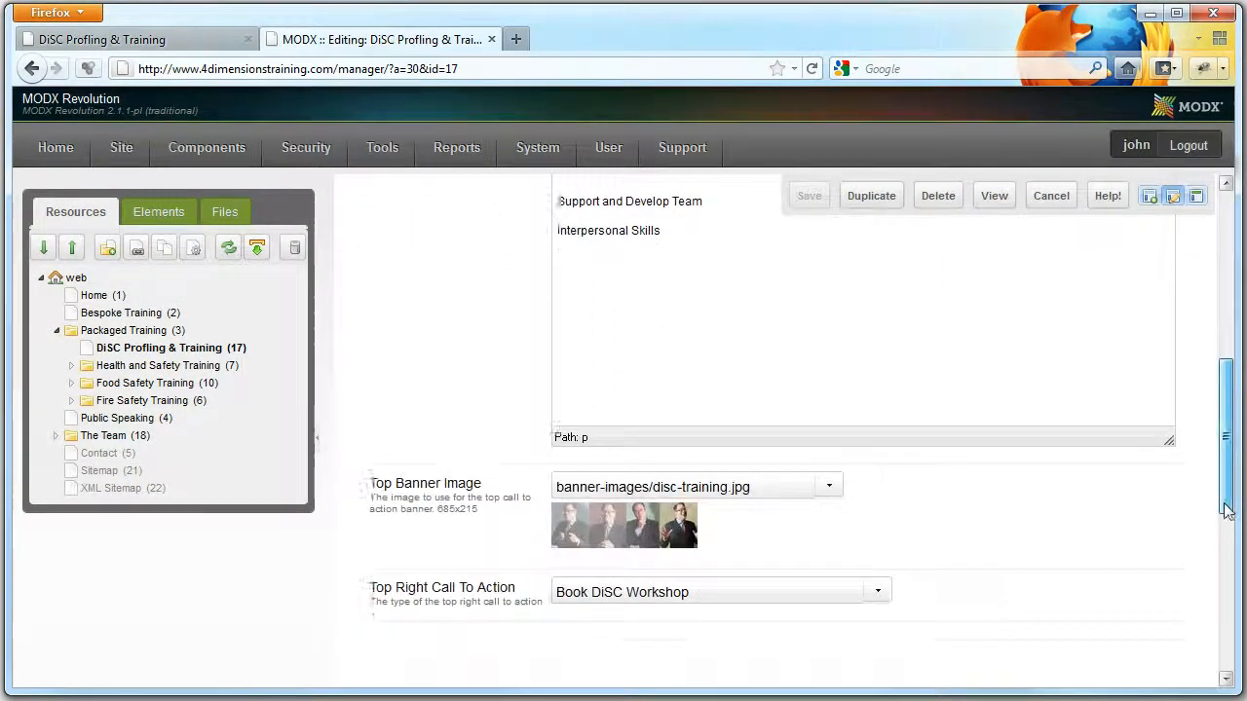
scroll(down, 3)
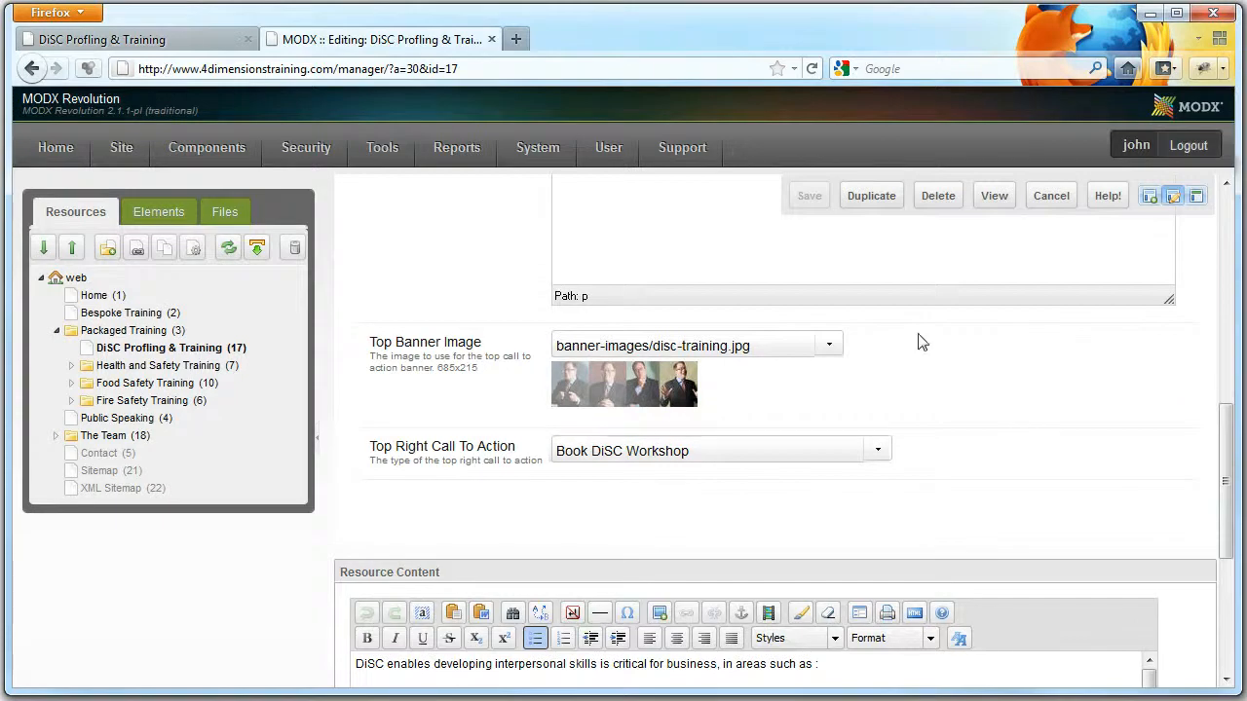
- Browse for a banner image, reopen the DiSC resource and check its live page
click(828, 344)
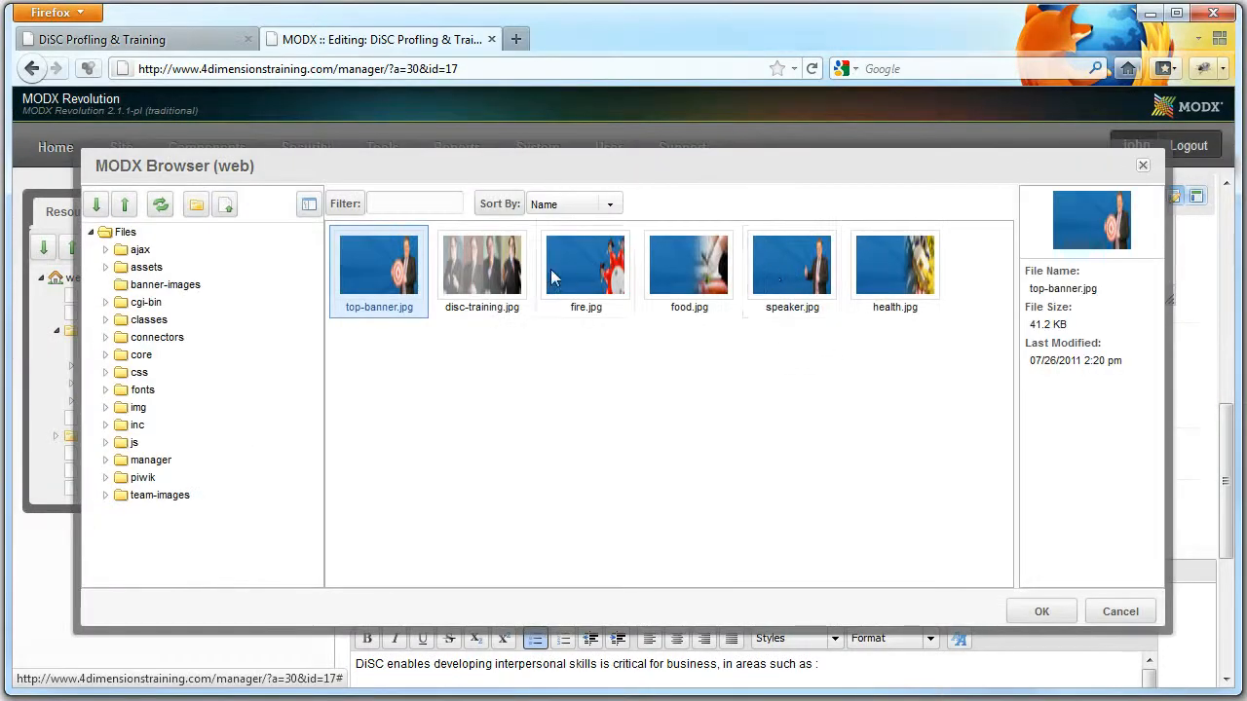
click(584, 265)
text(http://www.4dimensionstraining.com/)
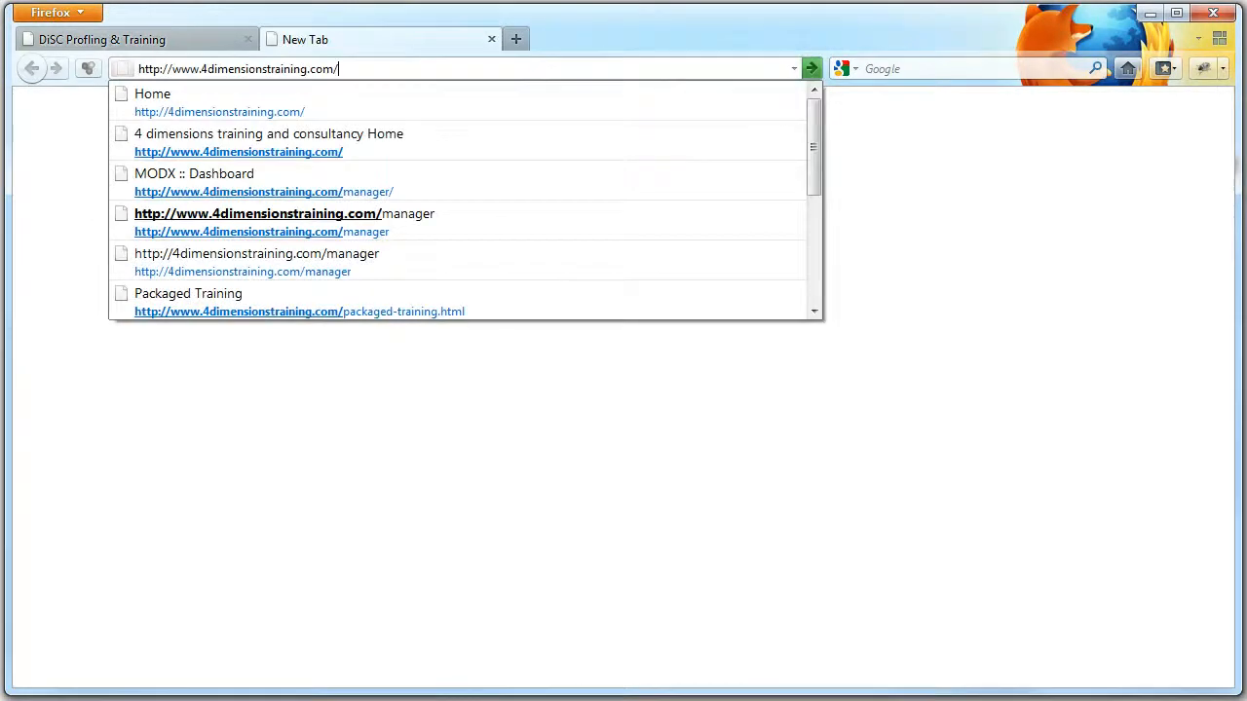
click(263, 183)
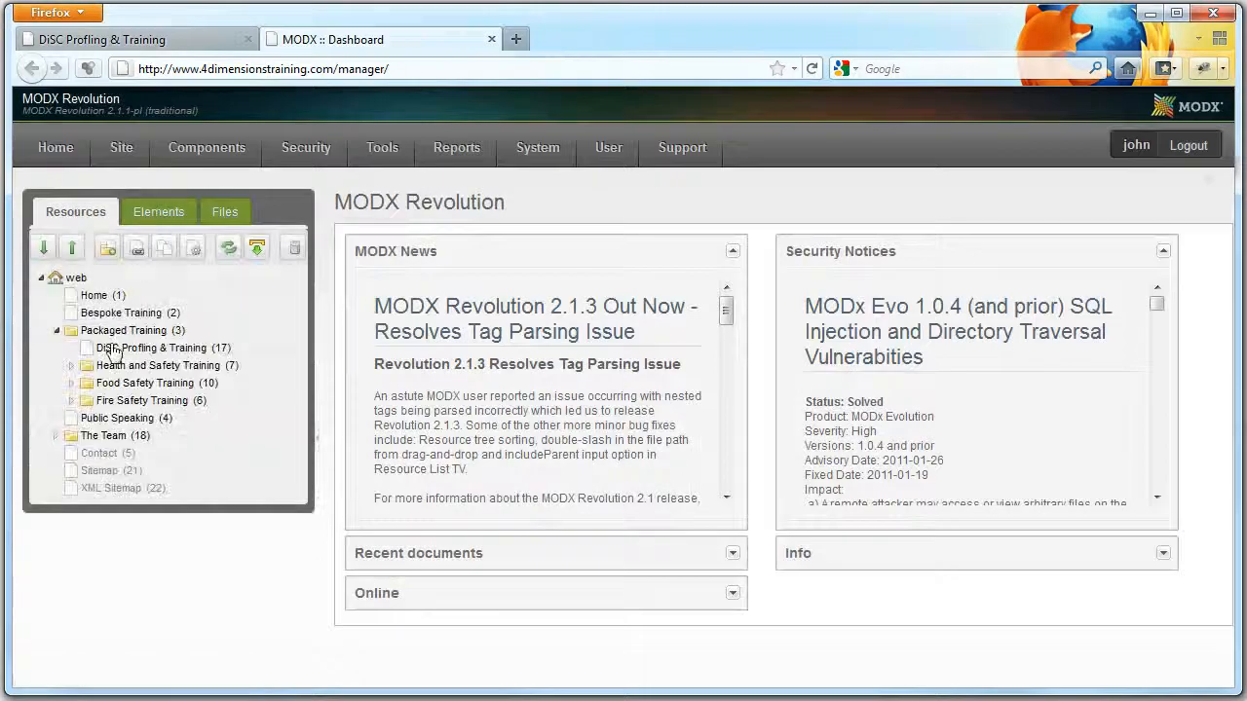
double_click(152, 347)
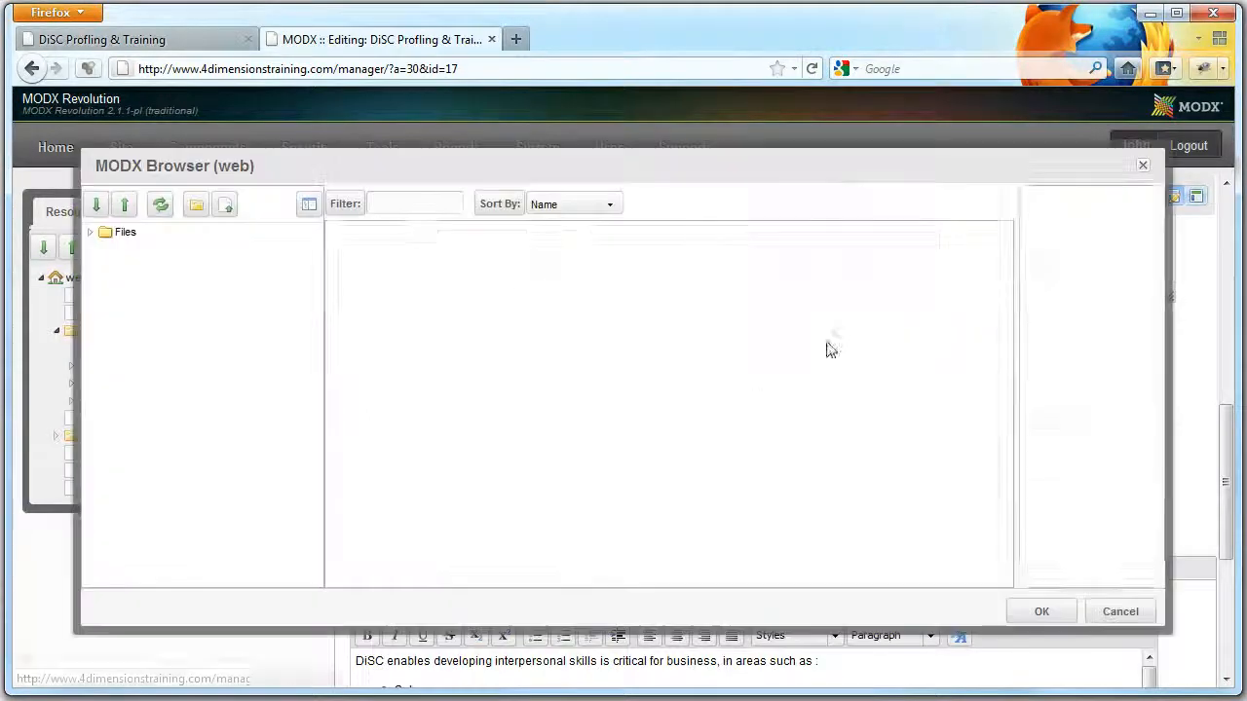
click(1120, 612)
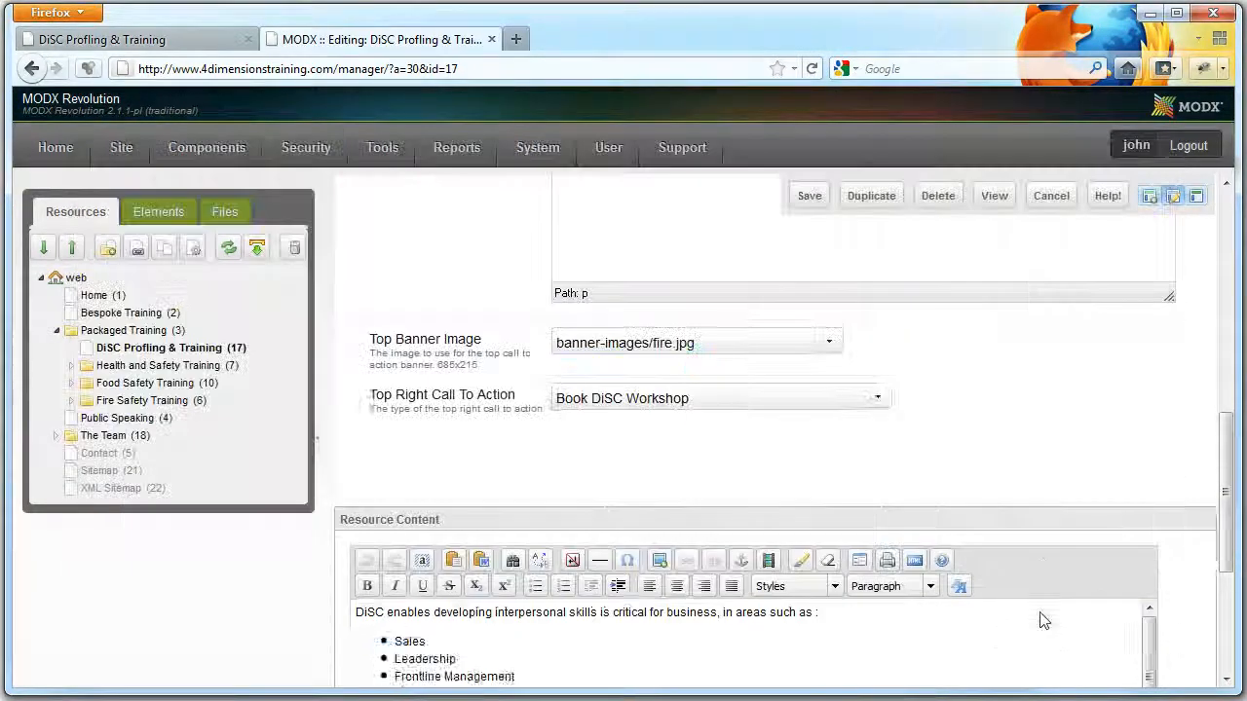
click(809, 194)
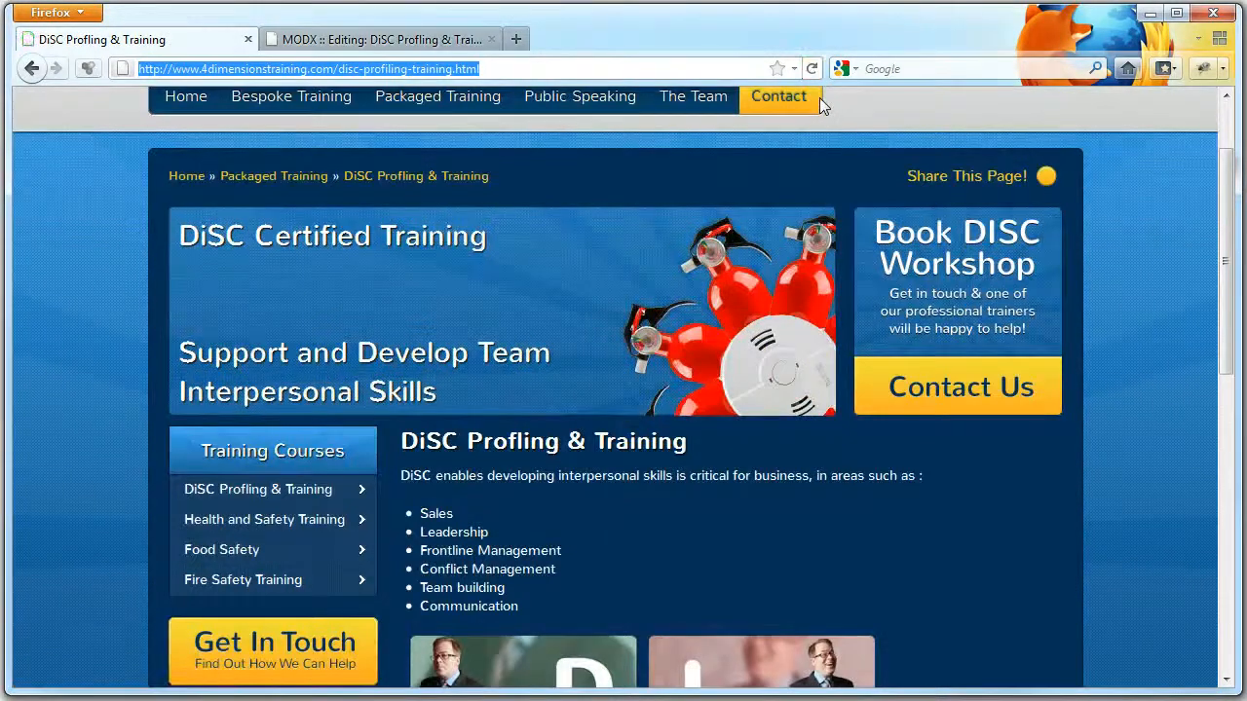
- Pick banner-images/disc-training.jpg as the DiSC top banner image in place of fire.jpg
click(380, 39)
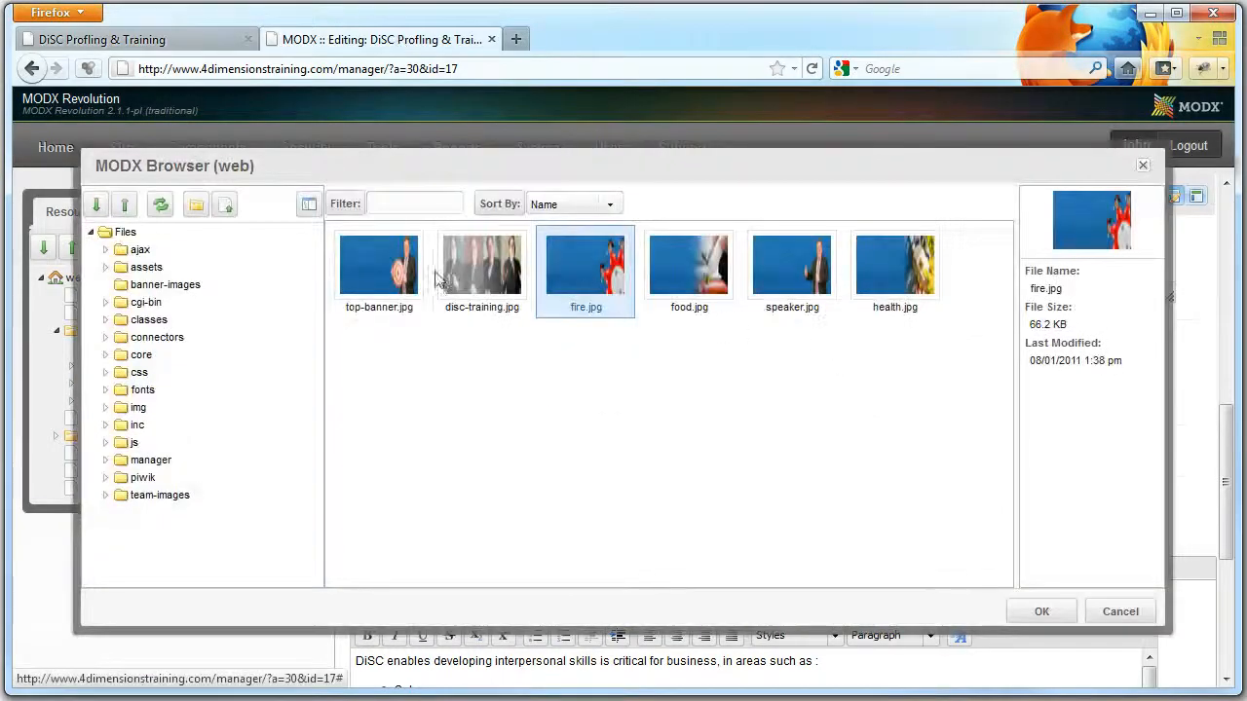
click(1040, 612)
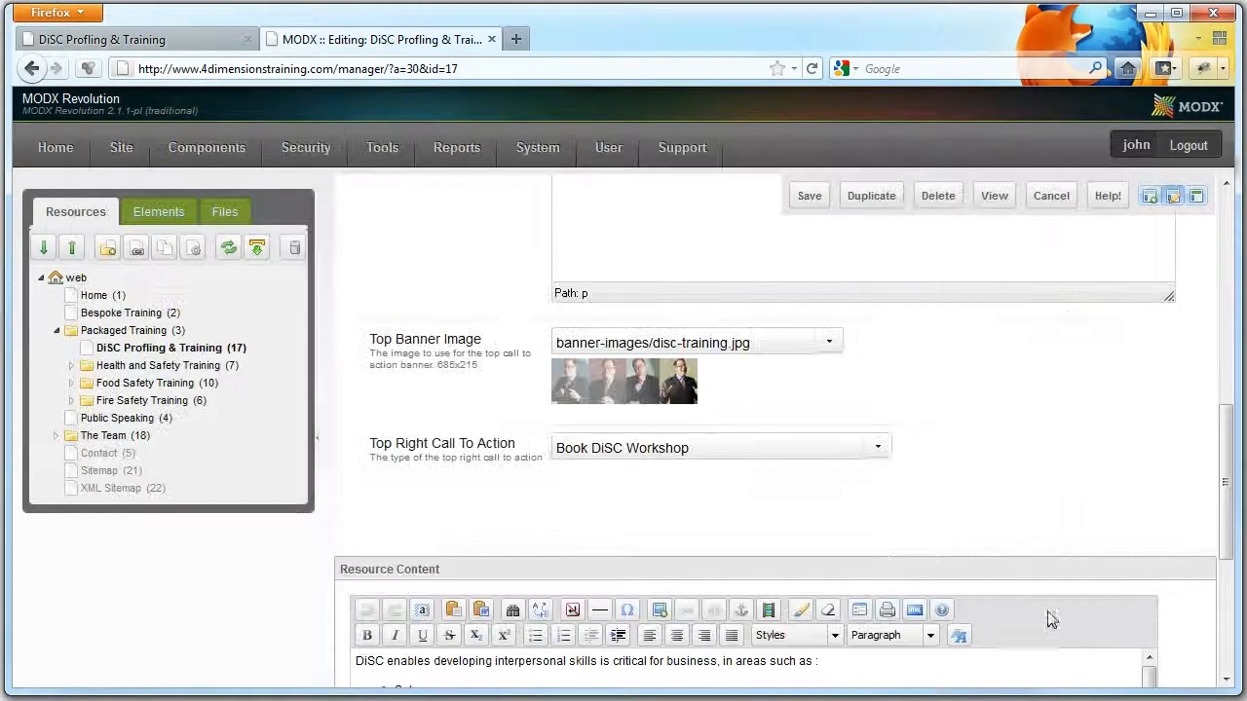
click(809, 194)
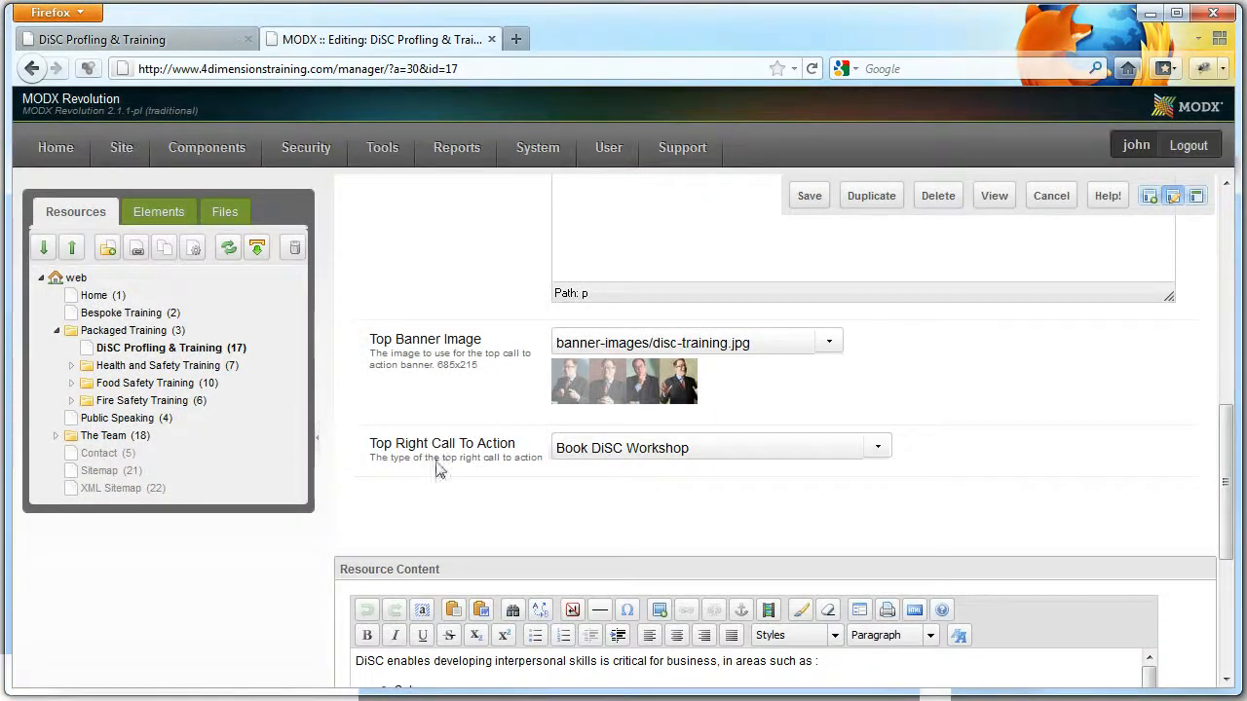
mouse_move(483, 479)
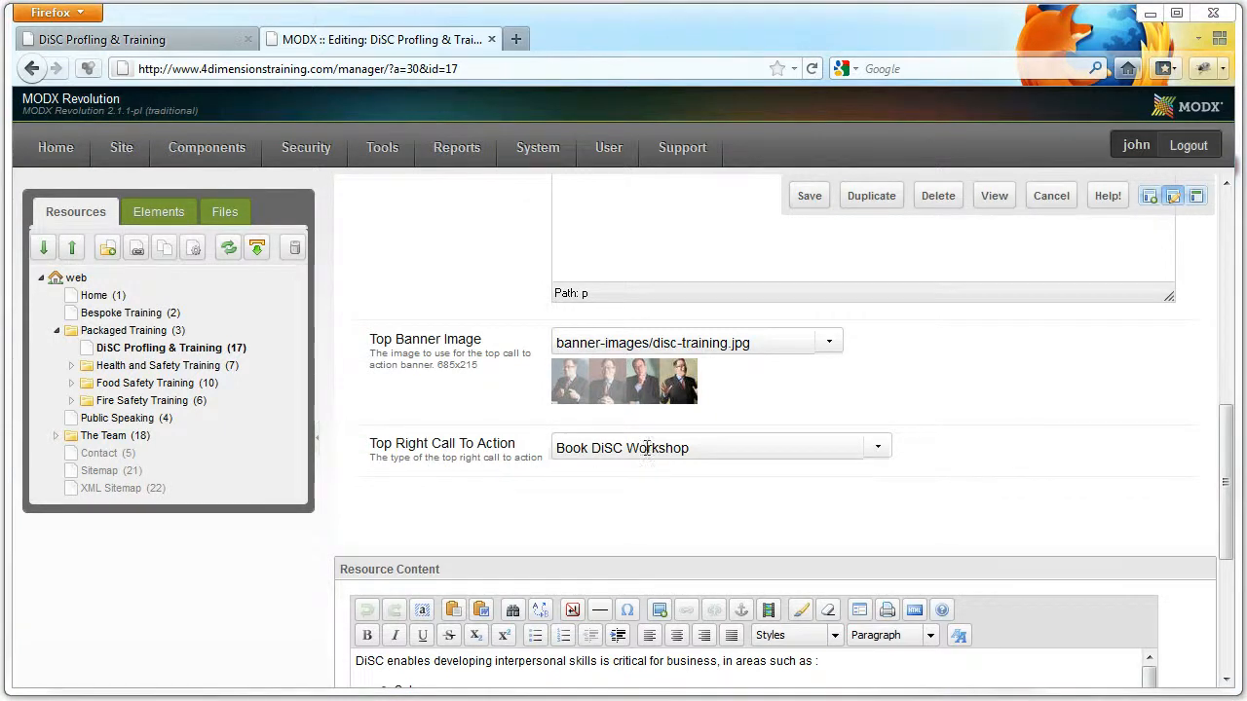
click(137, 39)
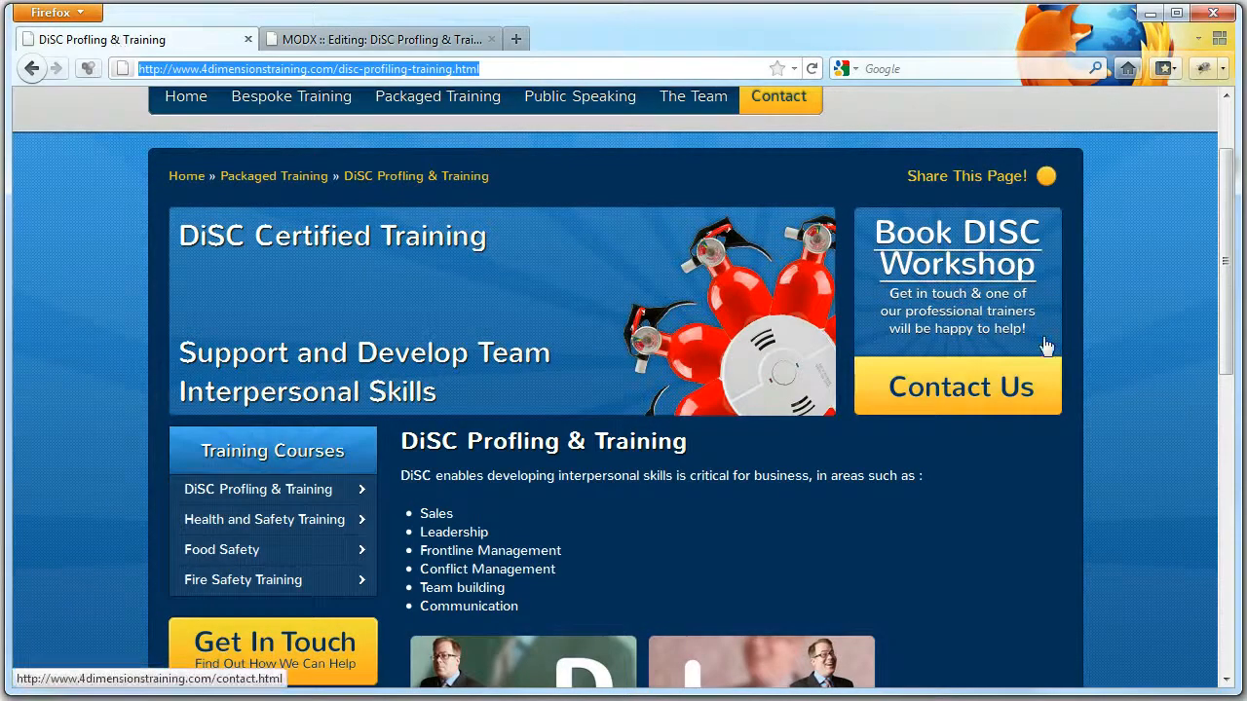
click(379, 39)
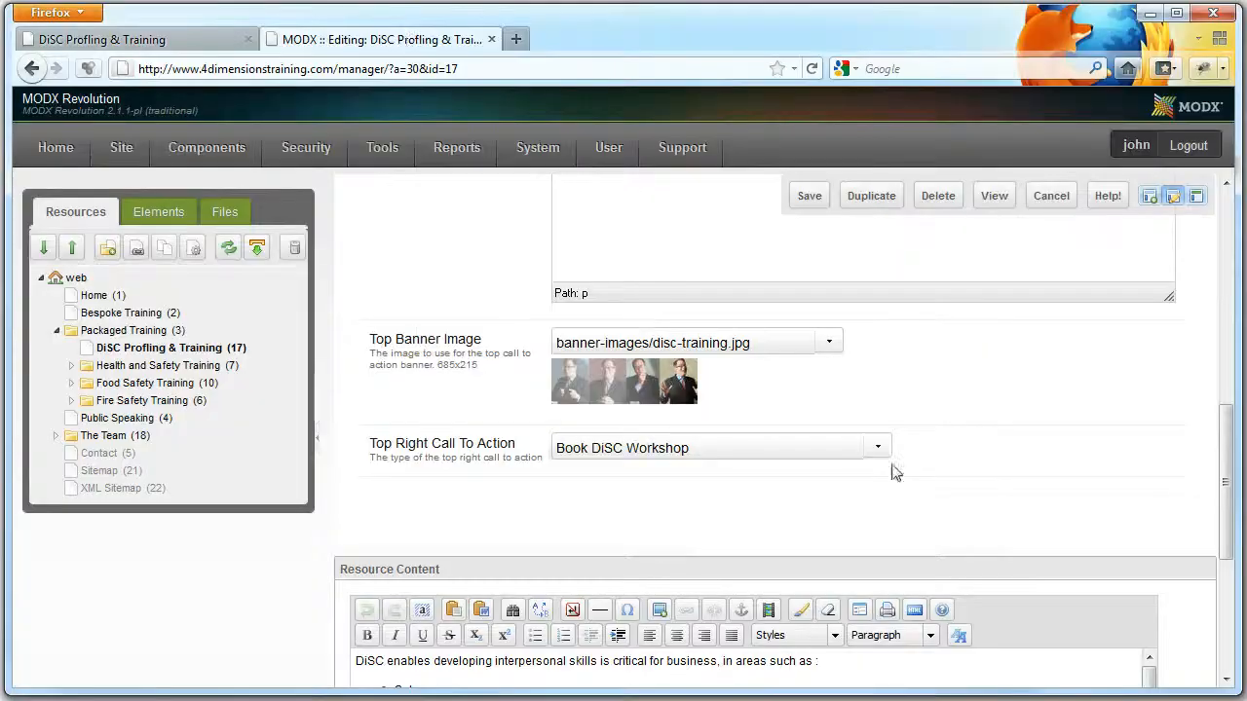
click(136, 39)
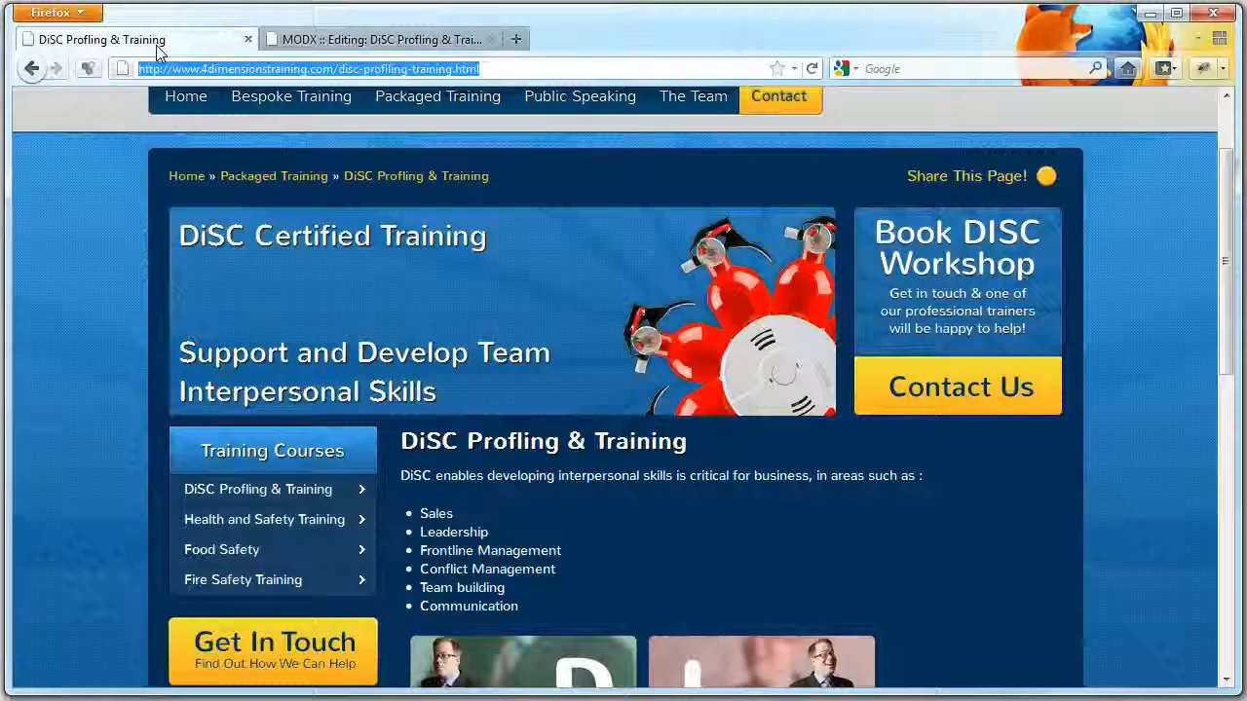
click(380, 39)
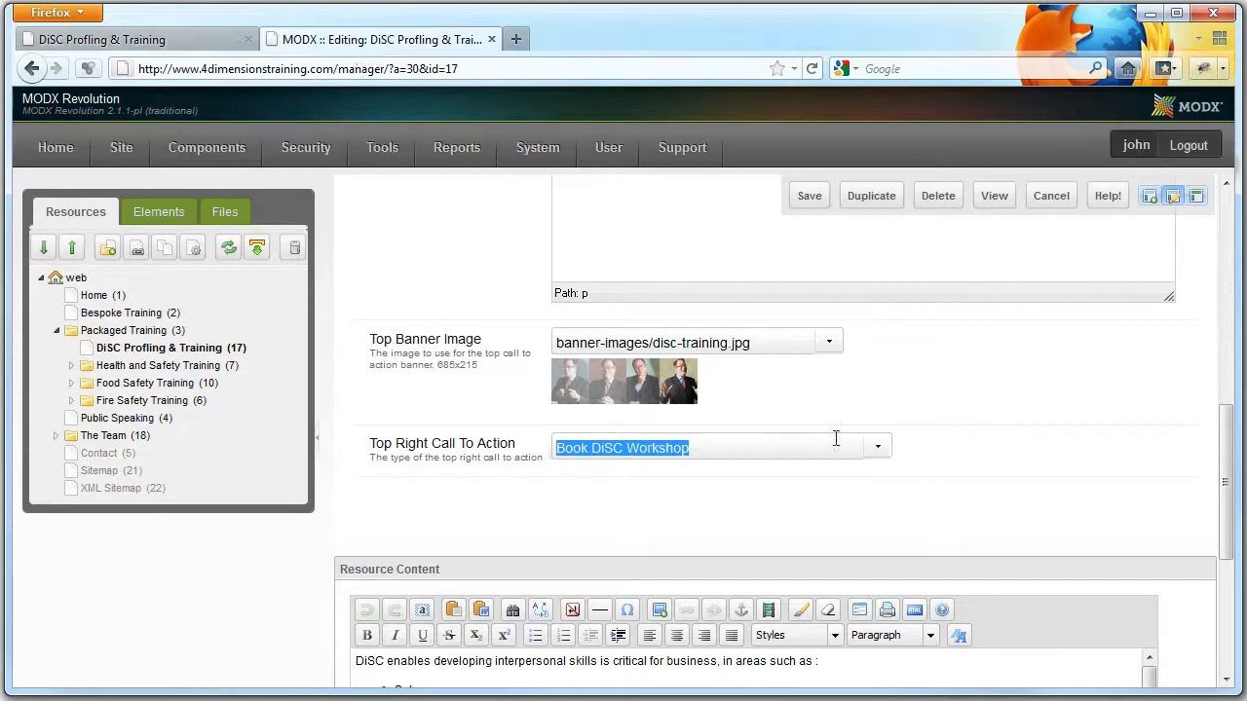
text(book this course)
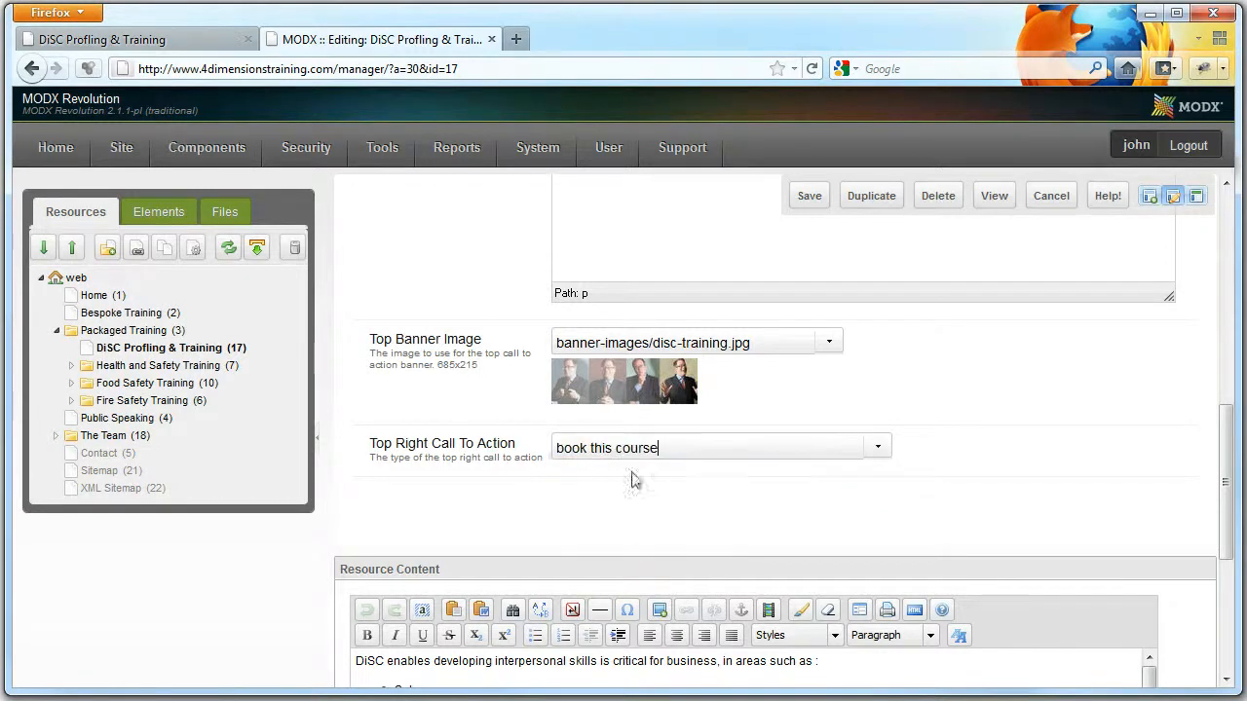
click(808, 195)
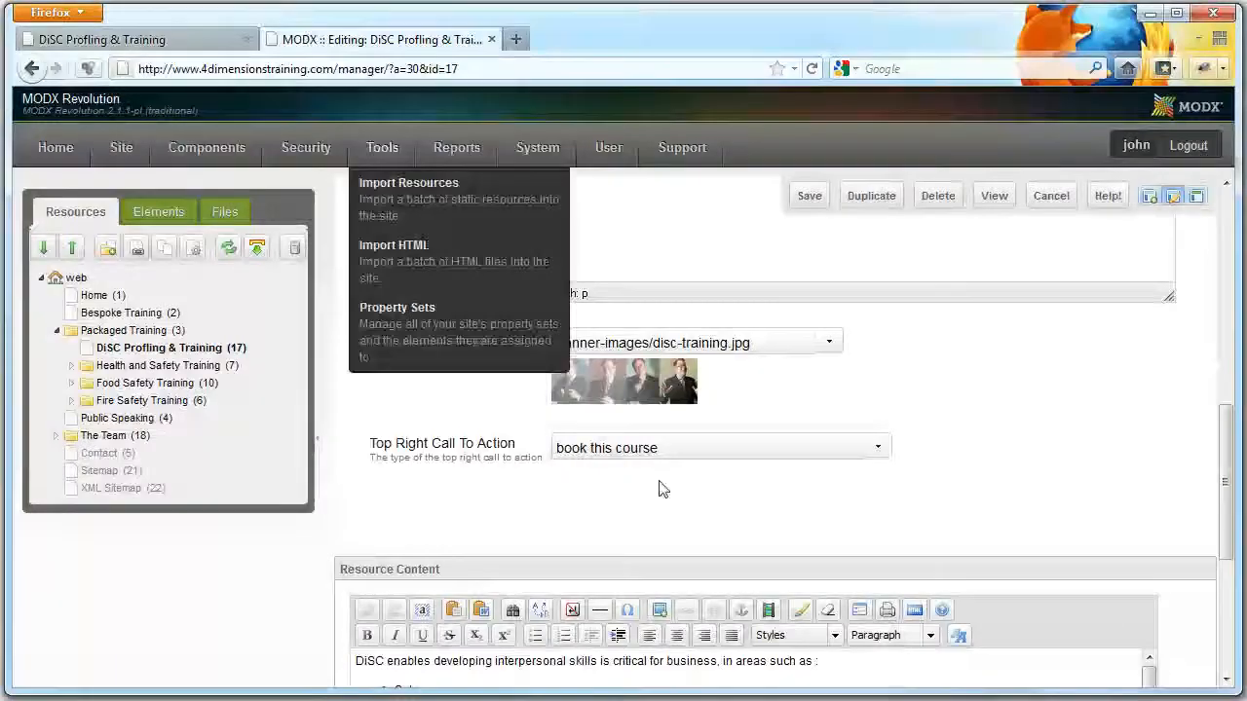
click(719, 446)
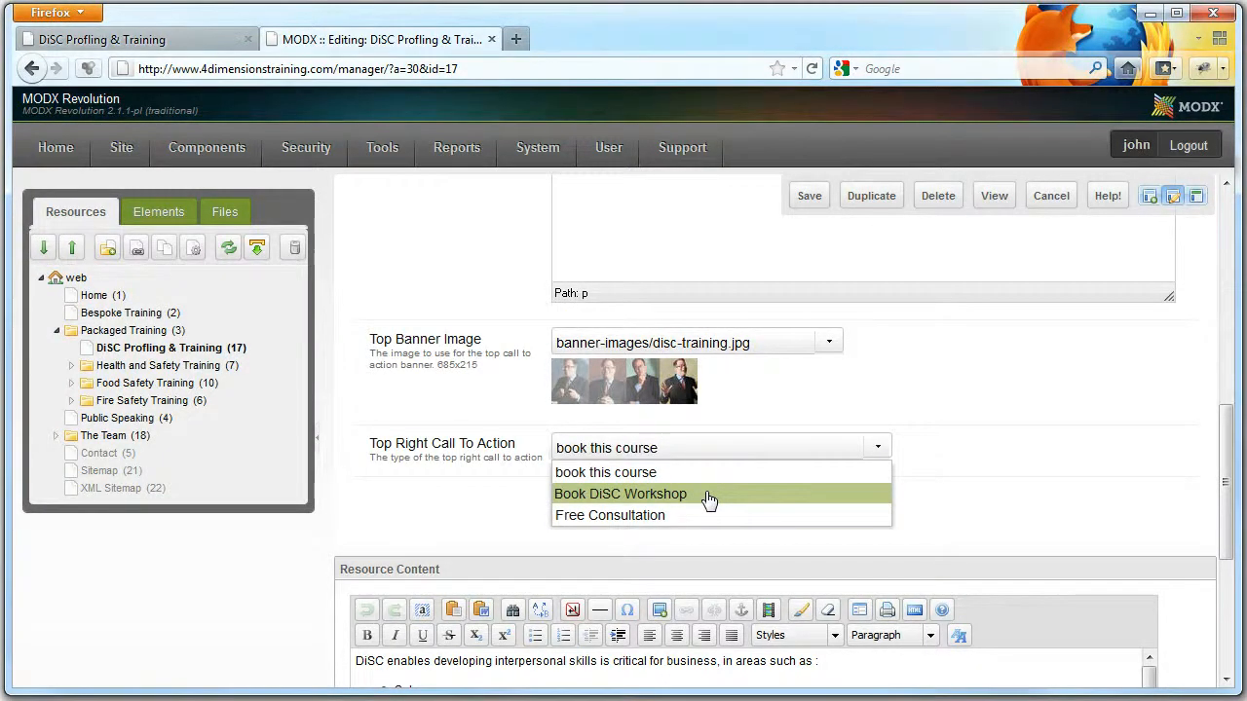
click(619, 495)
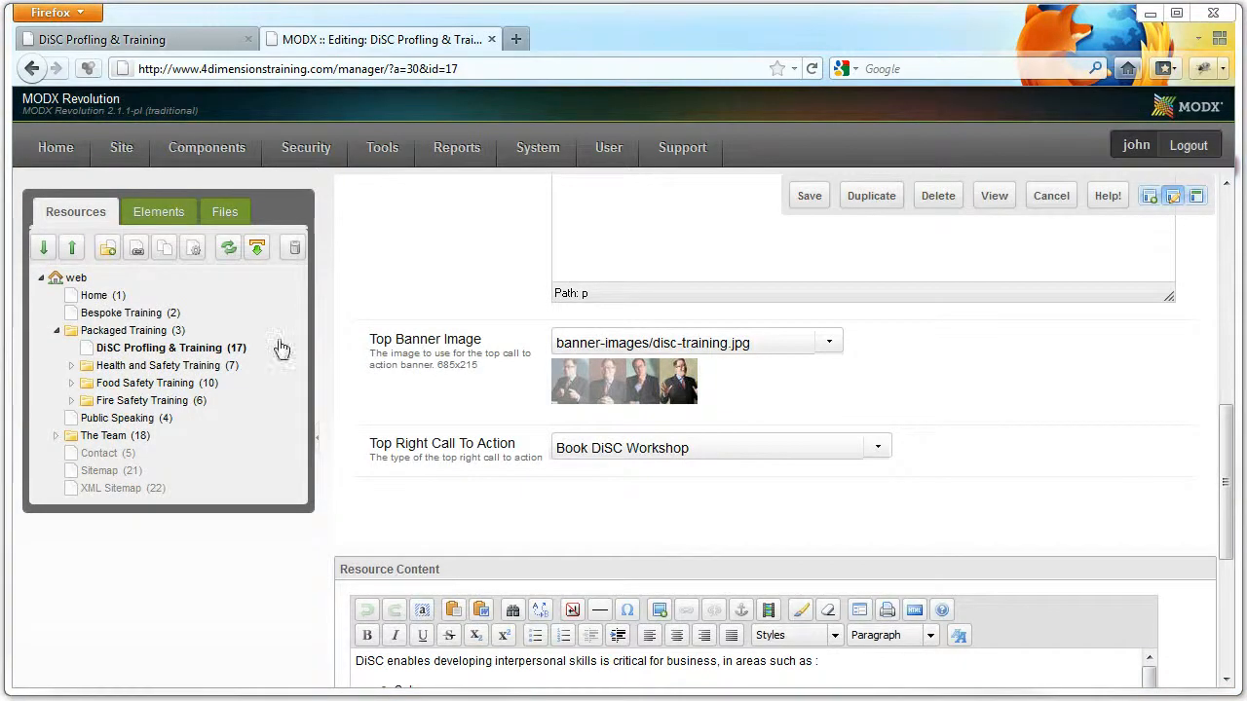
mouse_move(273, 351)
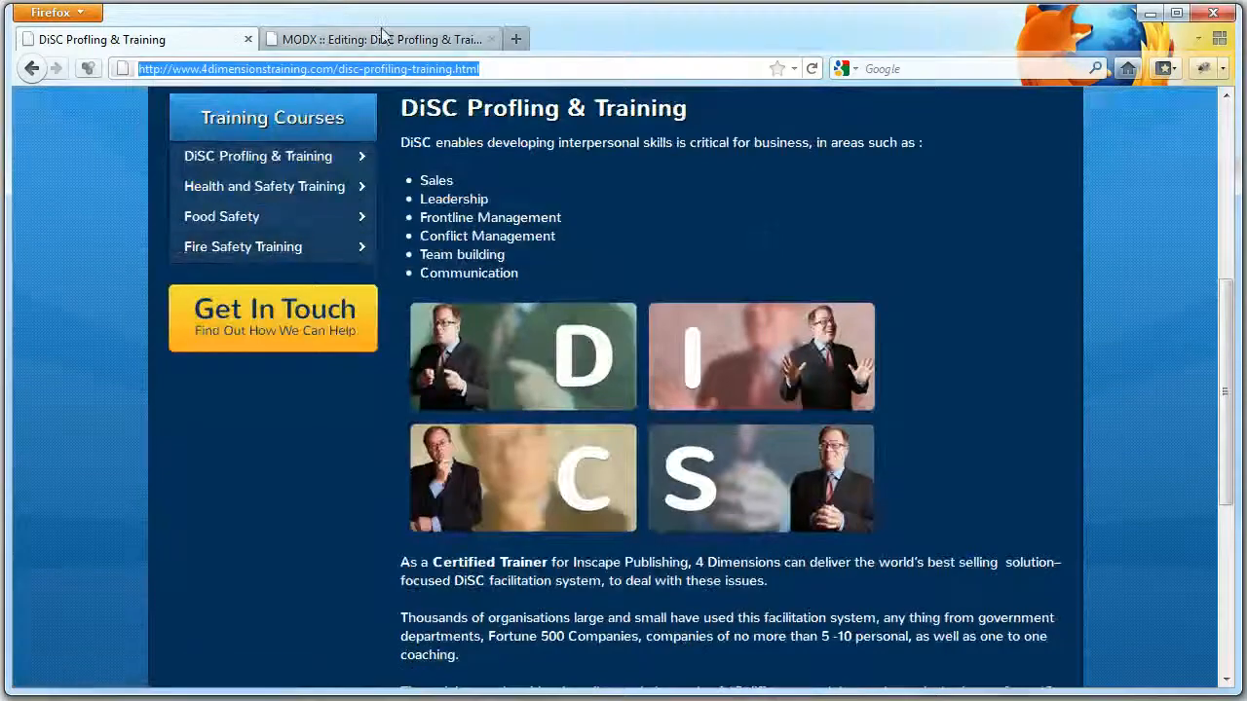
- Duplicate the HABC Level 2 Fire Safety page as a resource called 'name' under Fire Safety Training
click(380, 39)
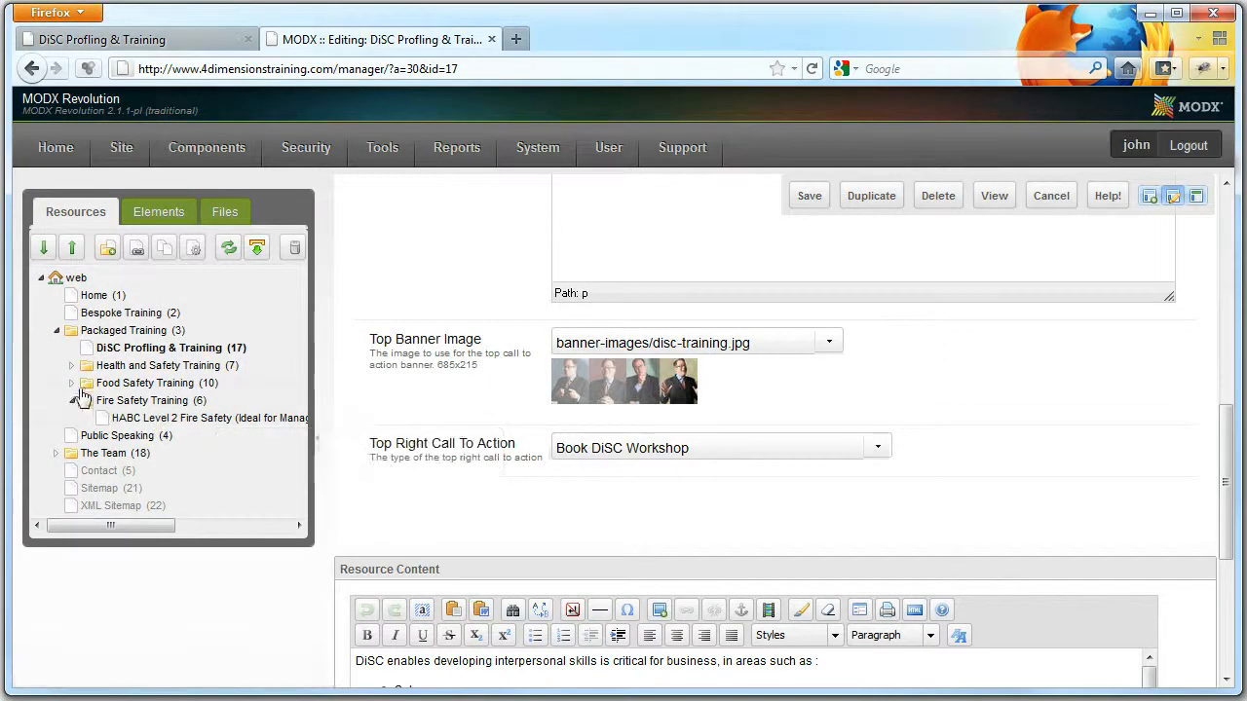
click(71, 382)
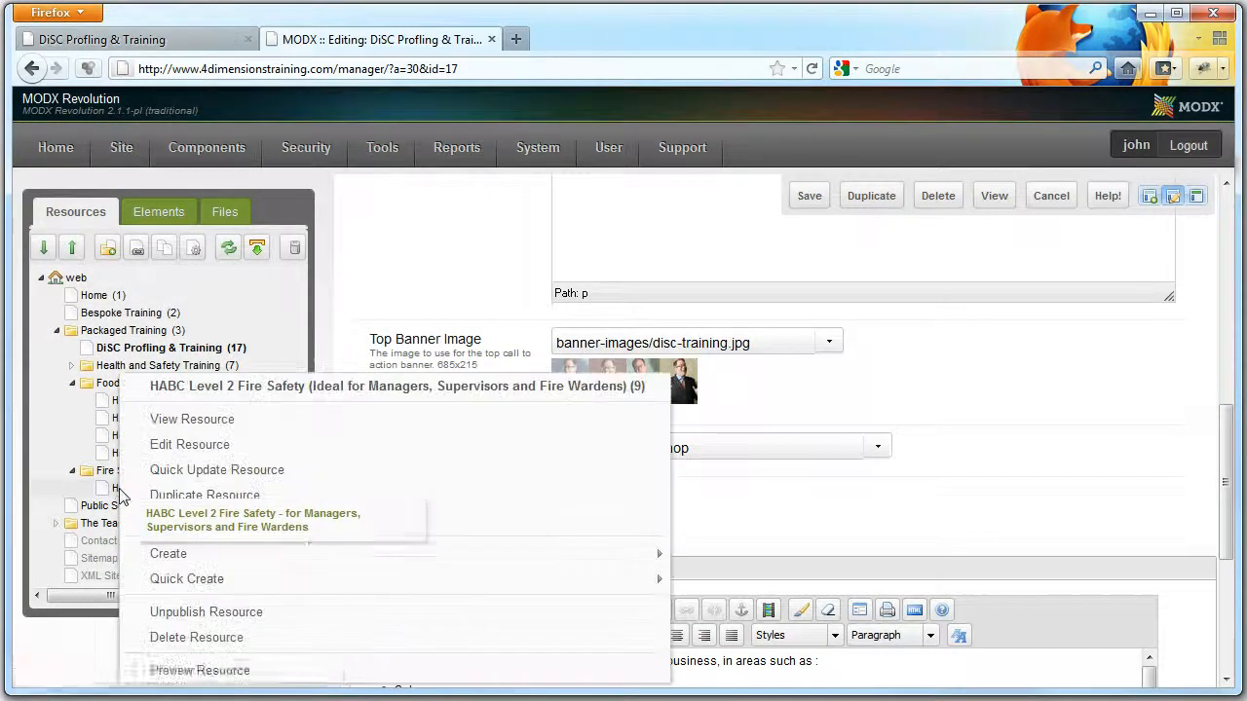
mouse_move(179, 508)
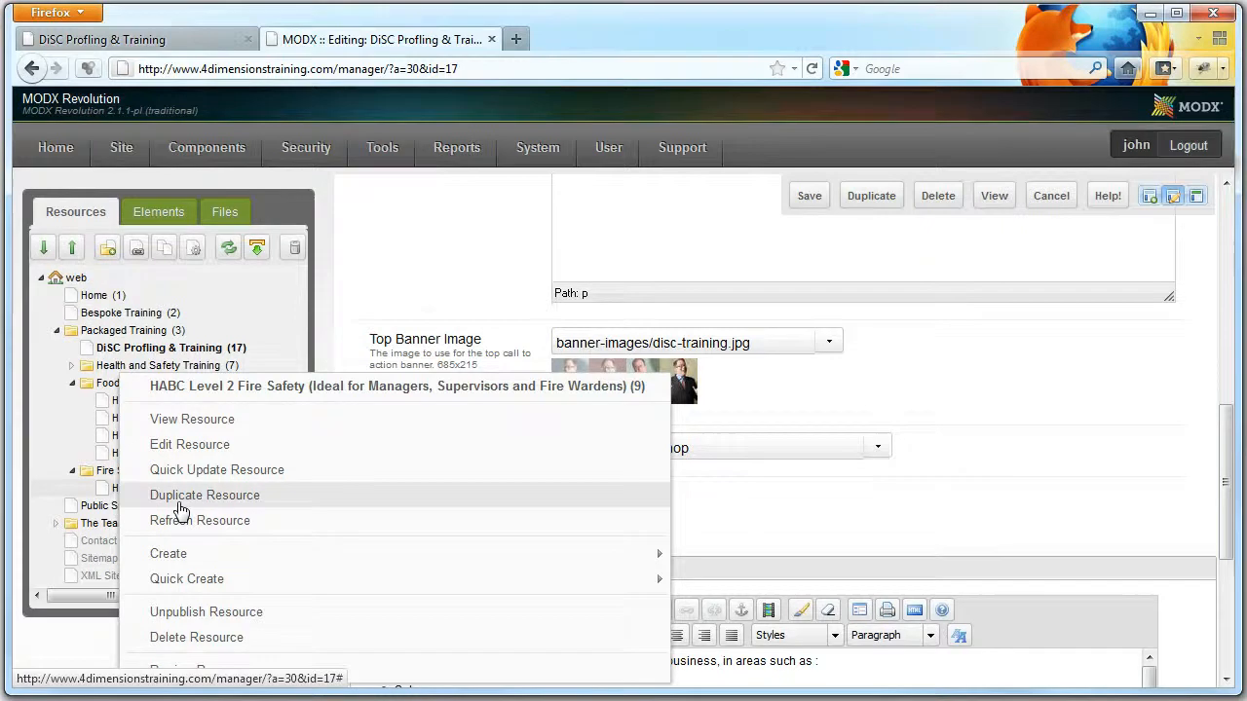
click(204, 495)
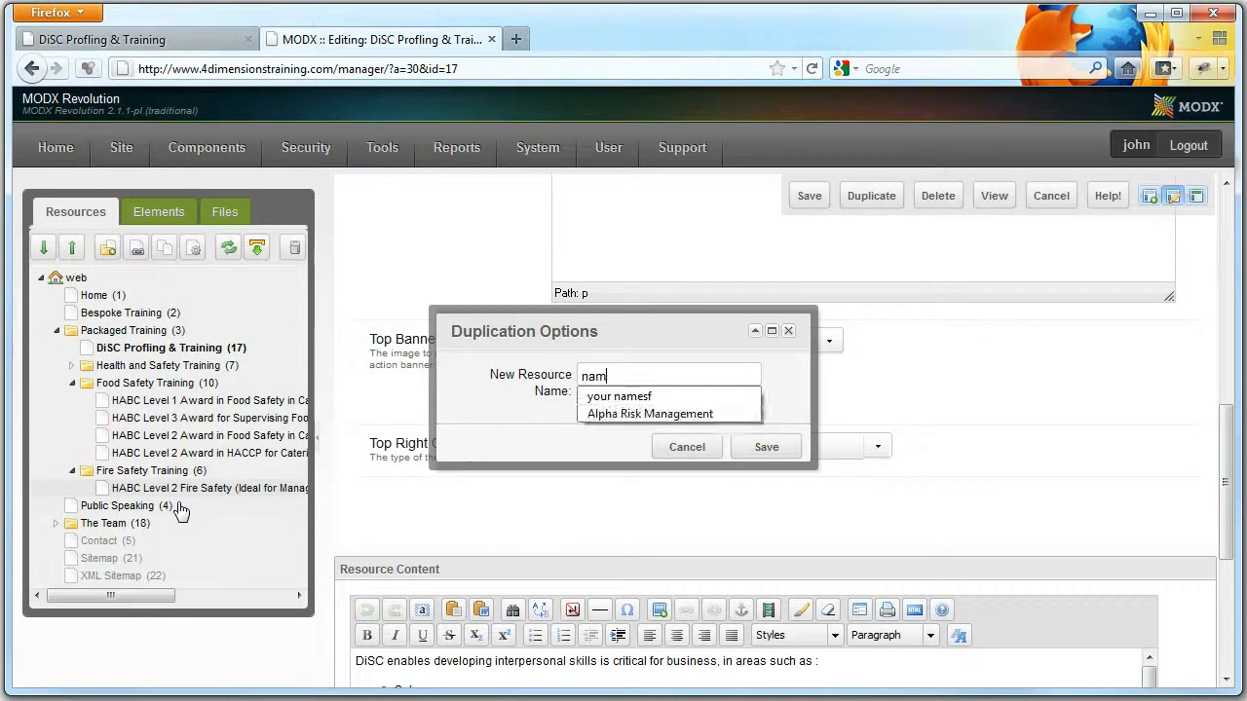
click(765, 446)
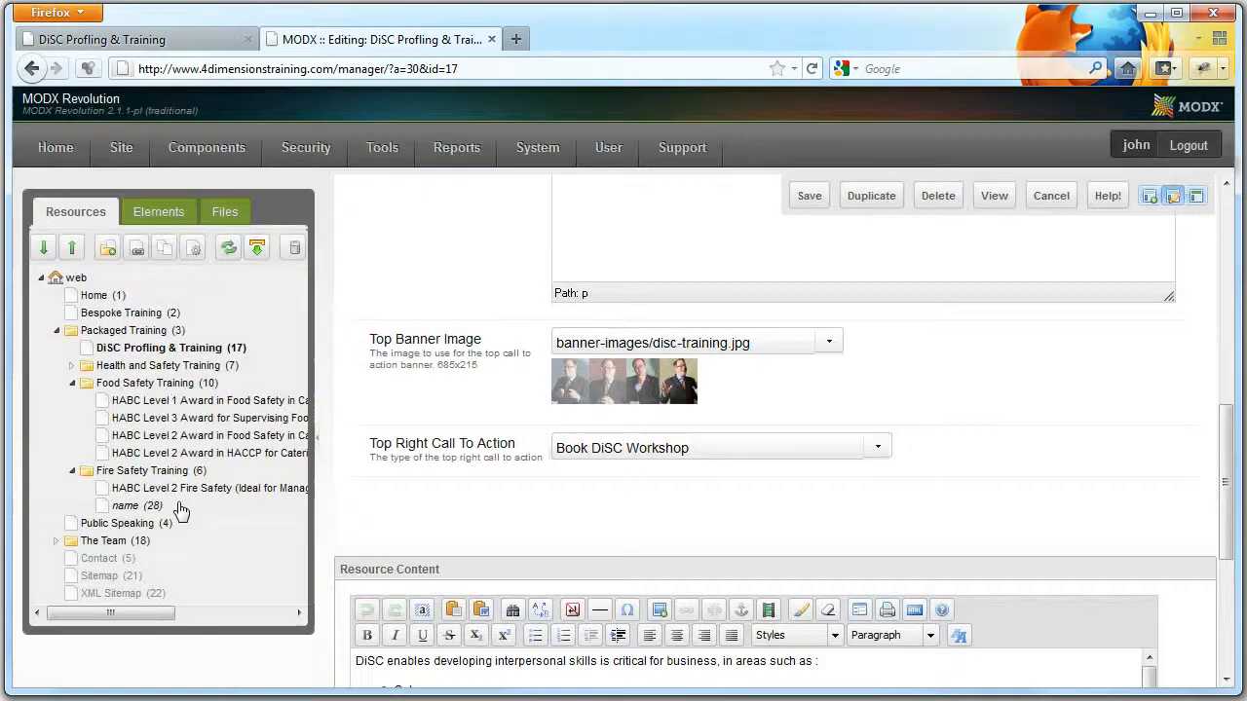
- Save the new 'name' duplicate and reload the live site to see it listed
click(125, 507)
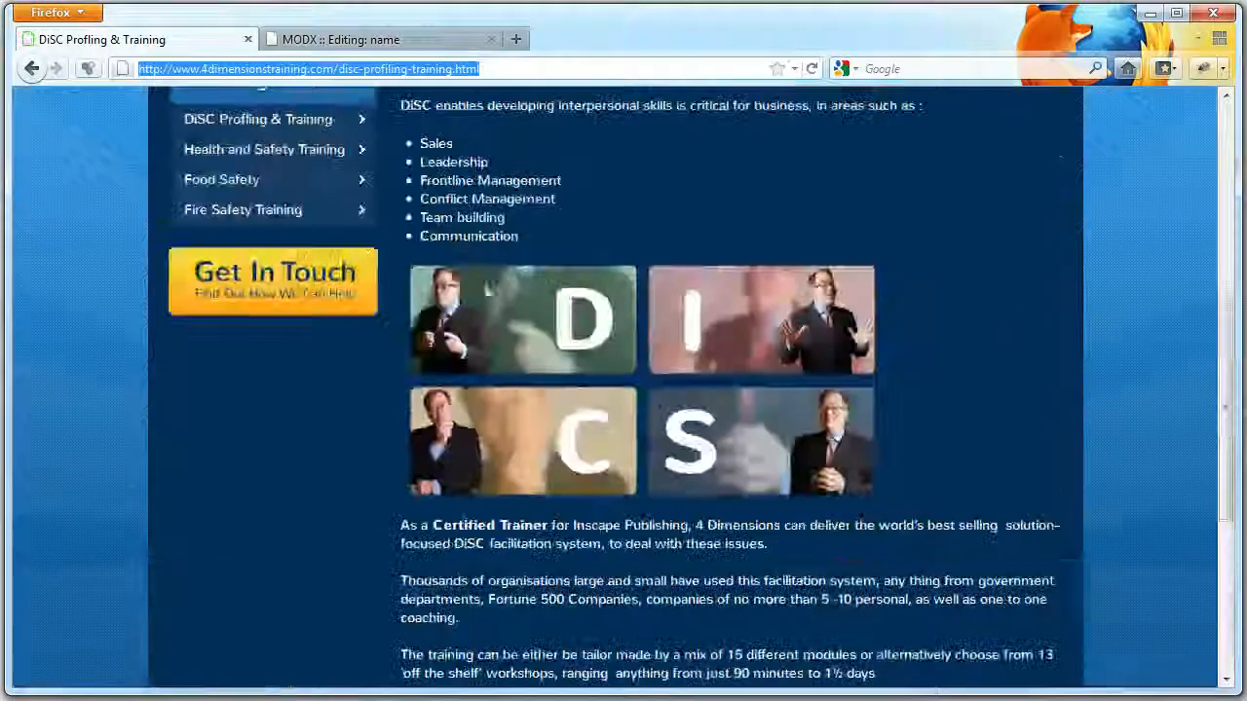
click(380, 39)
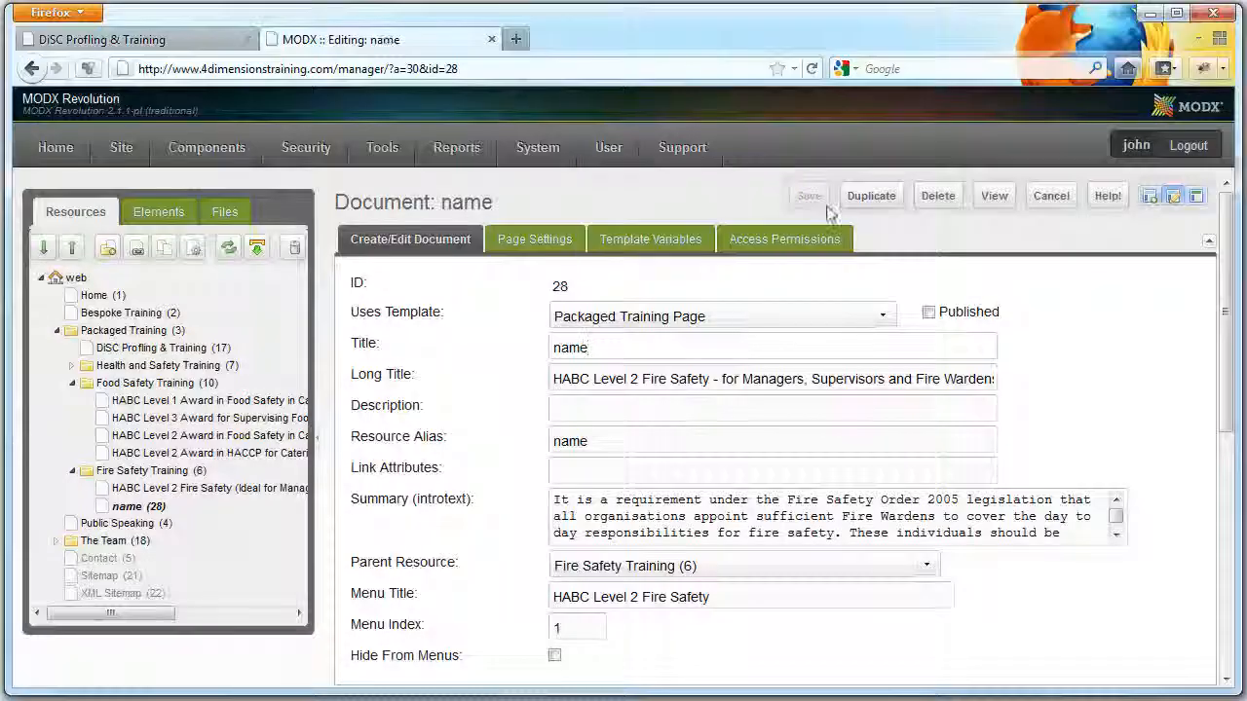
click(807, 195)
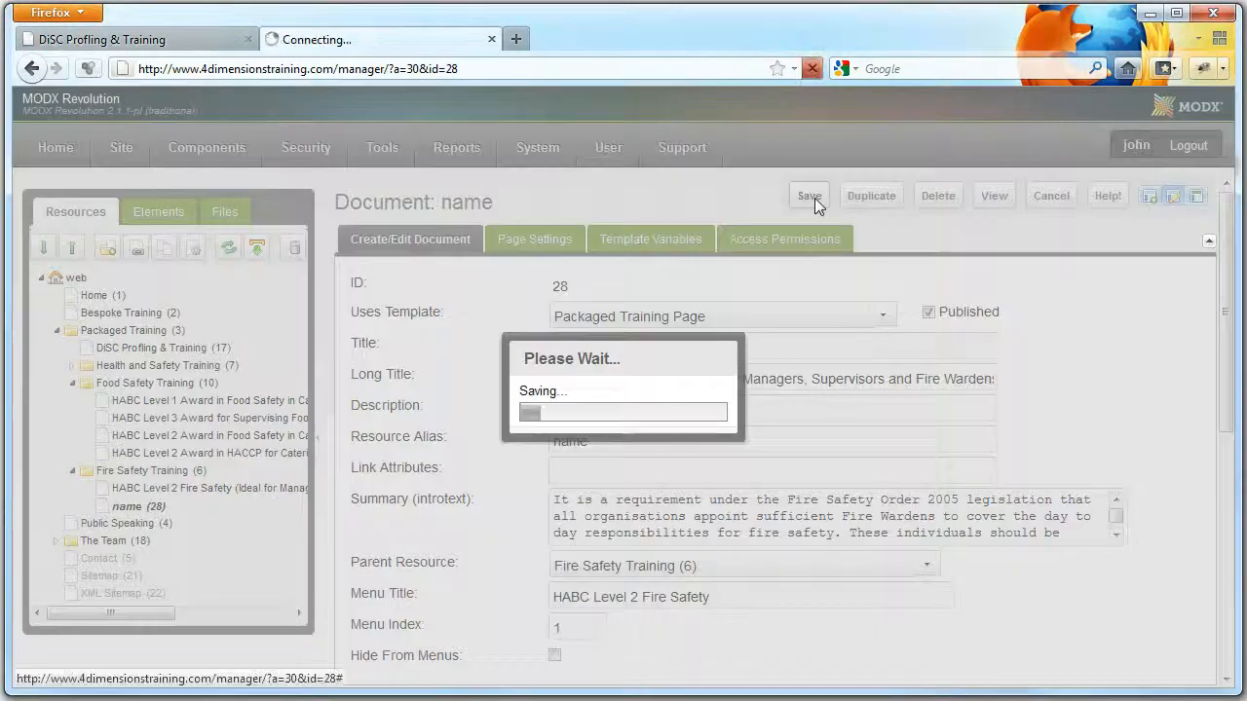
click(136, 39)
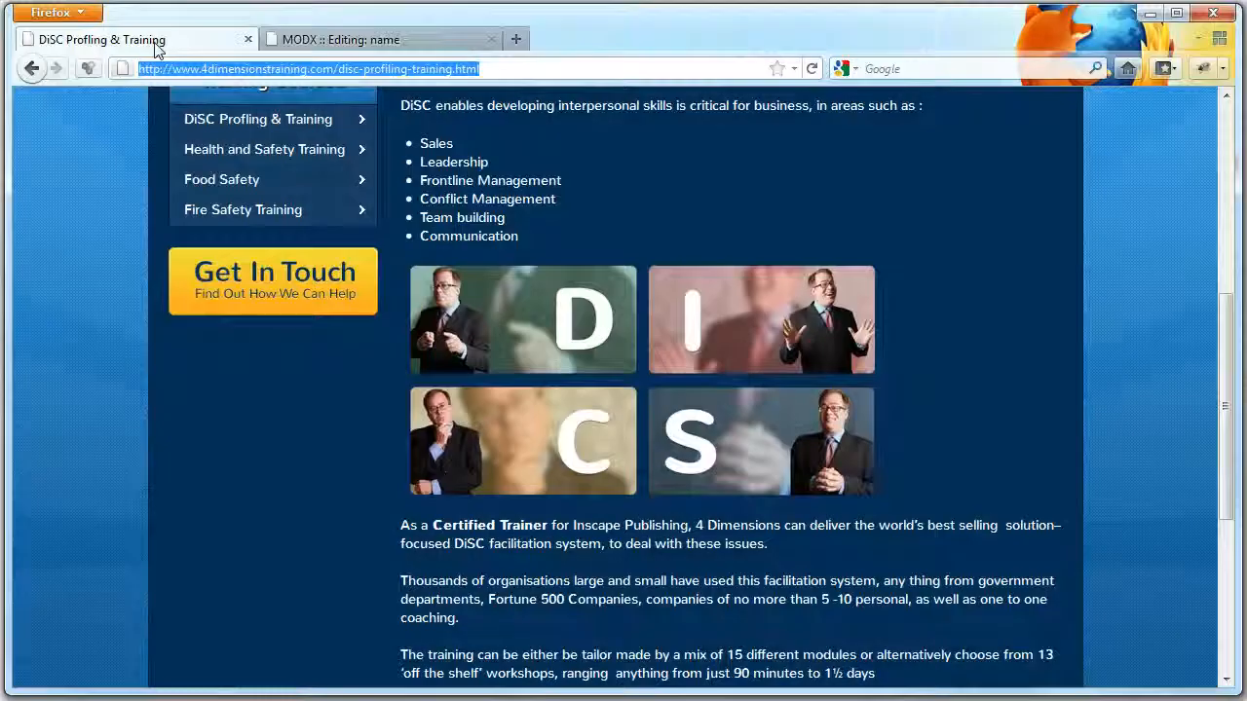
click(812, 68)
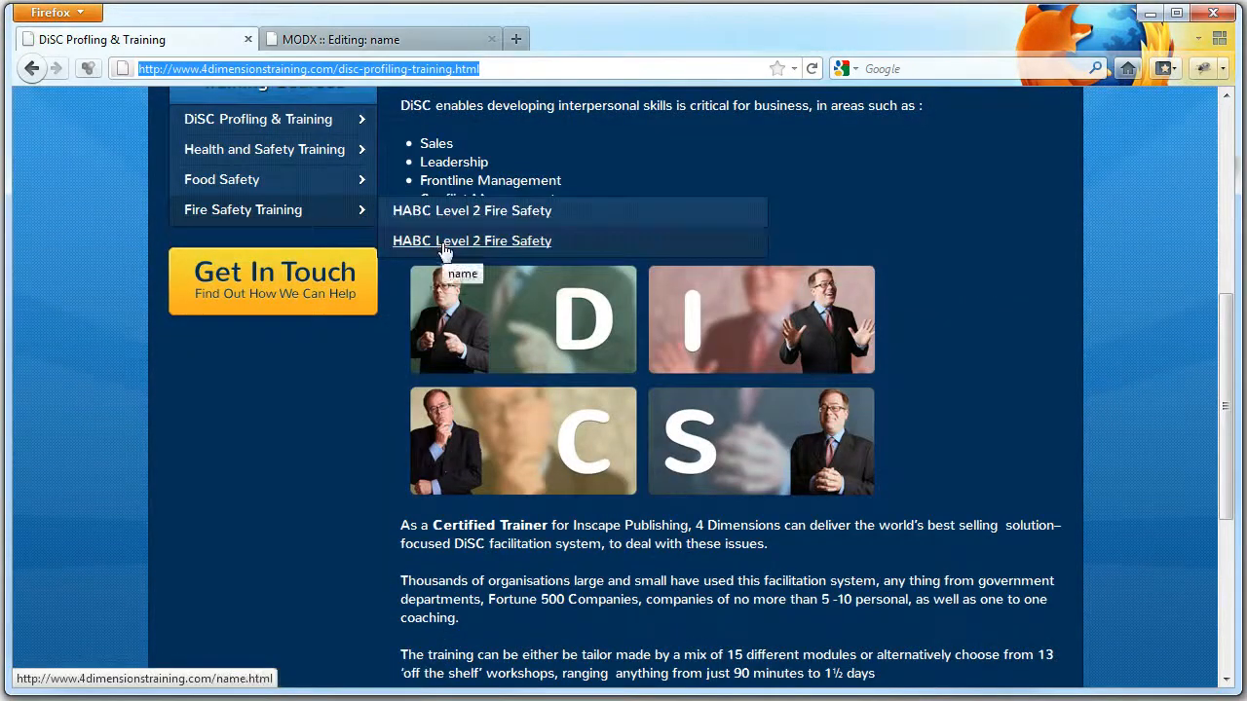
- Replace the duplicate's long title with 'name training' and save the page
click(380, 39)
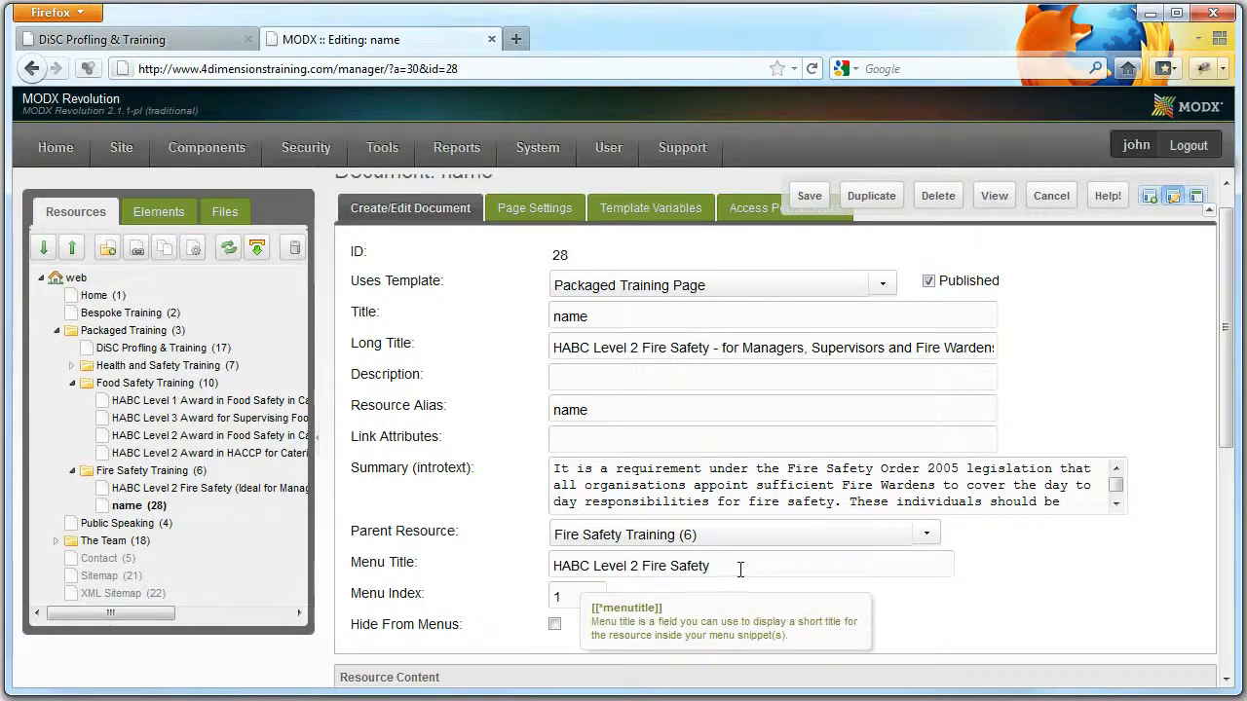
text(name)
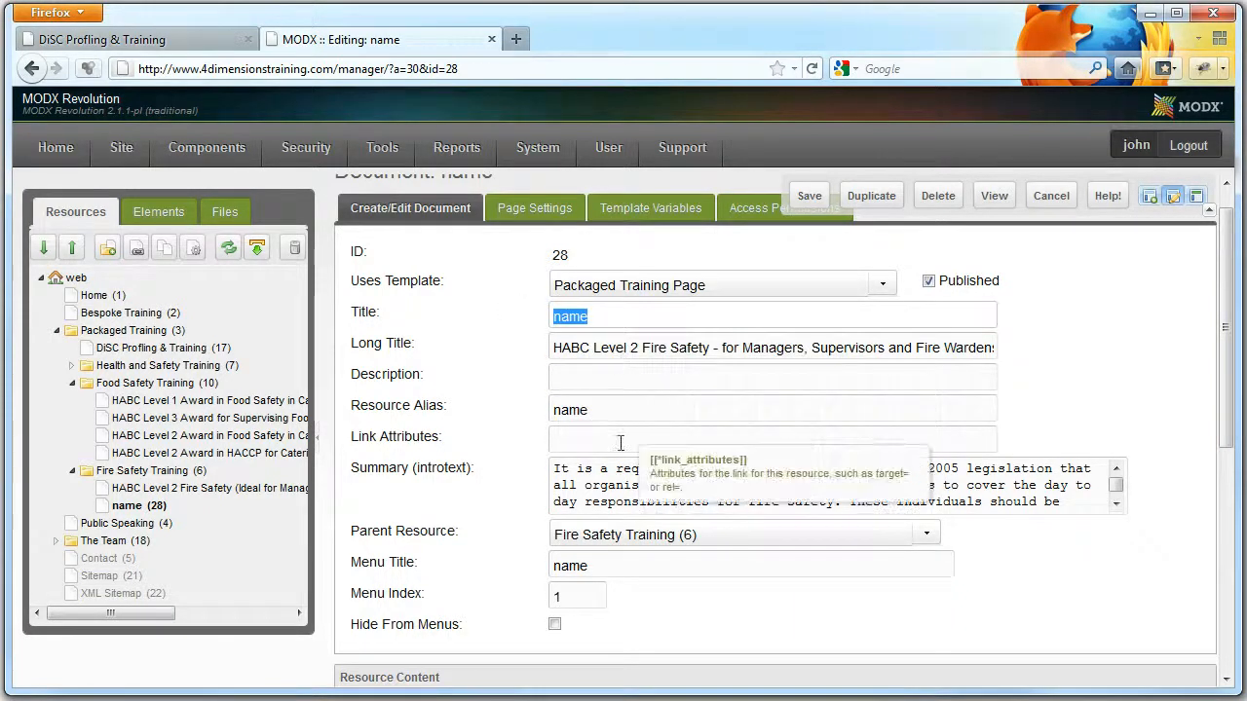
click(773, 347)
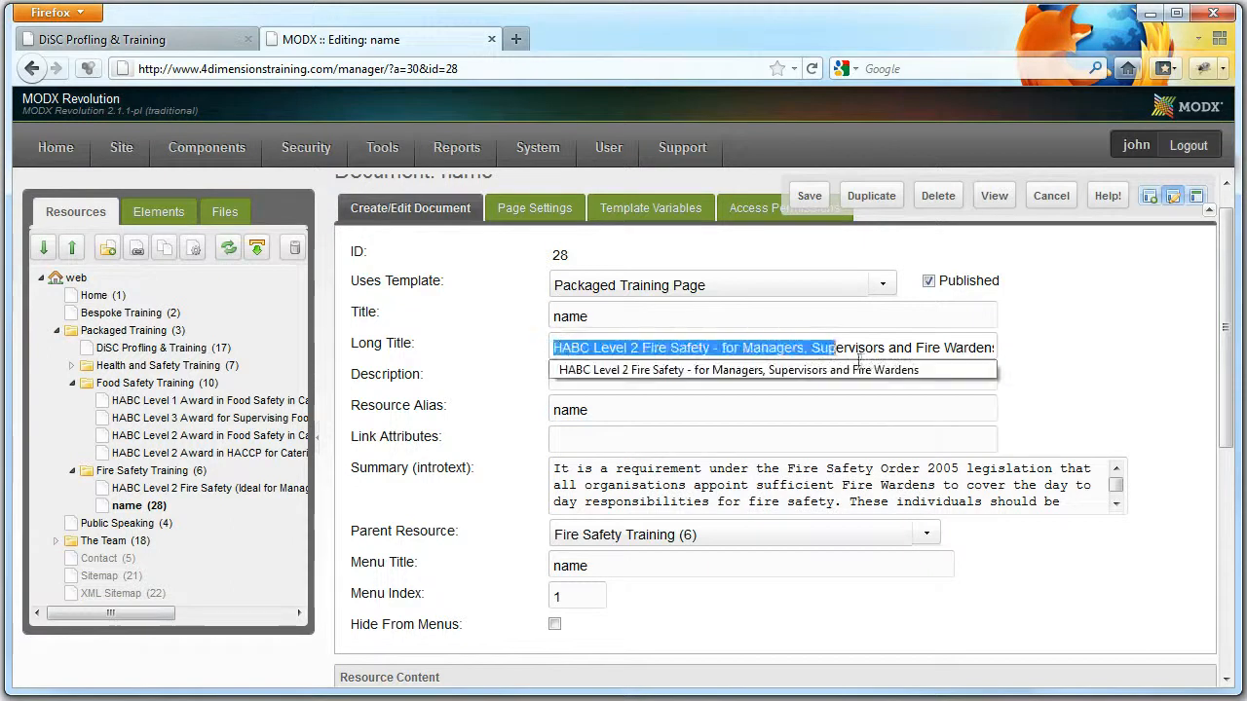
text(name training)
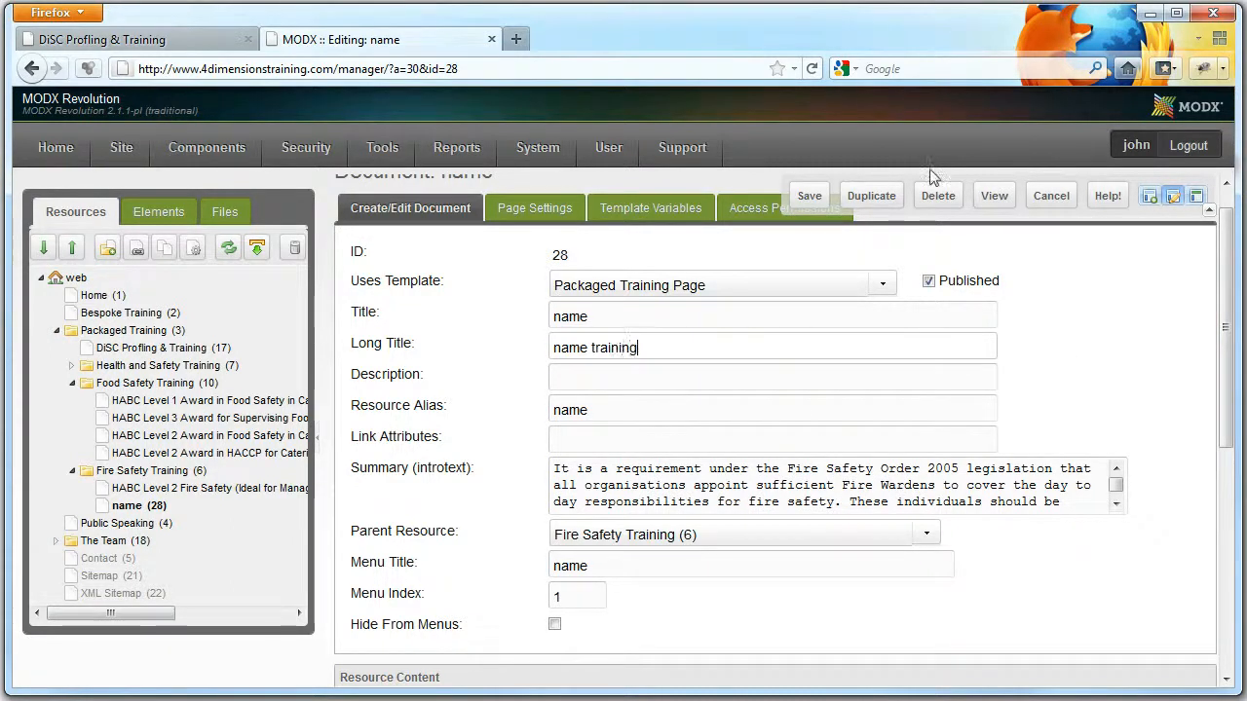
click(810, 195)
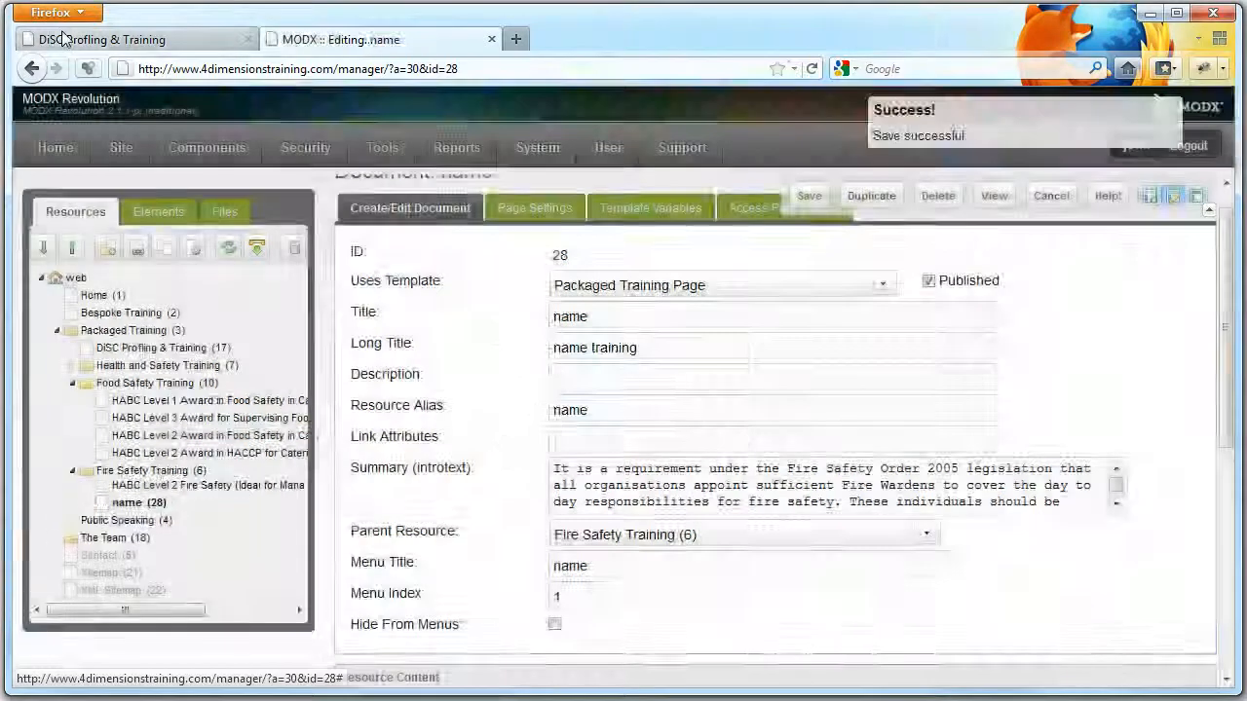
- Reload the live site and view the new 'name' page under Fire Safety Training
click(136, 39)
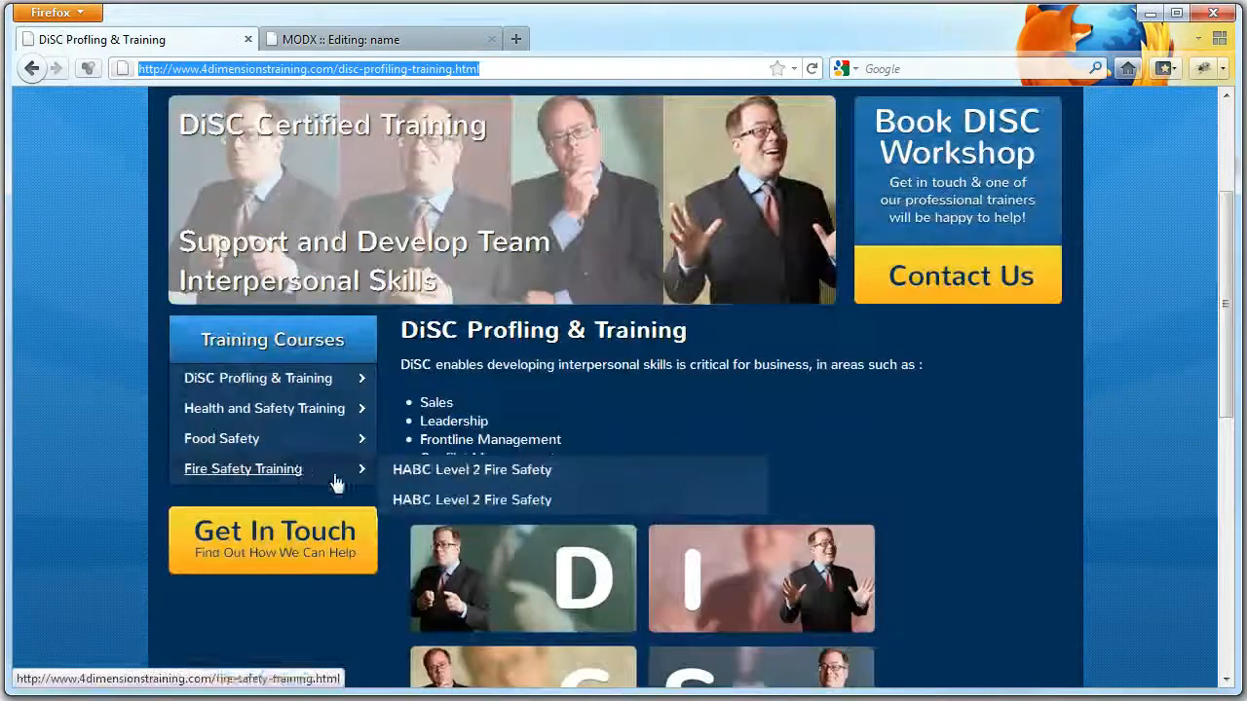
click(812, 68)
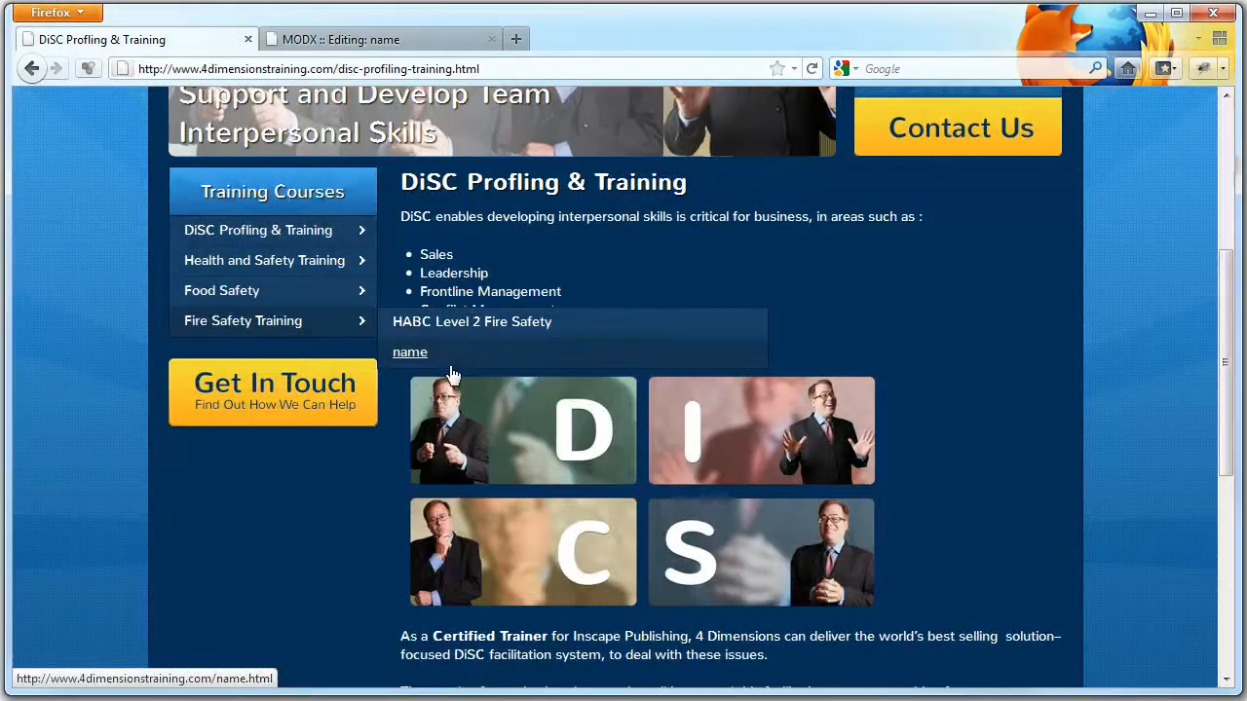
click(410, 351)
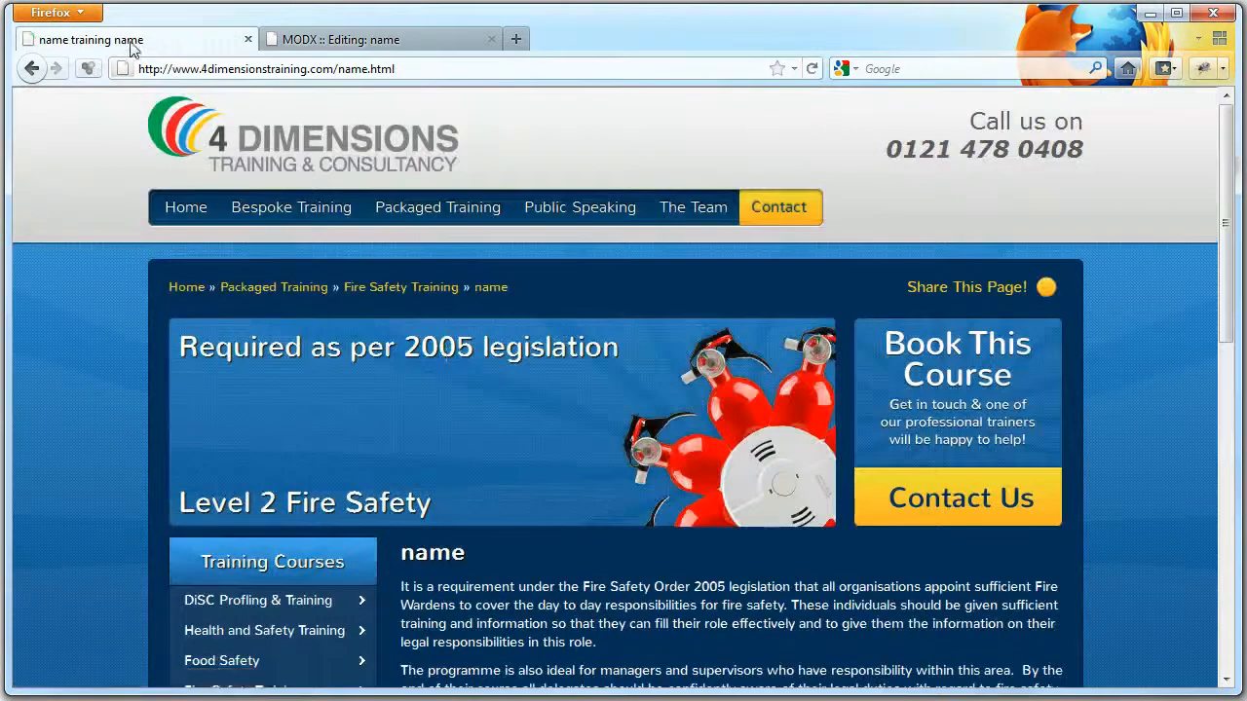
scroll(down, 3)
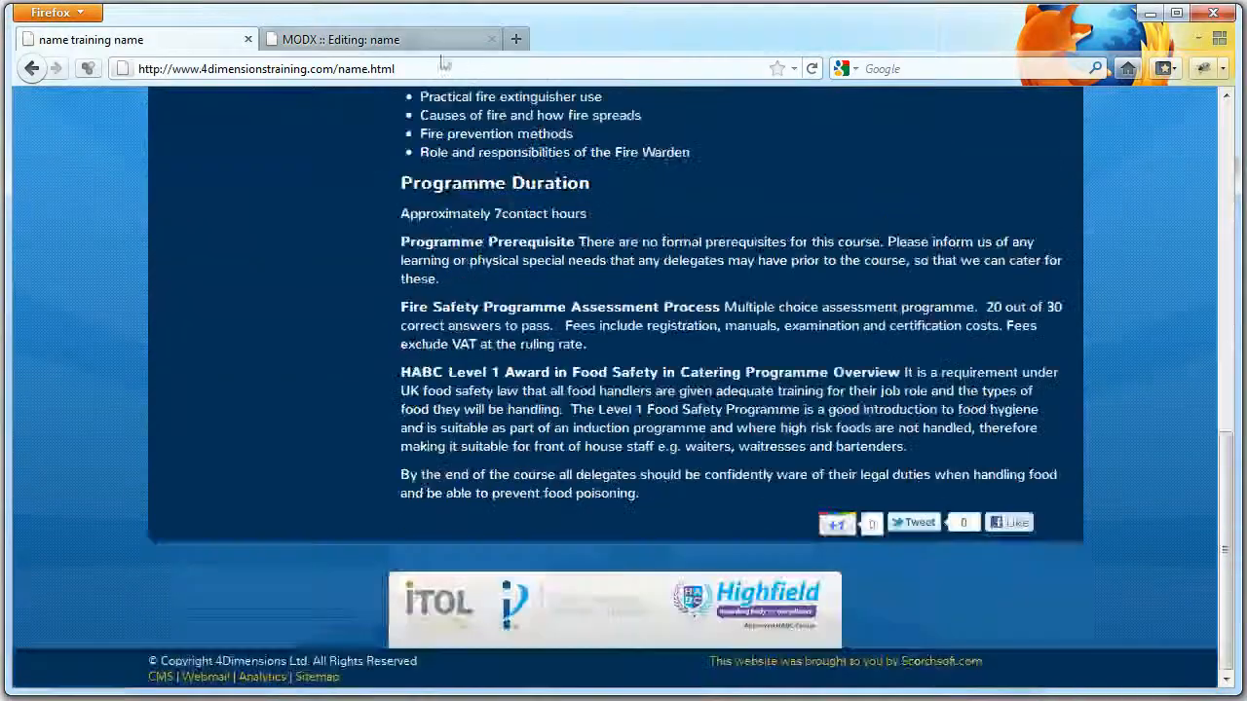
click(380, 39)
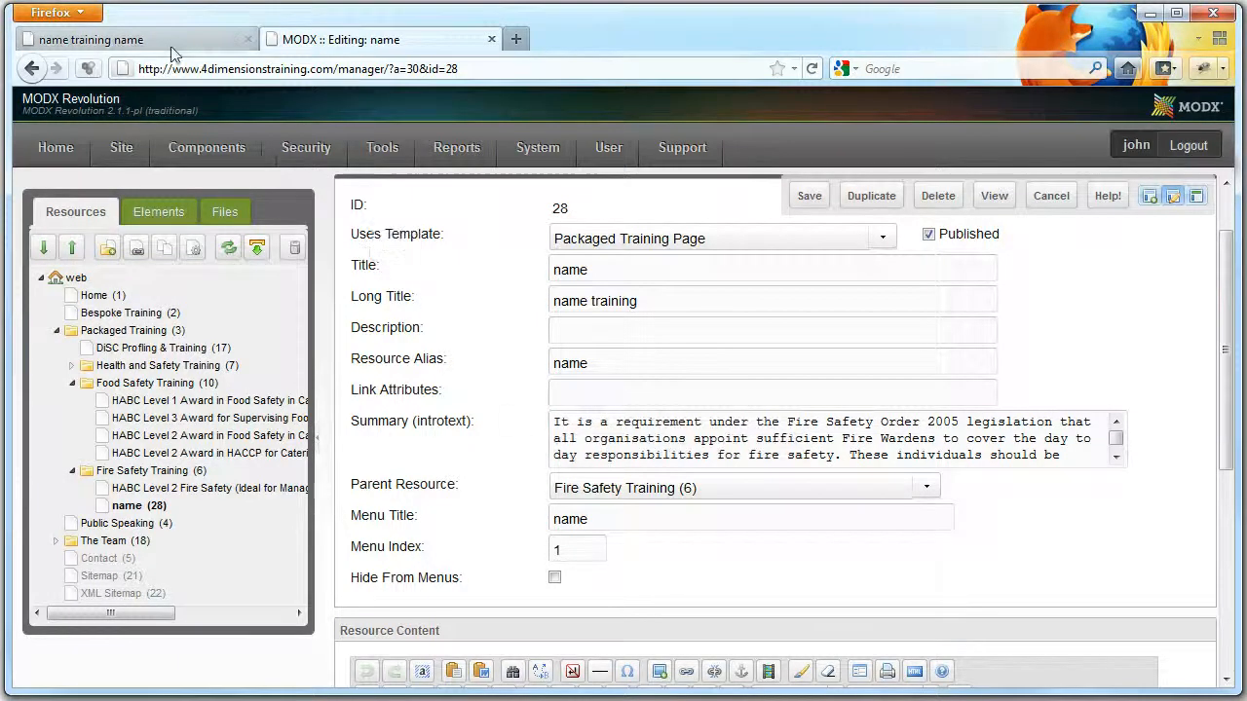
- Duplicate Fire Safety Training as 'category', set its menu title to 'category' and save
click(137, 39)
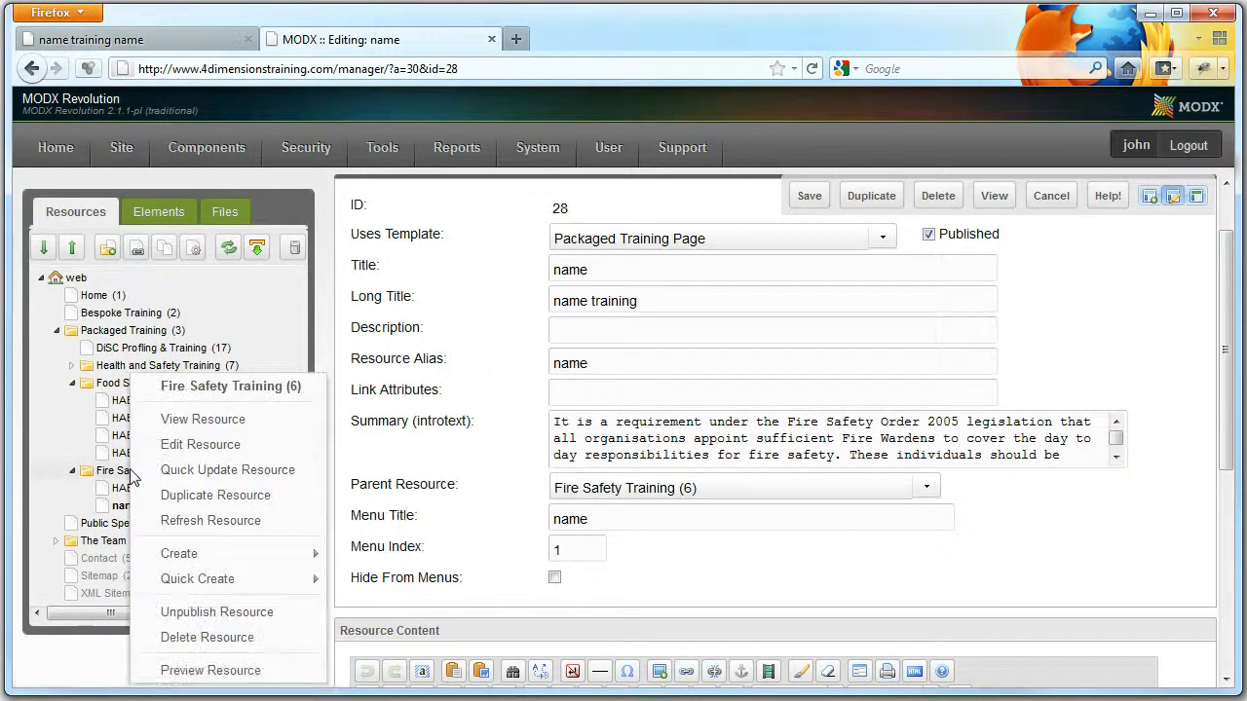
click(215, 495)
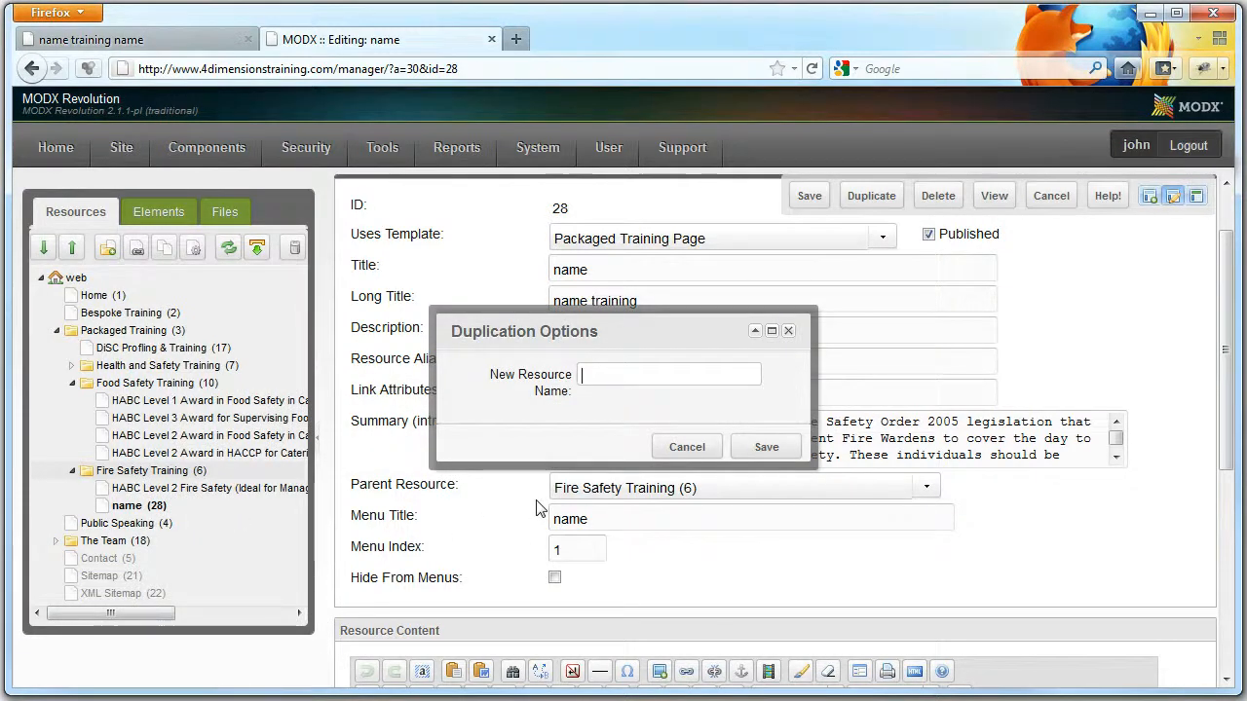
text(cate)
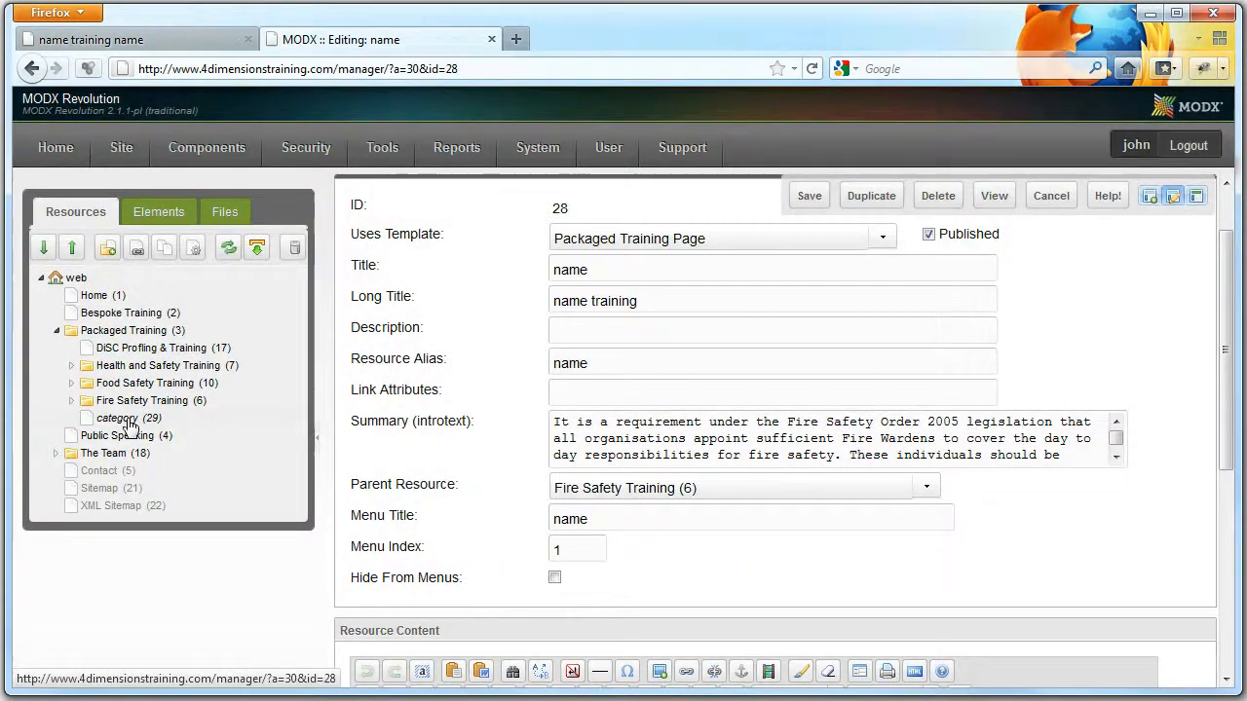
click(116, 417)
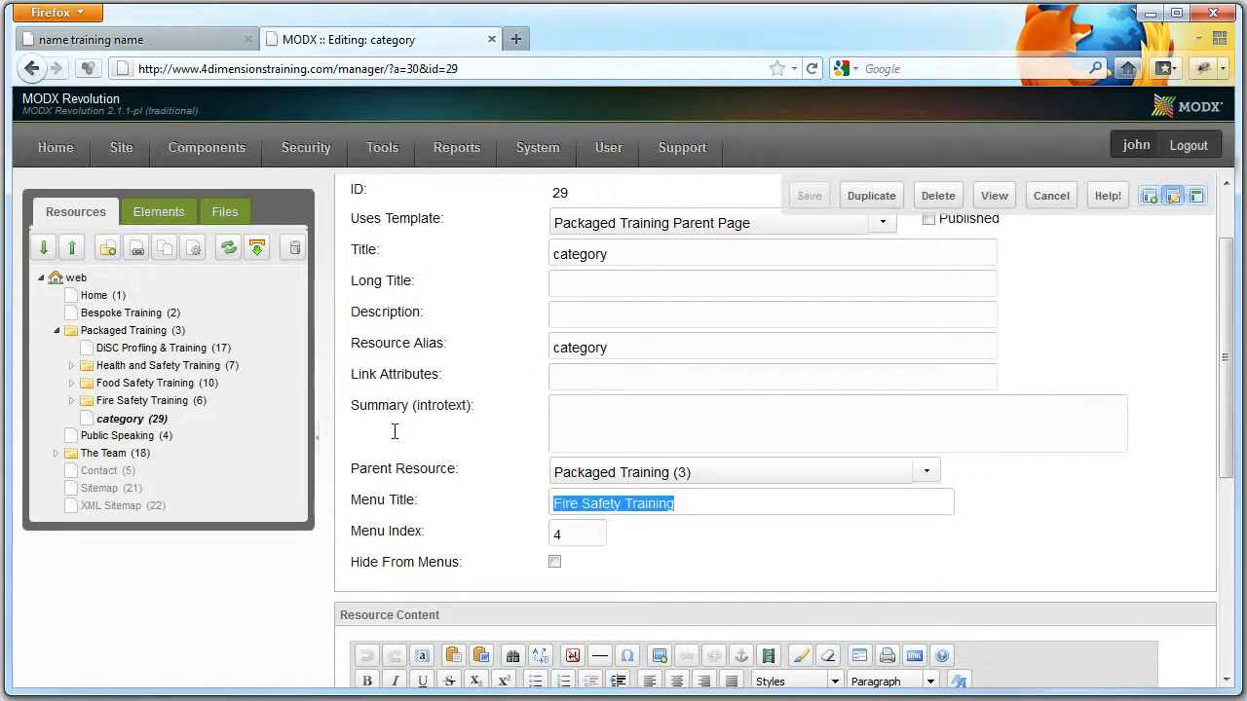
text(category)
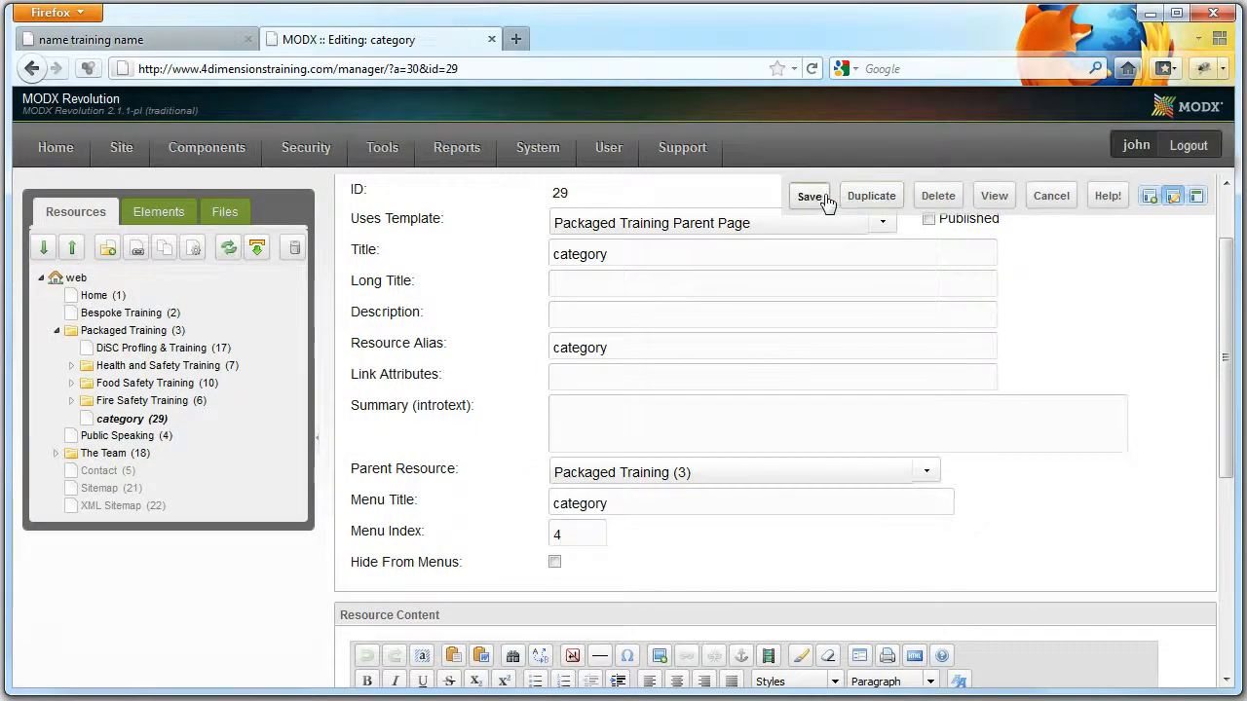
click(810, 194)
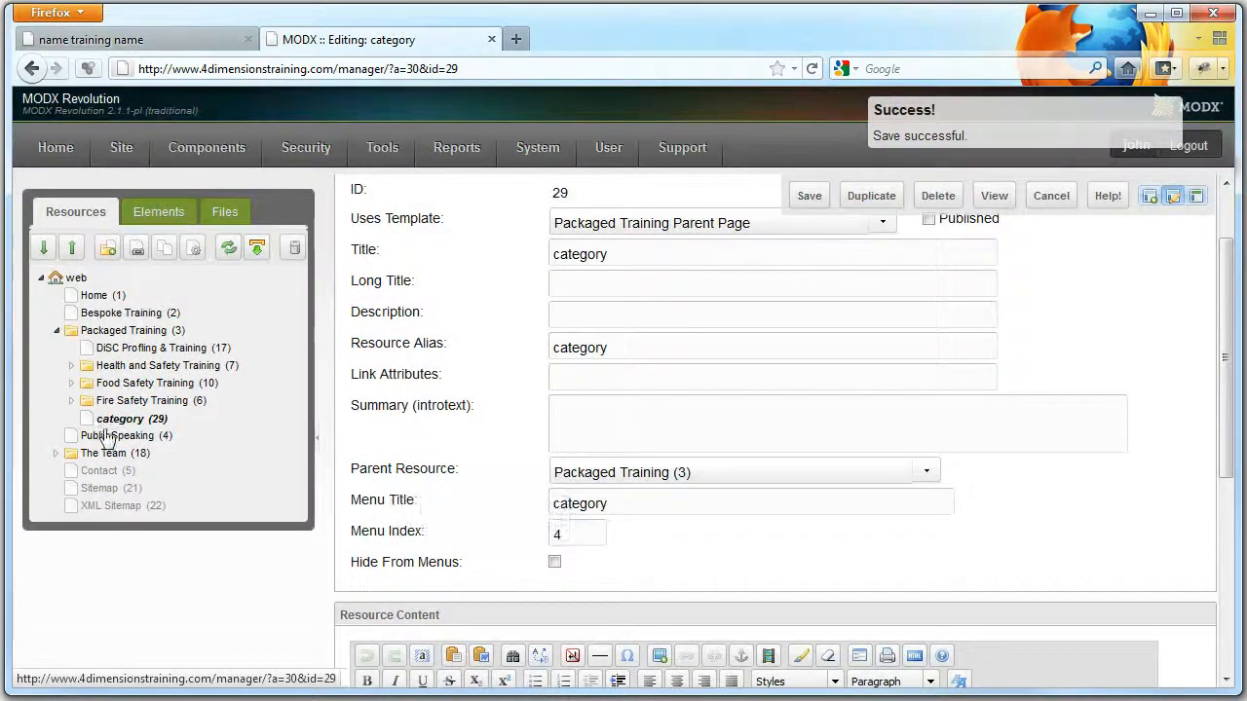
- Move the 'name' page from Fire Safety Training into the new category resource
click(70, 401)
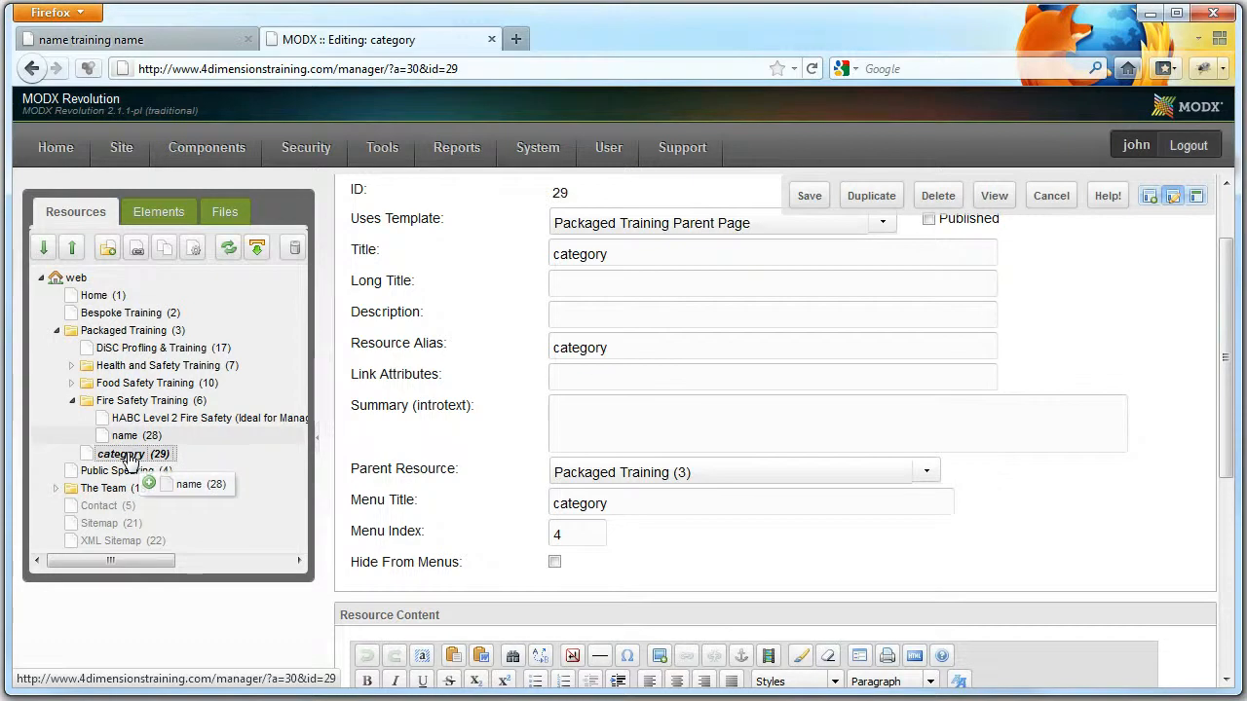
click(121, 436)
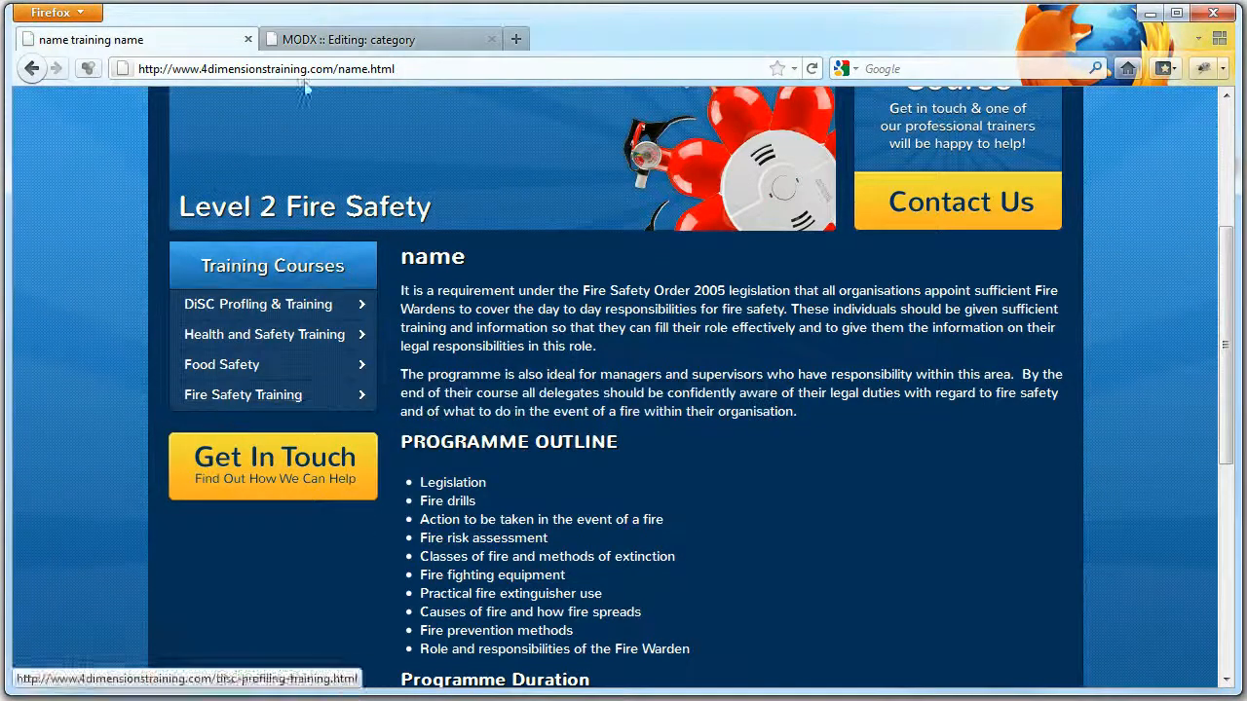
- Publish the category resource and reposition it within Packaged Training
click(380, 39)
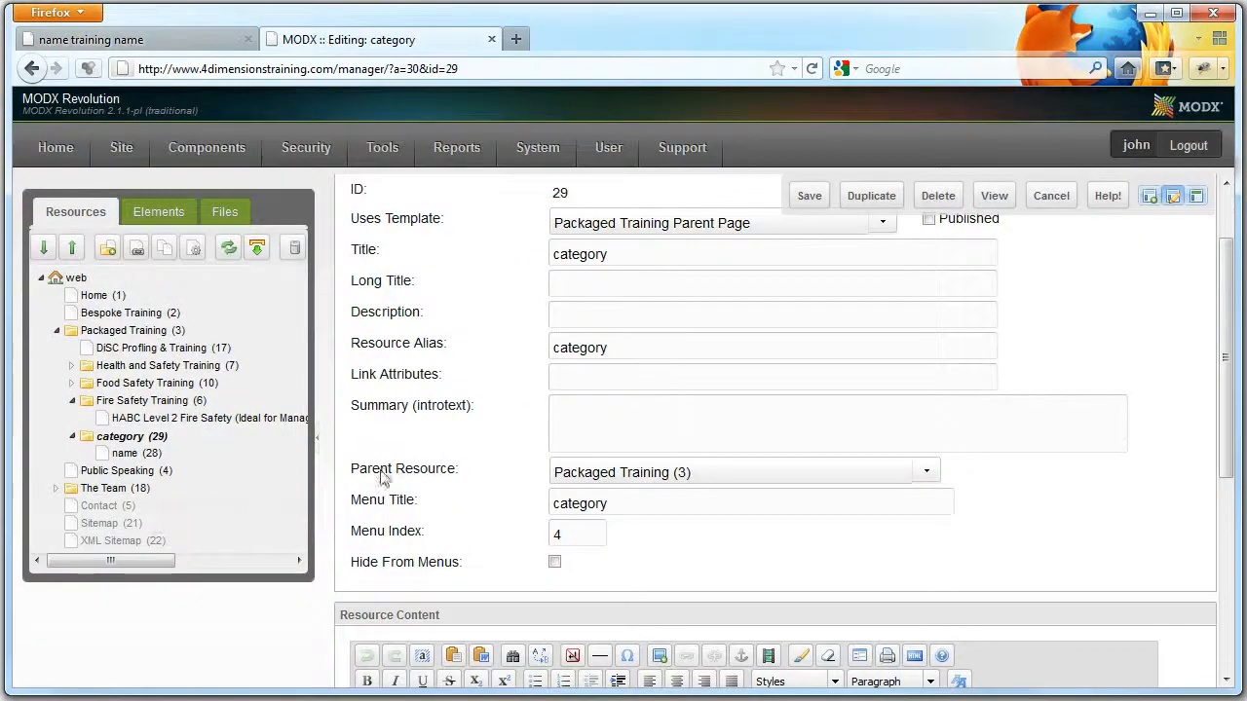
right_click(121, 437)
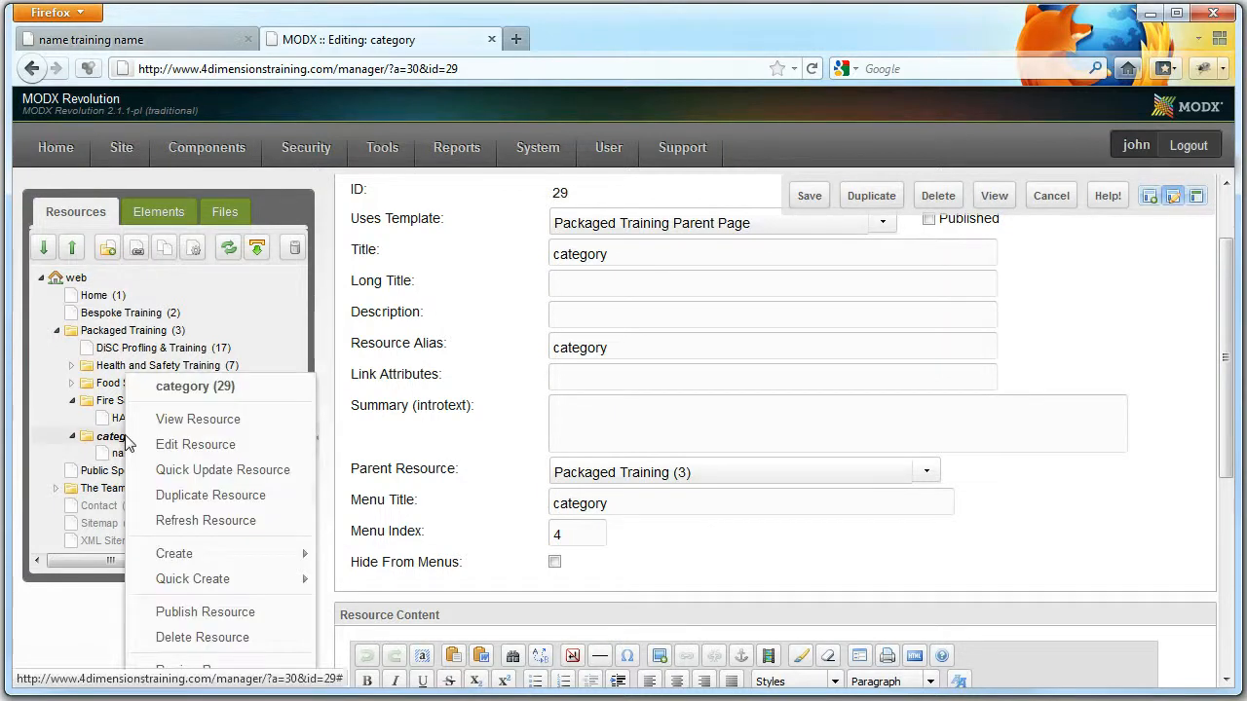
mouse_move(204, 611)
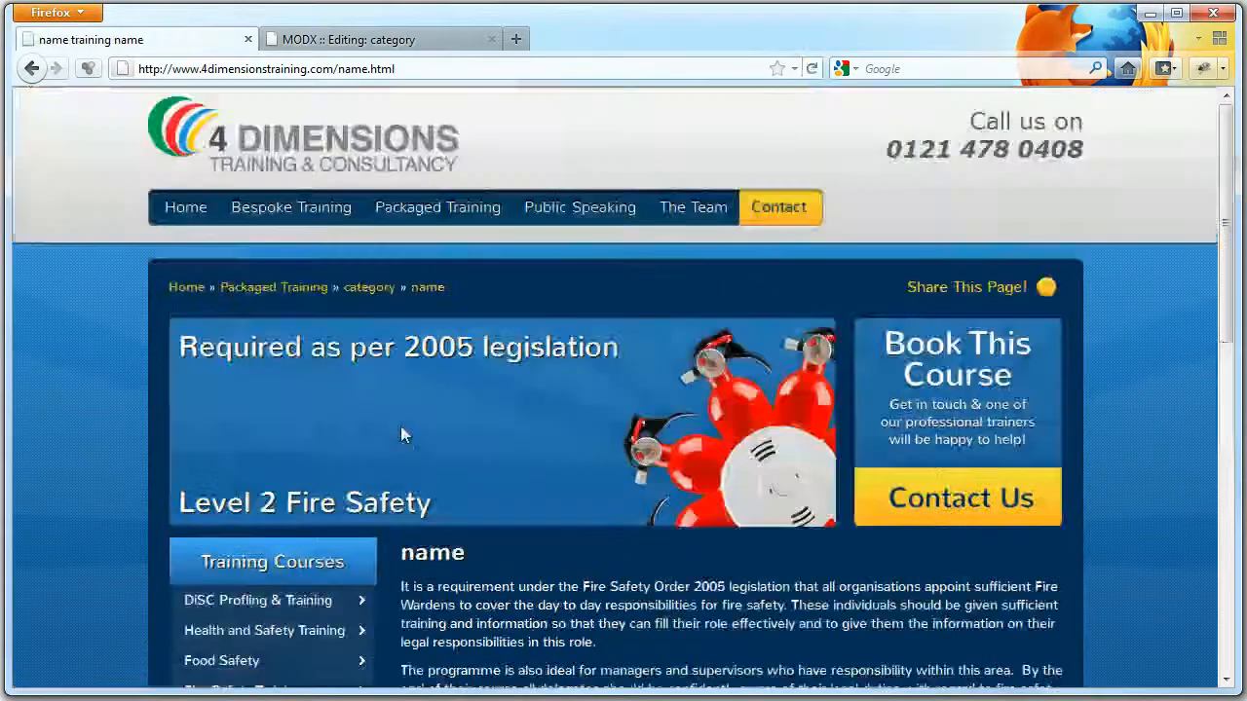
click(380, 39)
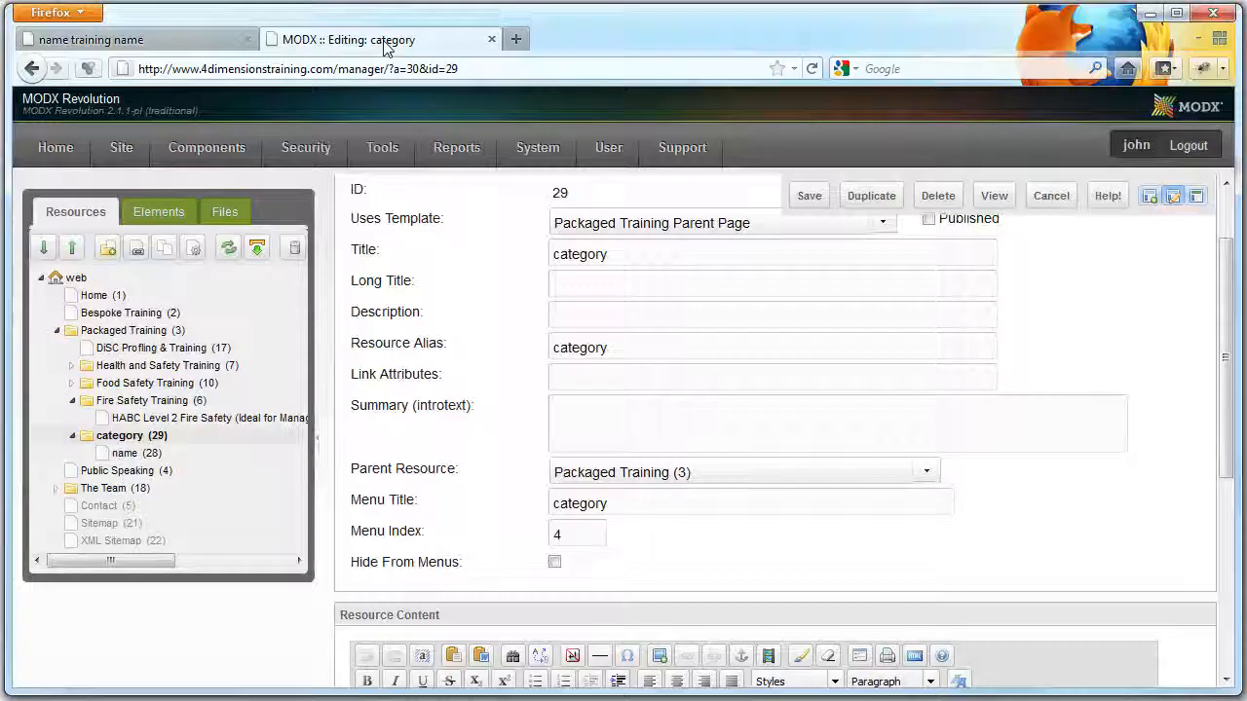
click(70, 416)
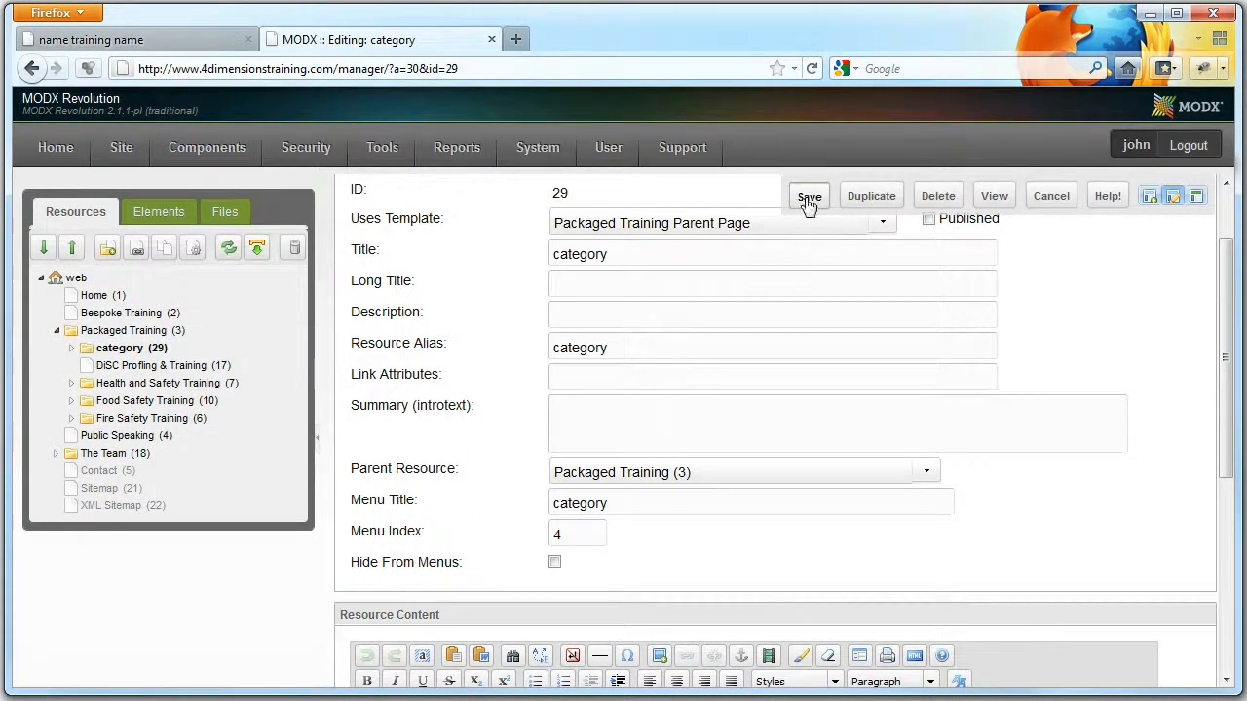
- Check the Training Courses menu on the live site, then review category's actions in the tree
click(137, 39)
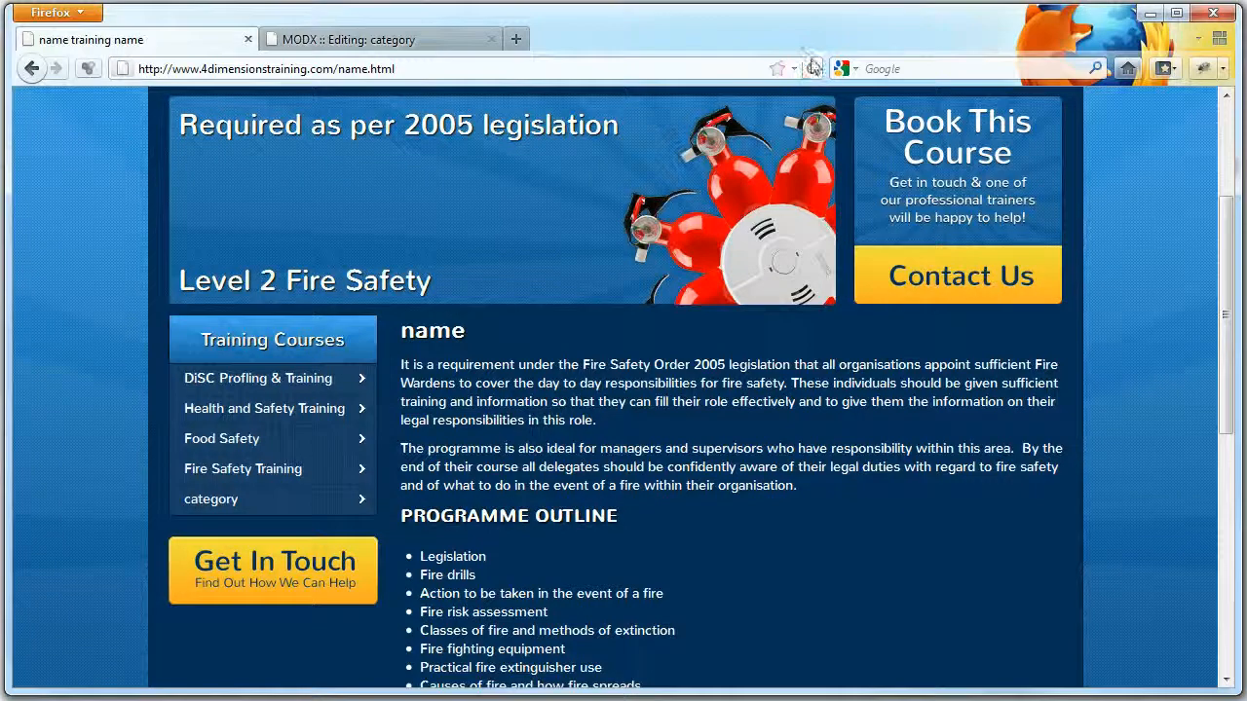
click(813, 69)
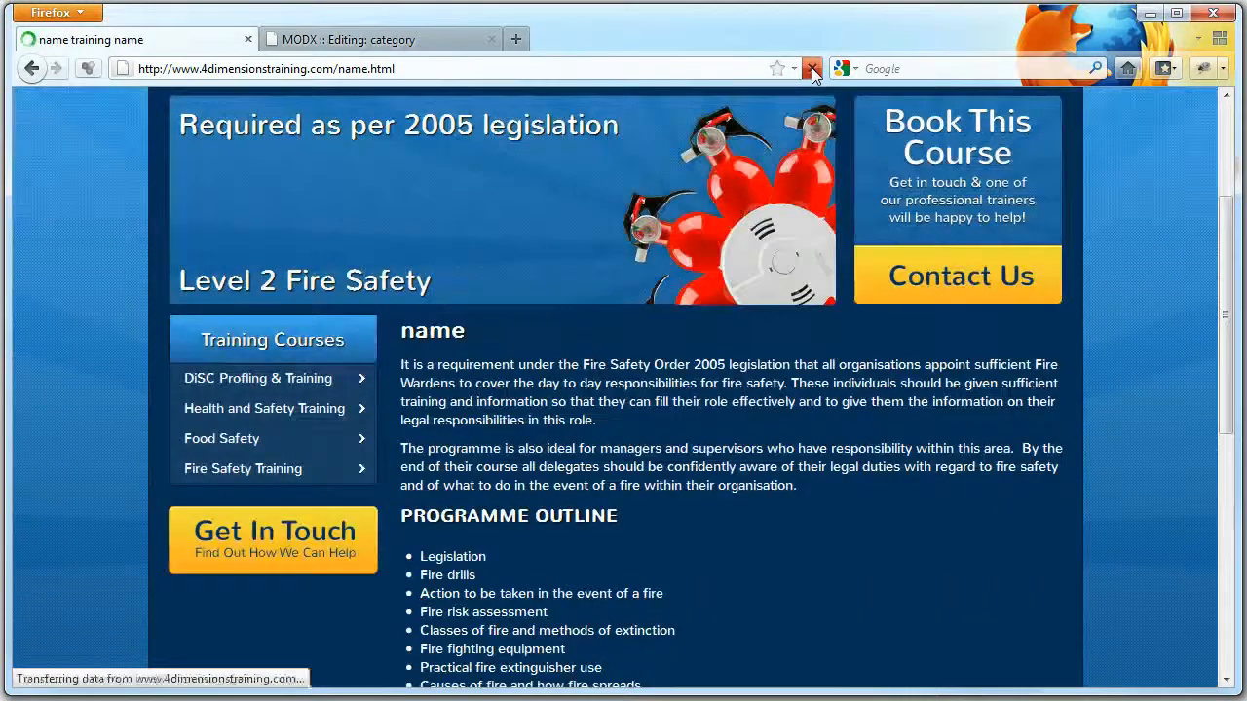
click(380, 39)
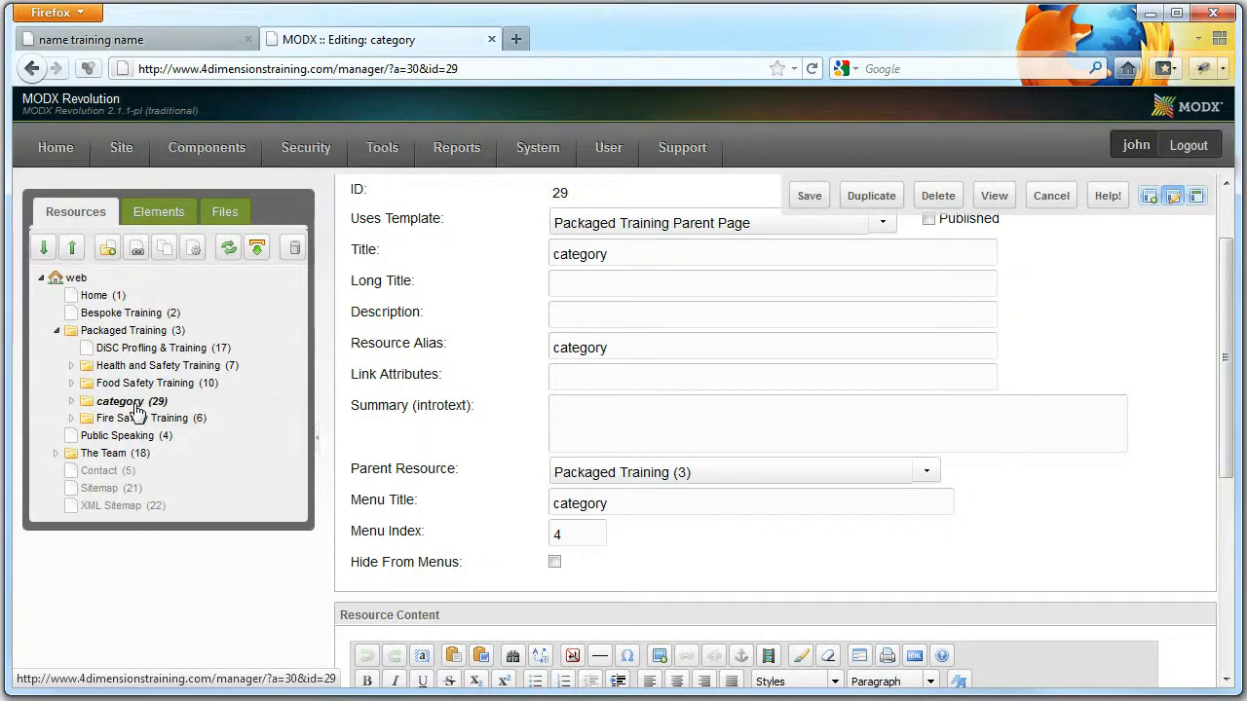
right_click(121, 401)
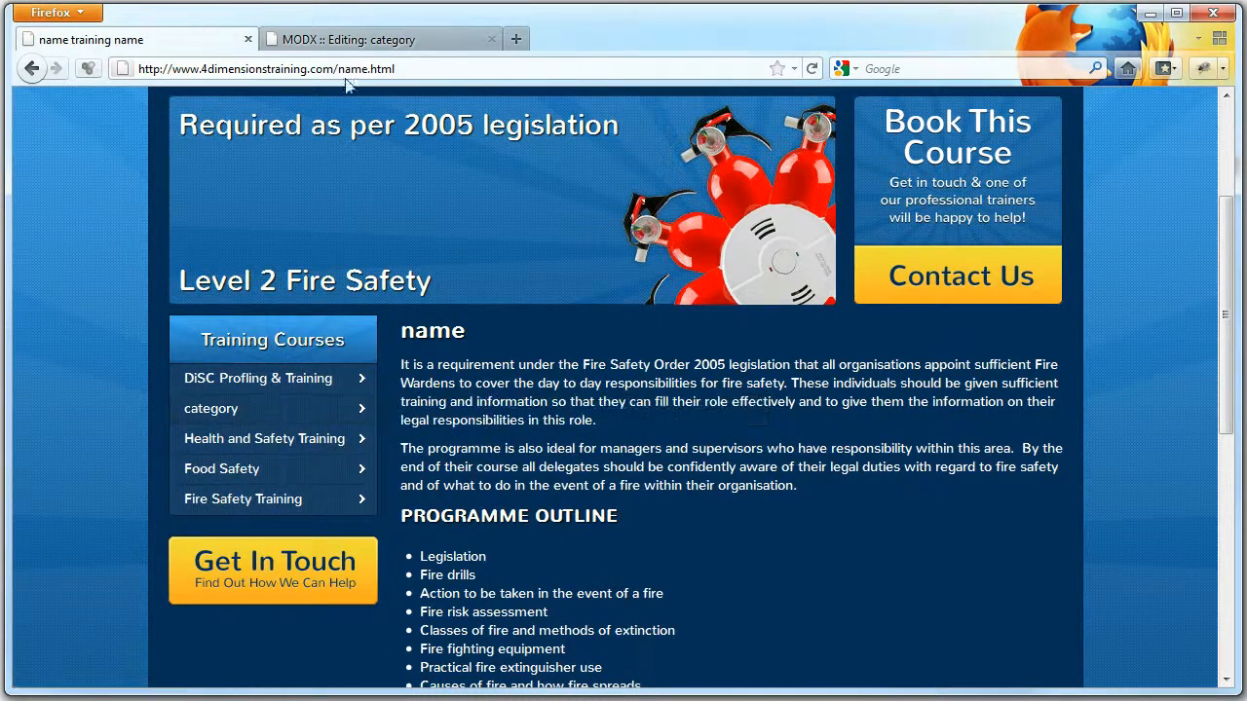
click(380, 39)
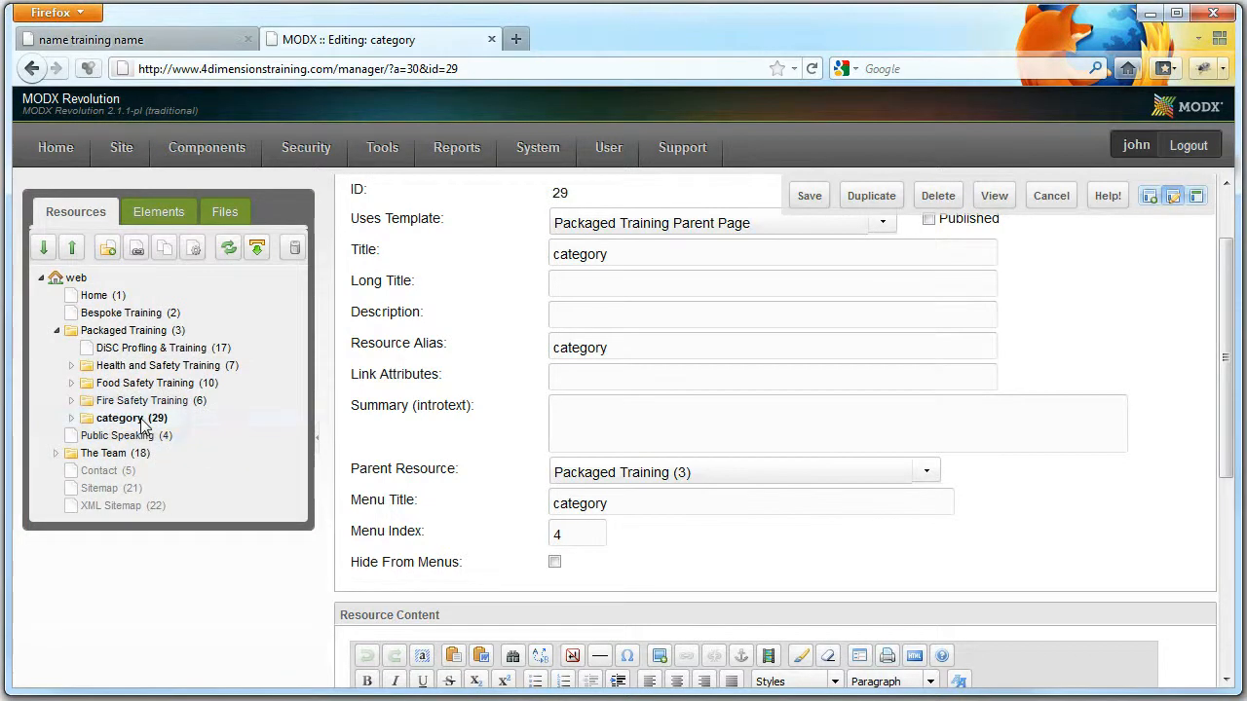
- Delete the category resource and confirm the deletion
right_click(121, 417)
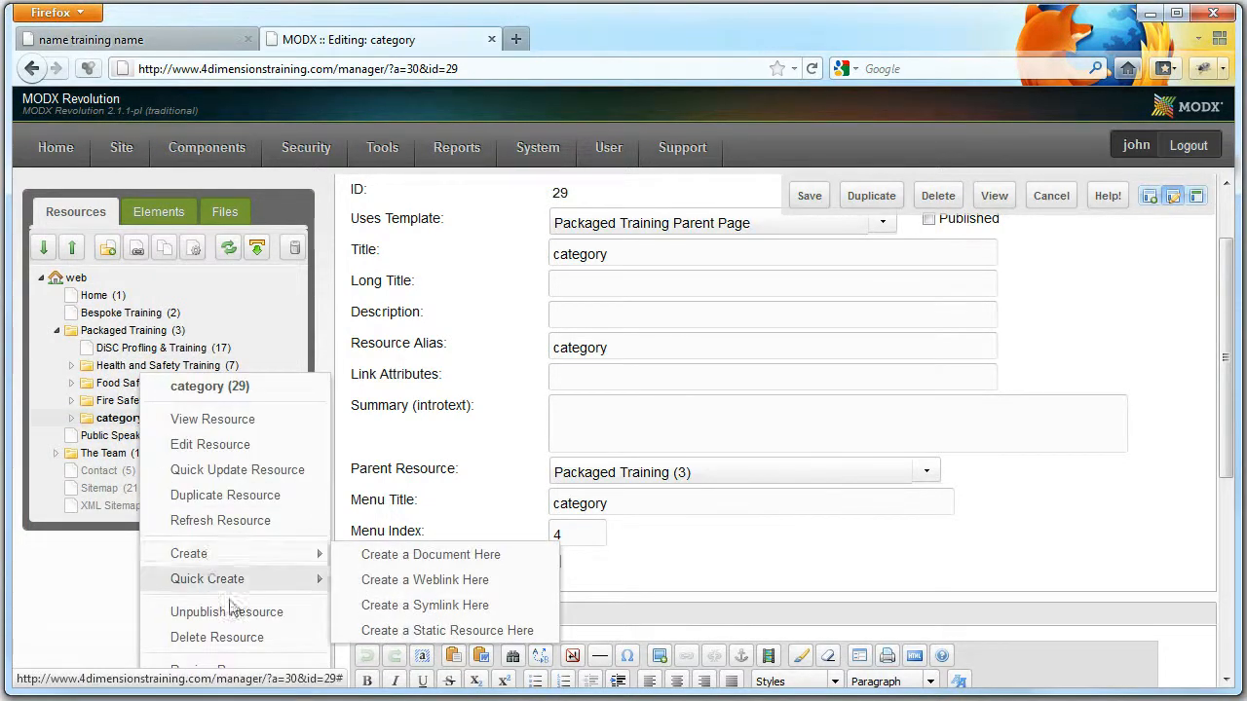
click(216, 637)
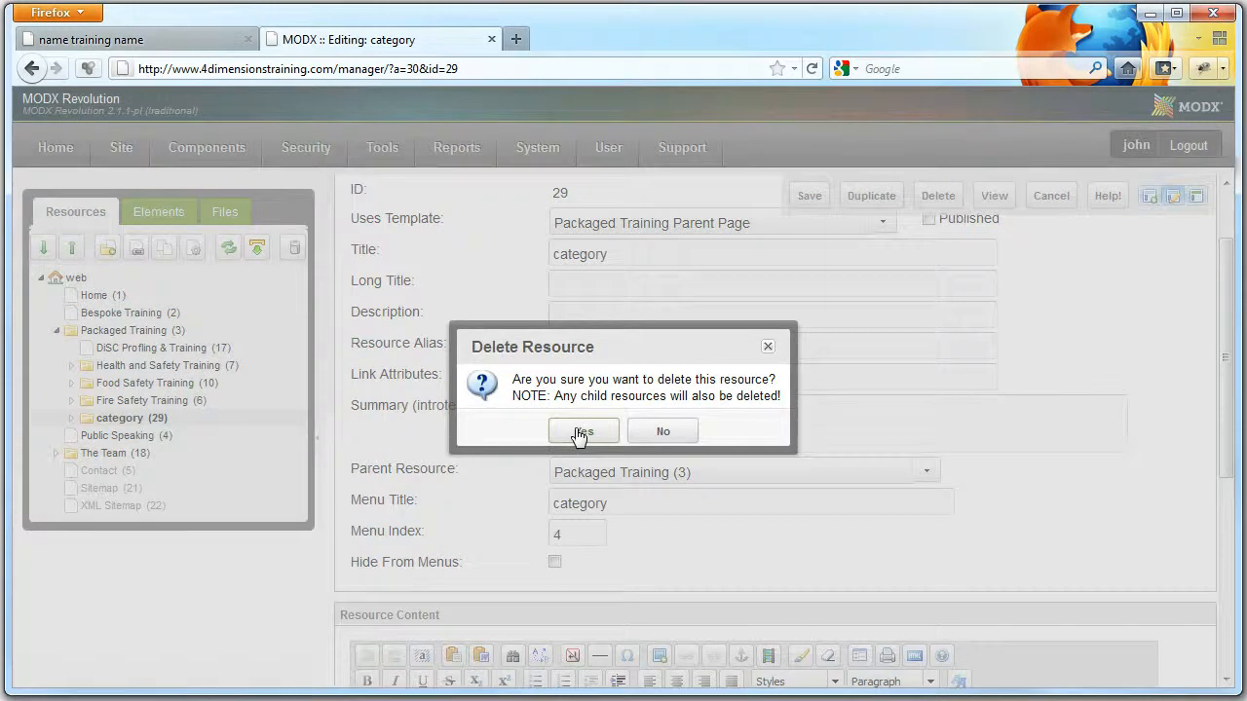
click(583, 433)
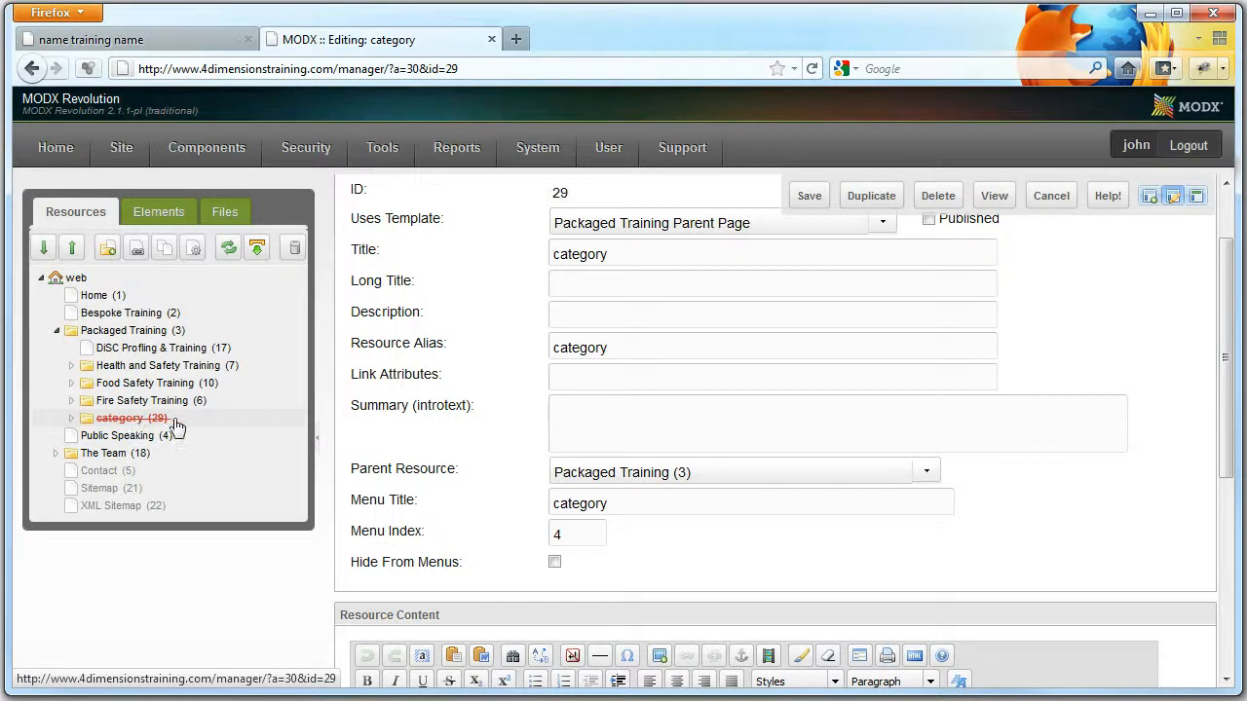
- Permanently purge all deleted resources so category disappears from the tree
right_click(132, 417)
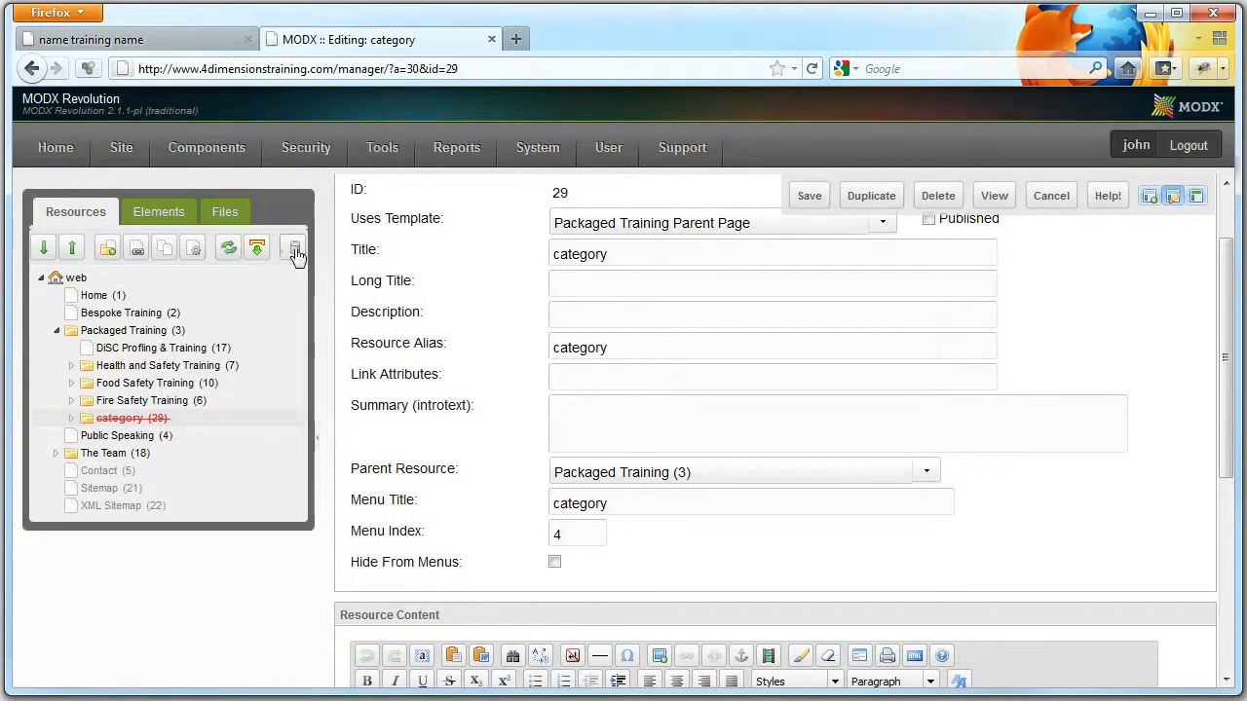
mouse_move(292, 247)
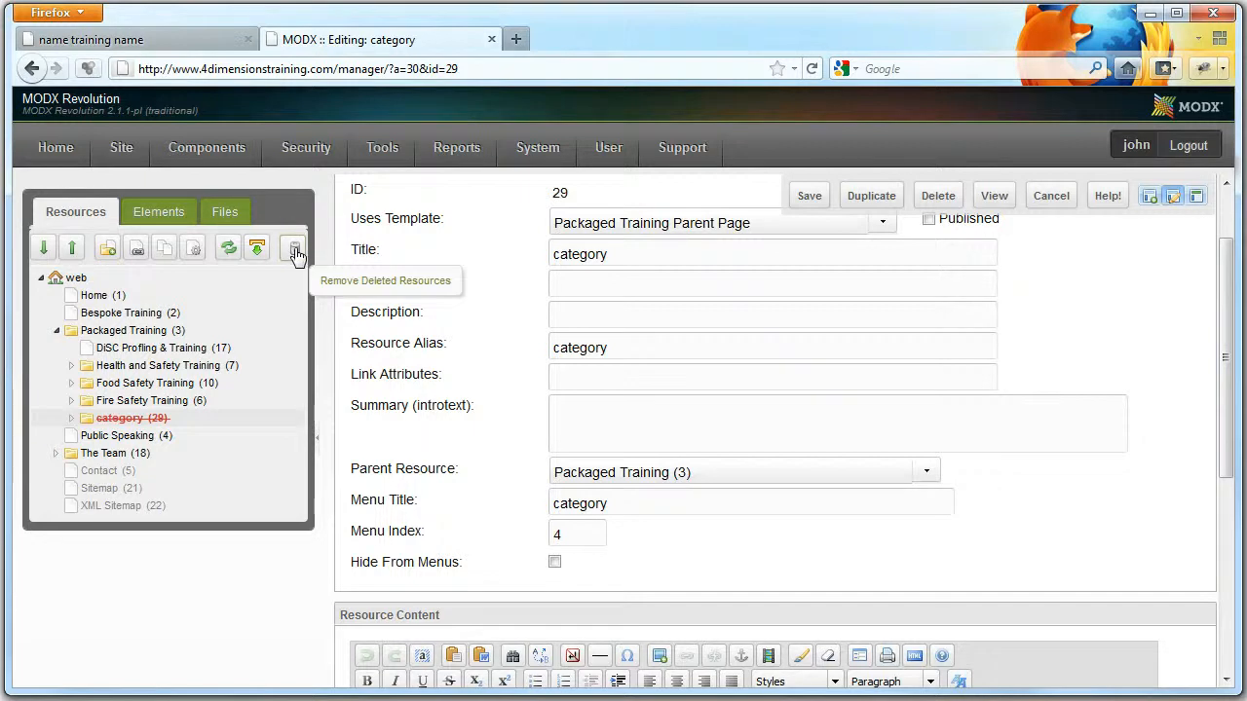
click(294, 250)
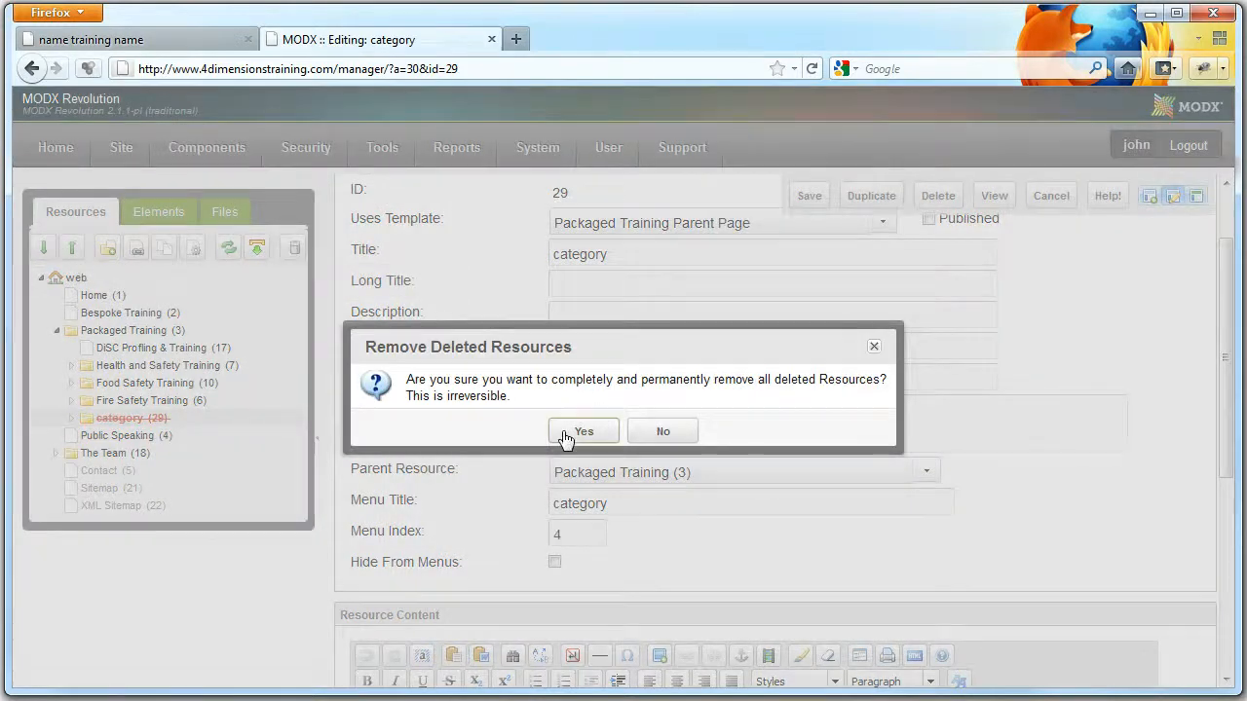
click(584, 430)
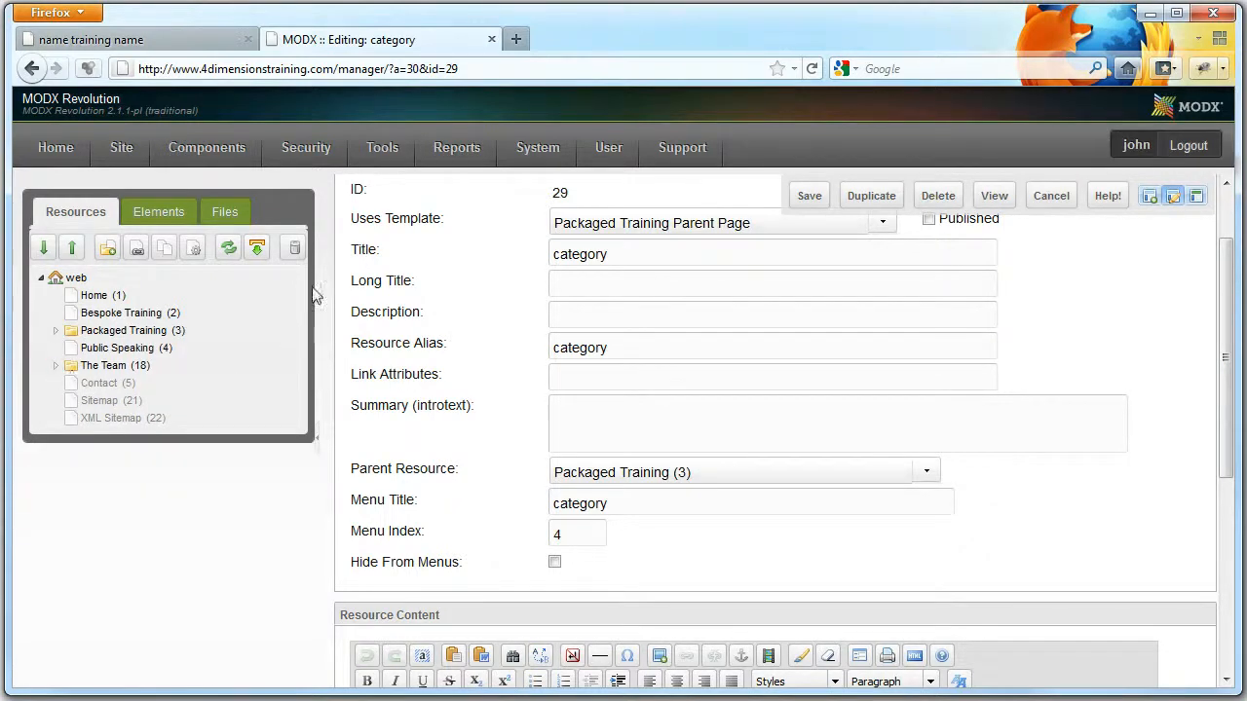
mouse_move(103, 366)
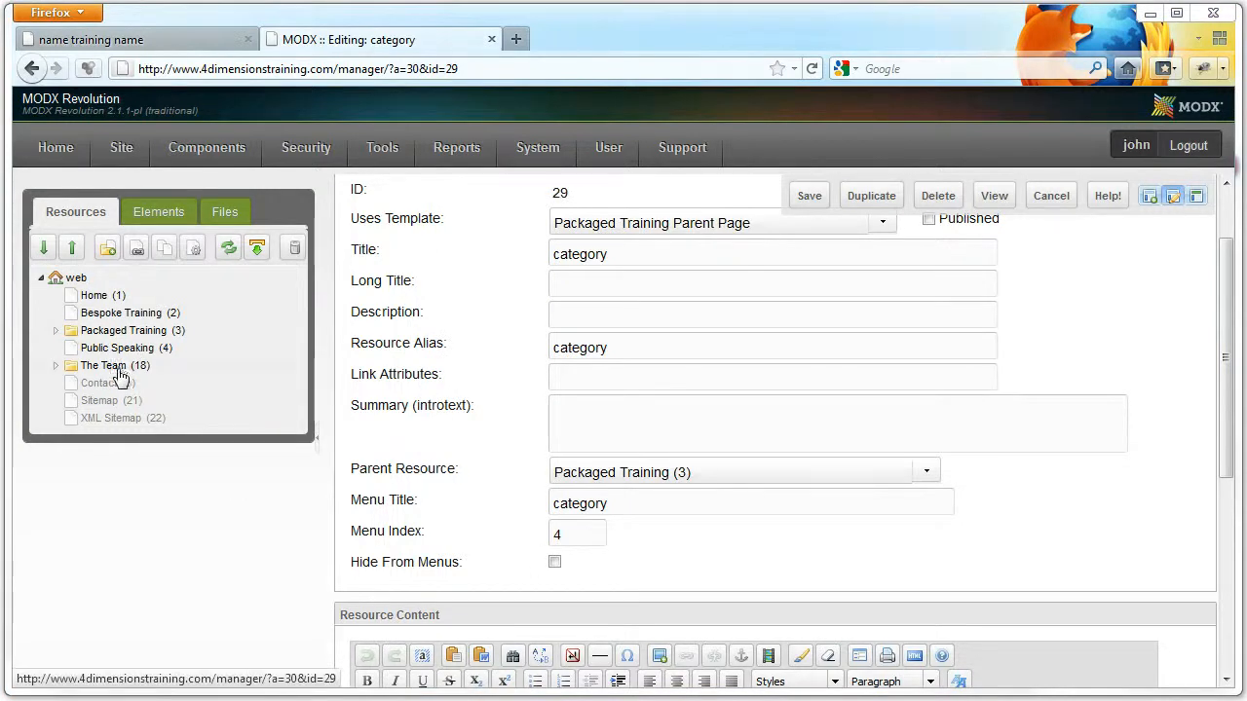
mouse_move(102, 366)
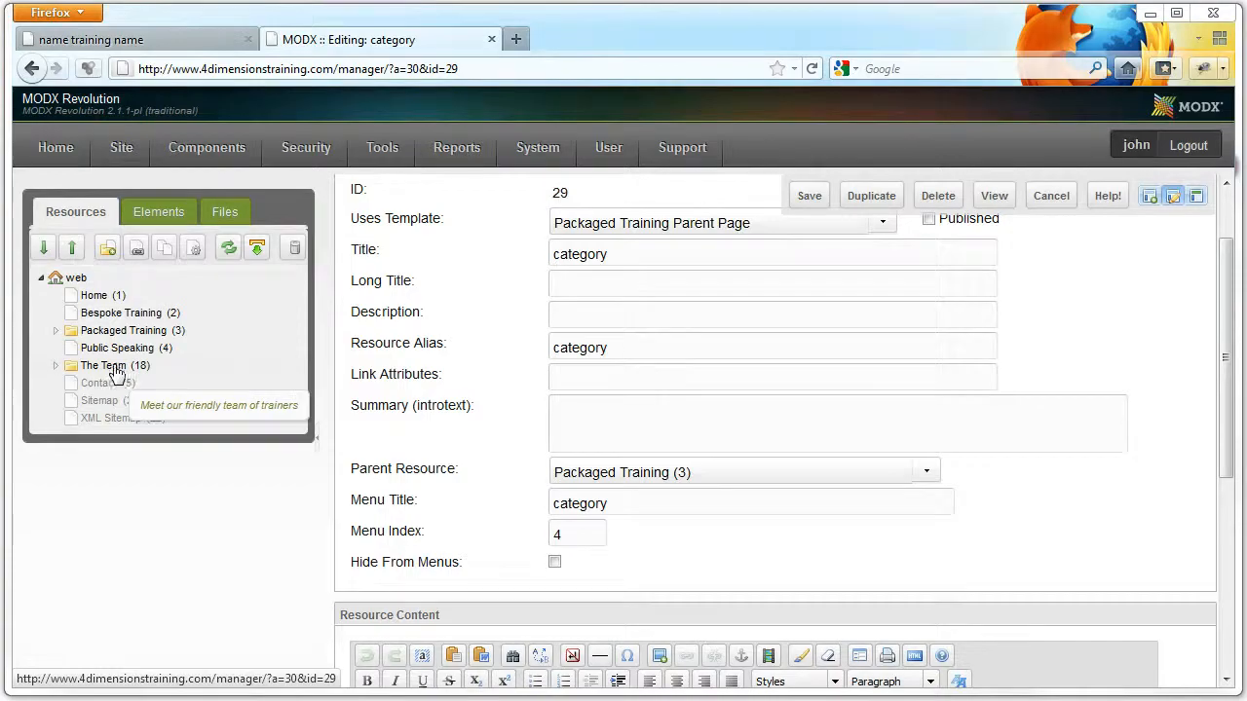
- Check the live menu and team page, then expand The Team to list its member pages
click(136, 39)
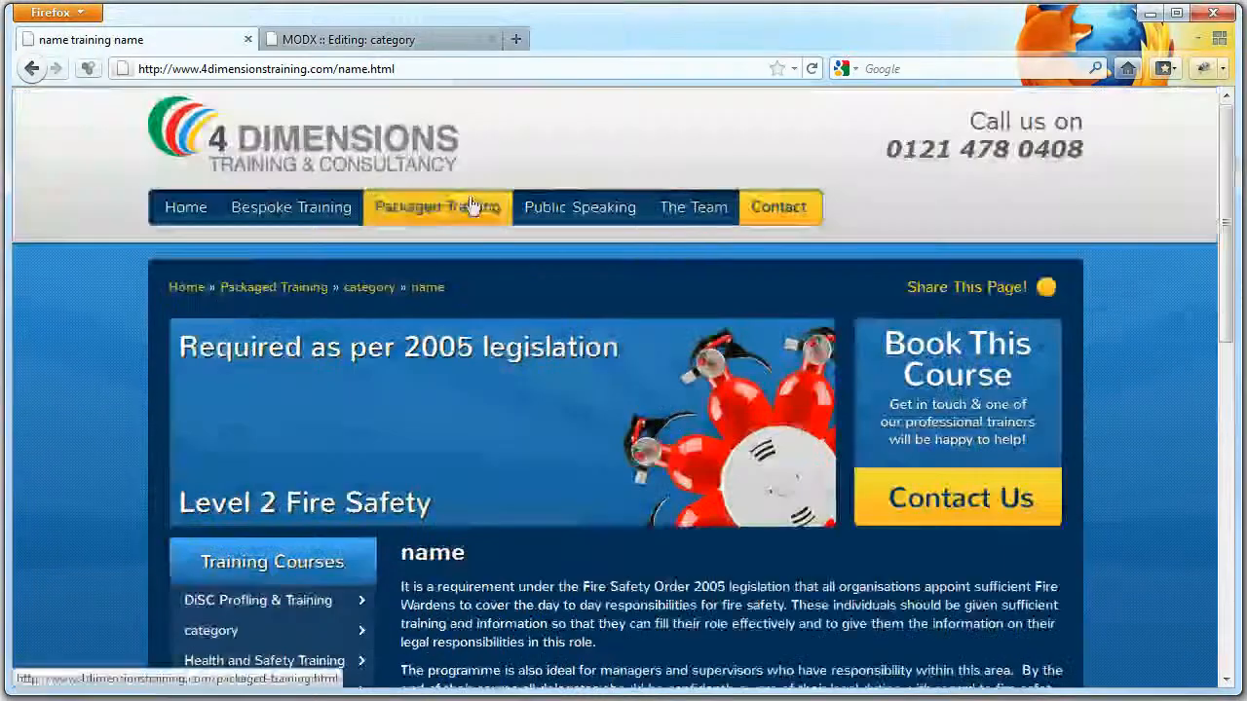
click(379, 39)
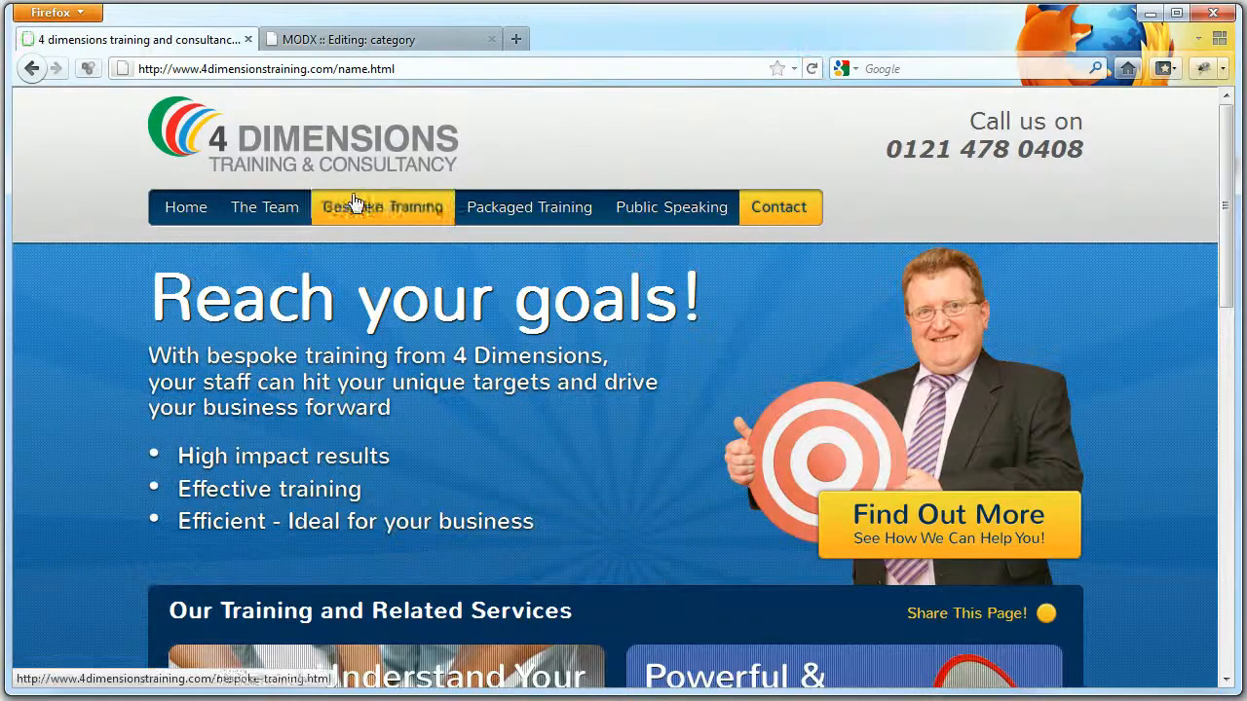
click(380, 39)
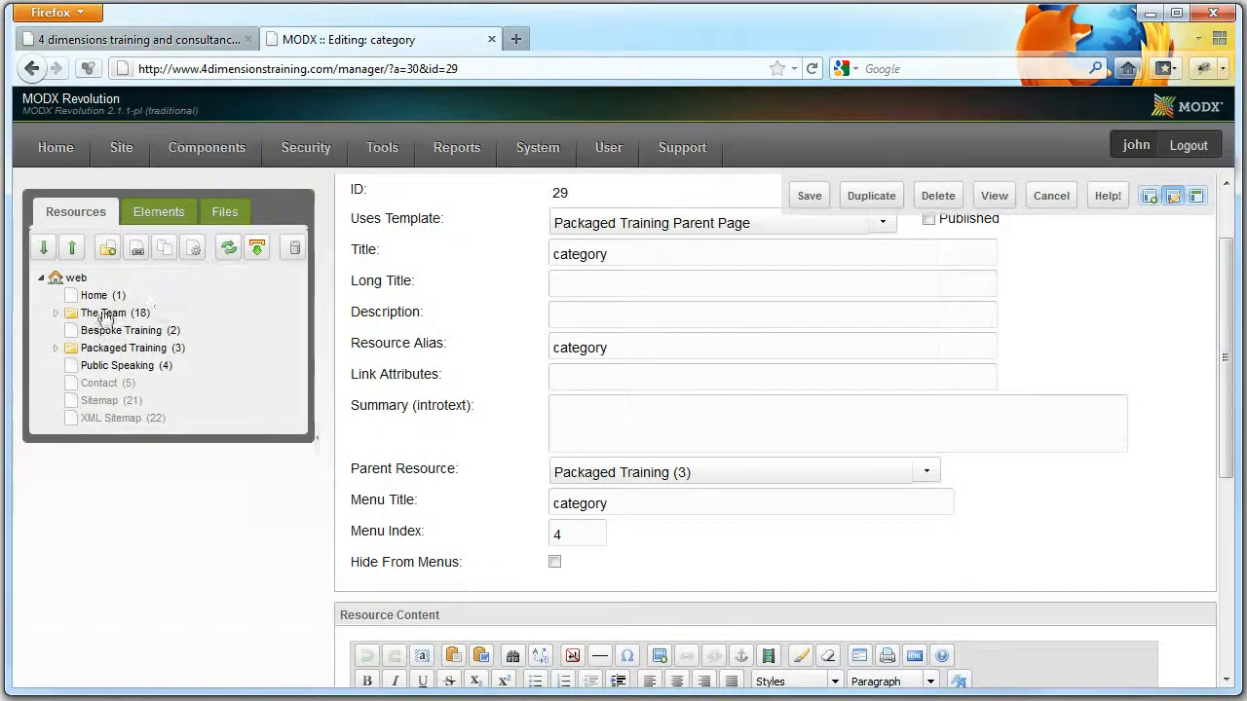
click(537, 148)
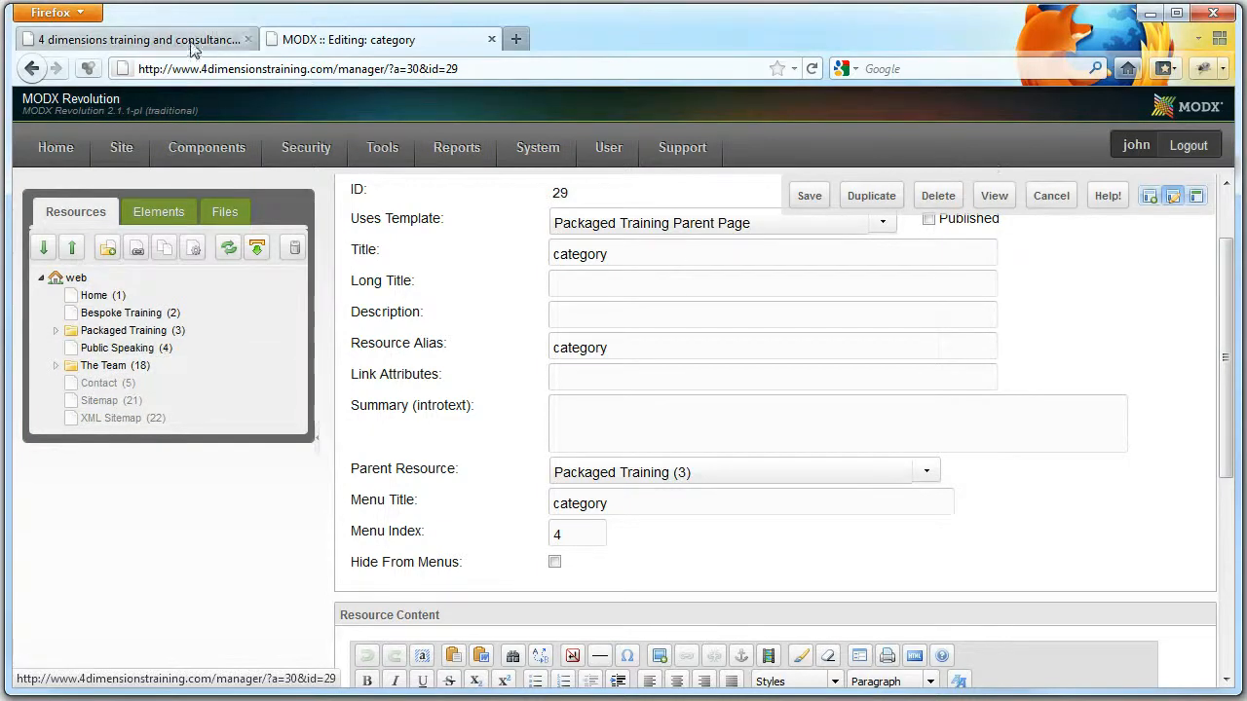
click(136, 39)
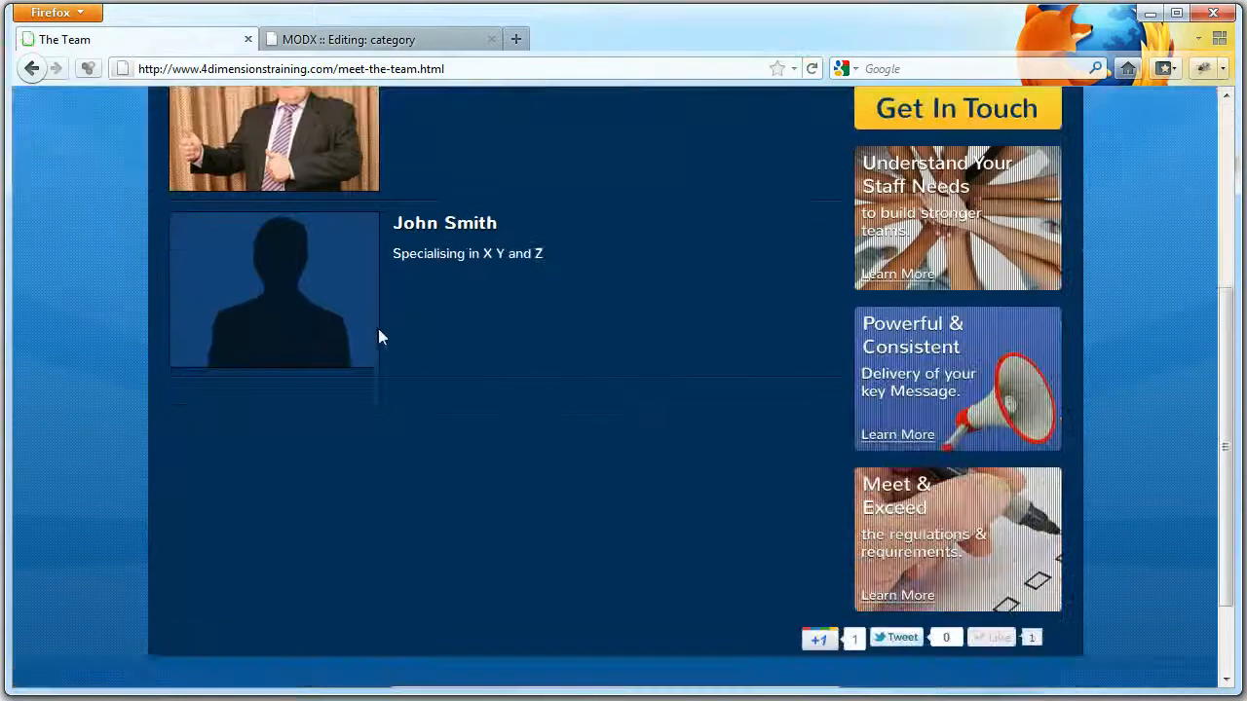
click(380, 39)
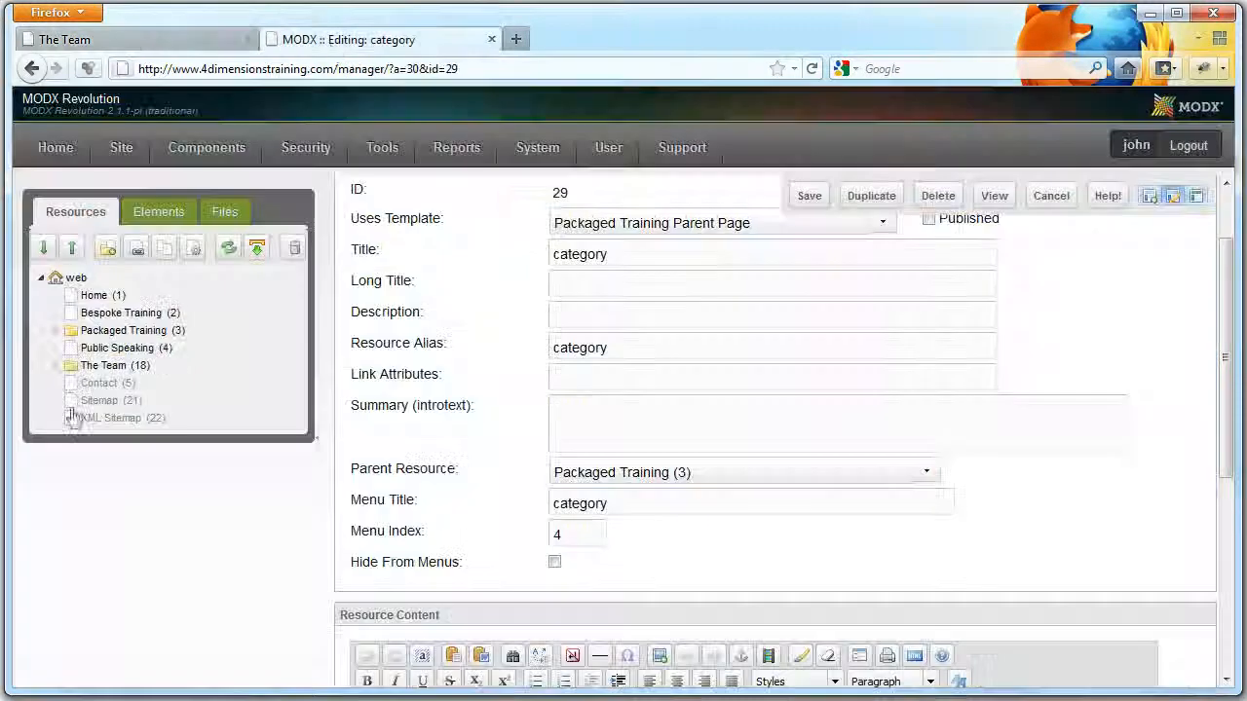
click(56, 366)
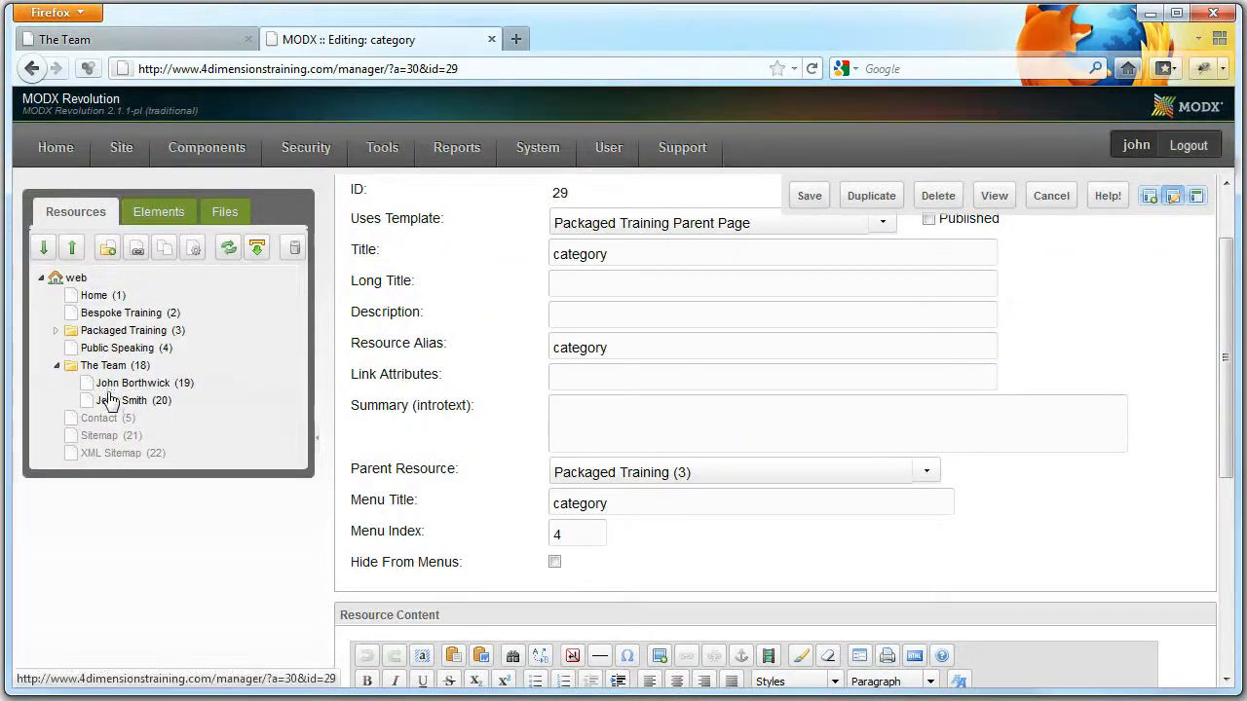
mouse_move(132, 382)
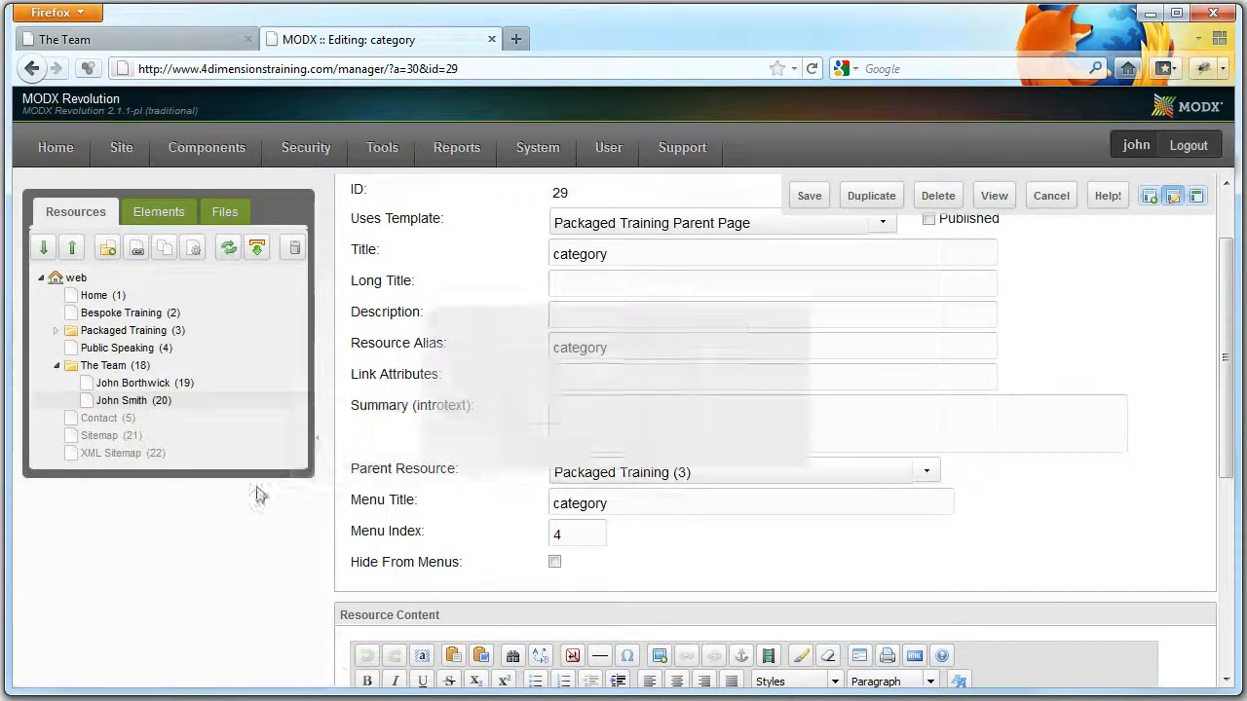
- Duplicate the team member page with its default name and open the copy's template variables
click(869, 194)
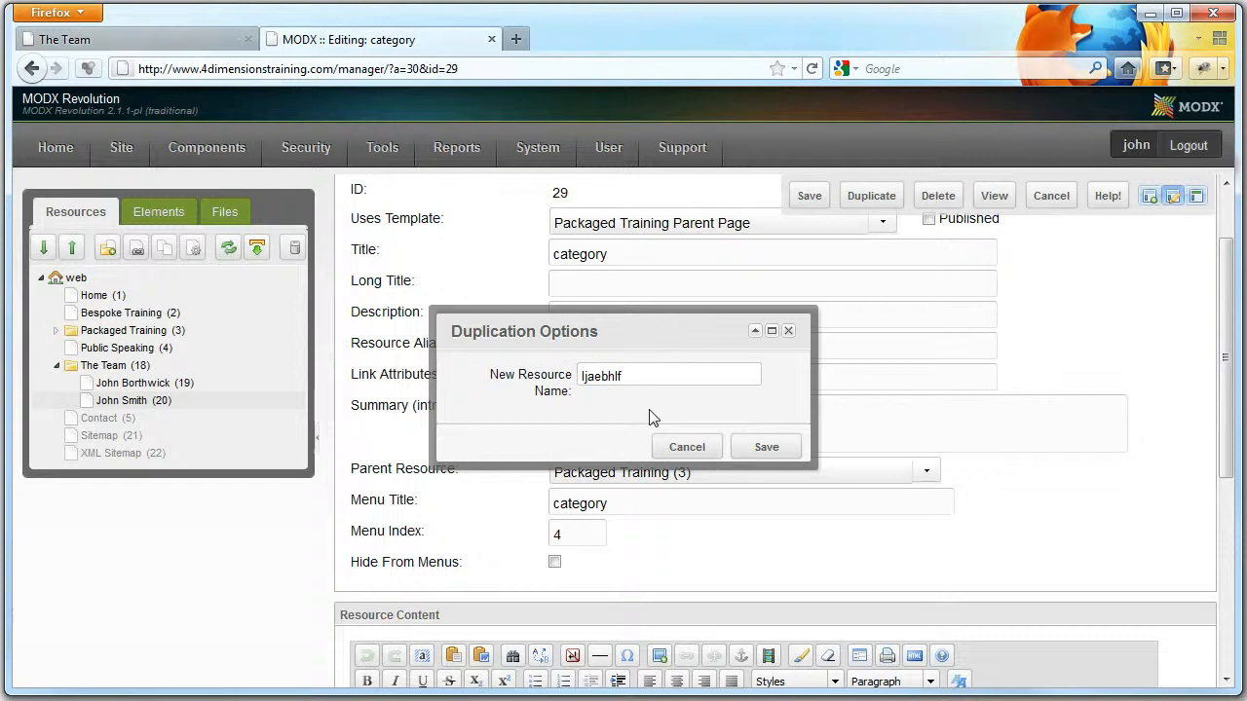
click(766, 446)
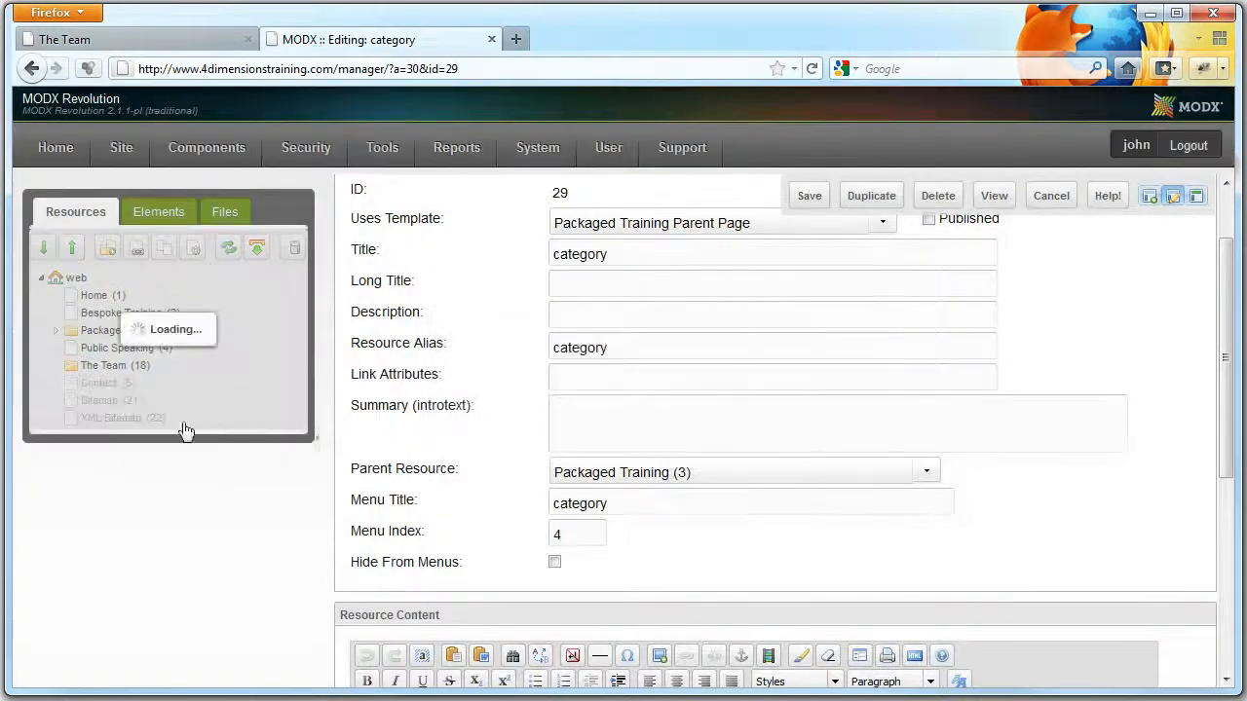
click(127, 417)
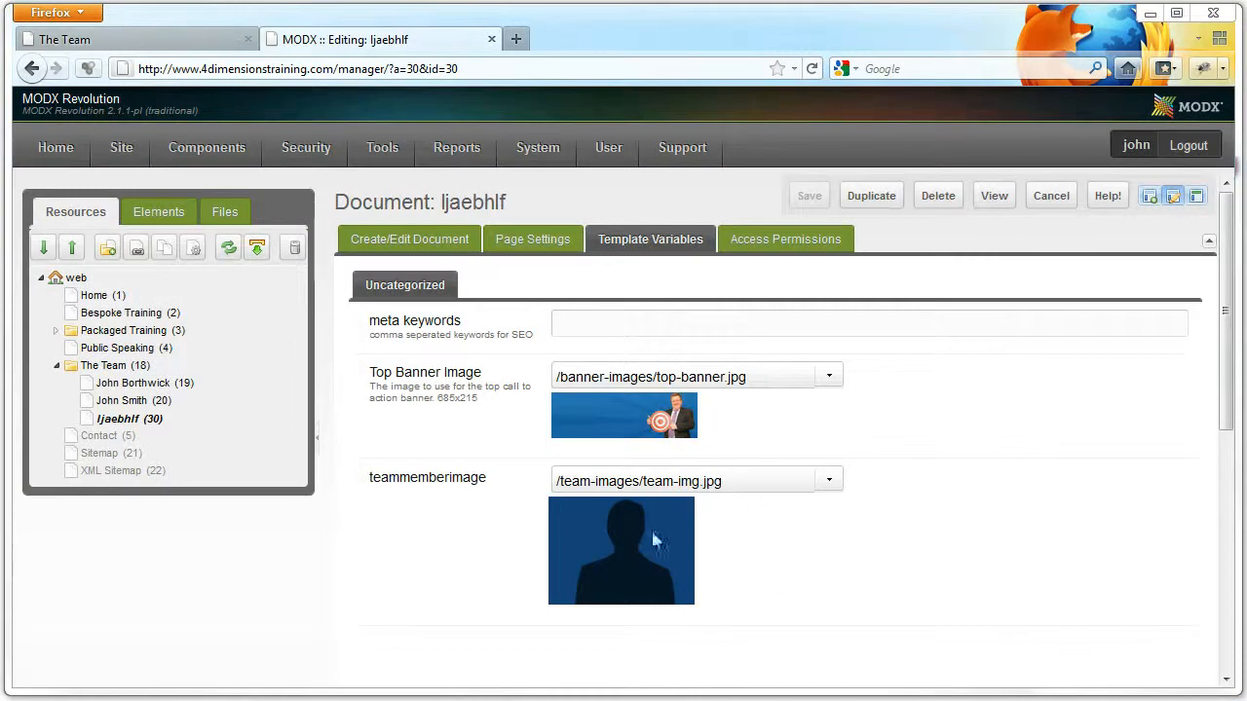
mouse_move(839, 497)
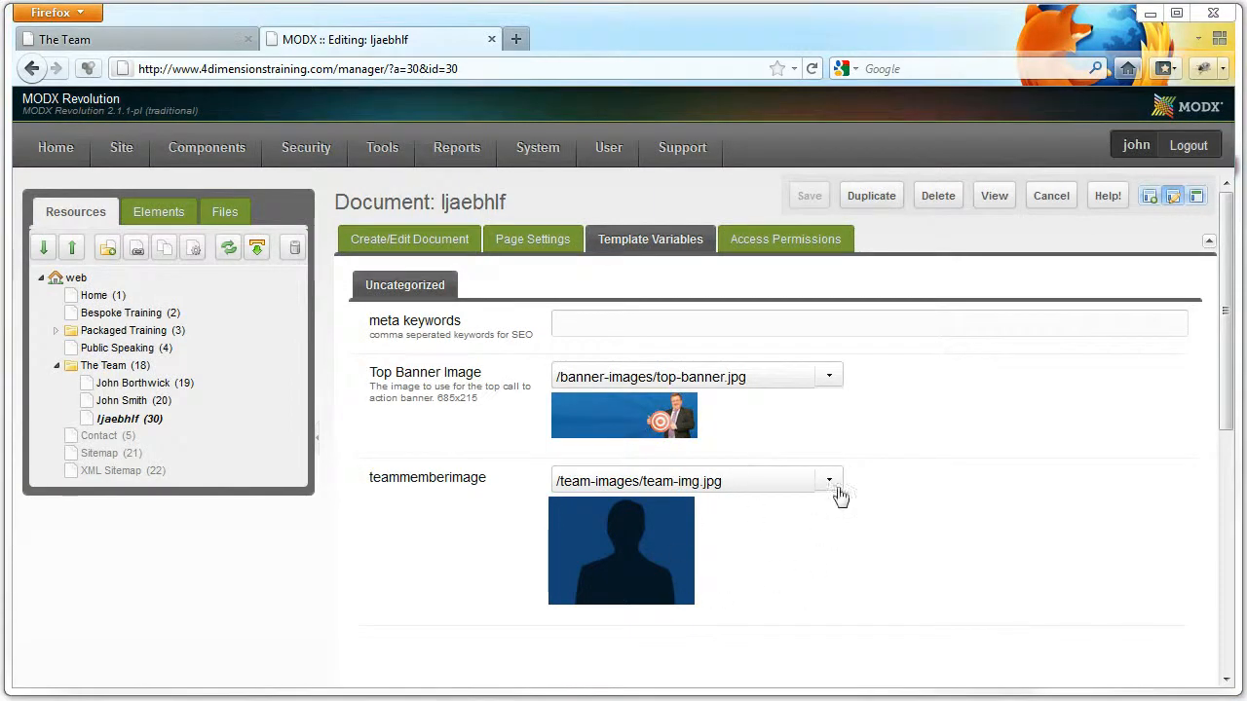
- Choose the trainer's photo as the teammemberimage instead of the silhouette
click(826, 479)
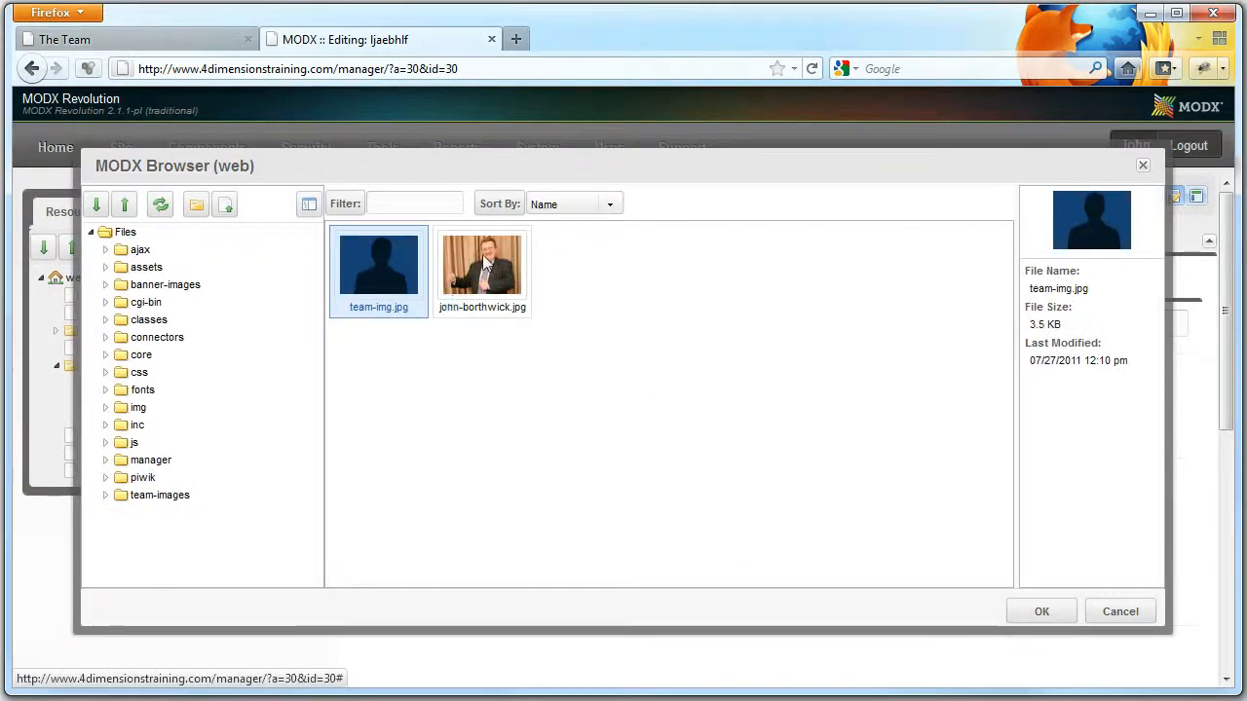
click(1040, 612)
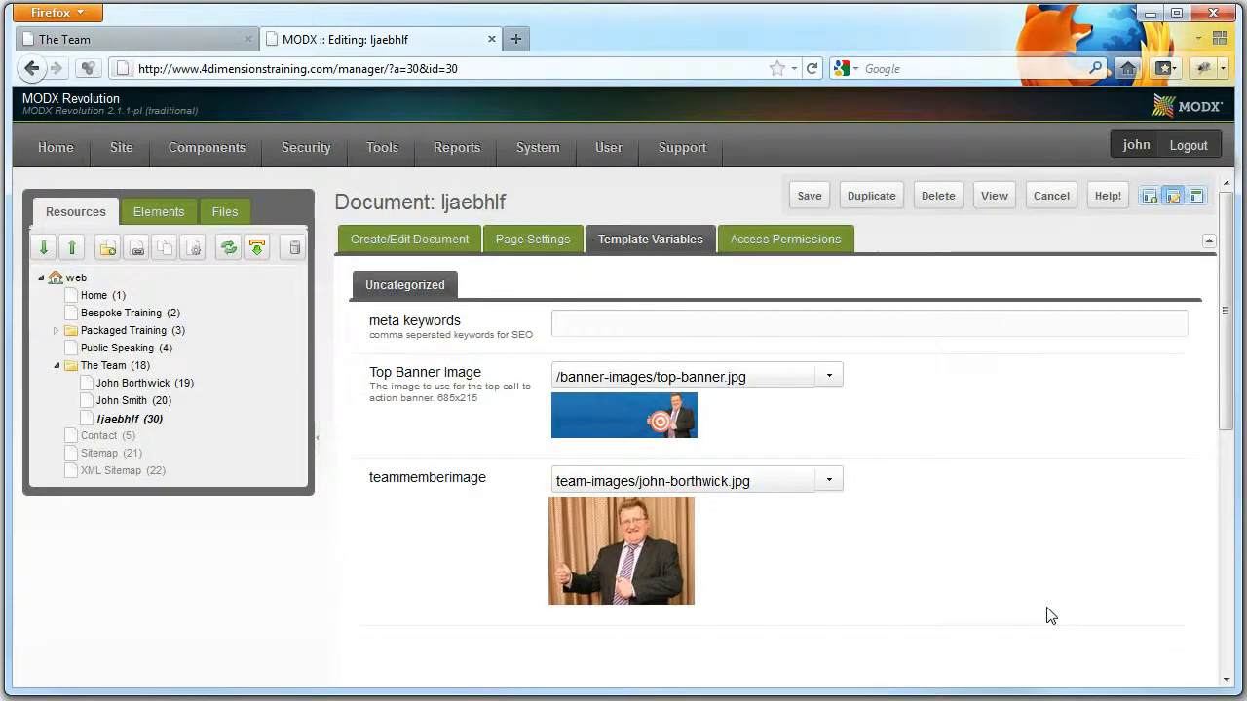
click(409, 238)
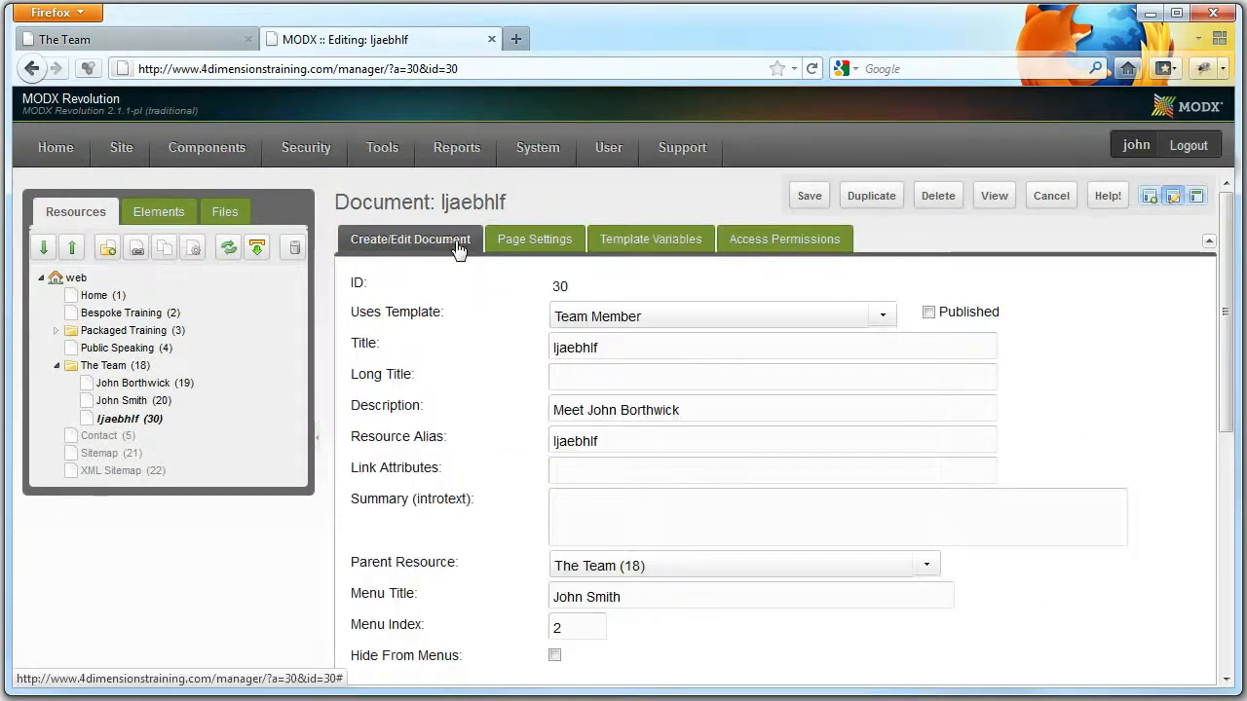
- Set menu title and description to 'Terry C', content to 'All about terry', and save
scroll(down, 3)
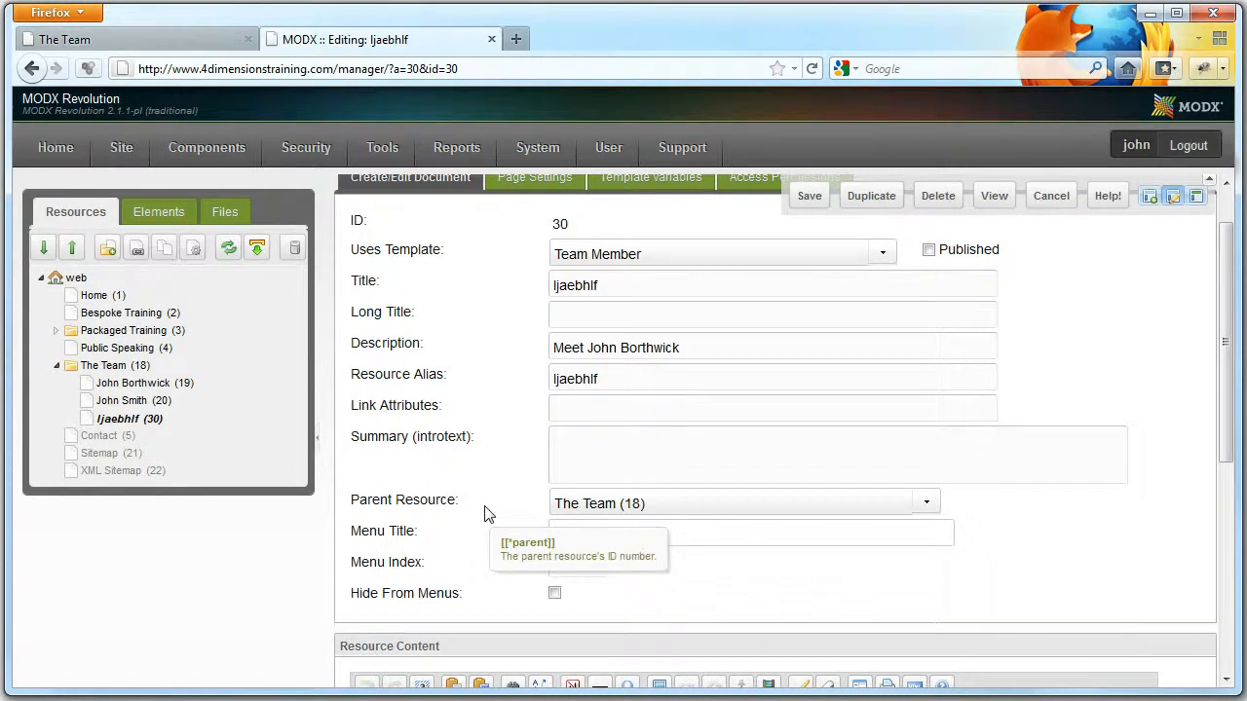
text(Terry C)
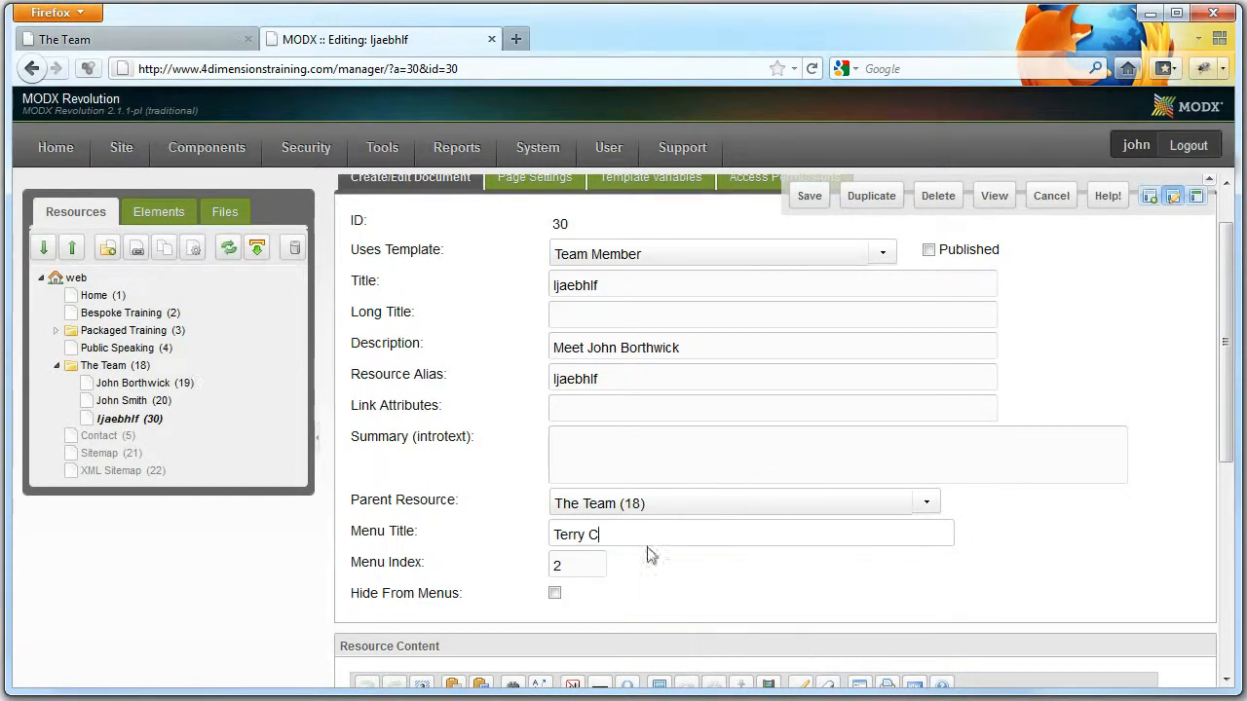
double_click(631, 346)
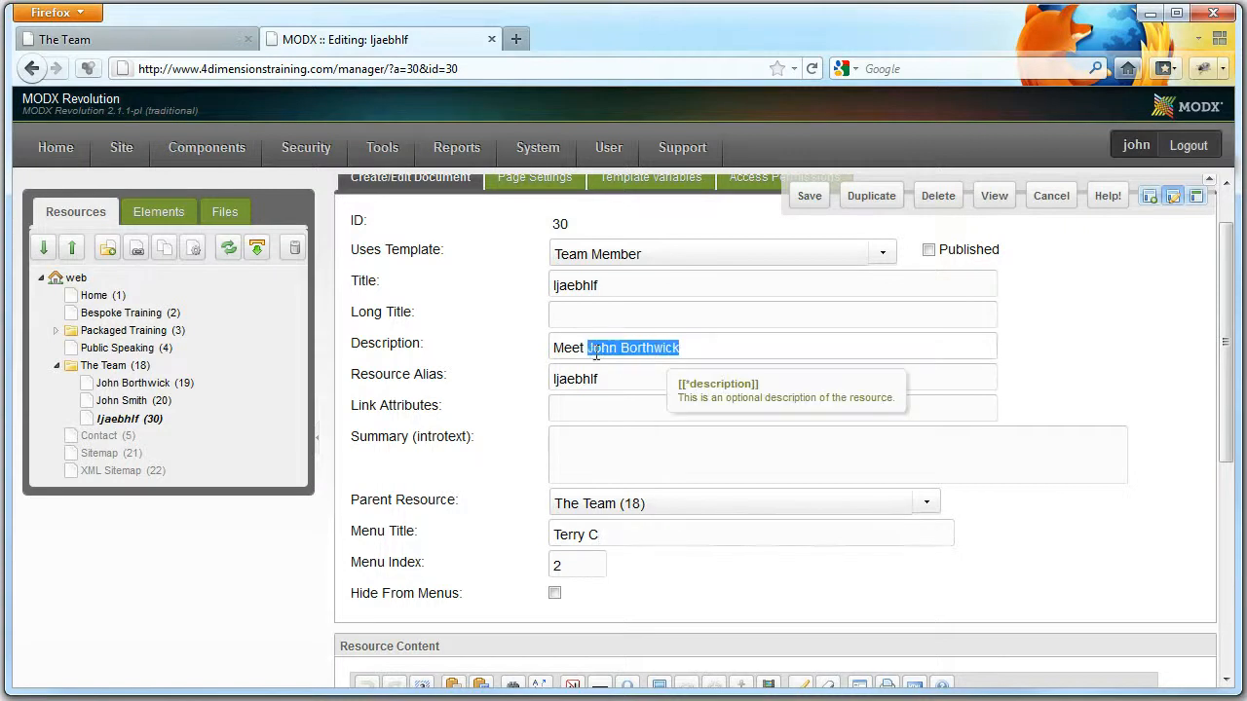
text(Terry C)
text(A)
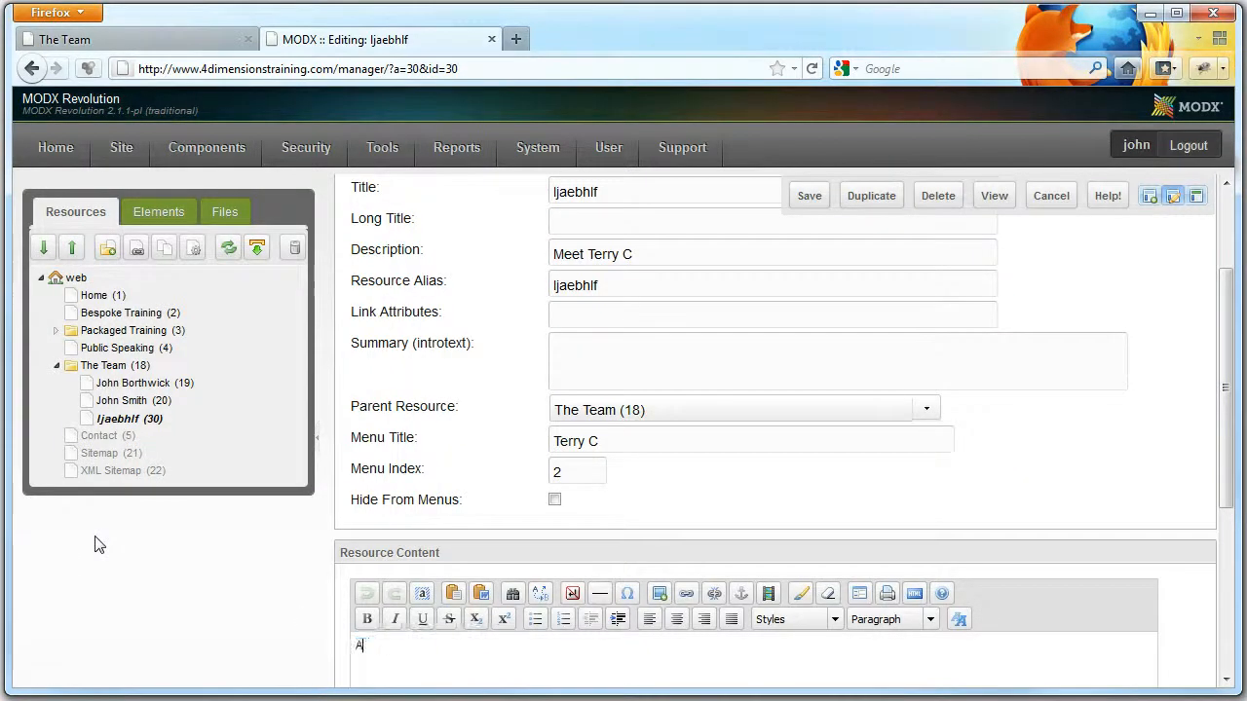
text(ll about terry)
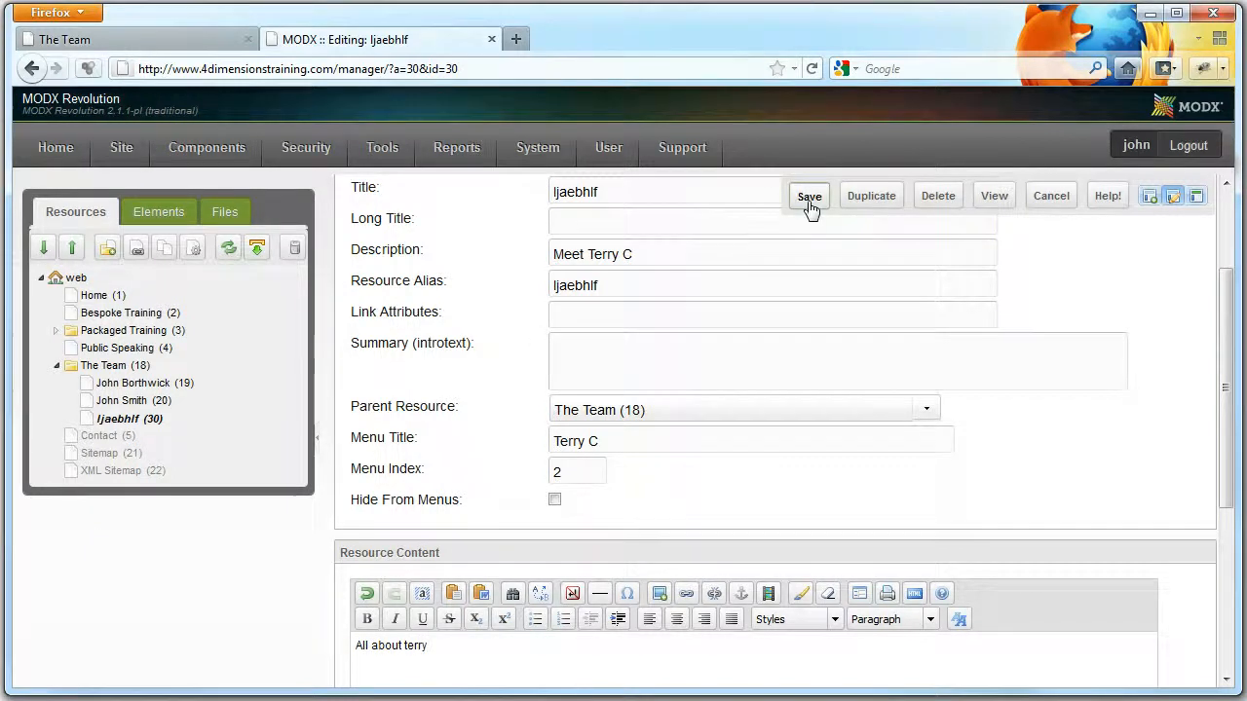
click(136, 39)
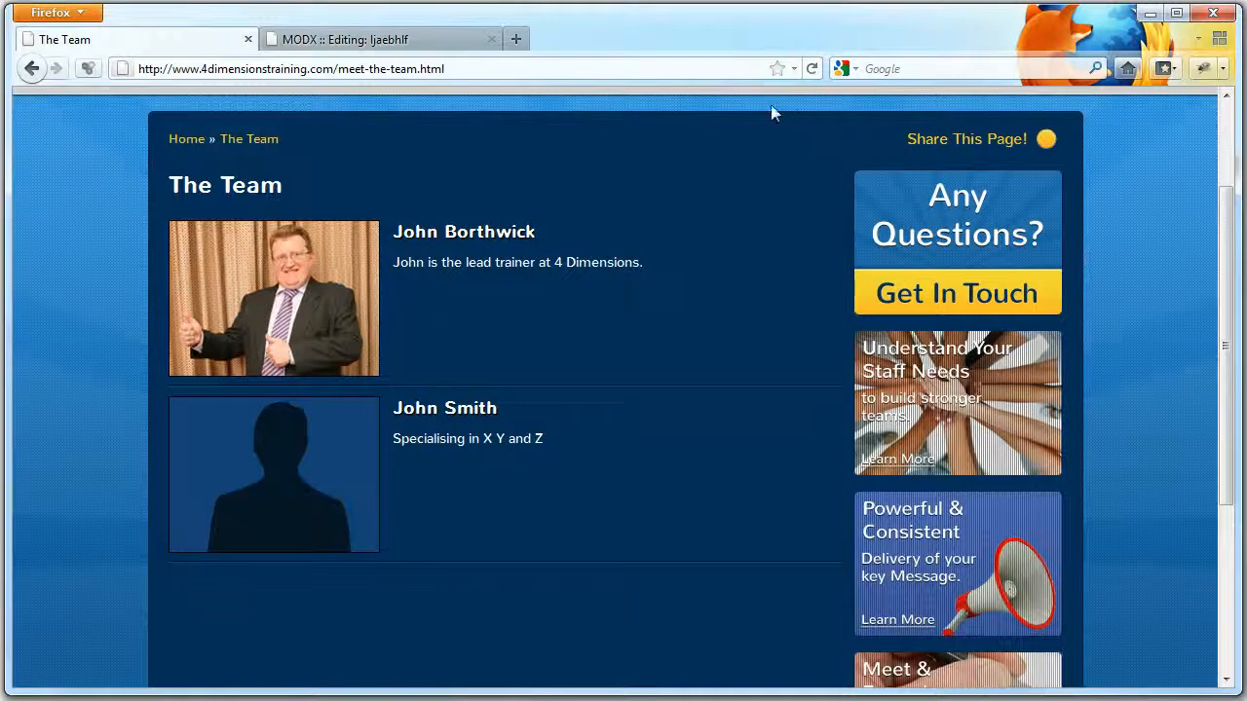
scroll(down, 3)
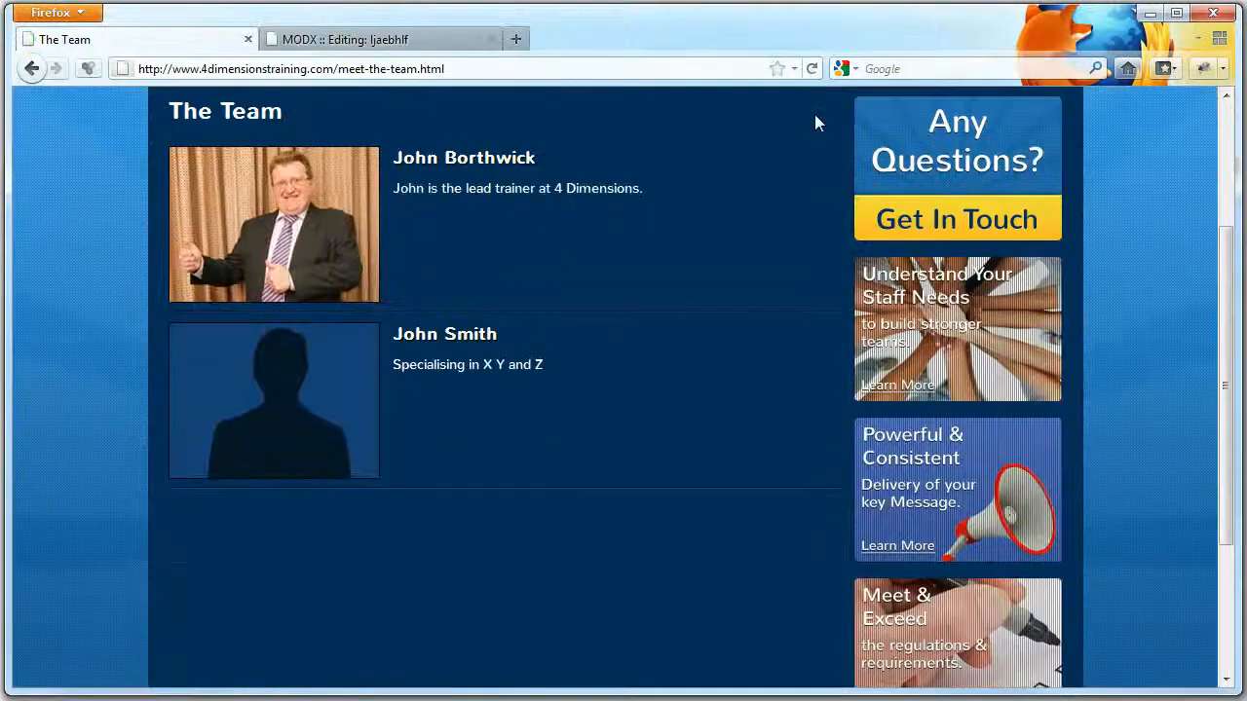
click(380, 39)
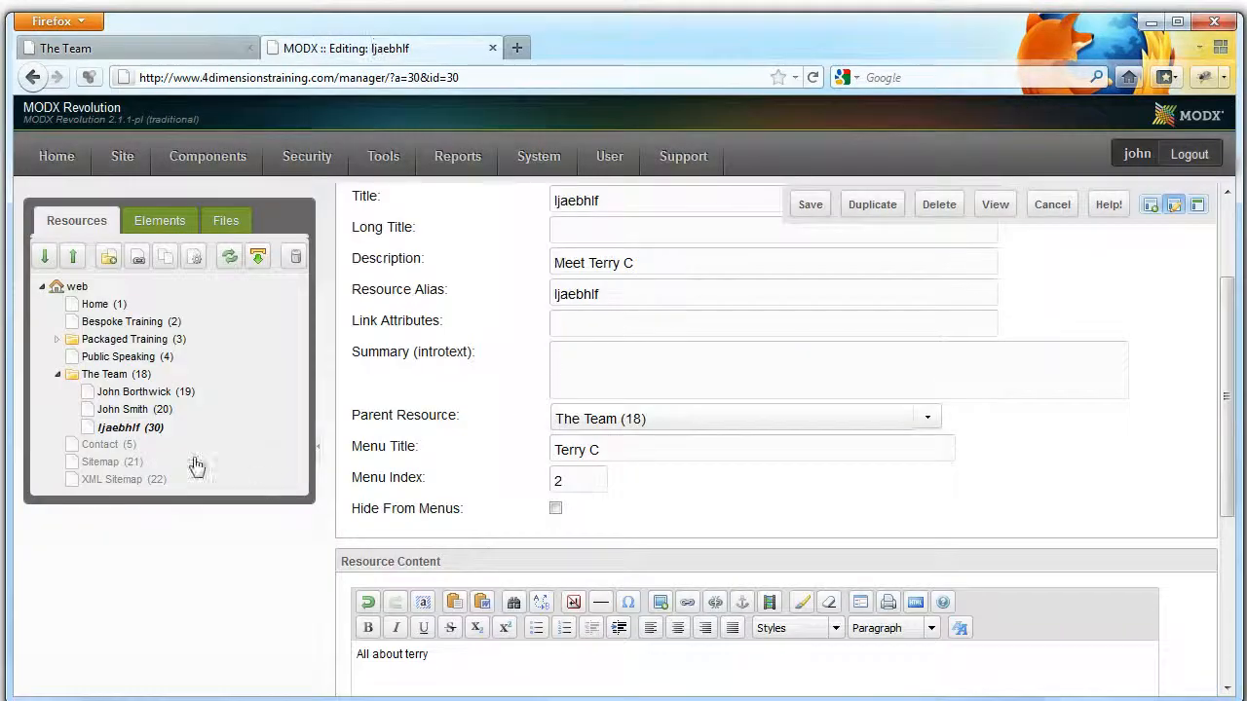
right_click(130, 427)
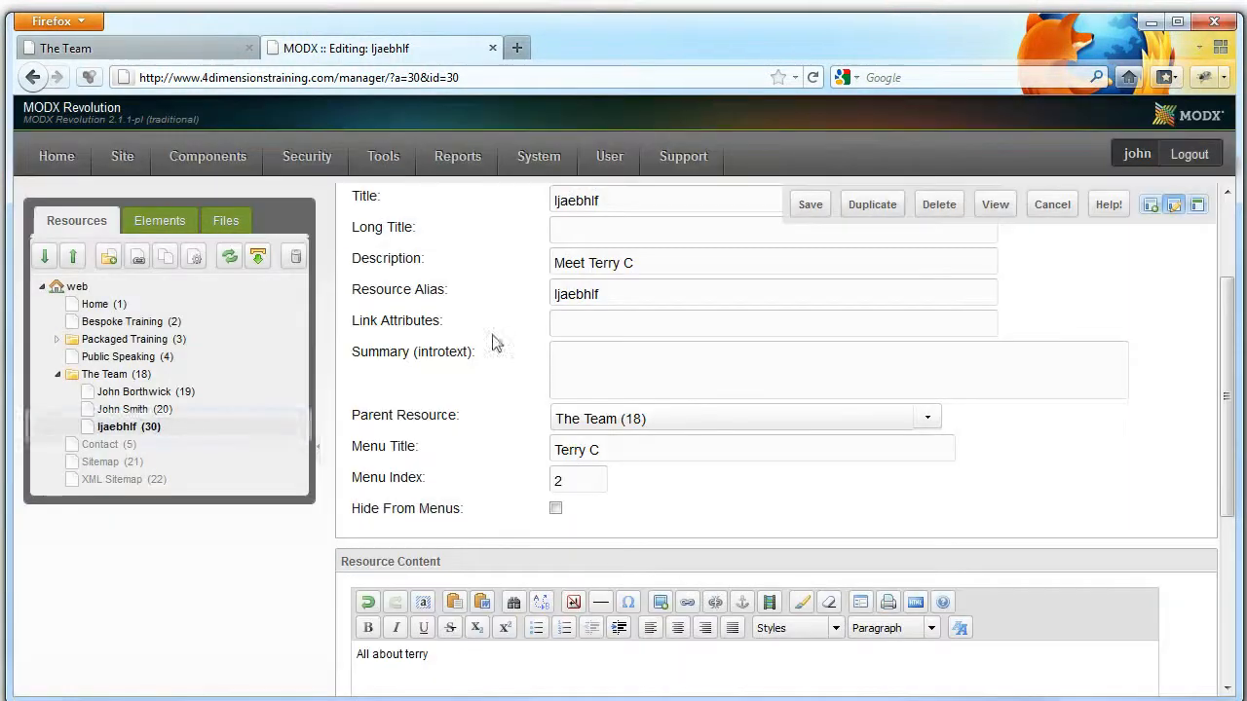
click(137, 46)
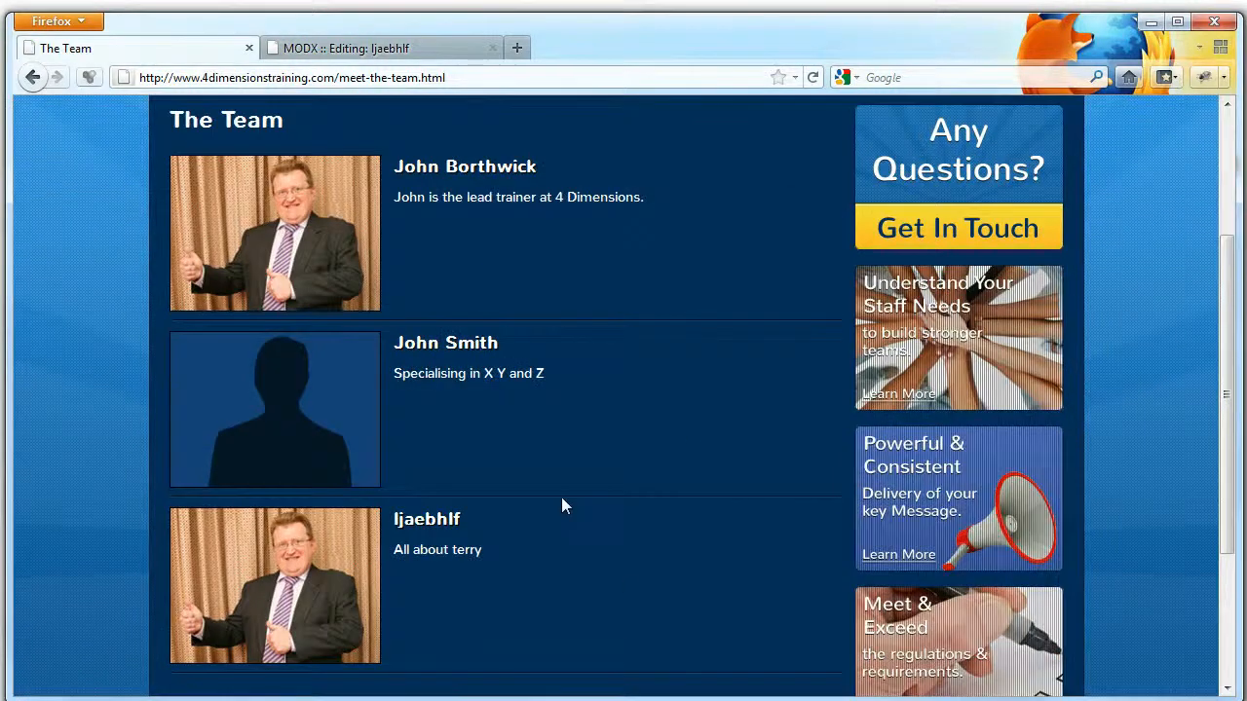
scroll(down, 3)
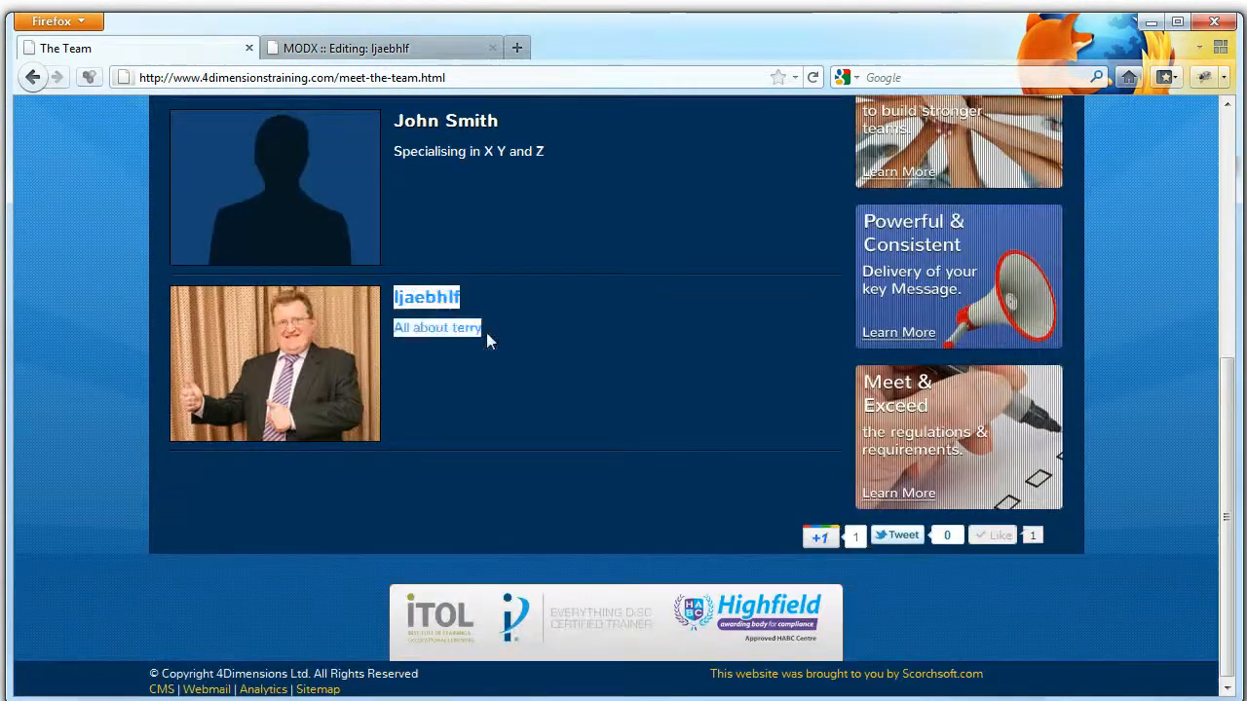
click(379, 46)
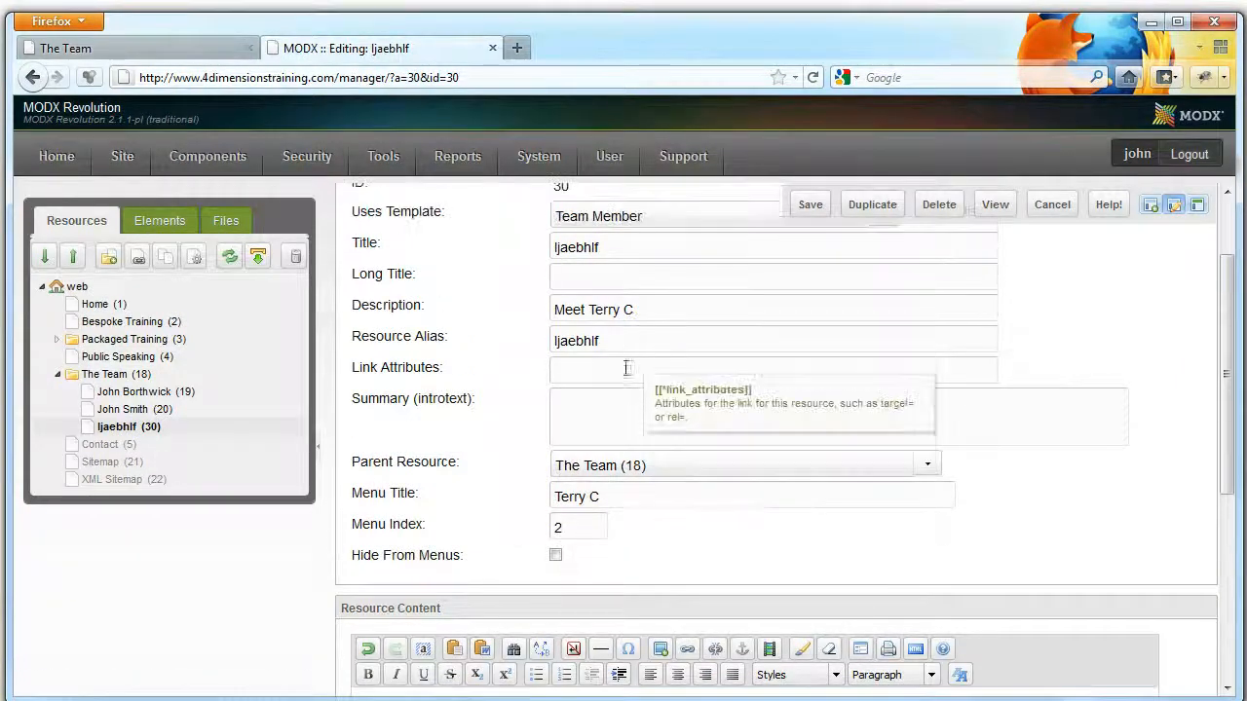
text(T)
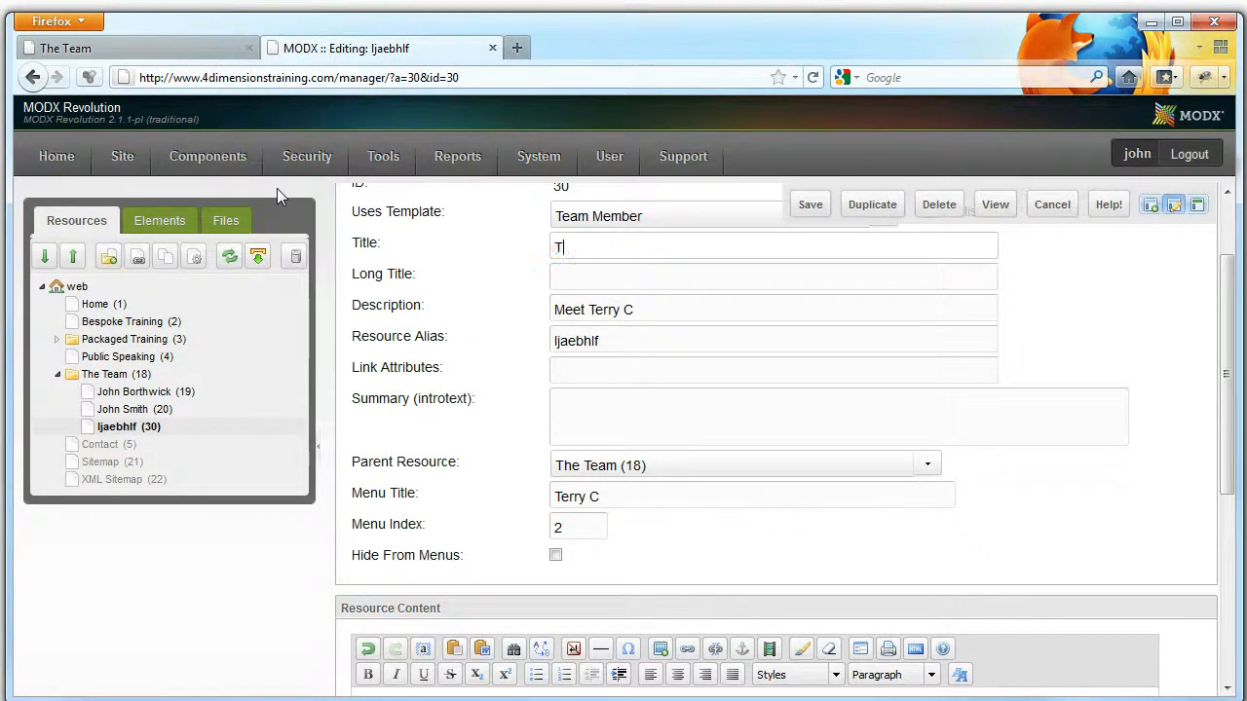
text(erry C)
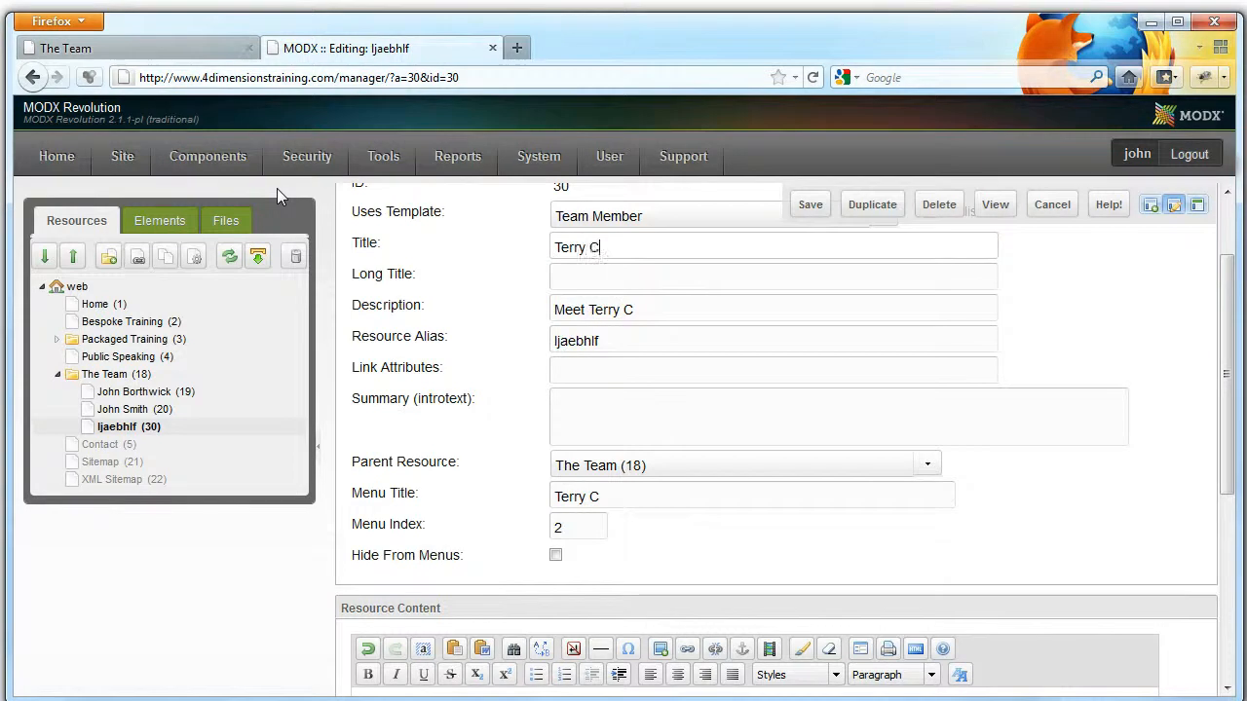
triple_click(577, 246)
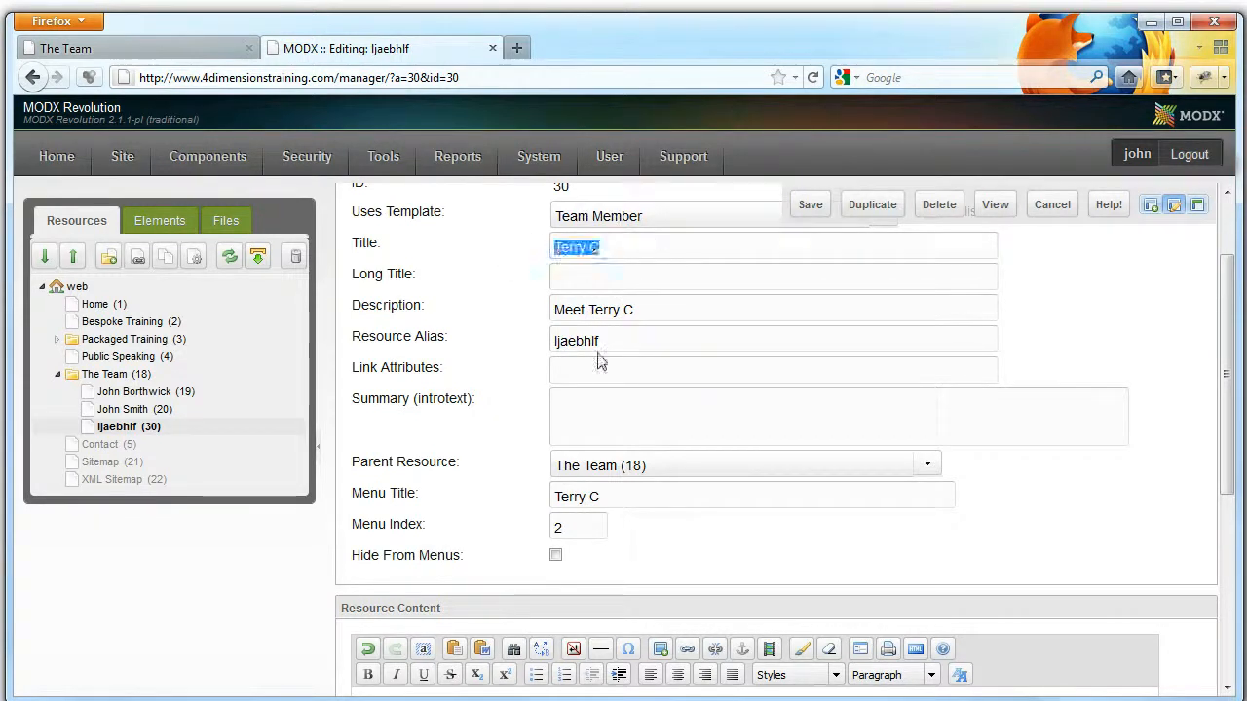
click(810, 204)
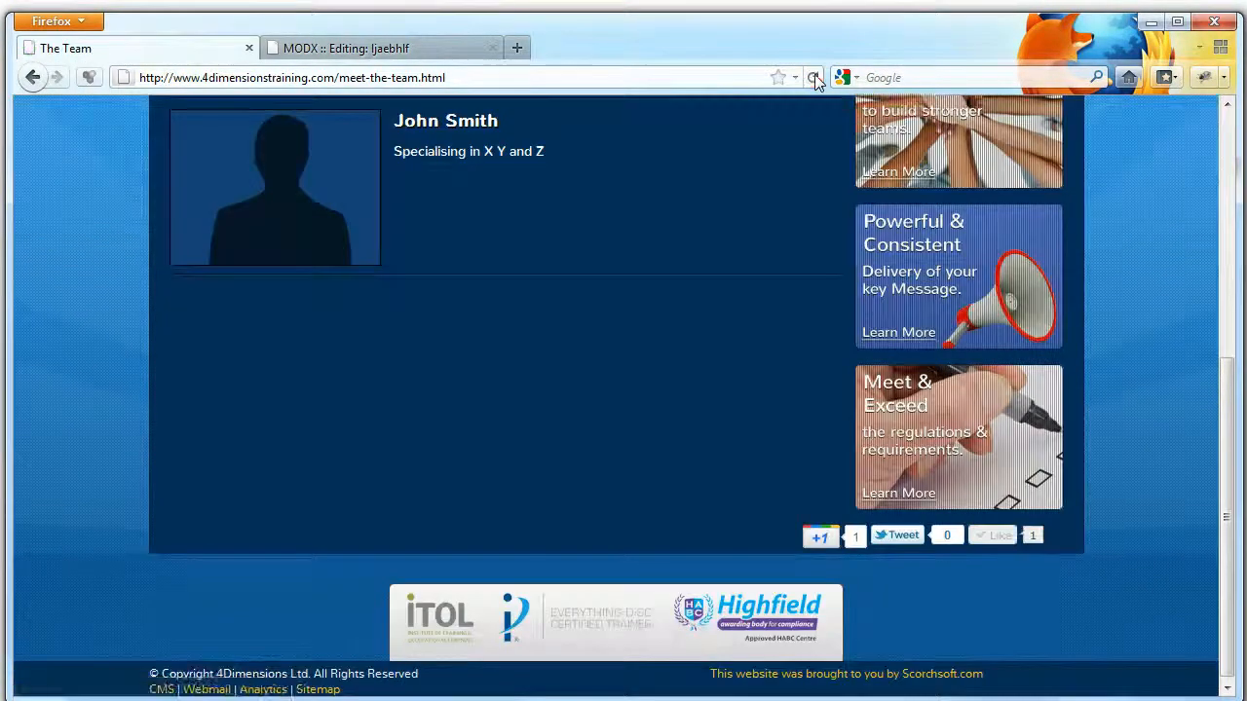
click(380, 46)
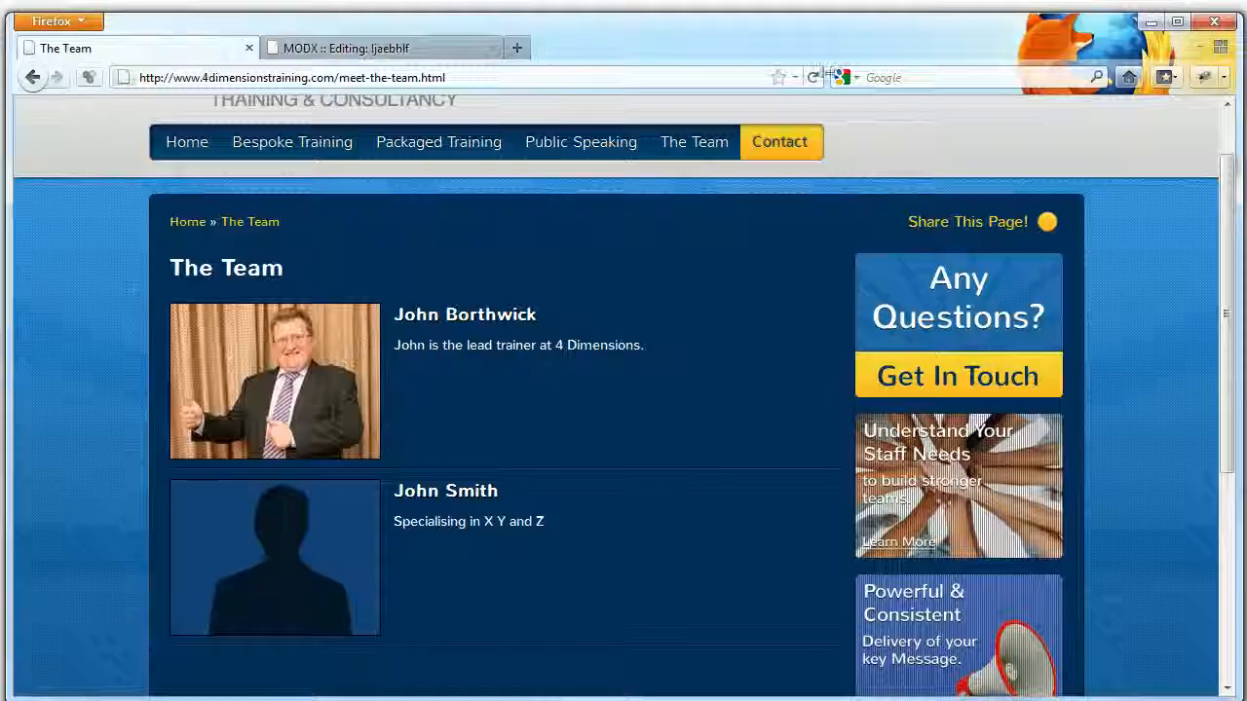
scroll(down, 3)
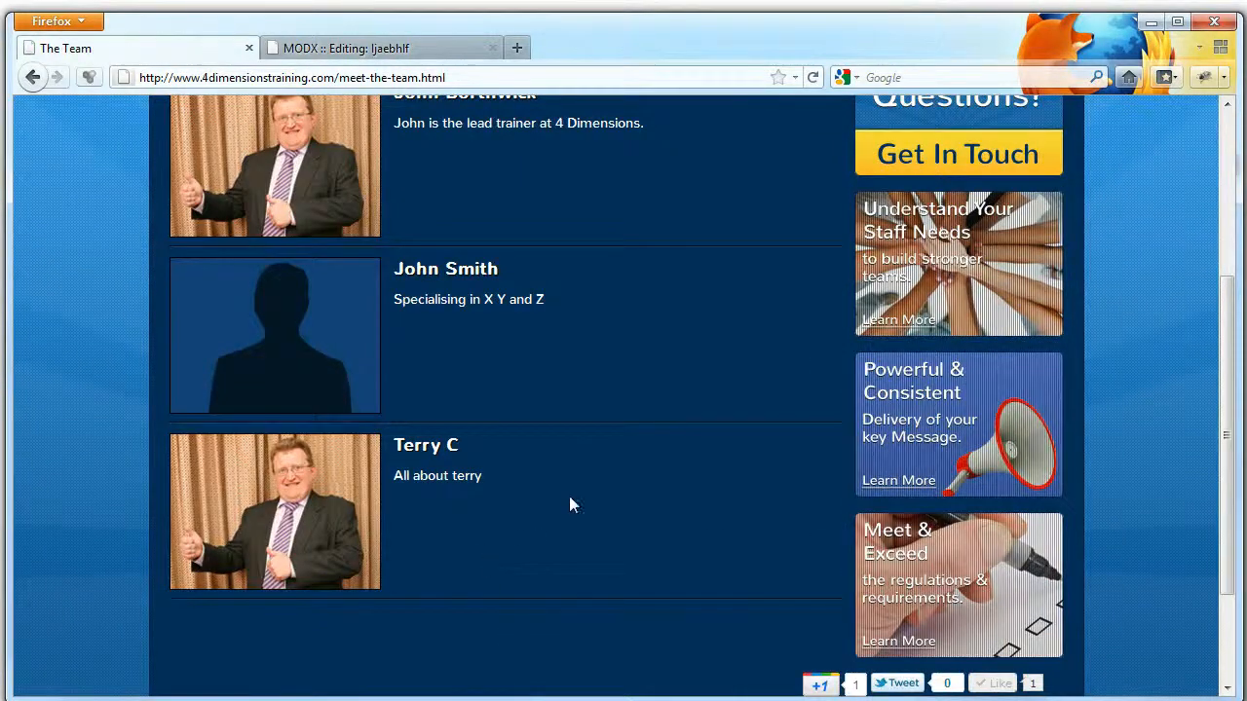
mouse_move(409, 66)
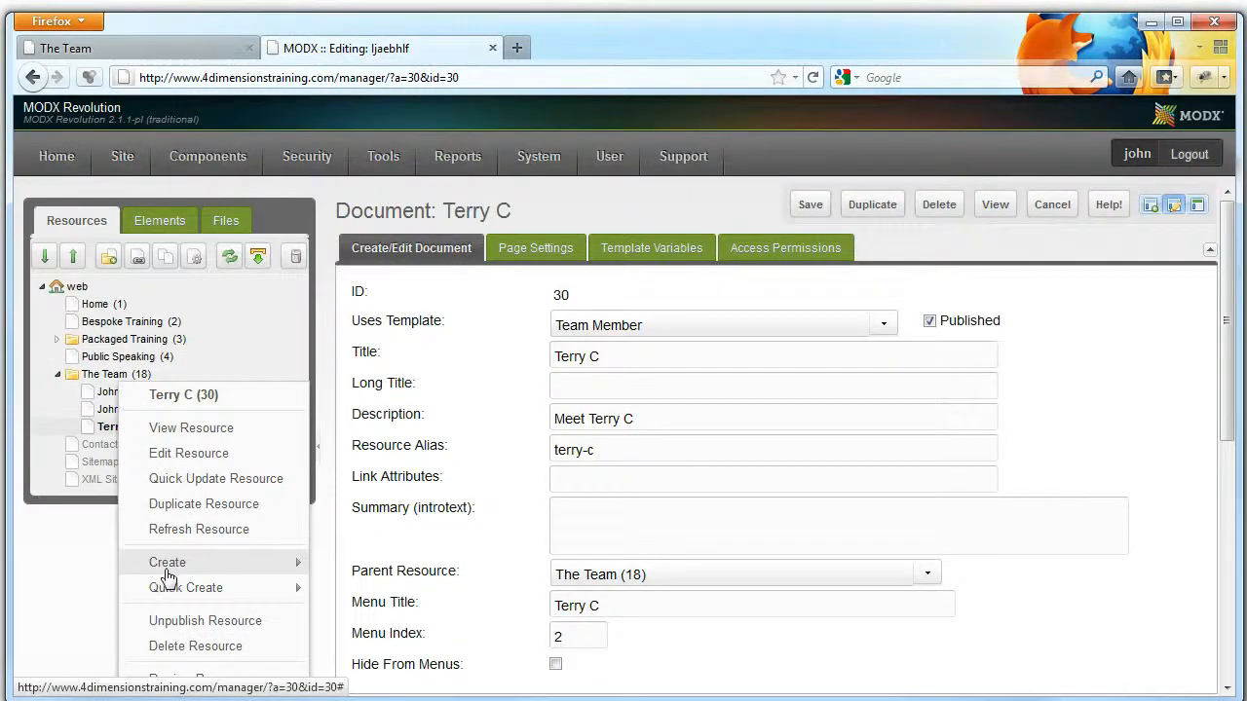
click(195, 646)
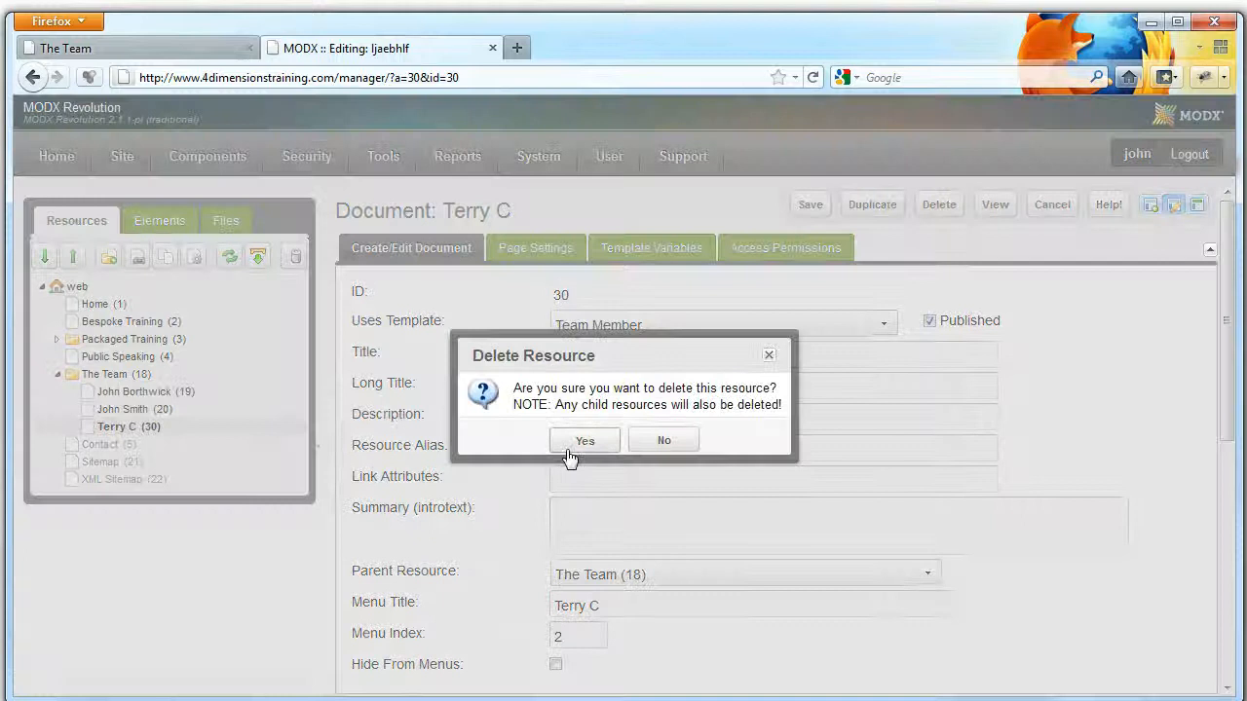
click(584, 440)
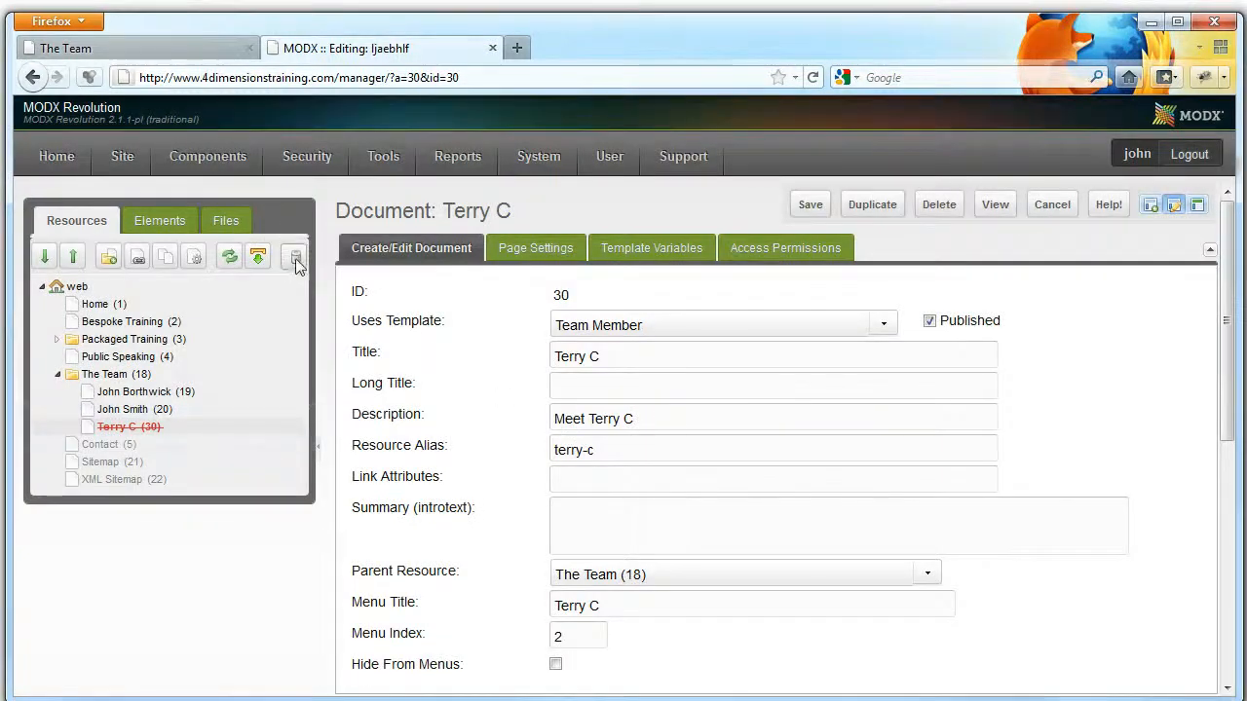
click(294, 256)
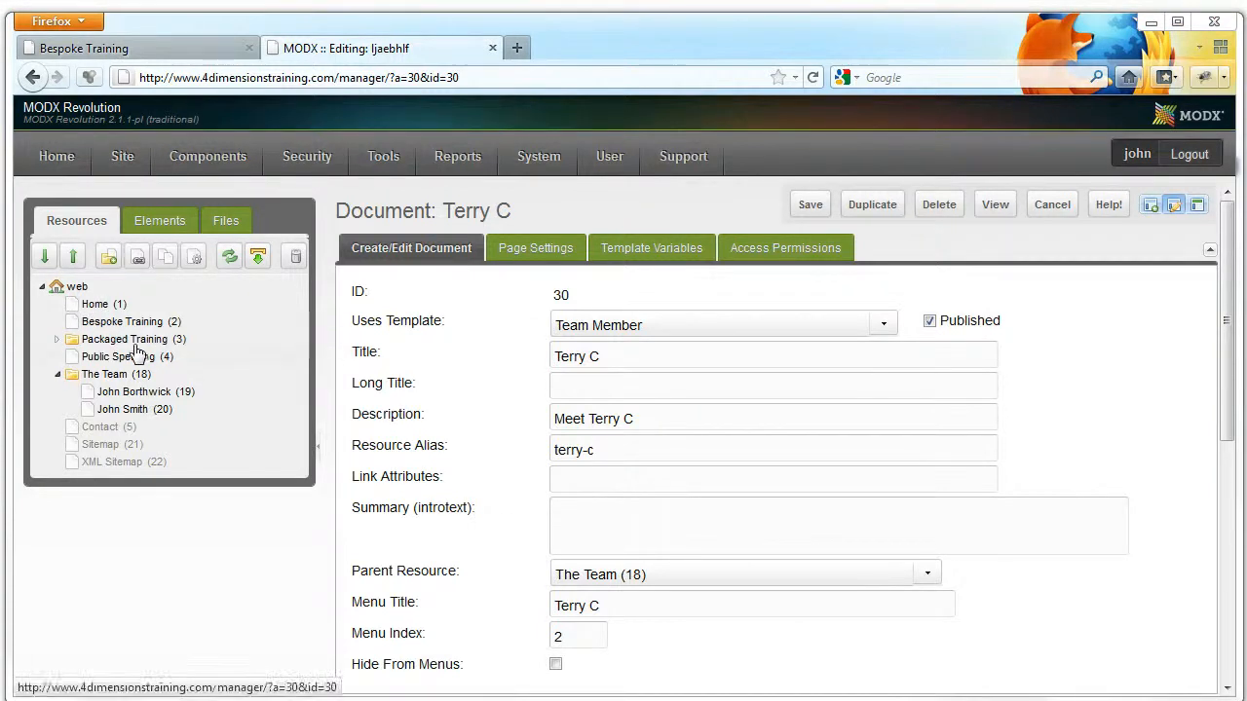
- Load Public Speaking in the editor and check its live address ends in public-speaking.html
click(117, 357)
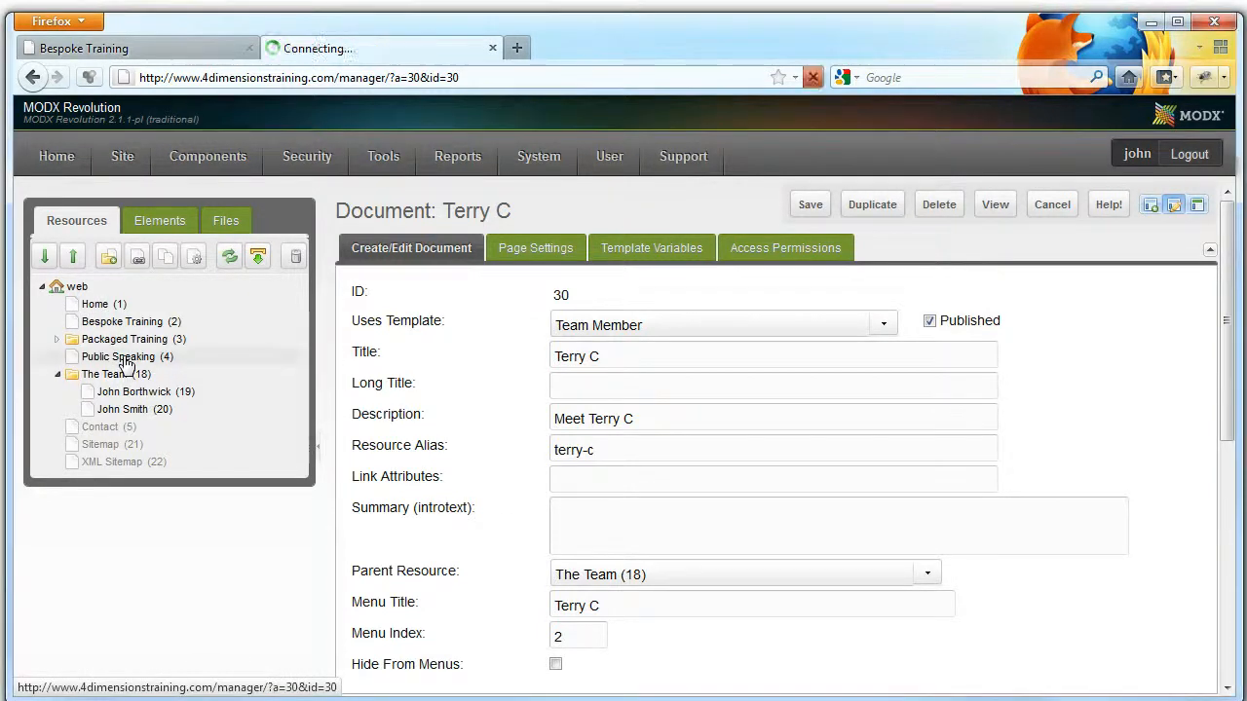
click(117, 356)
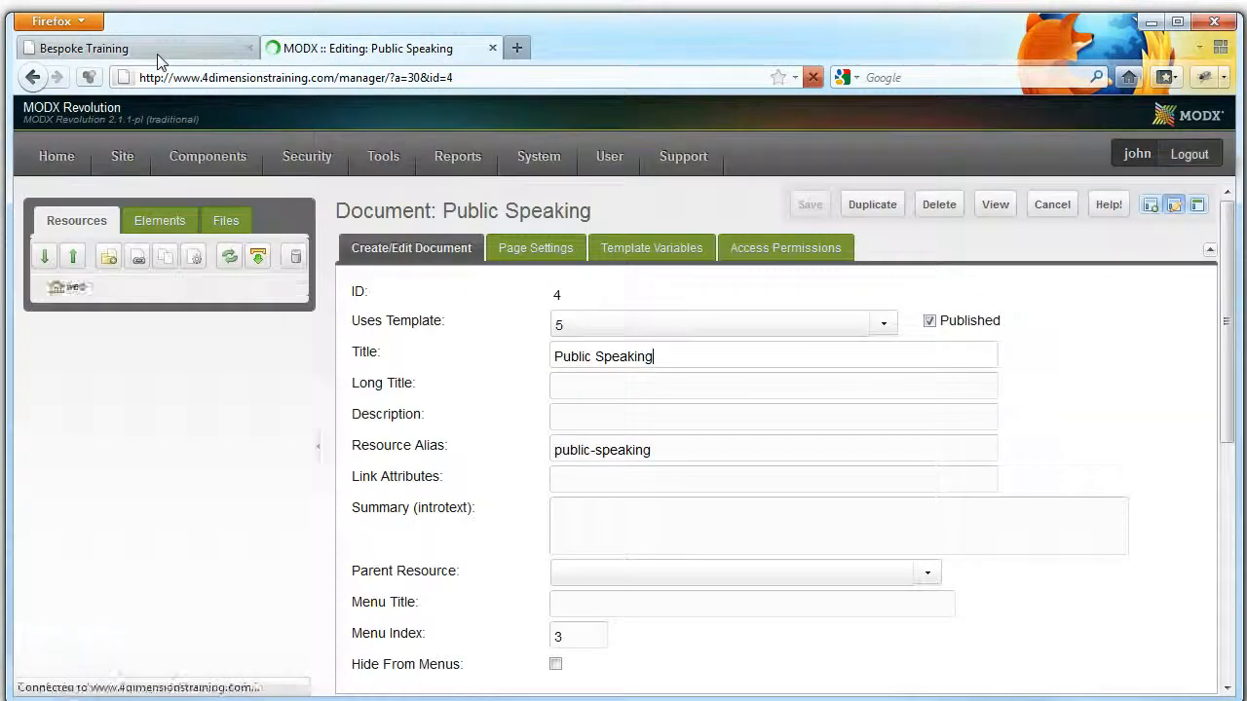
click(136, 47)
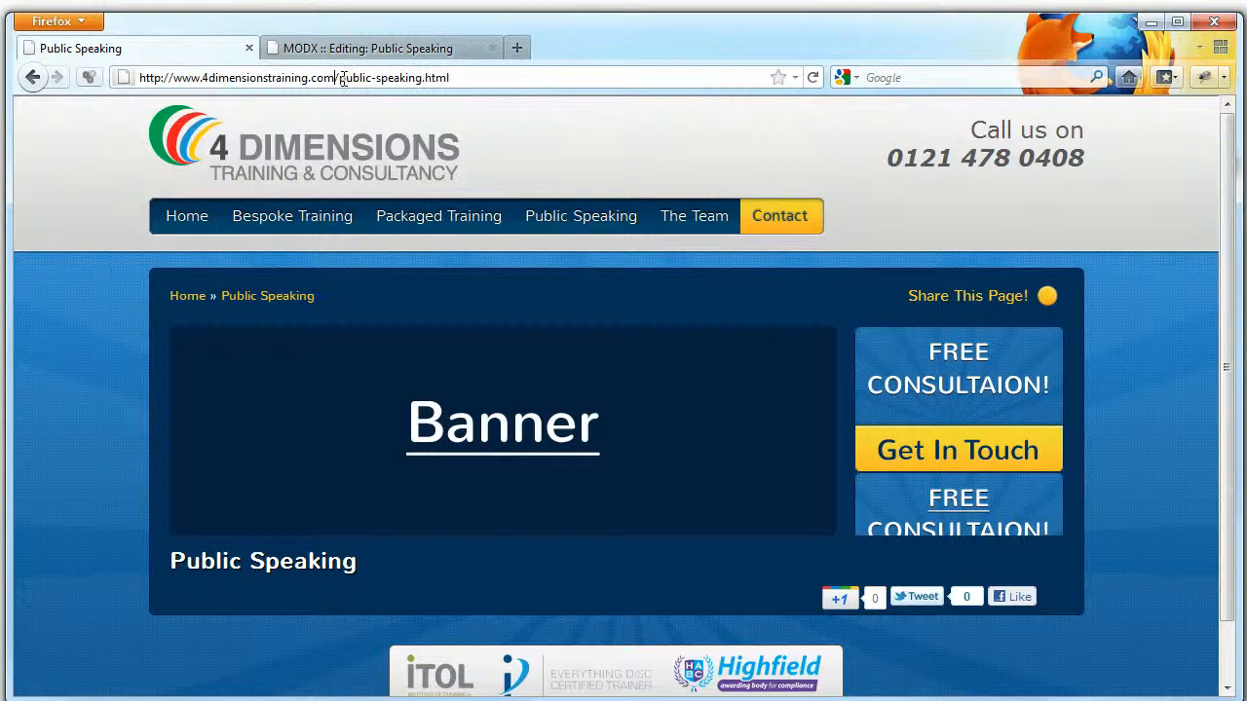
double_click(380, 78)
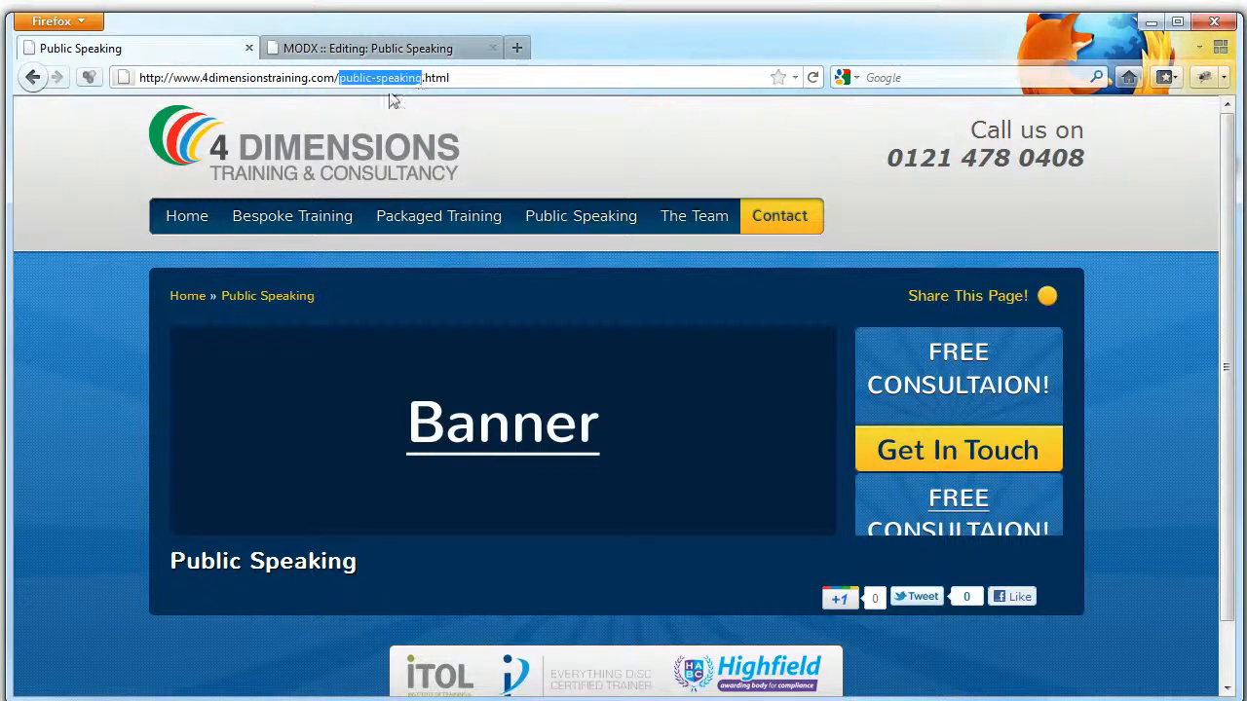
click(380, 46)
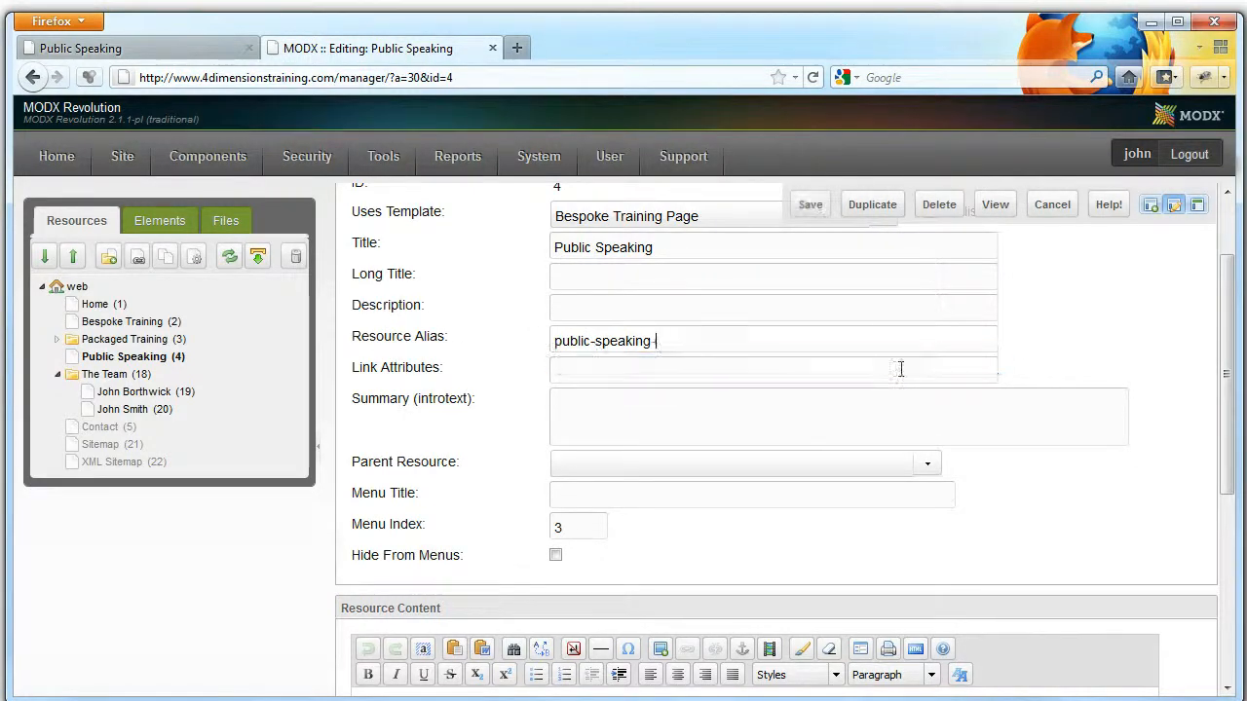
- Set the Resource Alias to public-speaking-birmingham and save the page
text(birmingham)
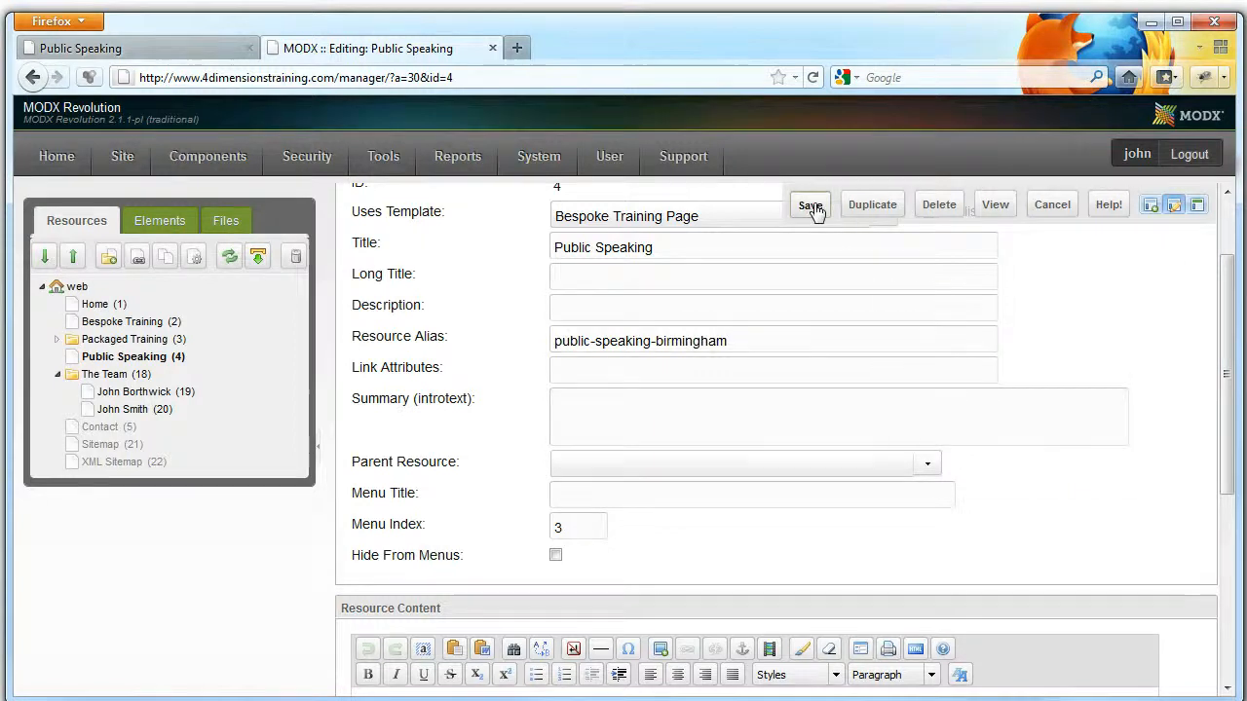
click(811, 204)
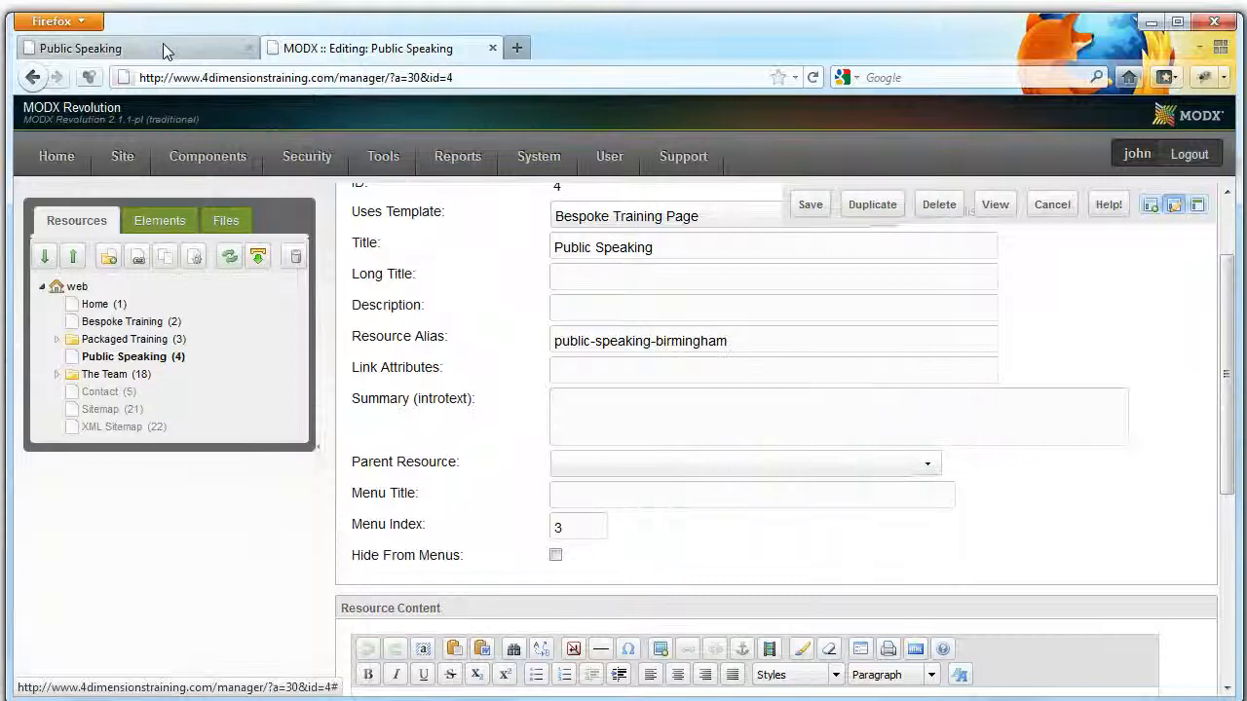
- Verify the live Public Speaking menu link now loads public-speaking-birmingham.html
click(137, 47)
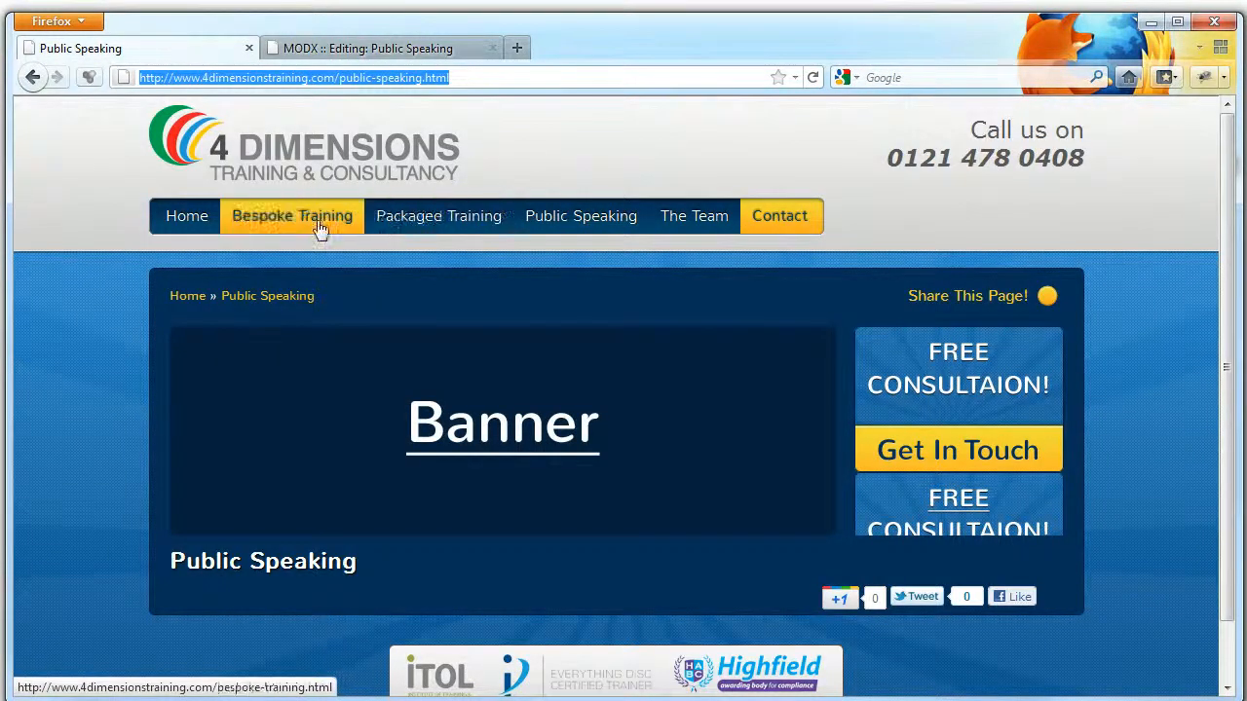
click(292, 214)
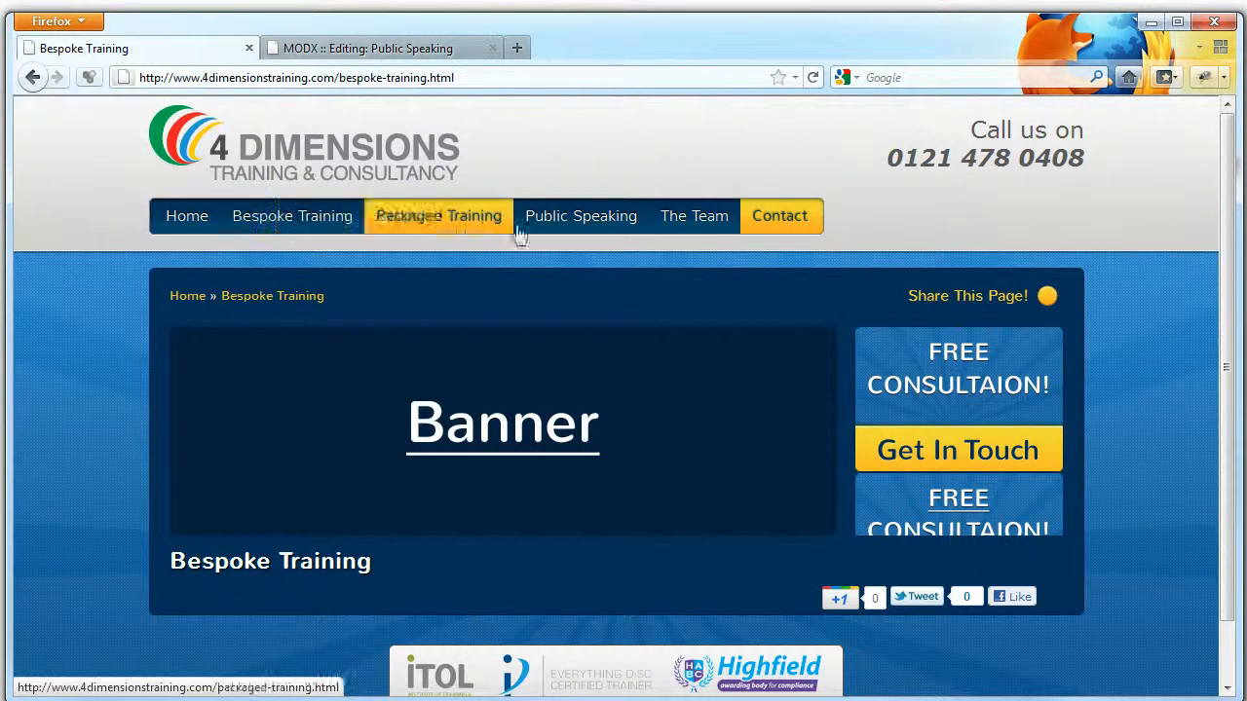
click(581, 214)
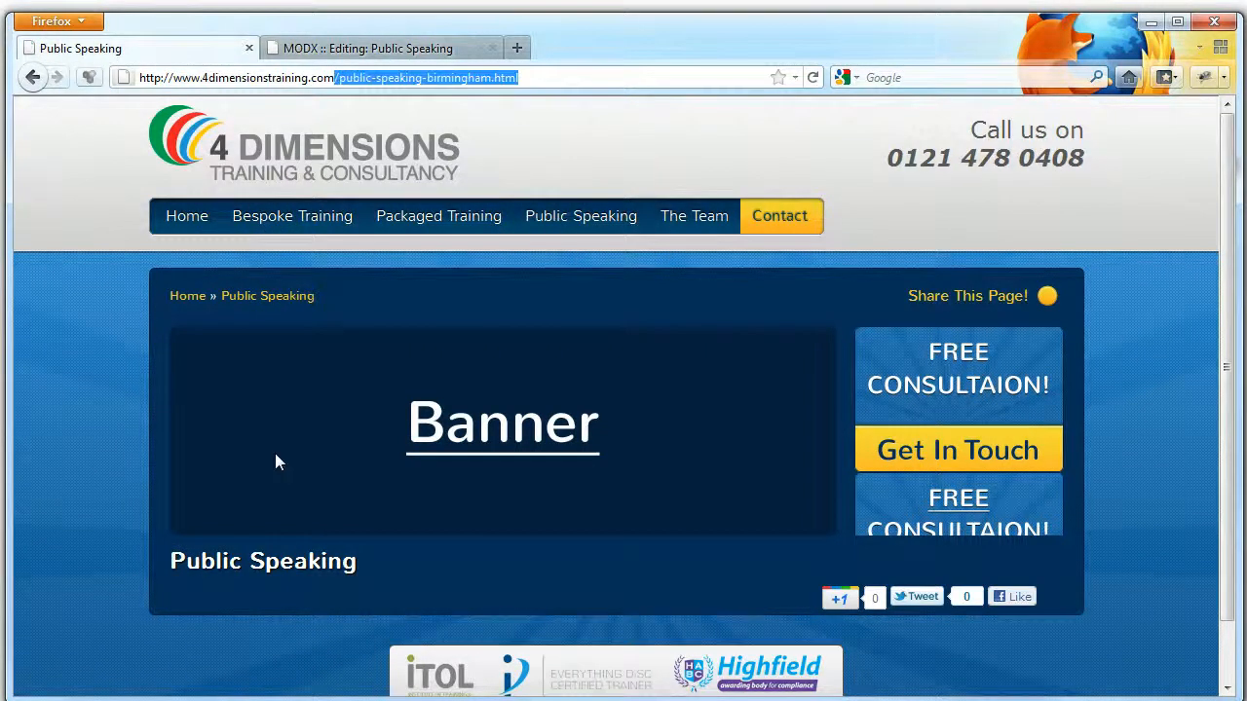
mouse_move(367, 47)
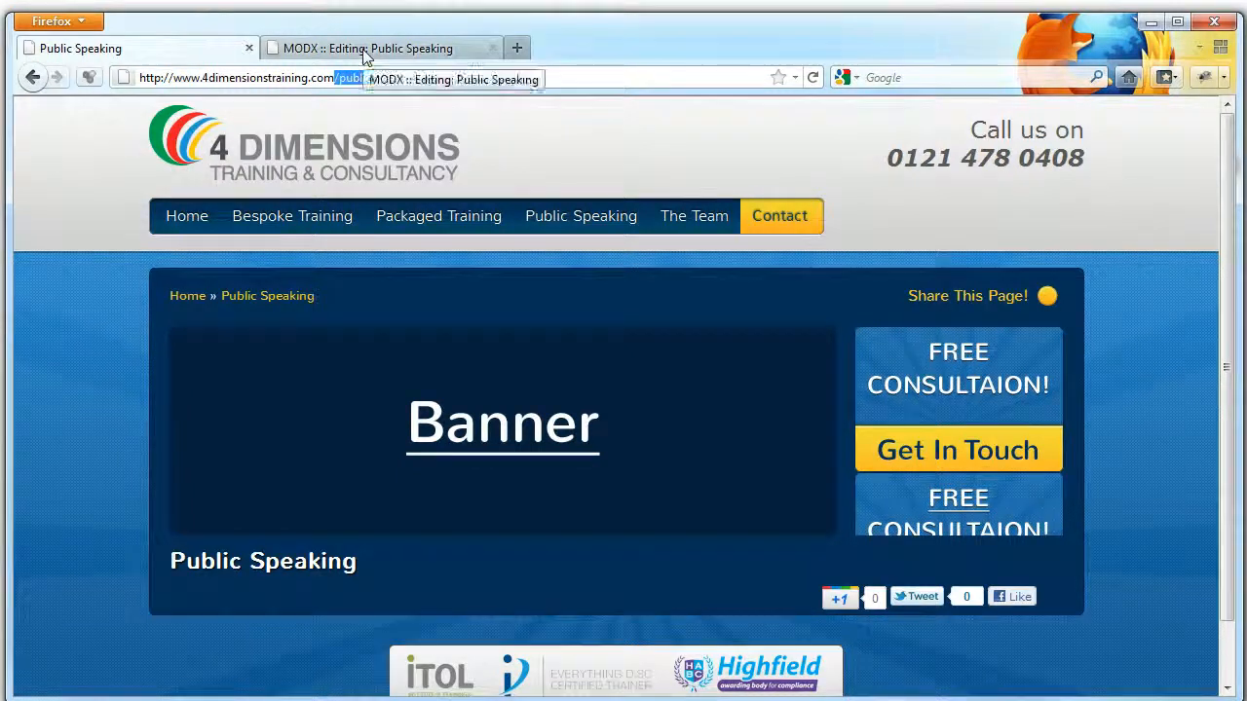
click(374, 47)
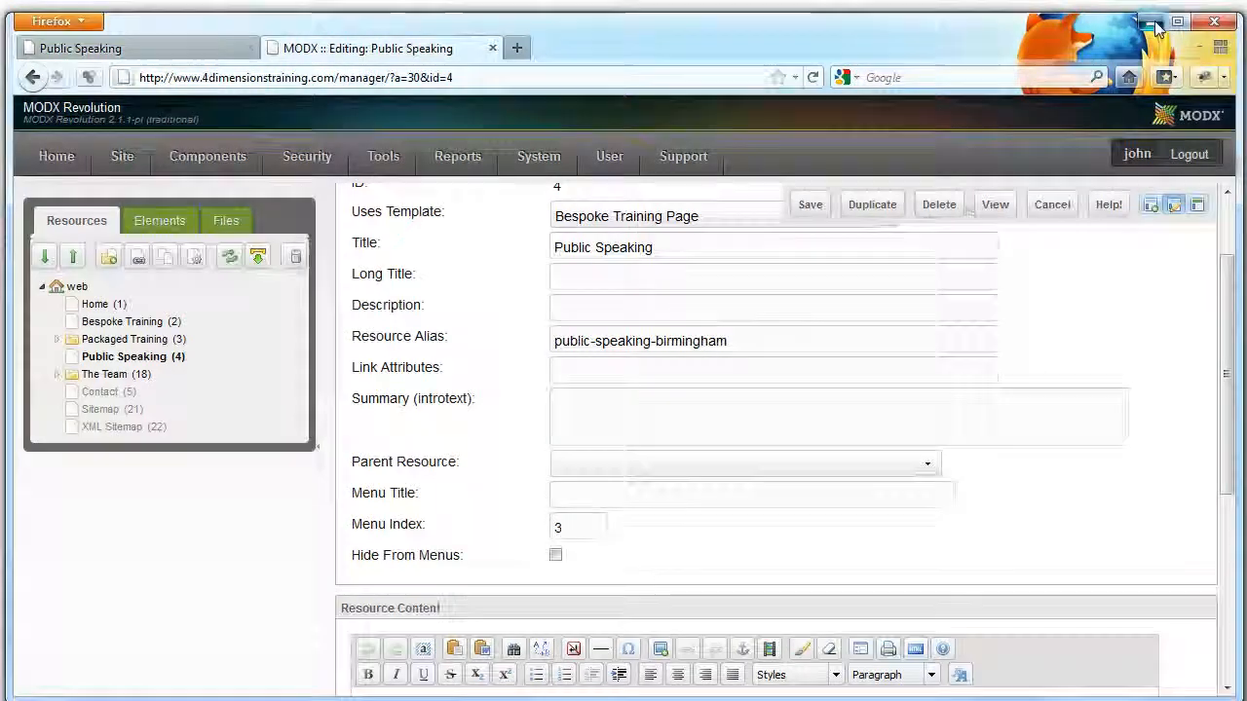